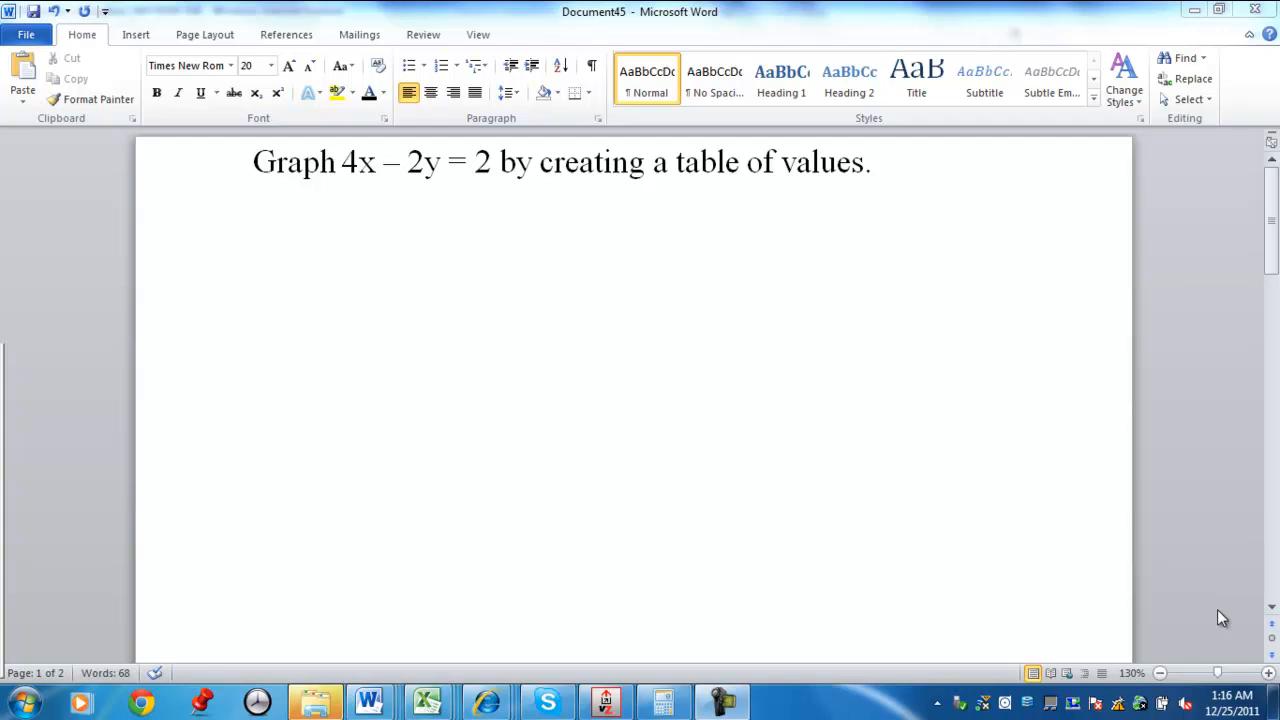
{"action": "mouse_move", "coordinate": [378, 238]}
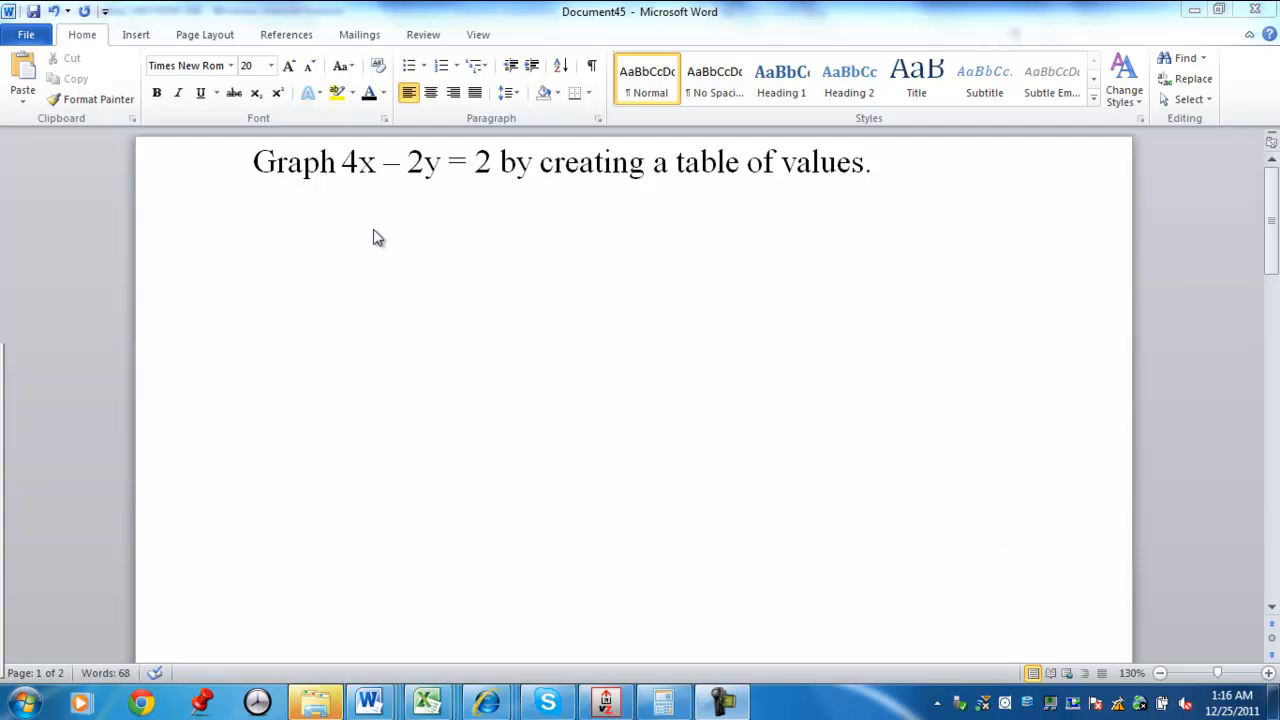
{"action": "mouse_move", "coordinate": [590, 308]}
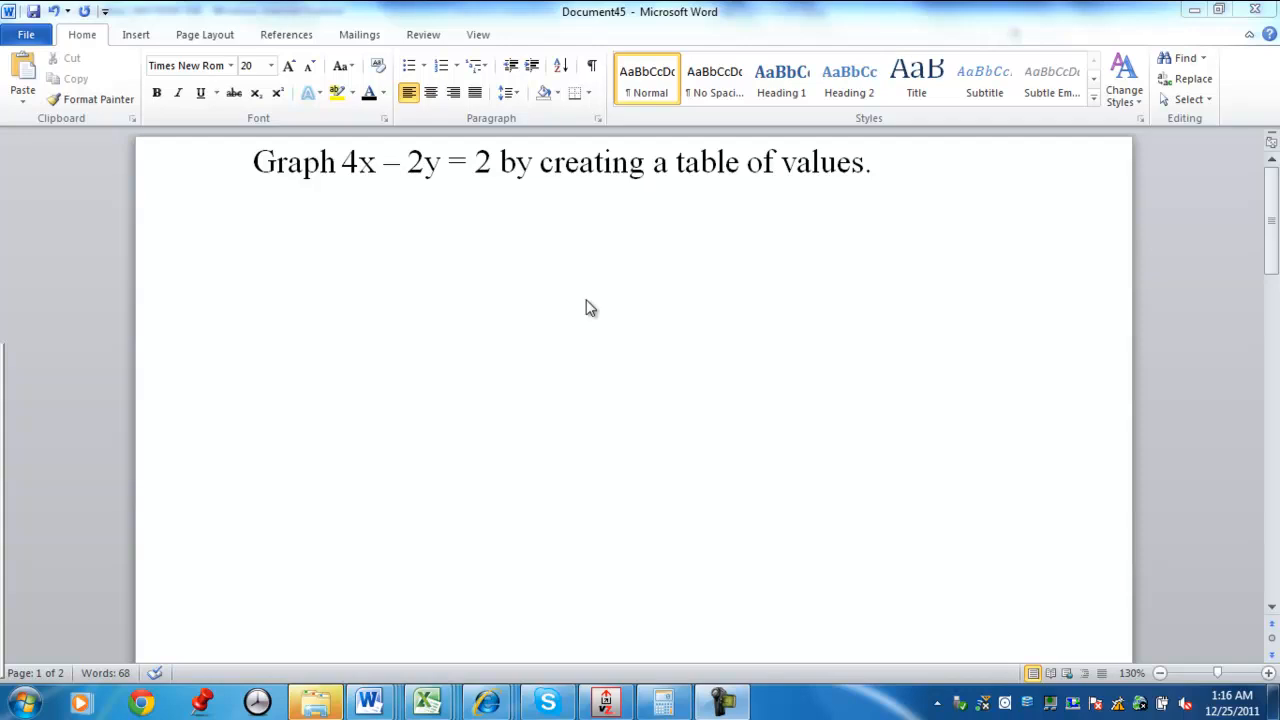
{"action": "mouse_move", "coordinate": [856, 184]}
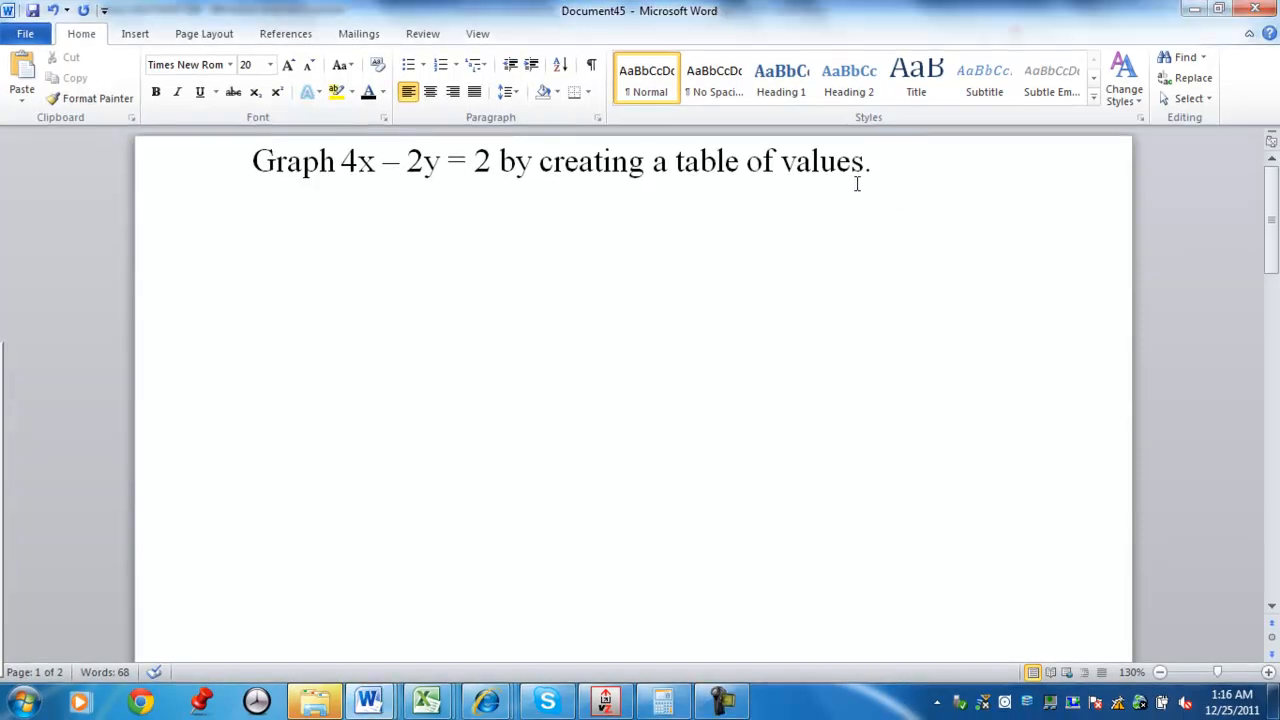
{"action": "mouse_move", "coordinate": [276, 128]}
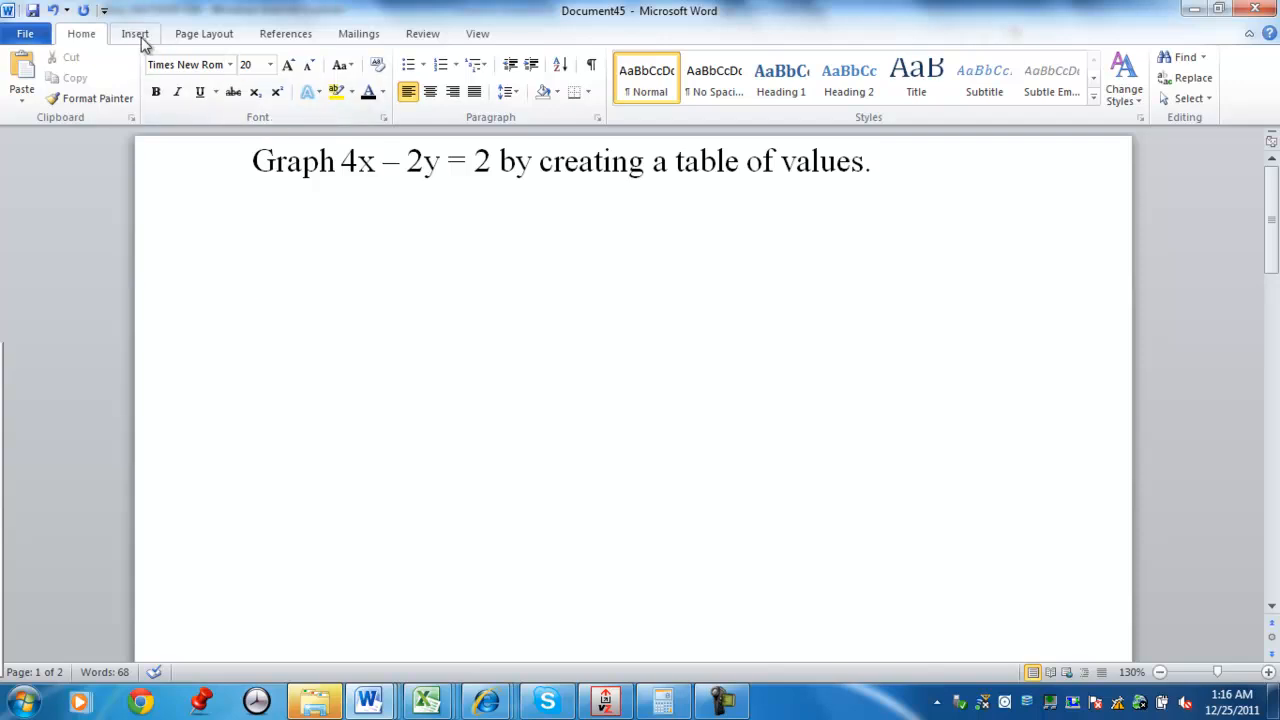
Insert an empty 4-column, 5-row table on a new line below the question
{"action": "left_click", "coordinate": [252, 280]}
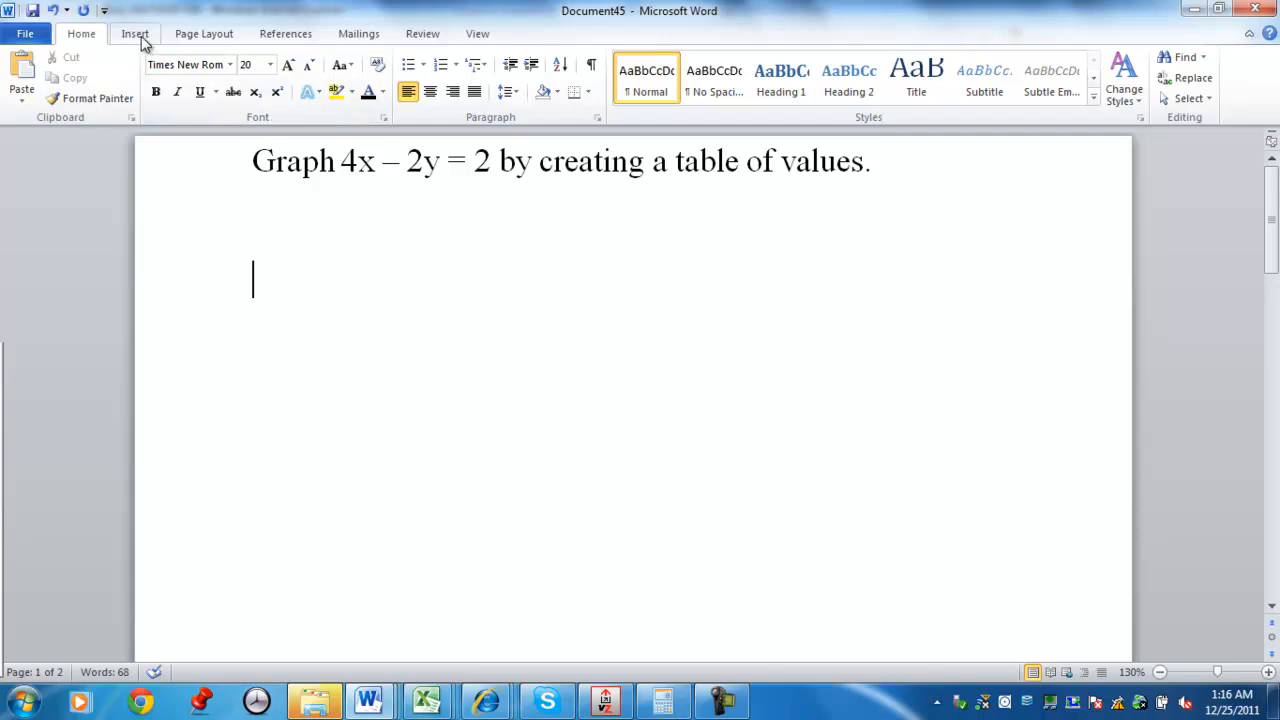
{"action": "left_click", "coordinate": [136, 32]}
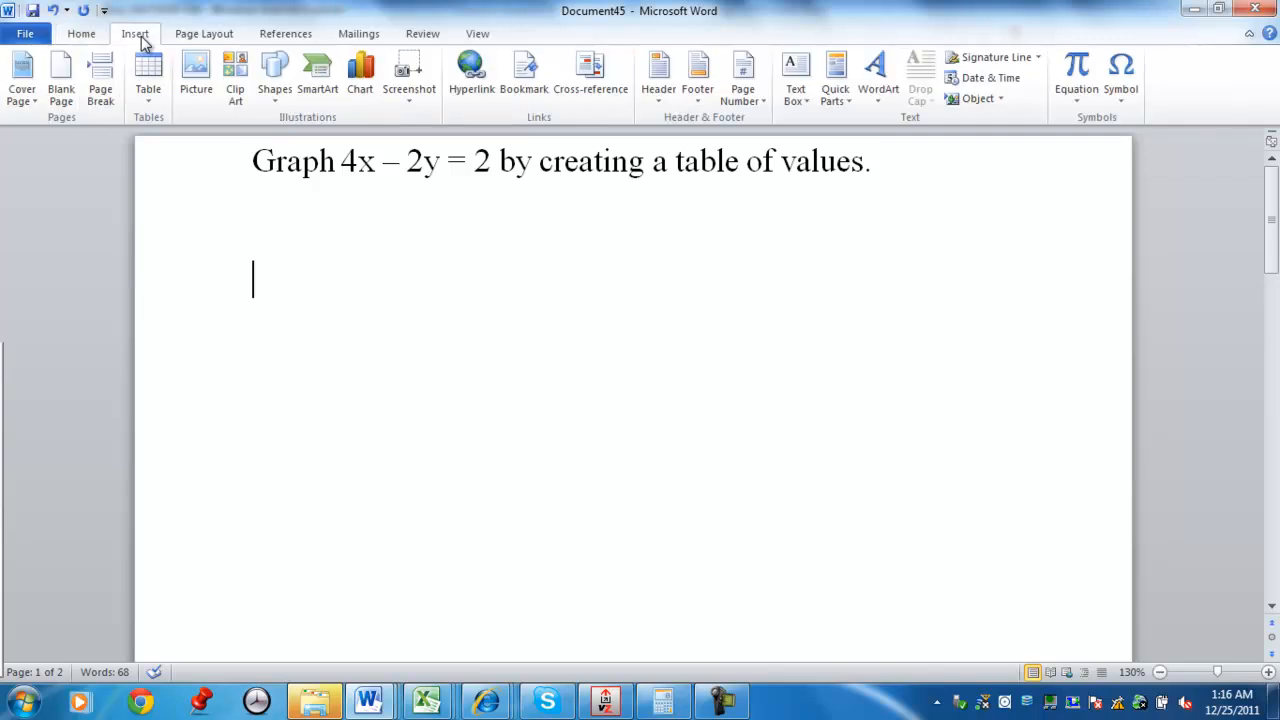
{"action": "mouse_move", "coordinate": [148, 76]}
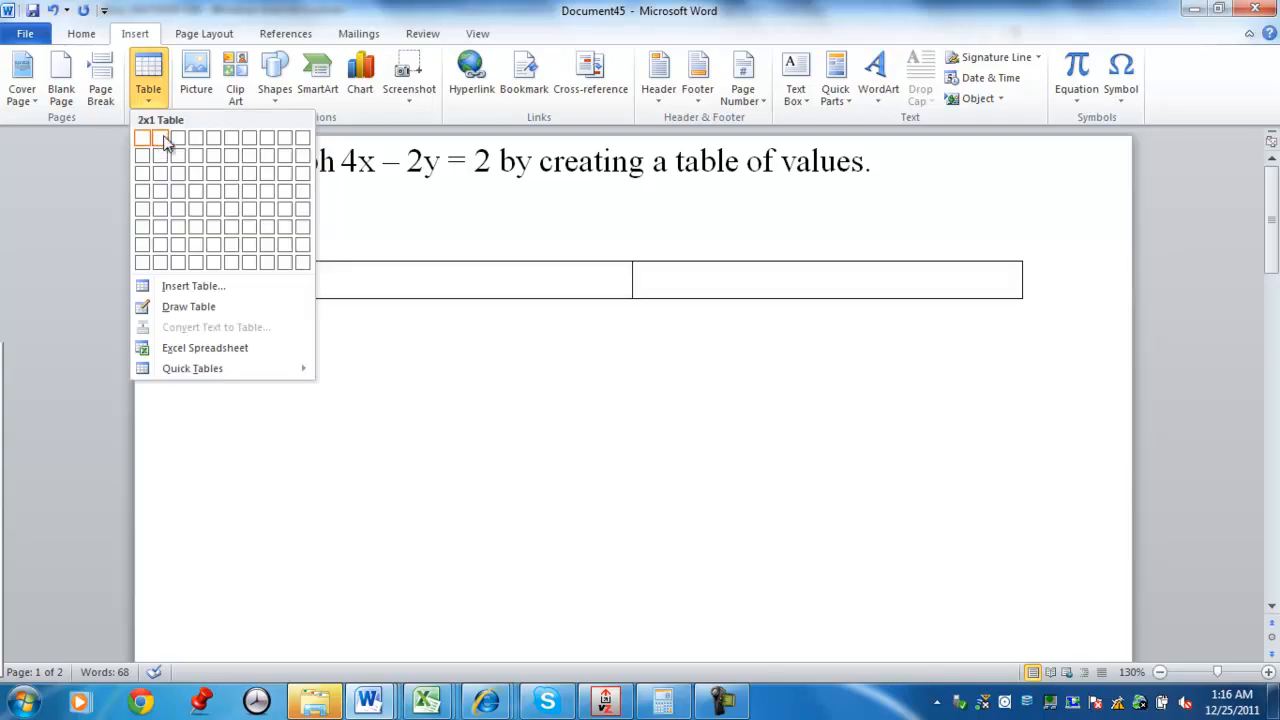
{"action": "mouse_move", "coordinate": [196, 138]}
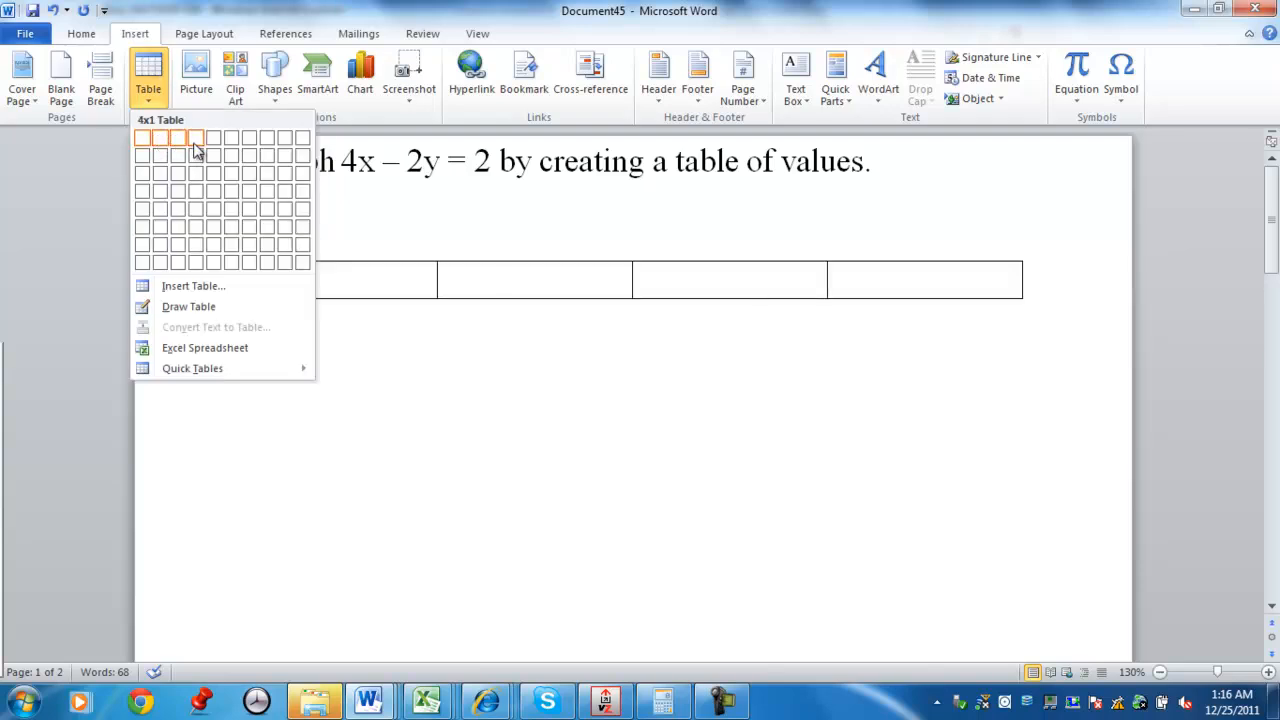
{"action": "mouse_move", "coordinate": [192, 210]}
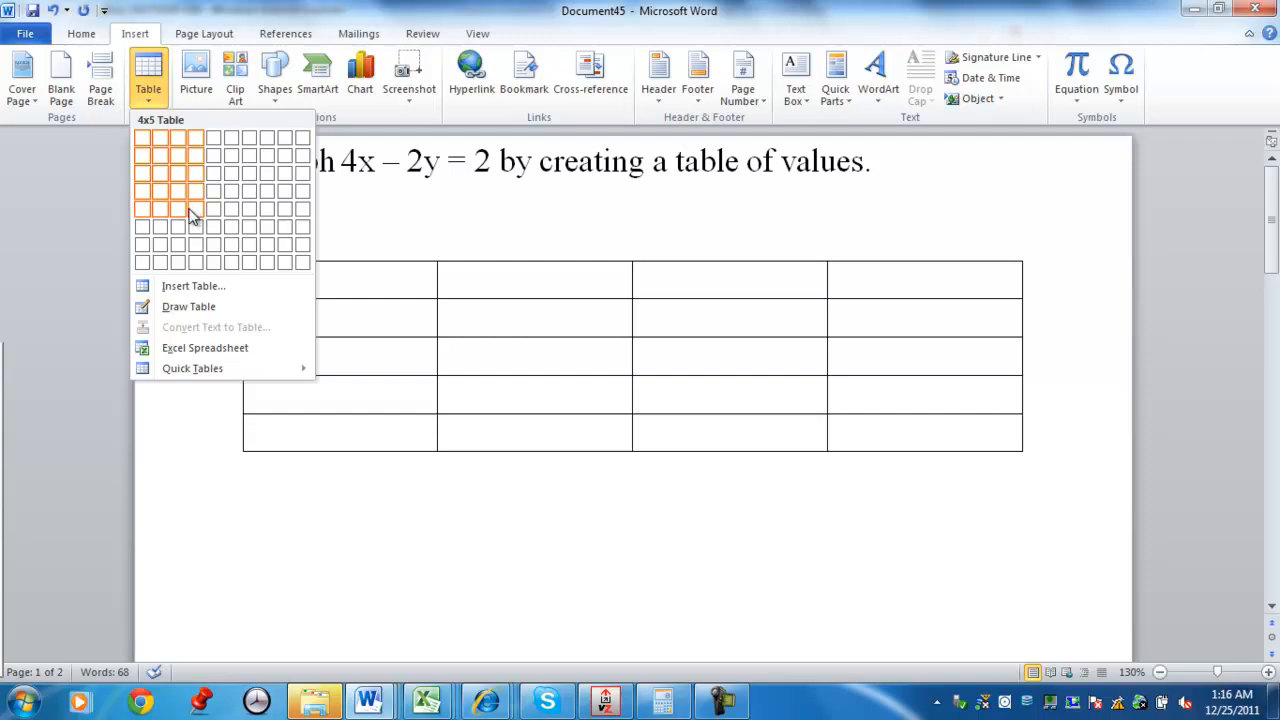
{"action": "left_click", "coordinate": [192, 210]}
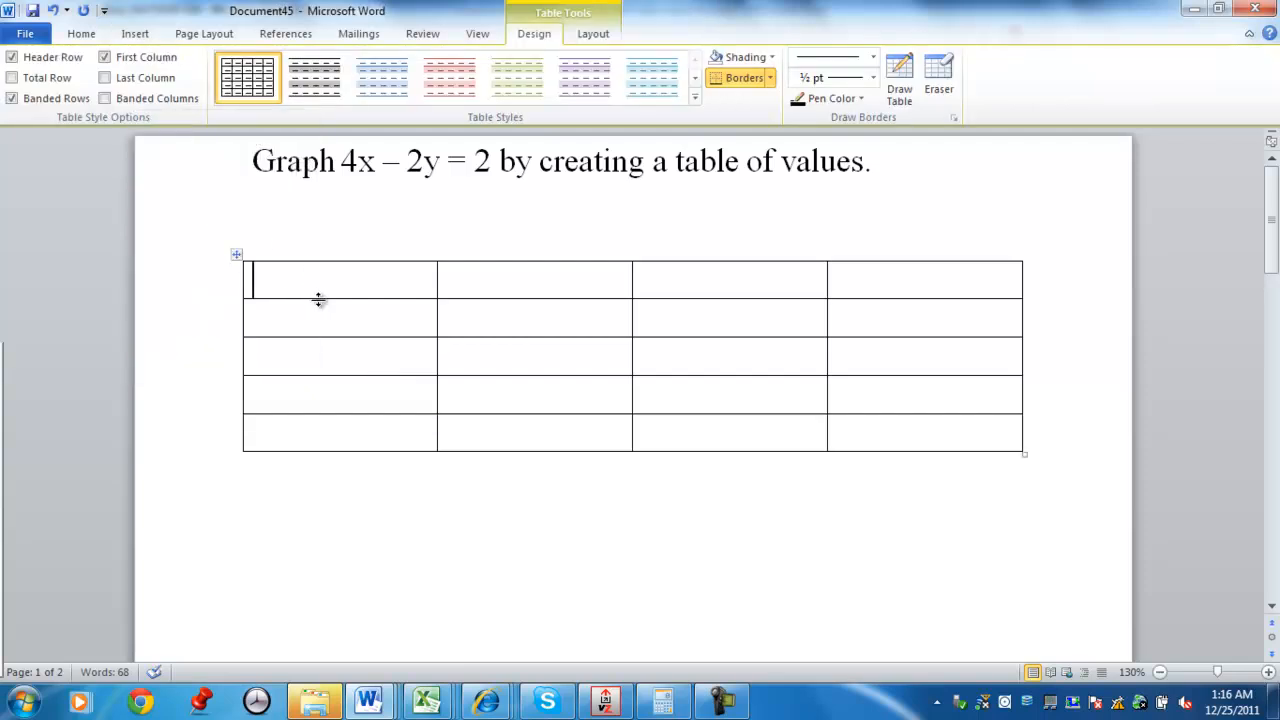
{"action": "mouse_move", "coordinate": [384, 312]}
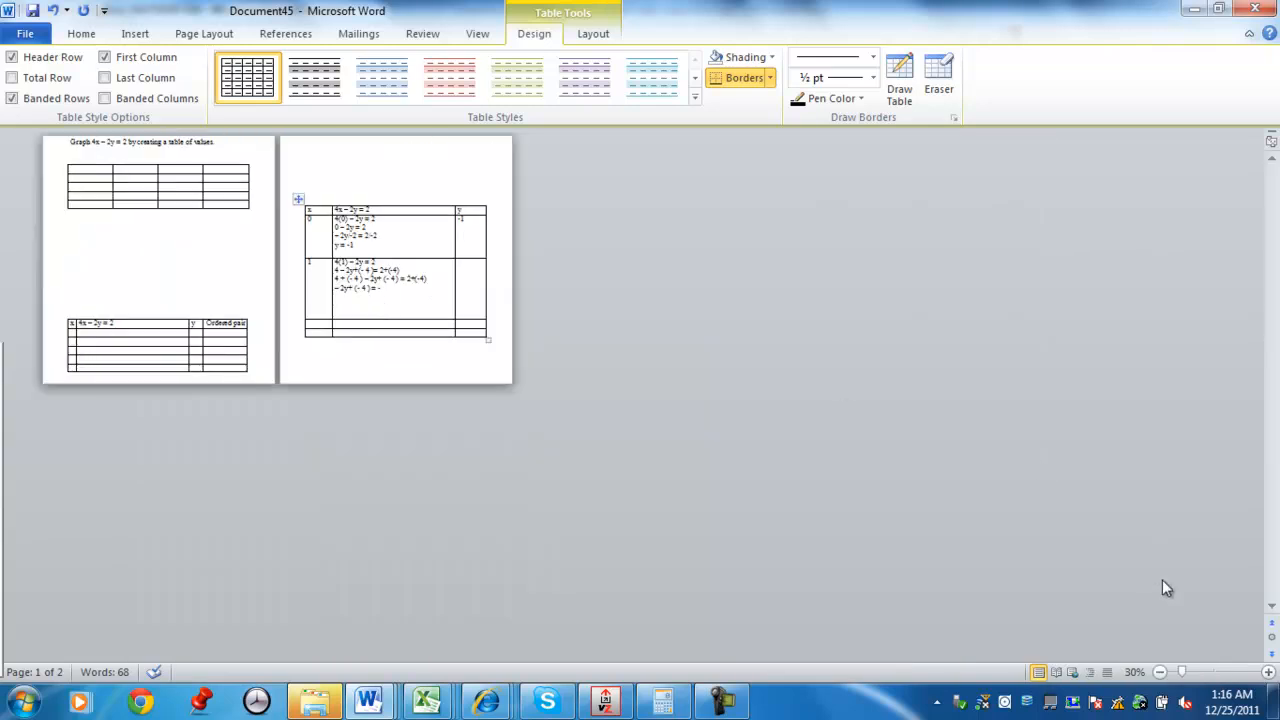
{"action": "left_click", "coordinate": [1244, 672]}
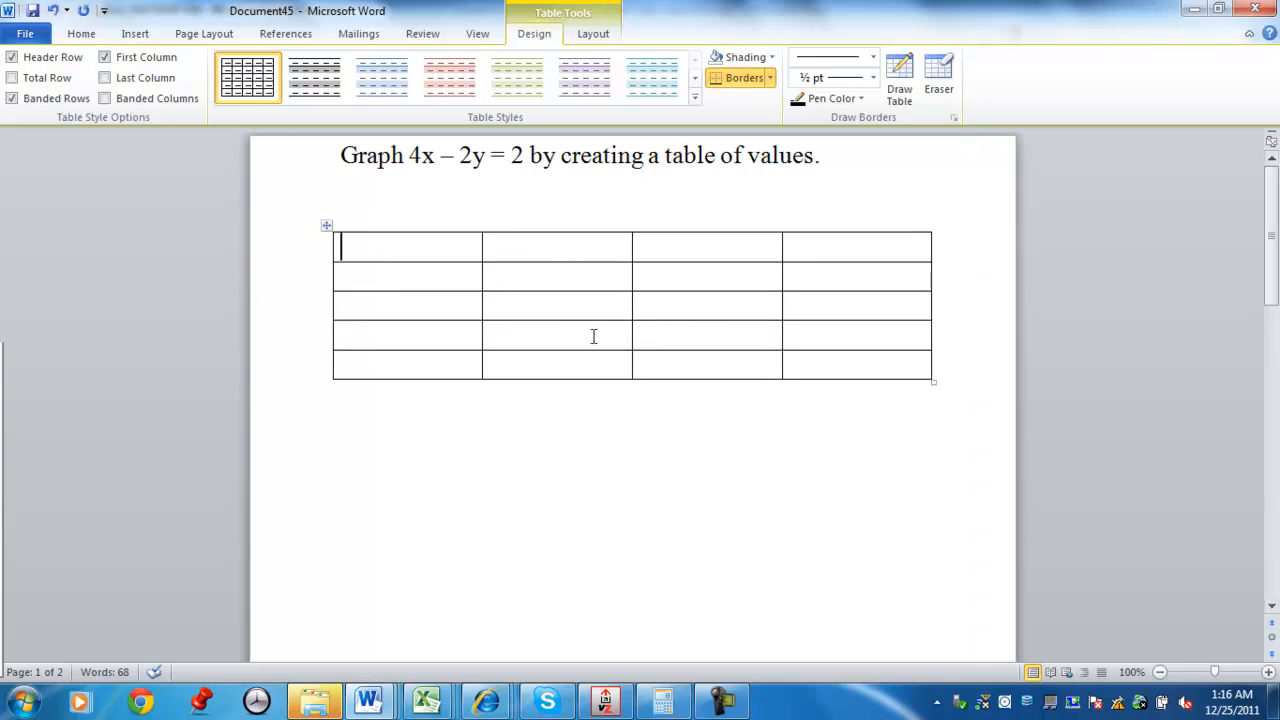
Label the first two header cells x and 4x – 2y = 2, copying the equation from the question
{"action": "left_click", "coordinate": [80, 32]}
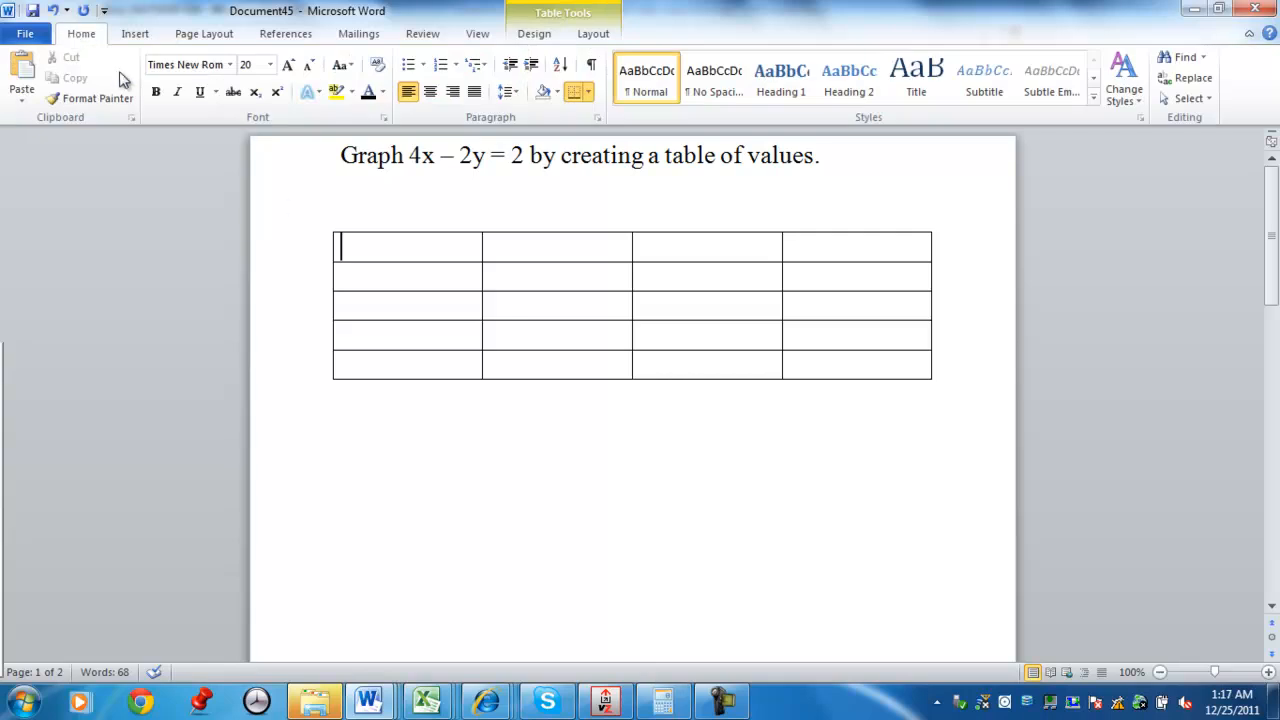
{"action": "type", "text": "x"}
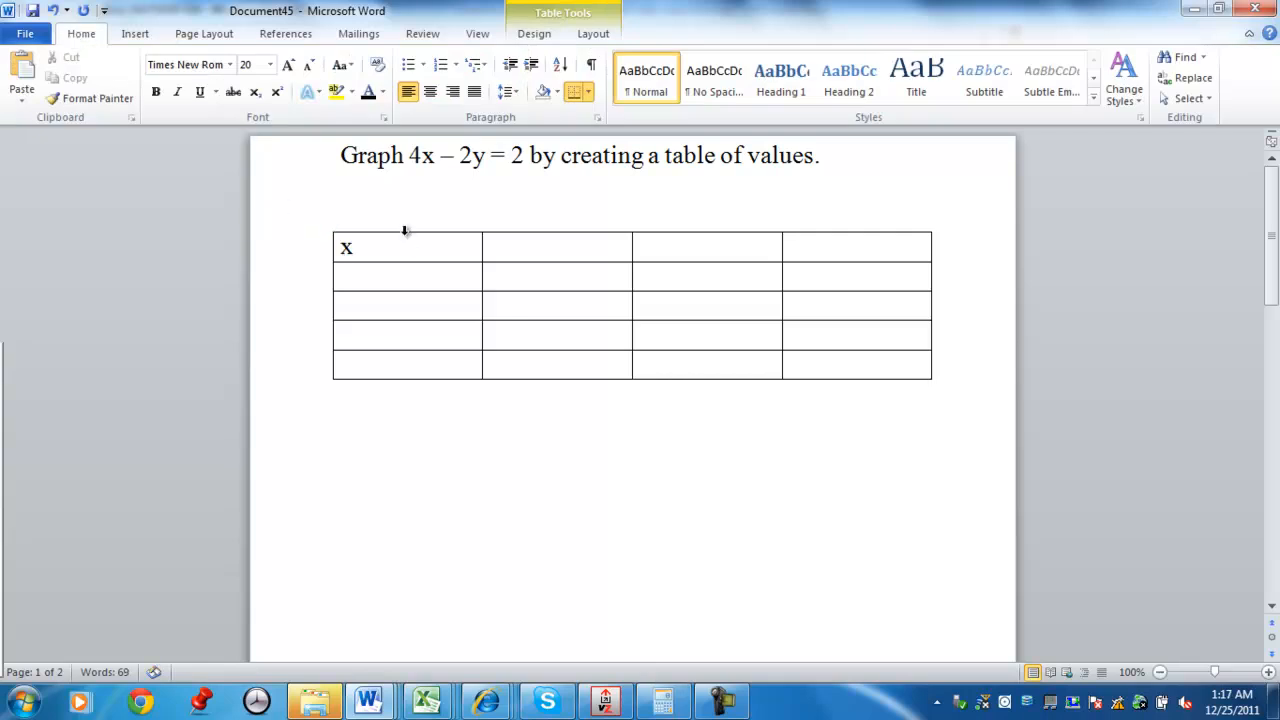
{"action": "left_click", "coordinate": [510, 248]}
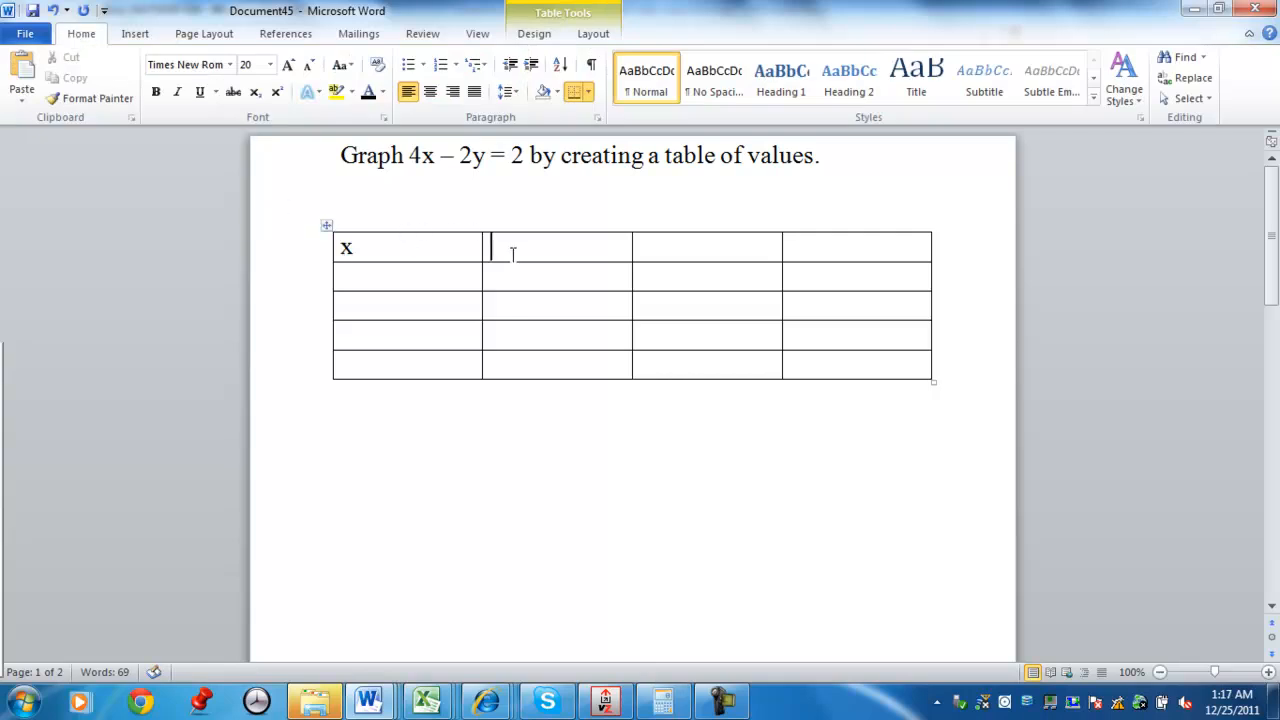
{"action": "left_click_drag", "start_coordinate": [410, 156], "coordinate": [528, 156]}
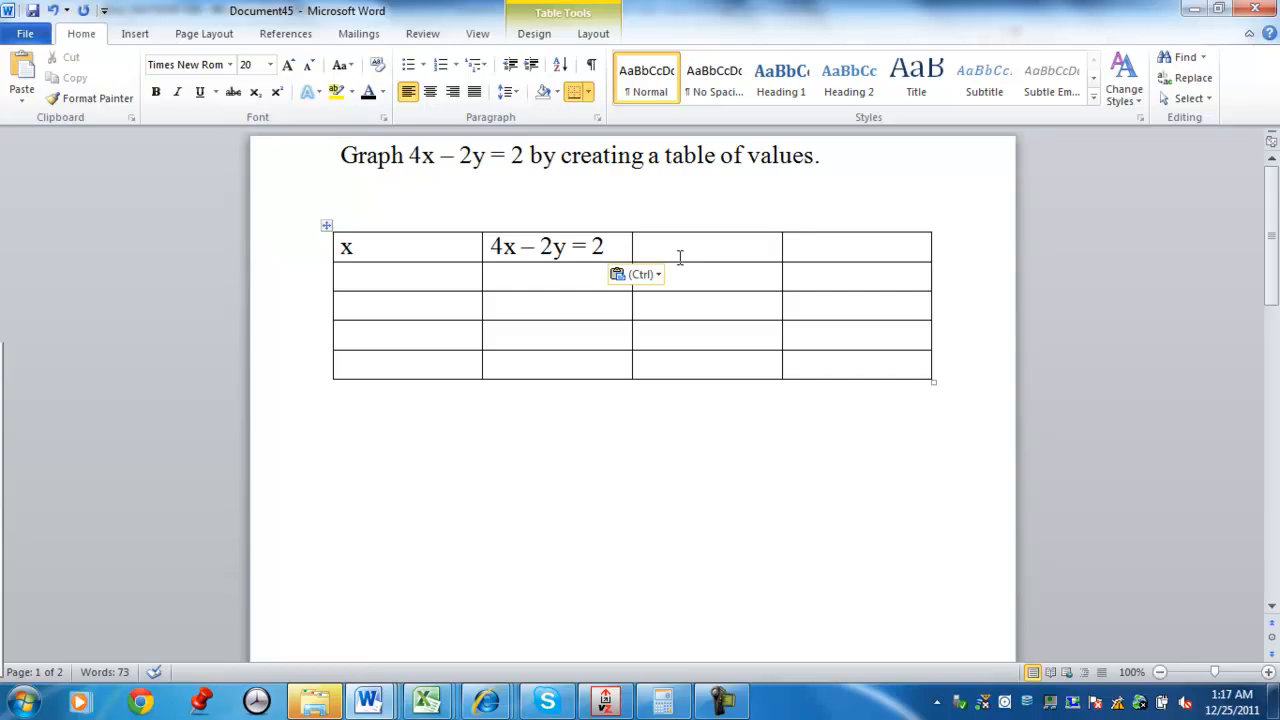
Label the remaining header cells y and Ordered Pair
{"action": "type", "text": "y"}
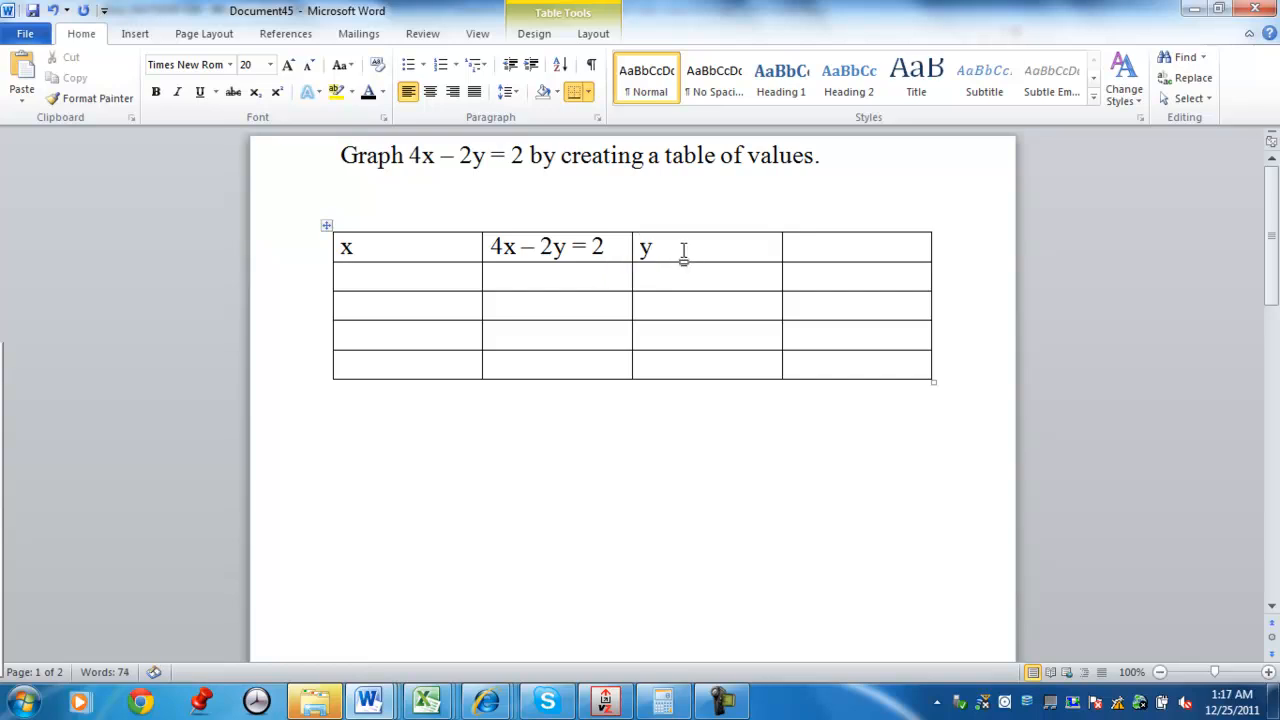
{"action": "left_click", "coordinate": [856, 248]}
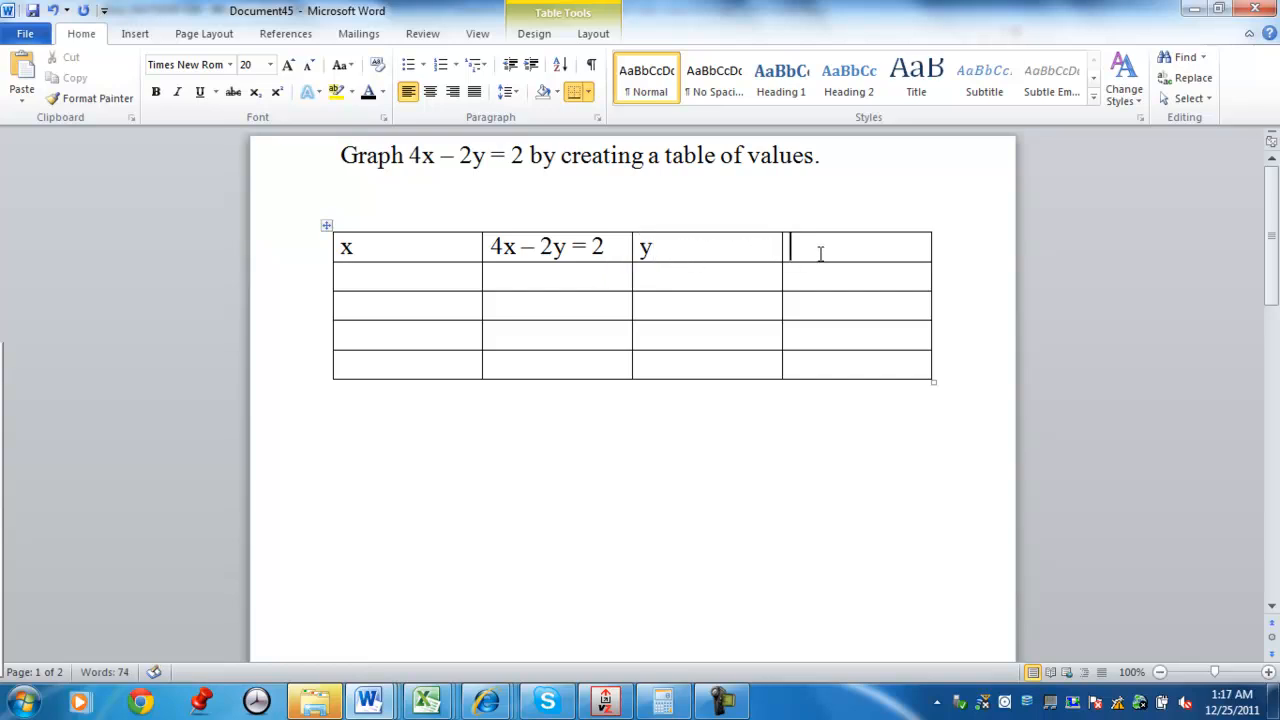
{"action": "type", "text": "Order"}
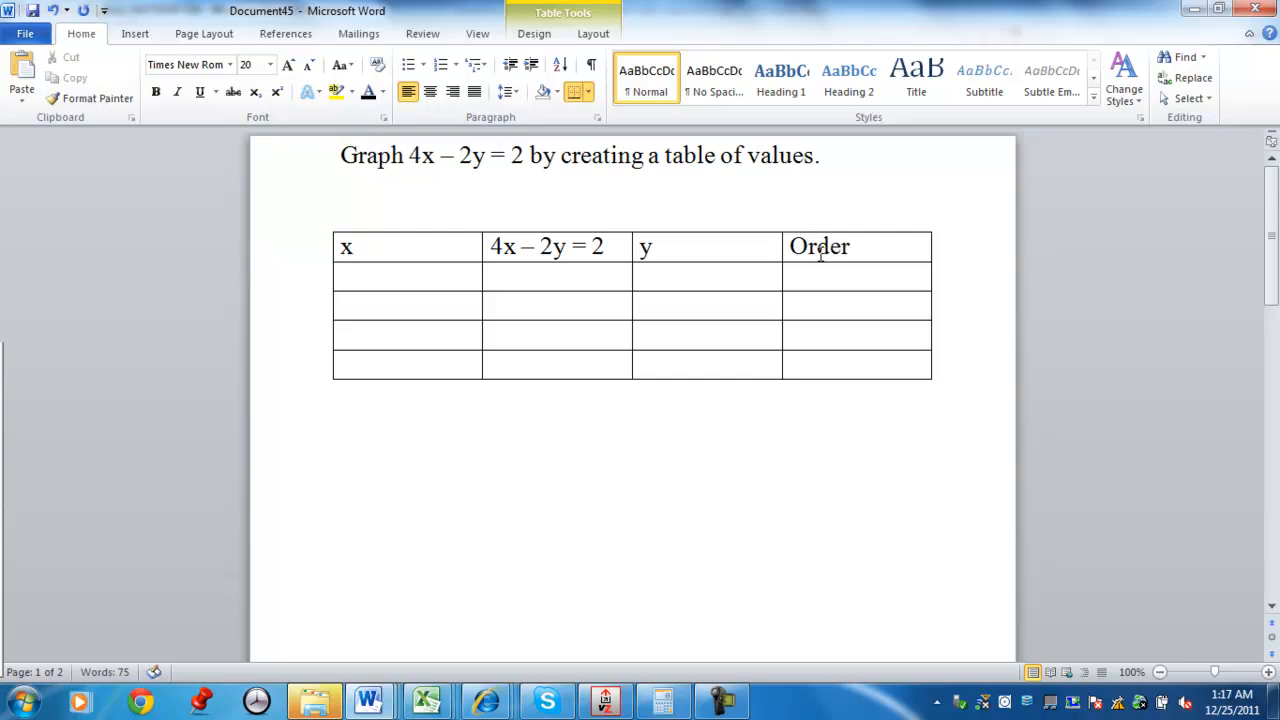
{"action": "type", "text": "ed"}
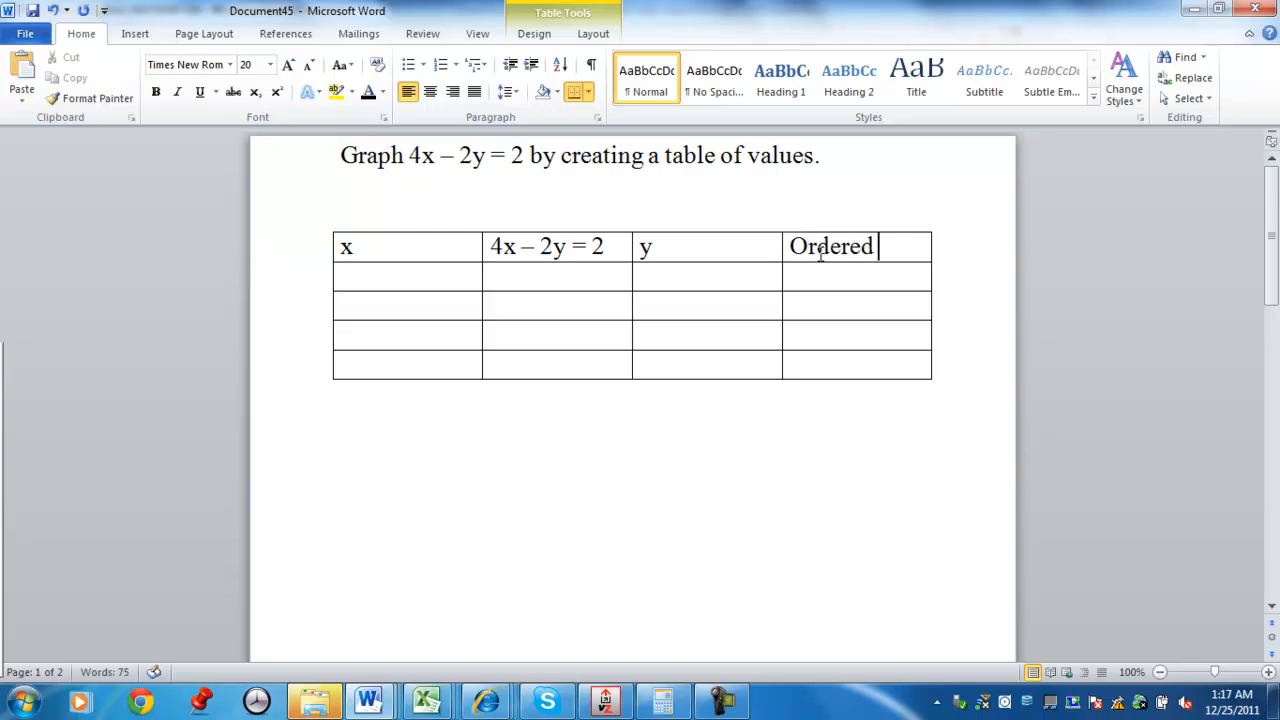
{"action": "type", "text": "Par"}
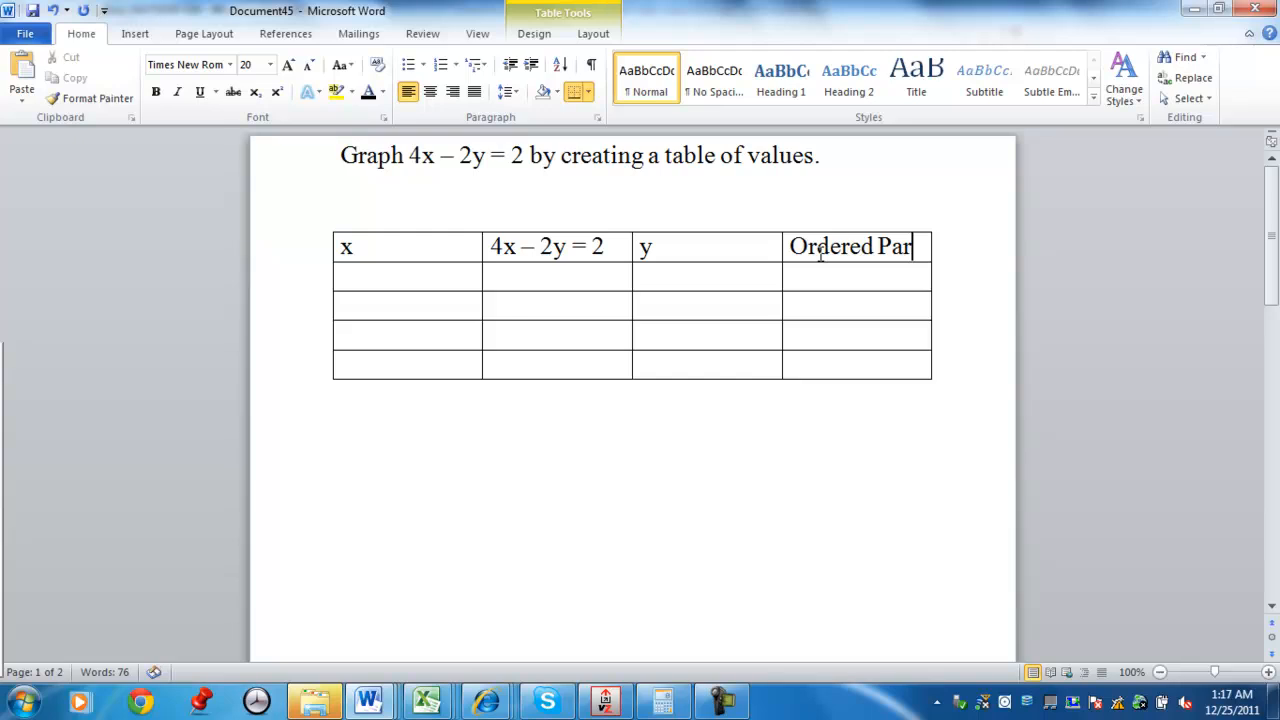
{"action": "type", "text": "r"}
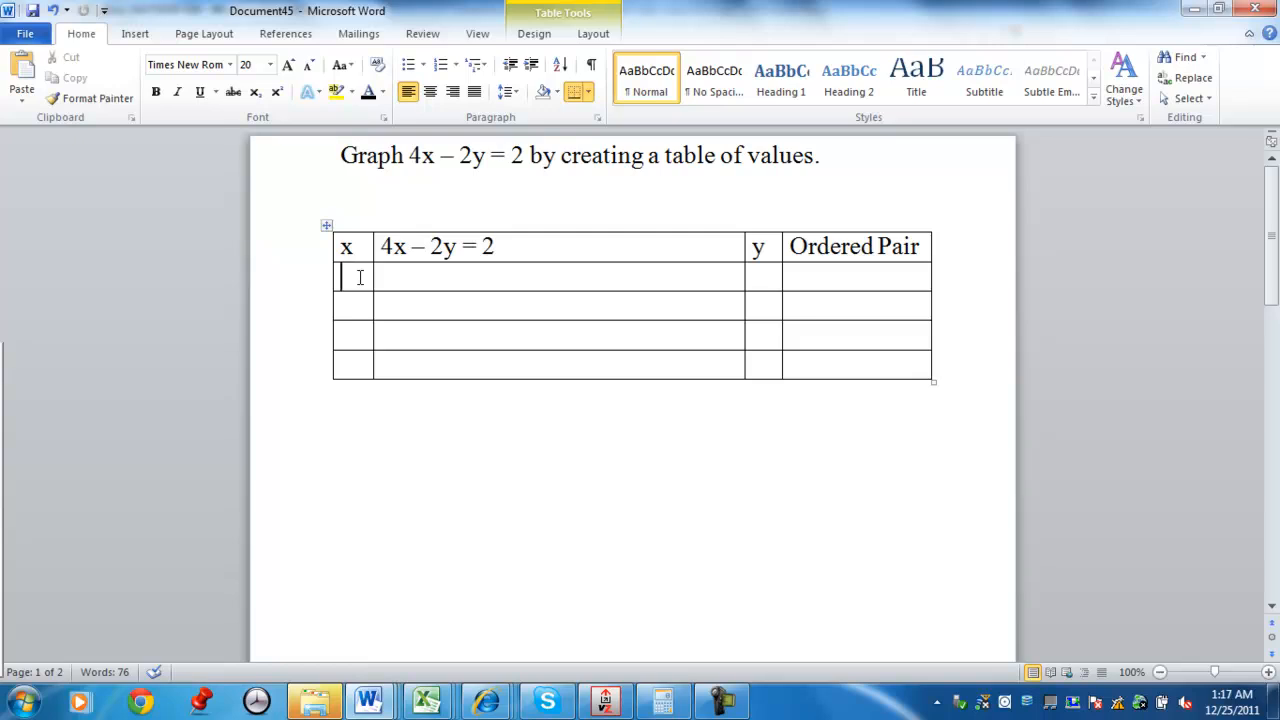
Enter x = 0, substitute to 4(0) – 2y = 2 and simplify to – 2y = 2
{"action": "type", "text": "0"}
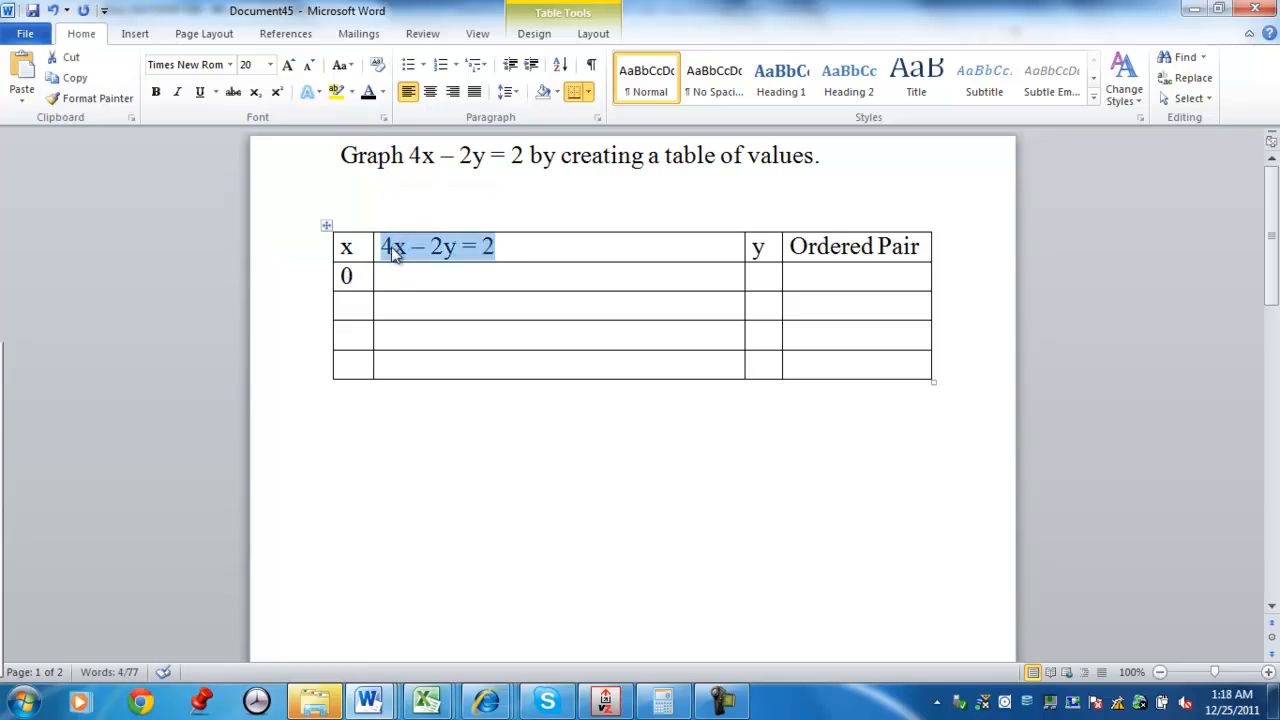
{"action": "key", "text": "ctrl+v"}
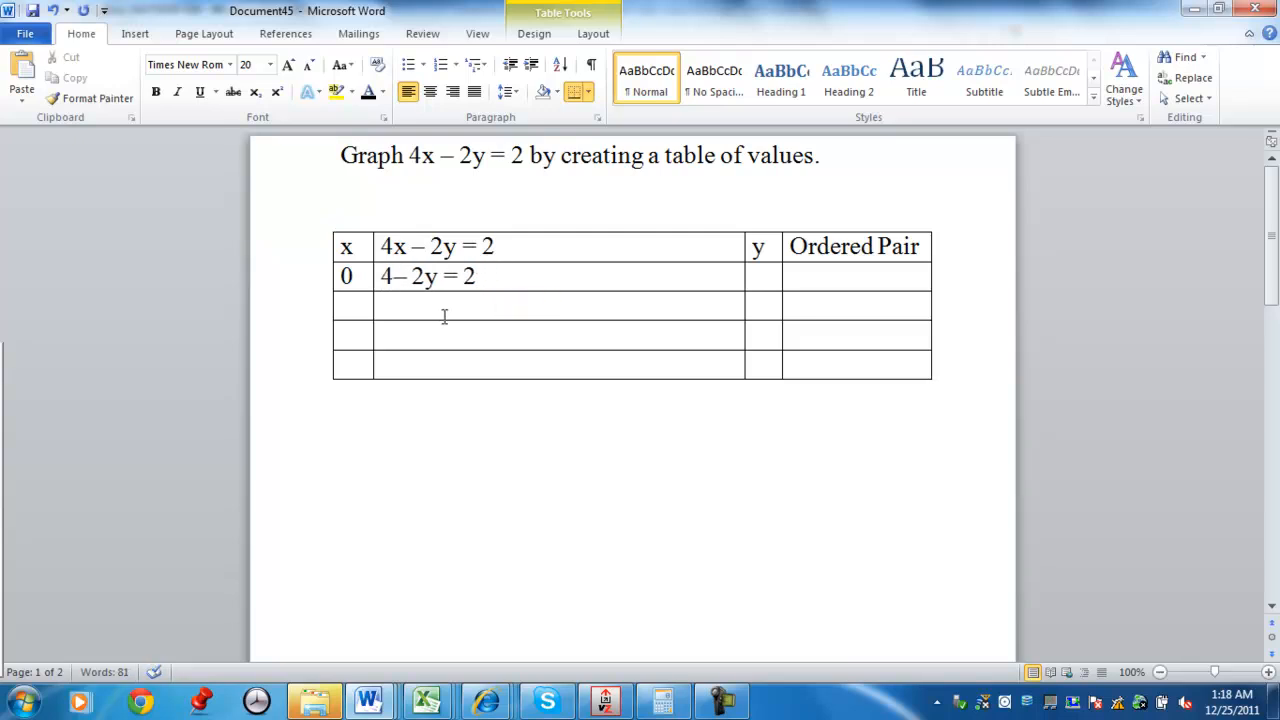
{"action": "type", "text": "("}
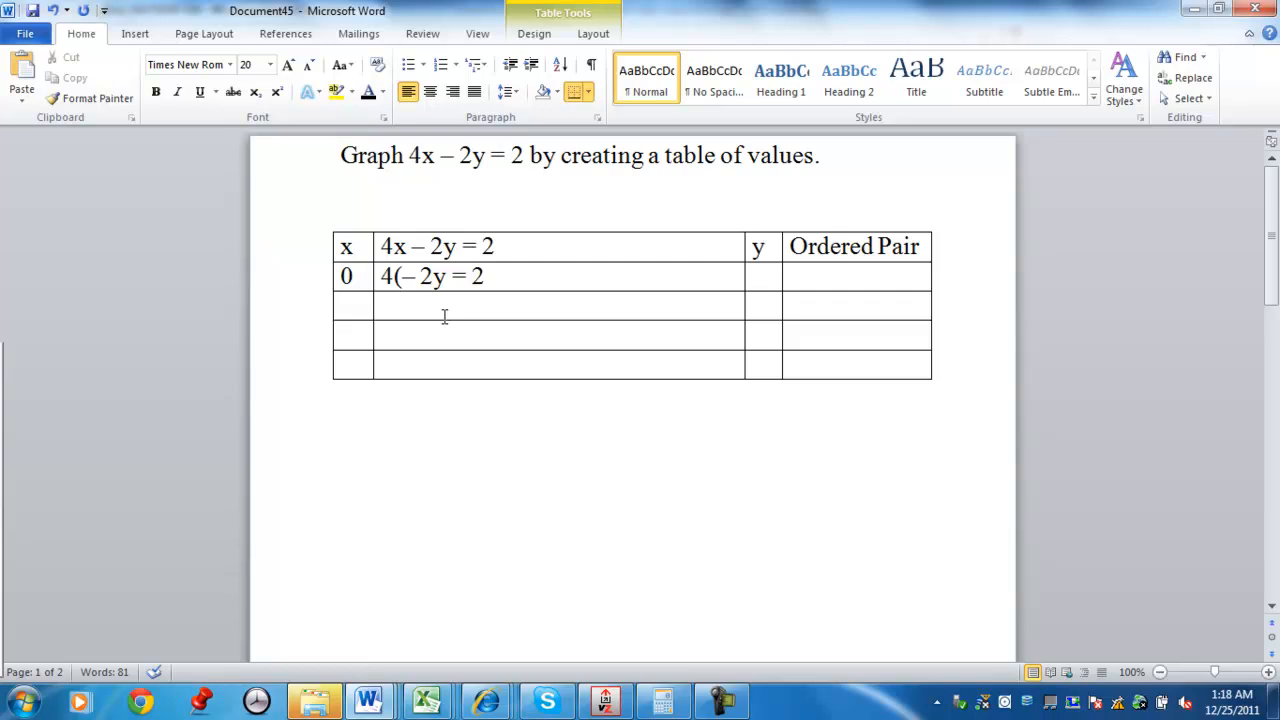
{"action": "type", "text": "0)"}
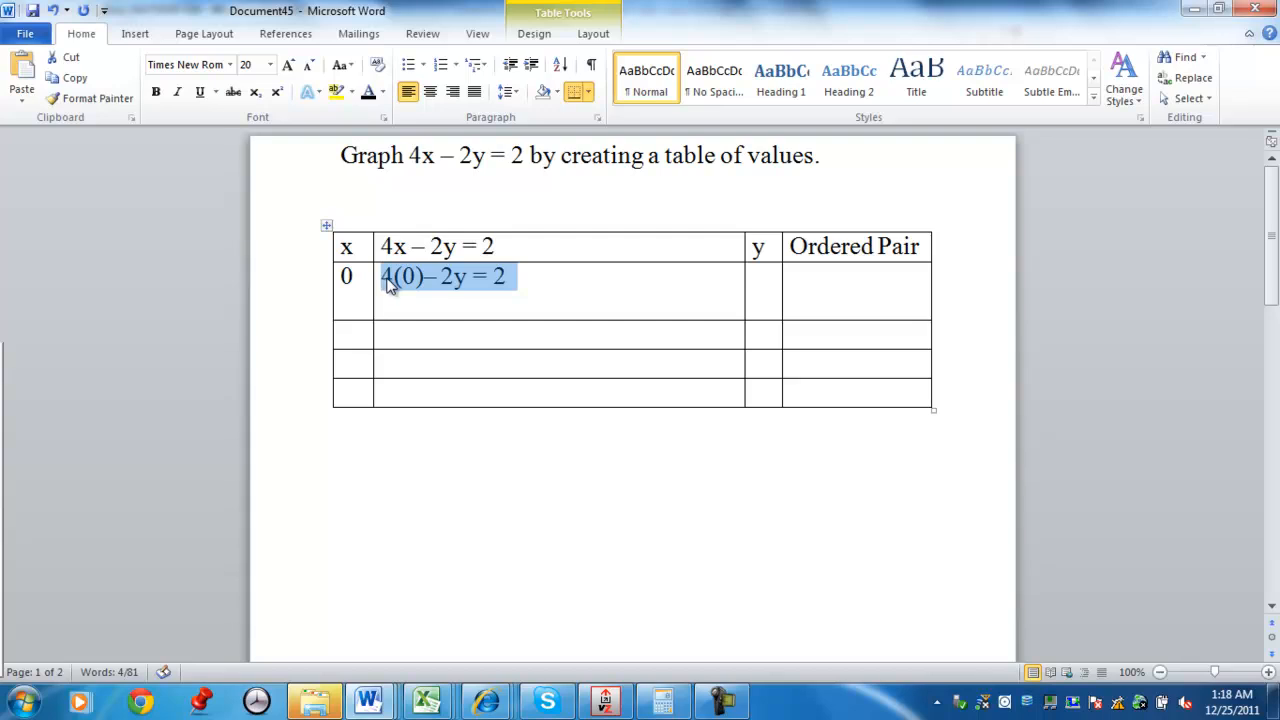
{"action": "key", "text": "ctrl+v"}
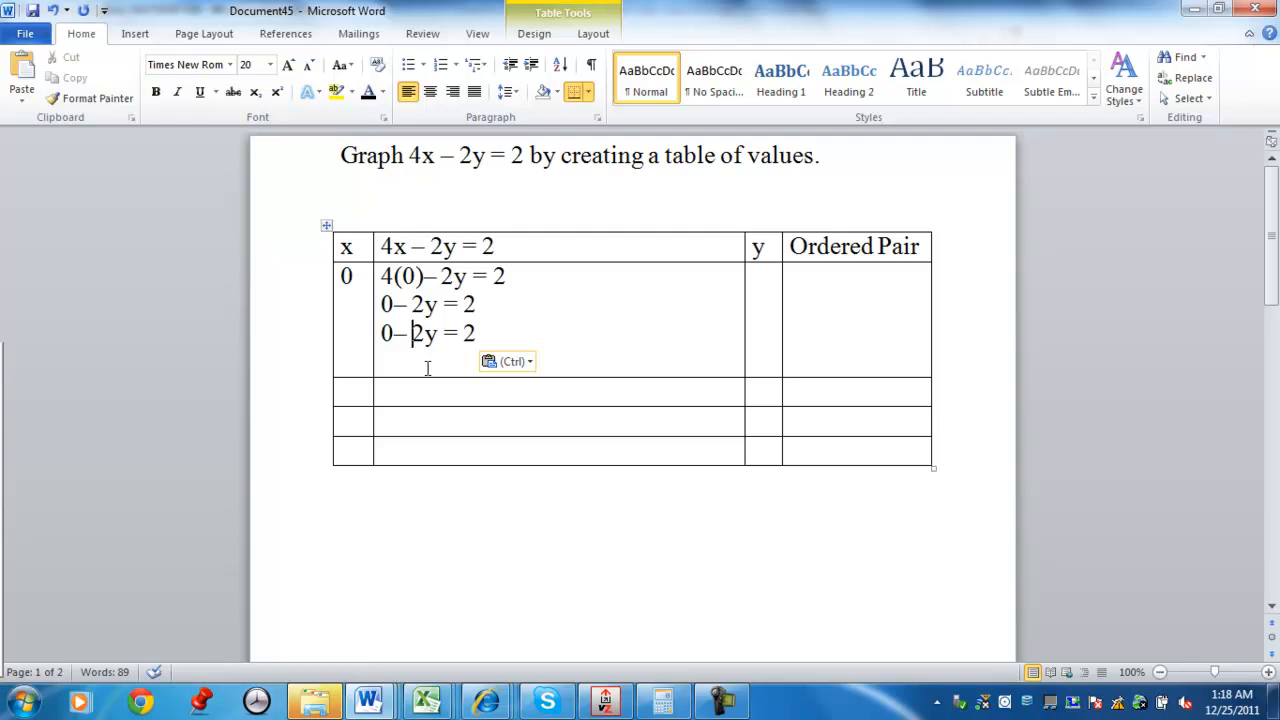
{"action": "key", "text": "Backspace"}
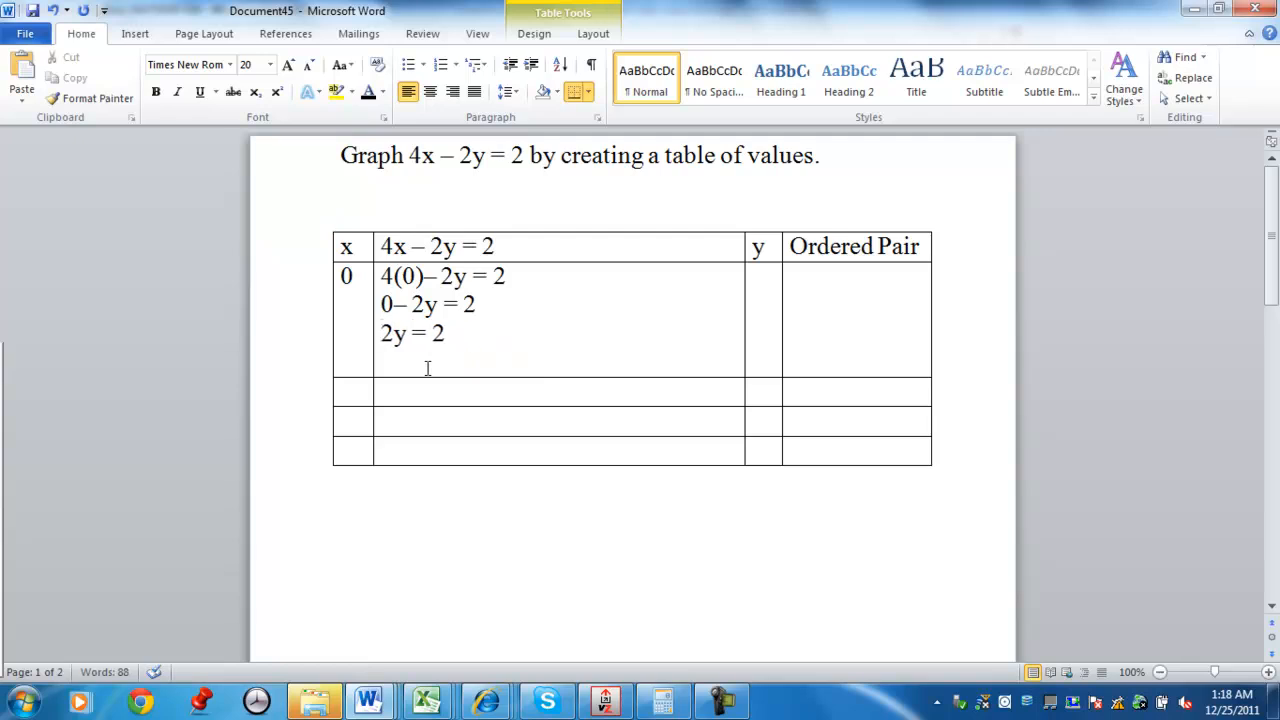
{"action": "type", "text": "-"}
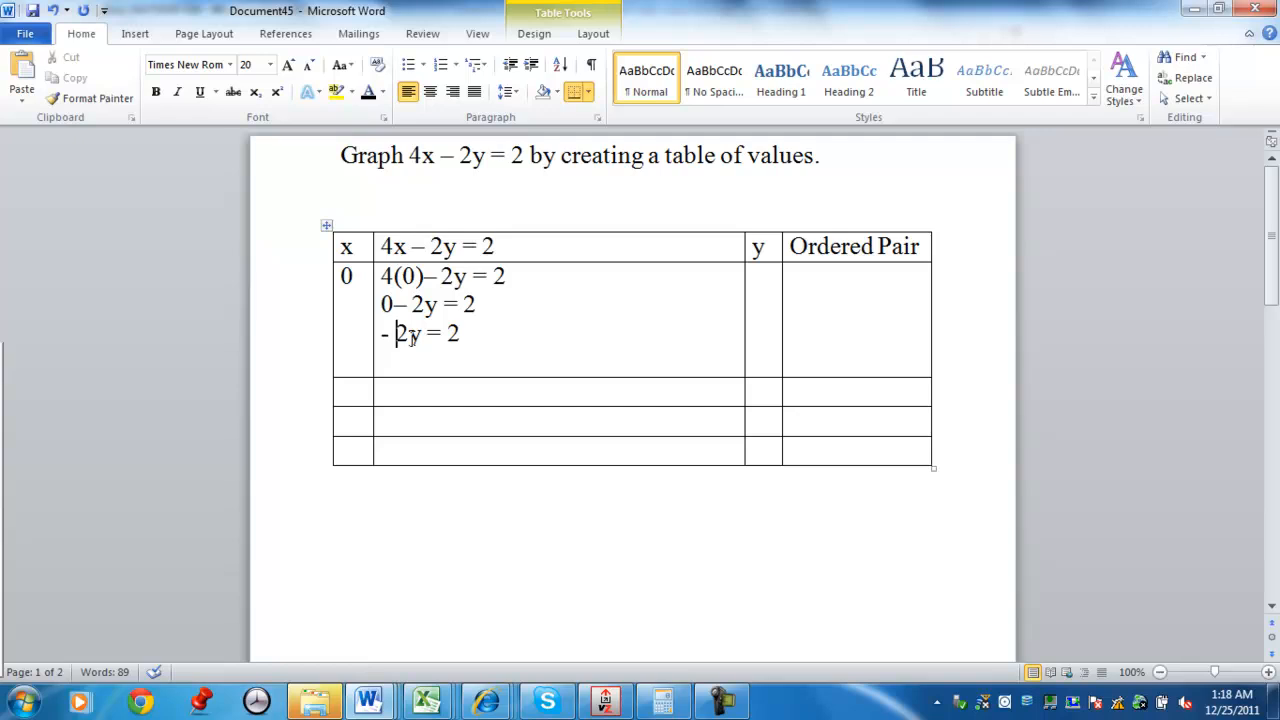
{"action": "mouse_move", "coordinate": [476, 336]}
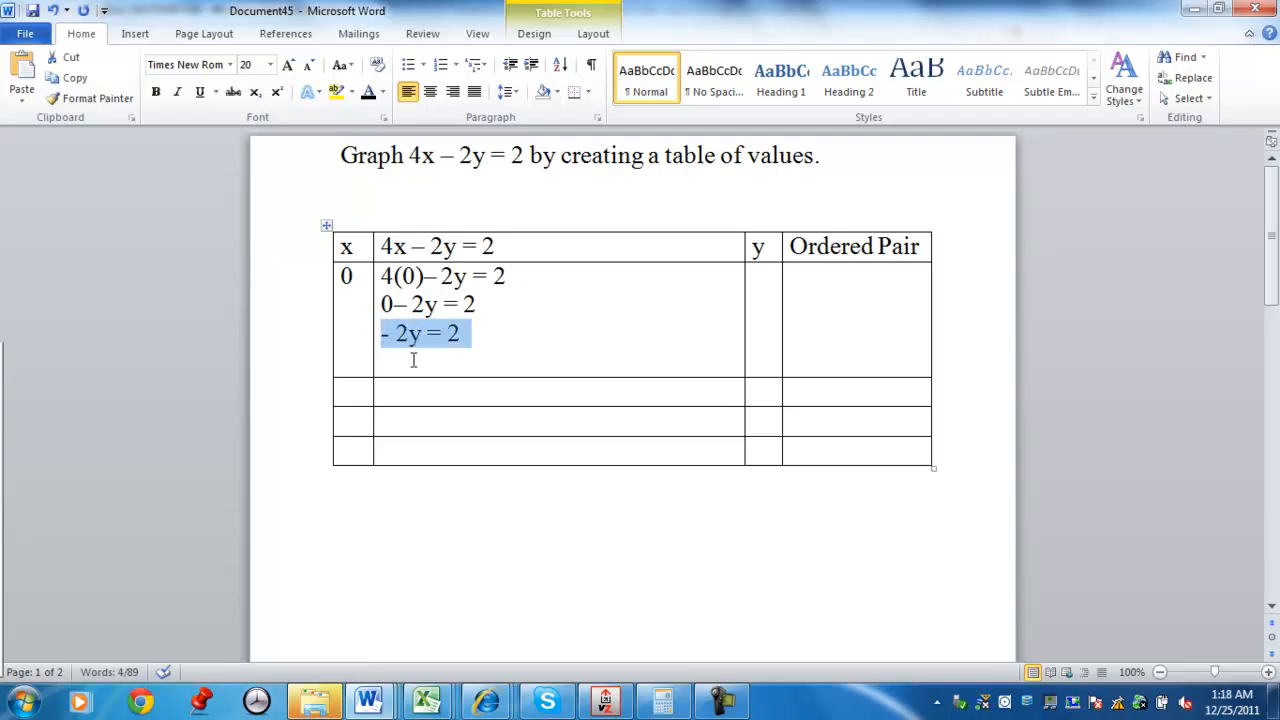
Divide both sides by -2 to reach y = -1
{"action": "key", "text": "ctrl+v"}
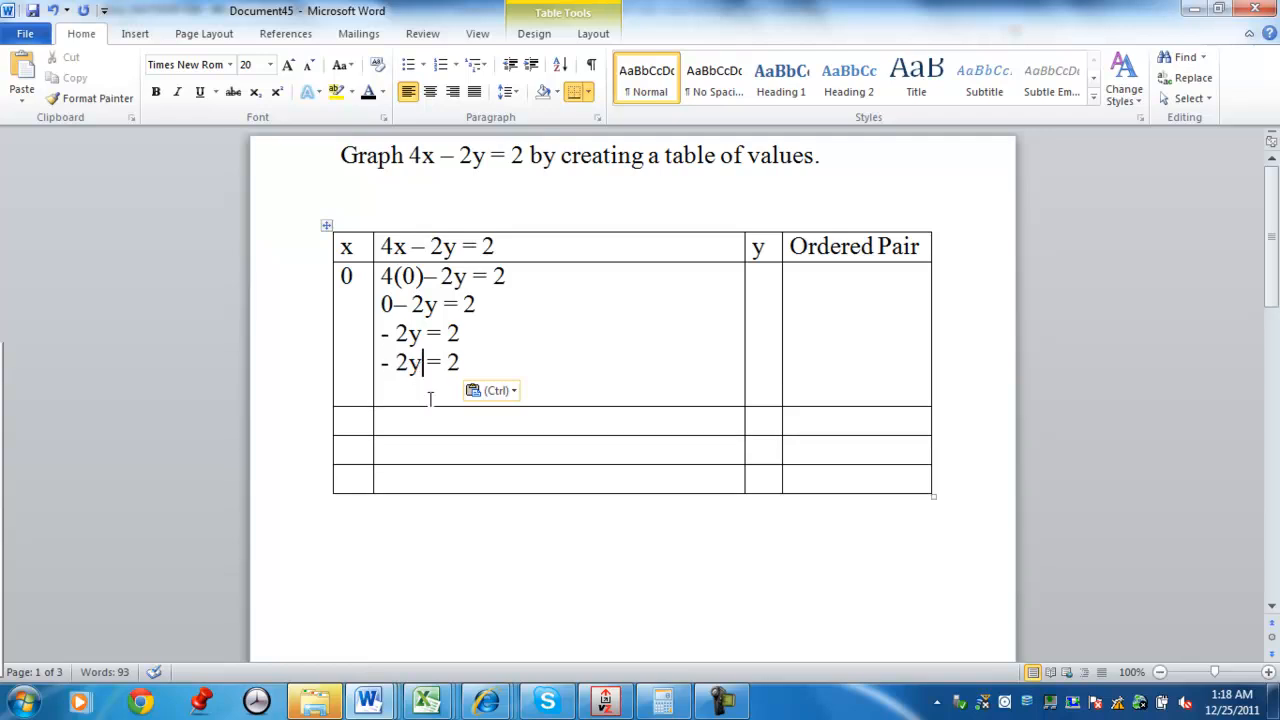
{"action": "type", "text": "/-2"}
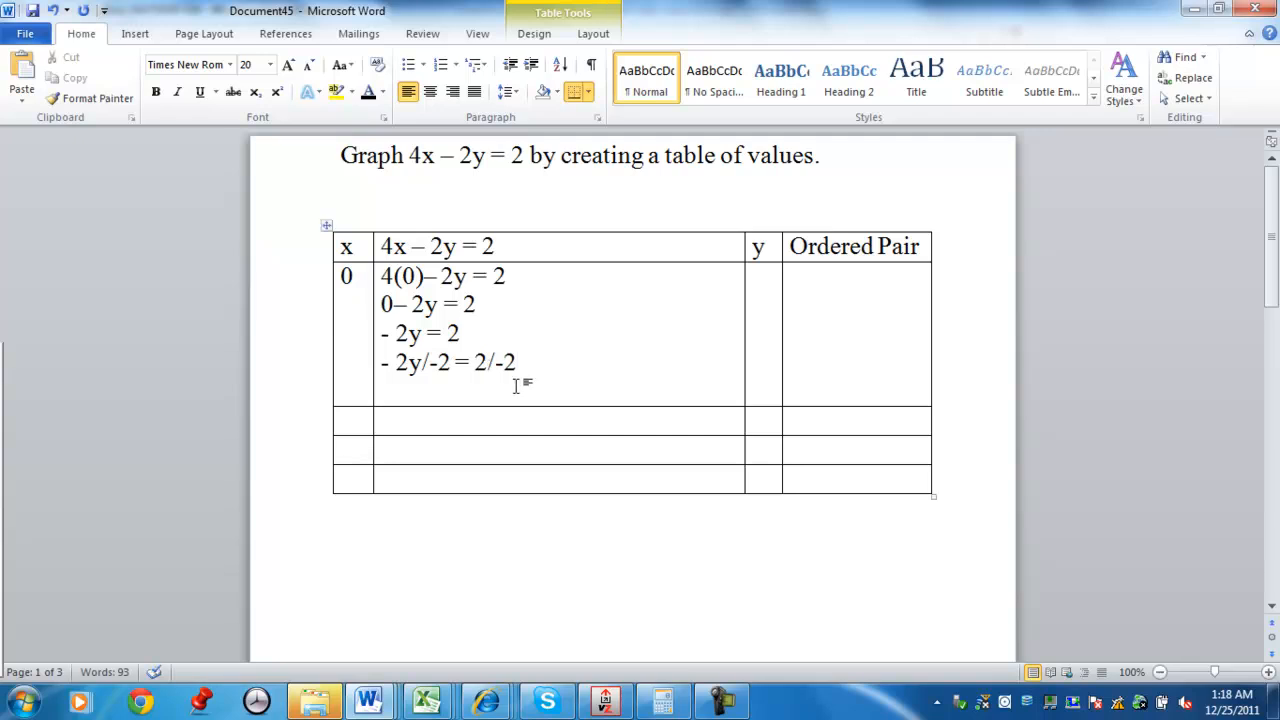
{"action": "type", "text": "Y"}
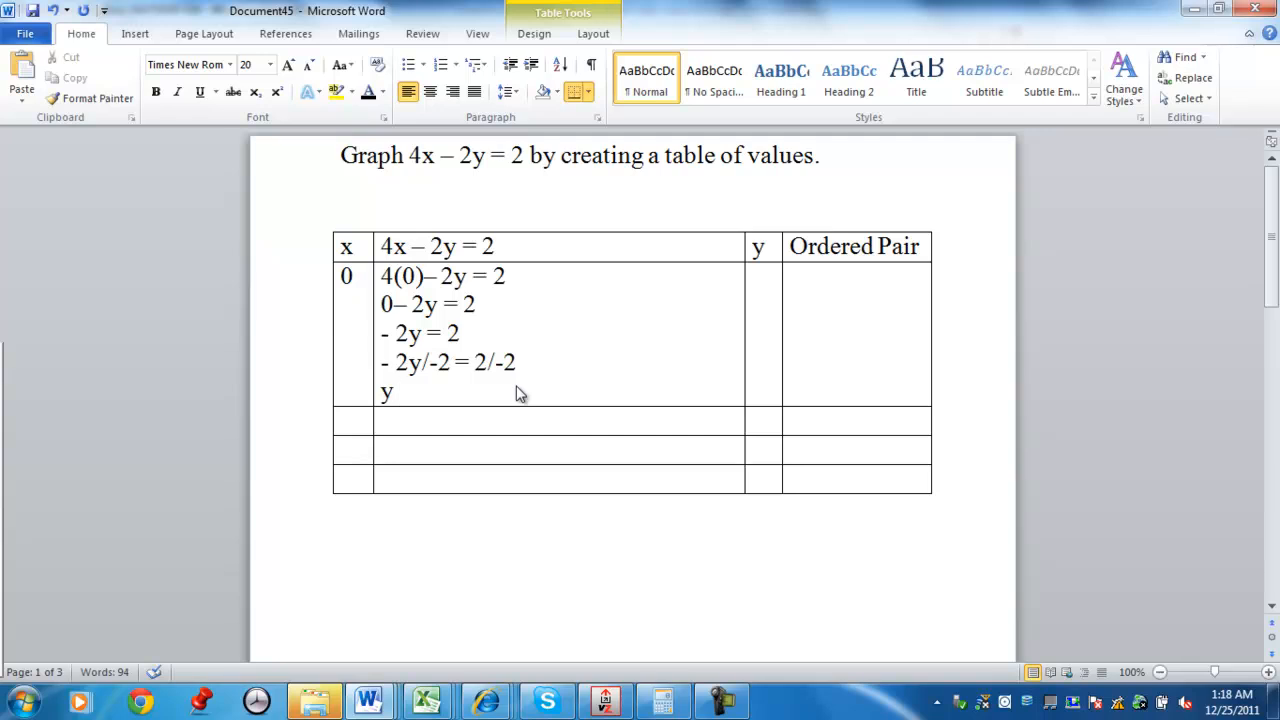
{"action": "type", "text": "= -1"}
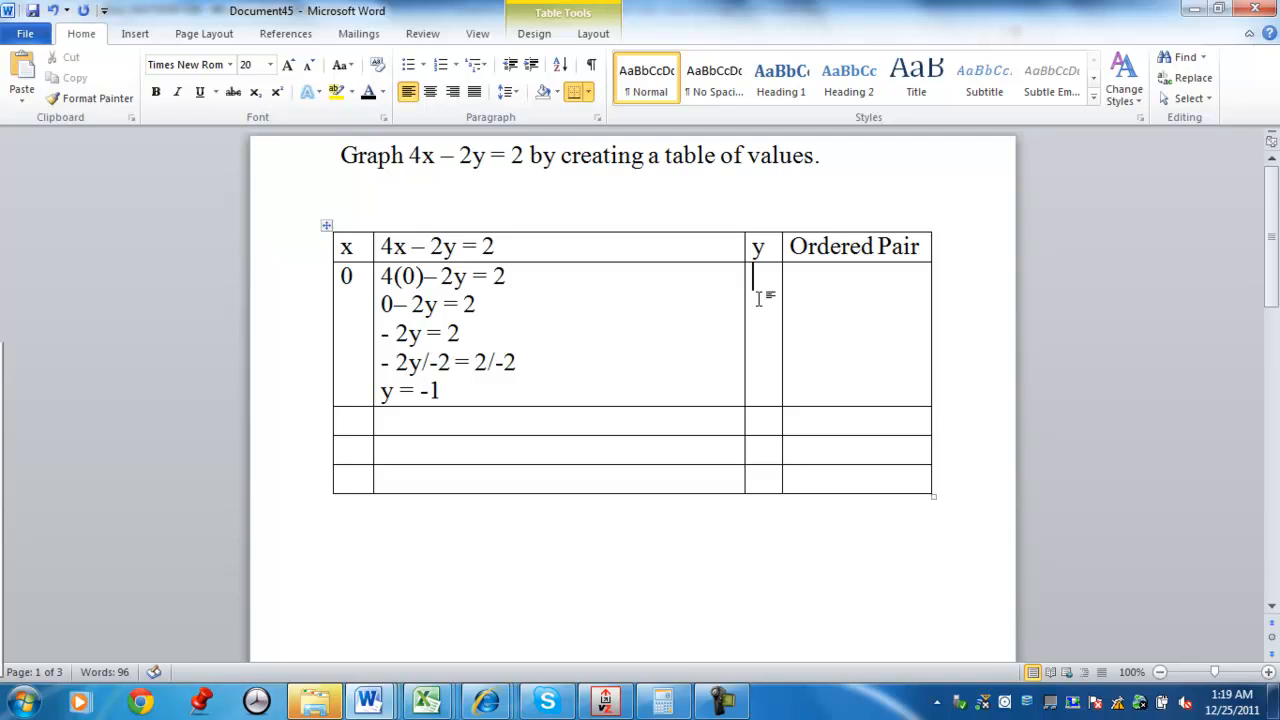
Record -1 in the y column and (0,-1) in the Ordered Pair column
{"action": "type", "text": "-1"}
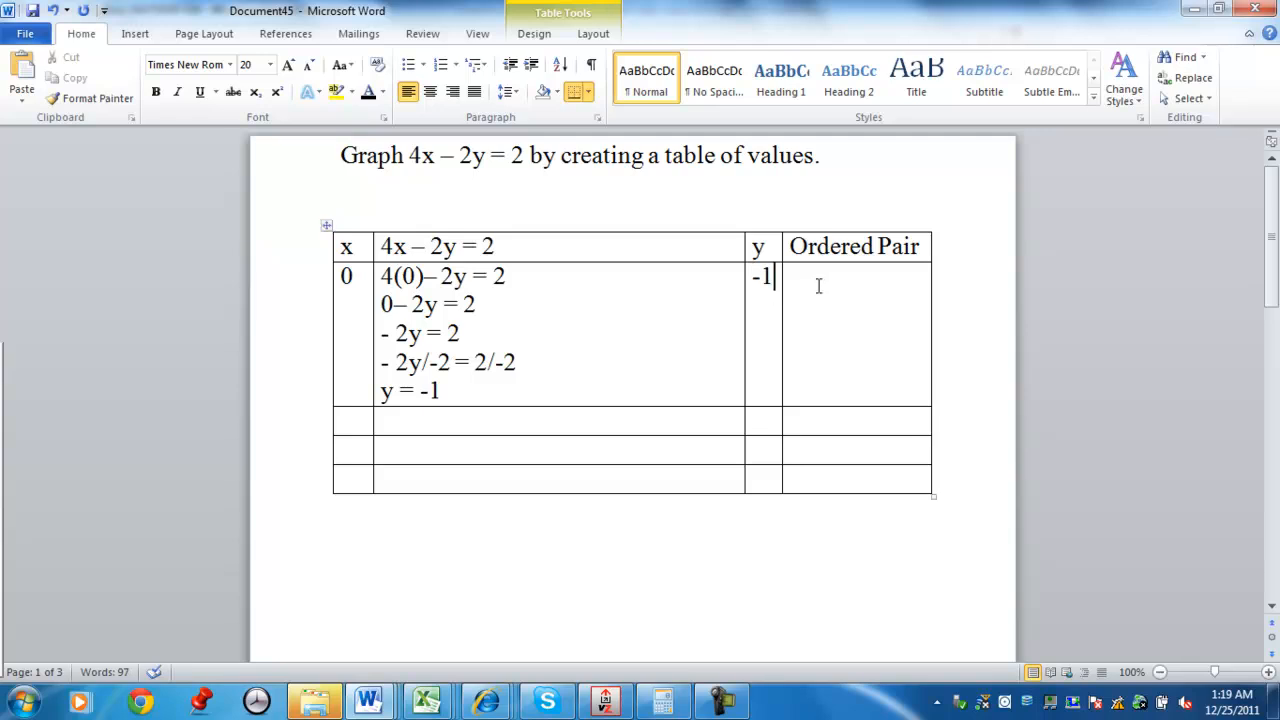
{"action": "type", "text": "("}
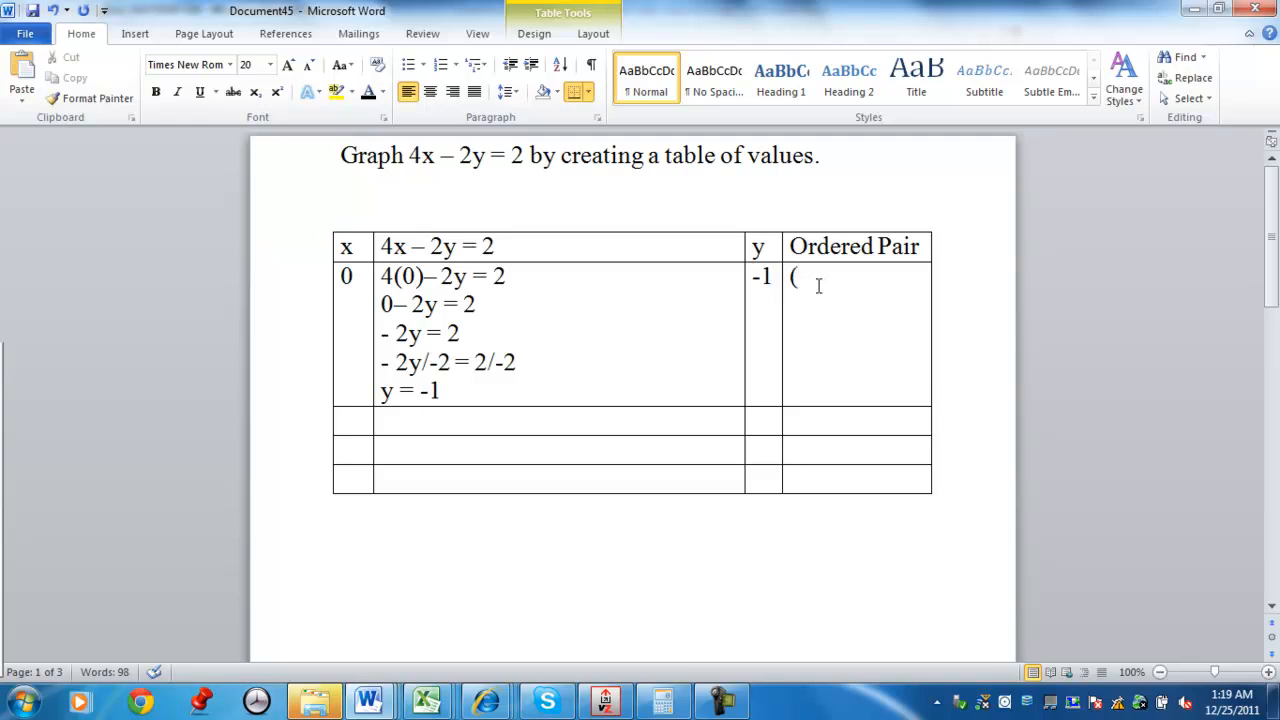
{"action": "type", "text": "0,"}
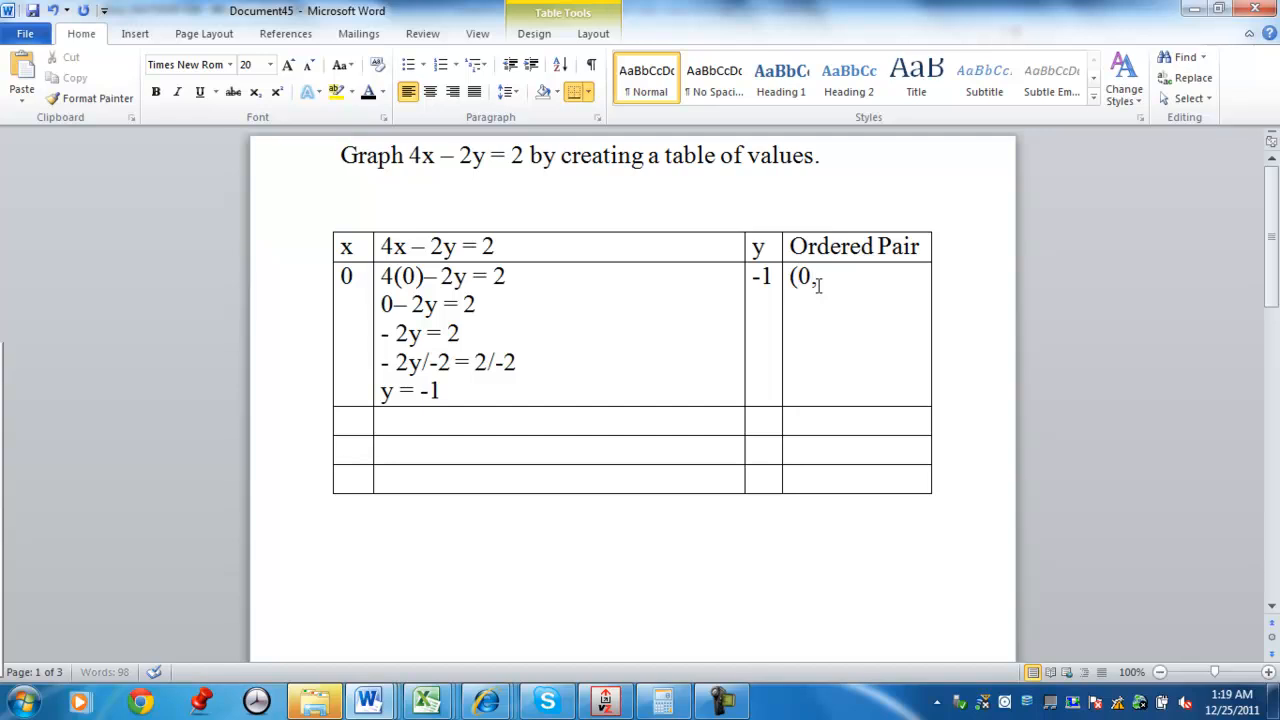
{"action": "type", "text": "-1)"}
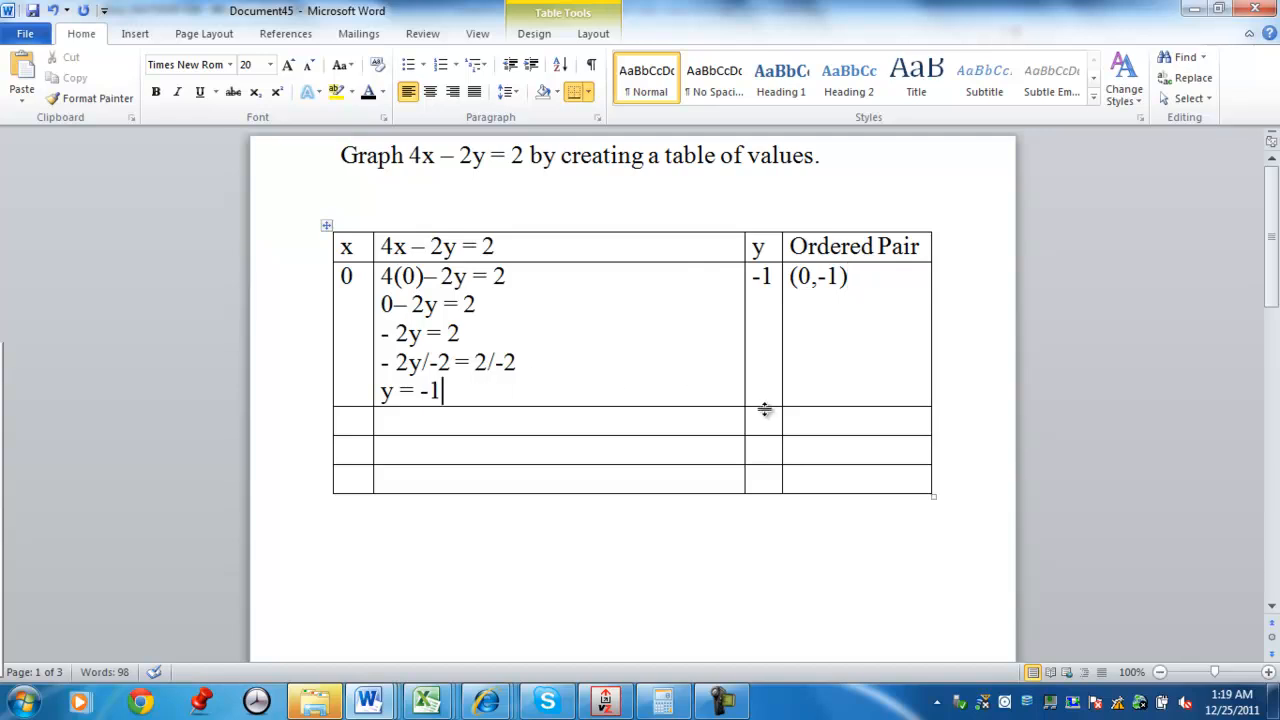
Enter y = 0, substitute to 4x – 2(0) = 2 and simplify to 4x – 0 = 2
{"action": "type", "text": "0"}
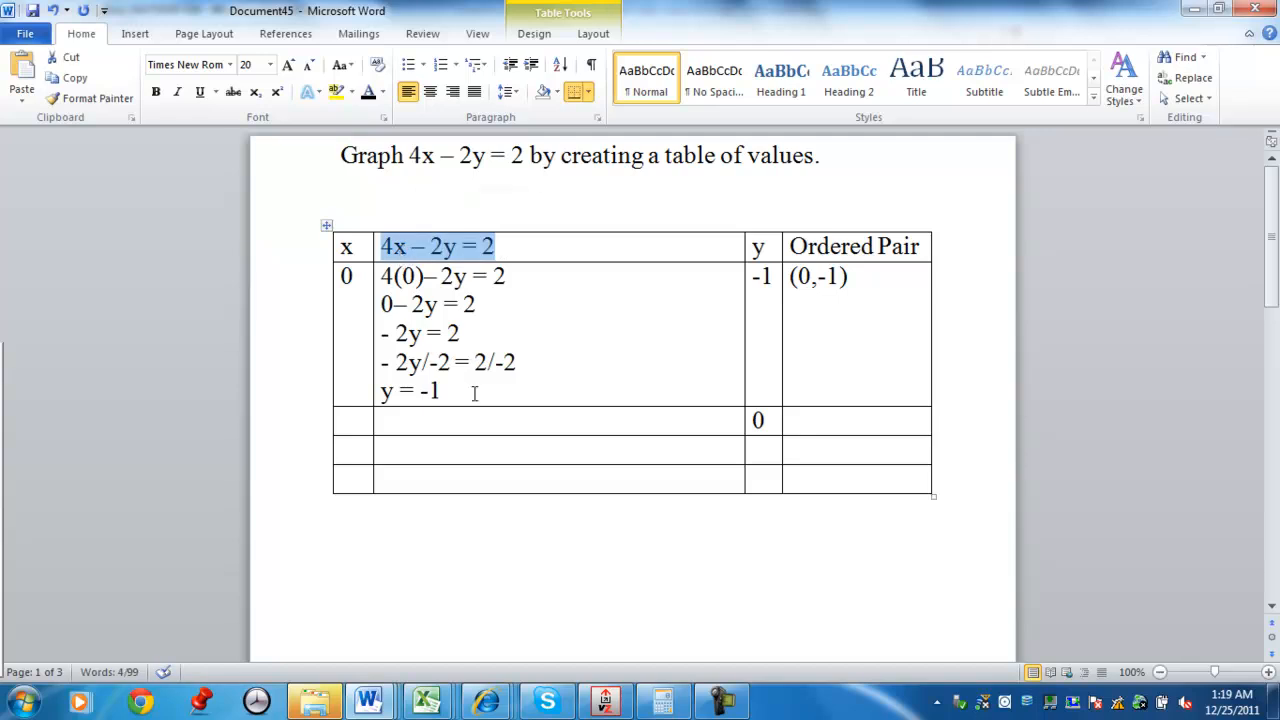
{"action": "key", "text": "ctrl+v"}
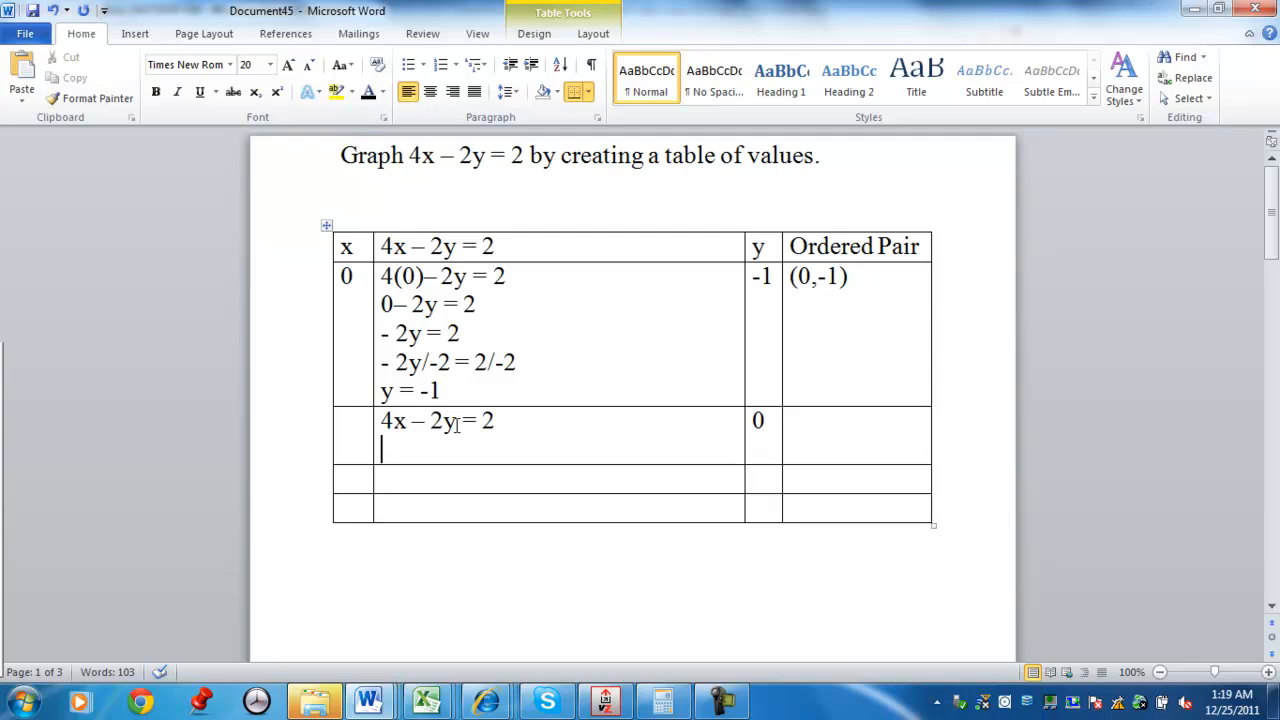
{"action": "type", "text": "("}
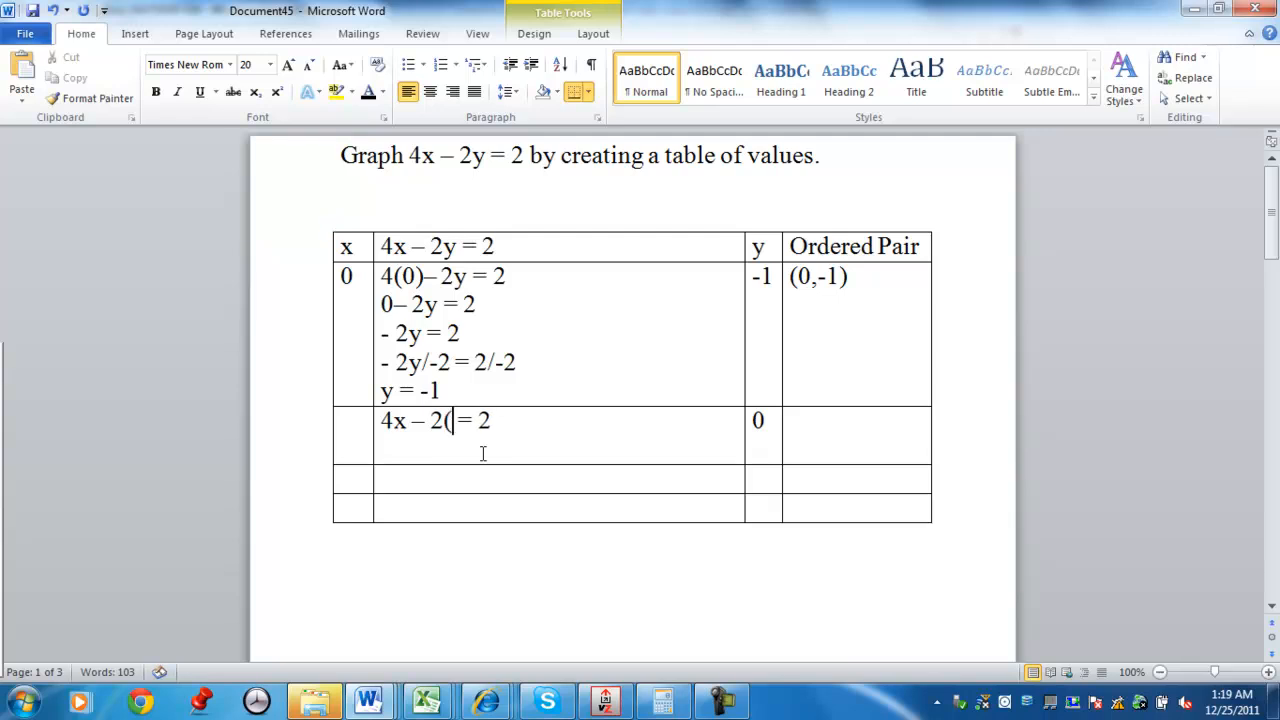
{"action": "type", "text": "0)"}
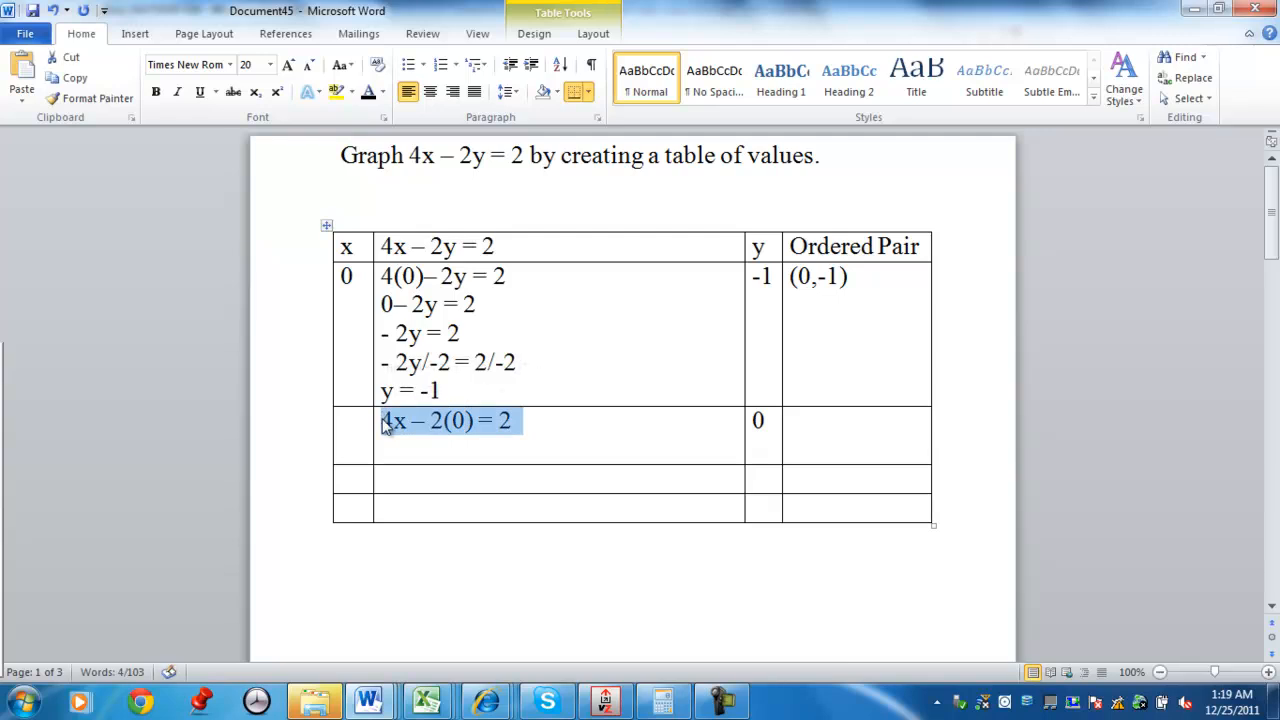
{"action": "key", "text": "ctrl+v"}
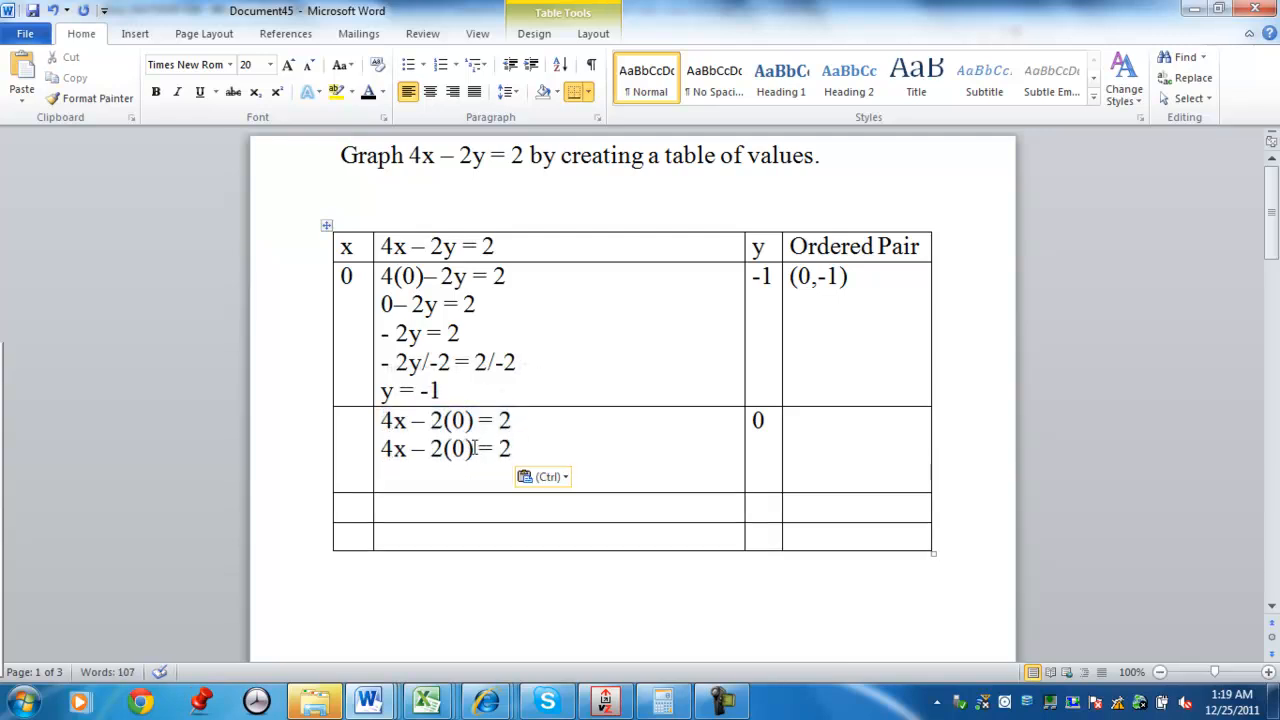
{"action": "key", "text": "Backspace"}
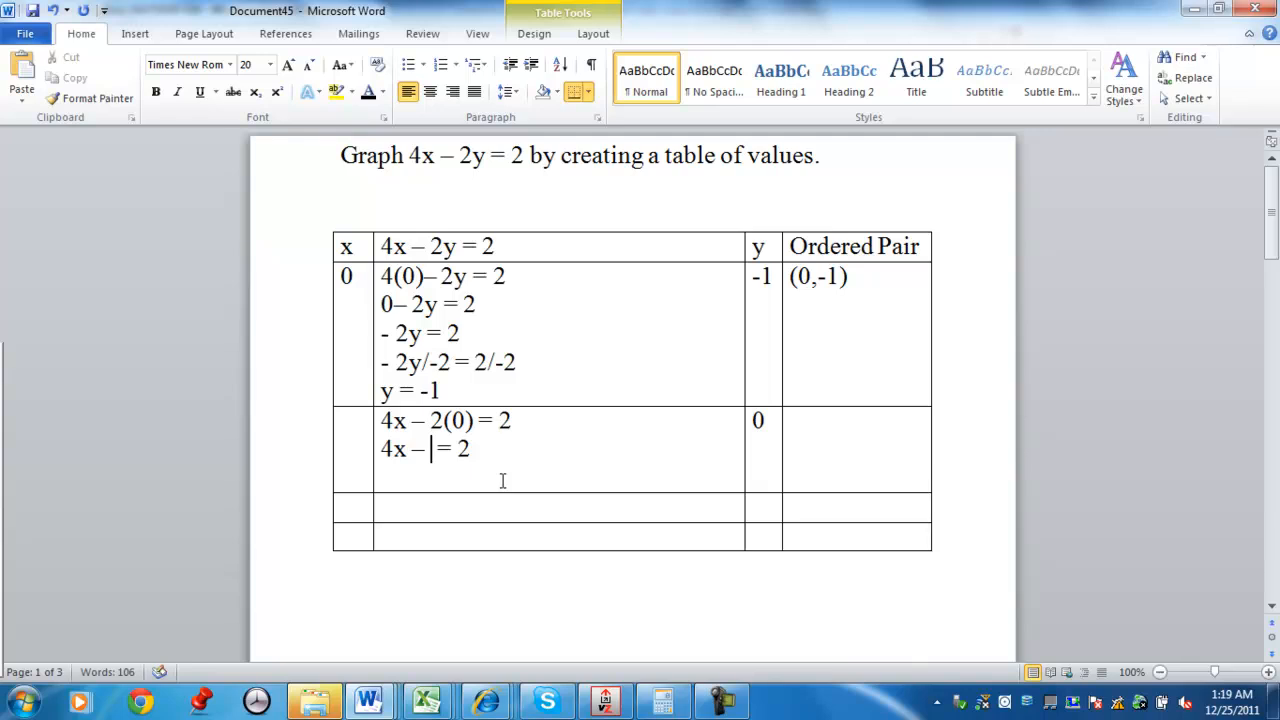
{"action": "type", "text": "0"}
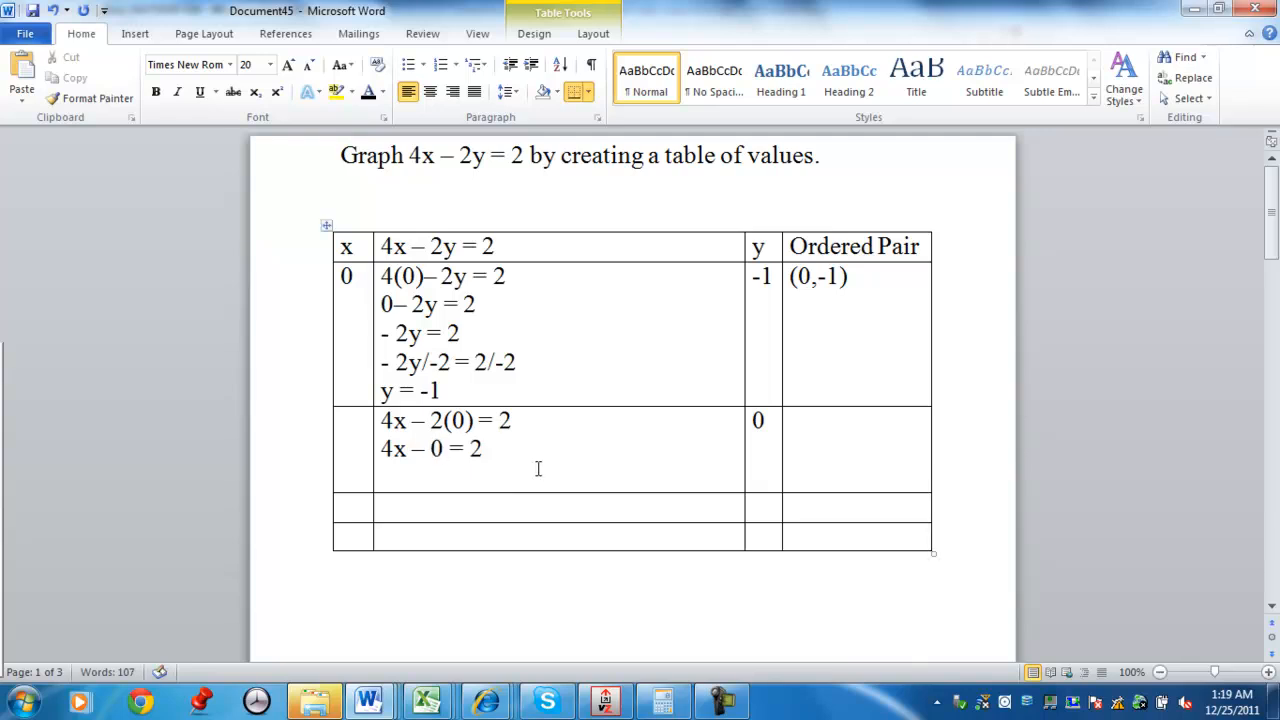
Reduce to 4x = 2 and divide both sides by 4, giving 4x/4 = 2/4
{"action": "triple_click", "coordinate": [430, 448]}
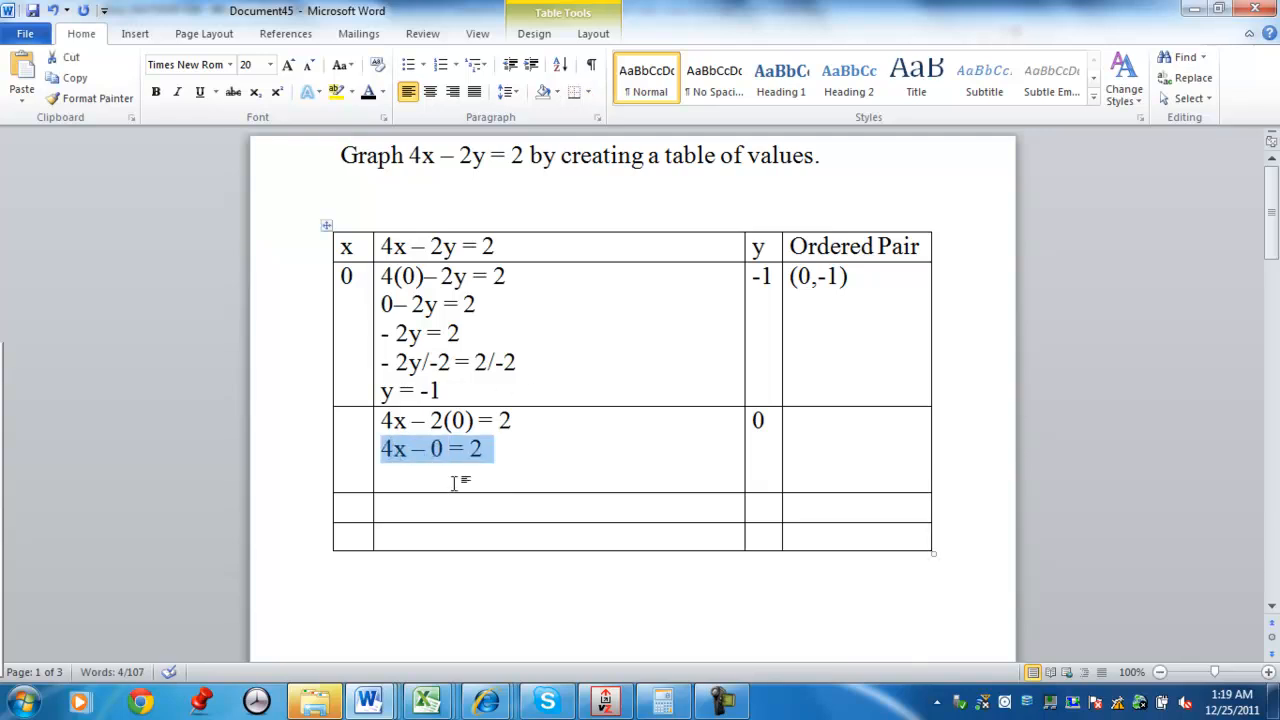
{"action": "key", "text": "ctrl+v"}
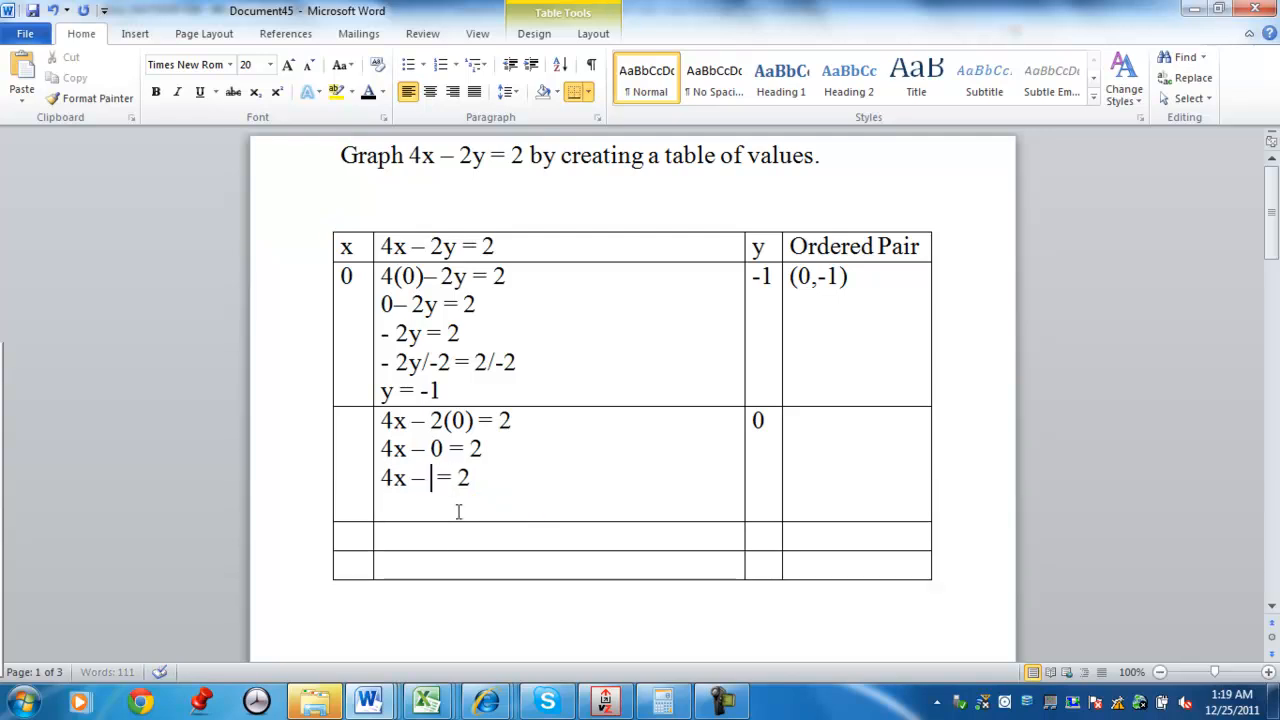
{"action": "key", "text": "Backspace"}
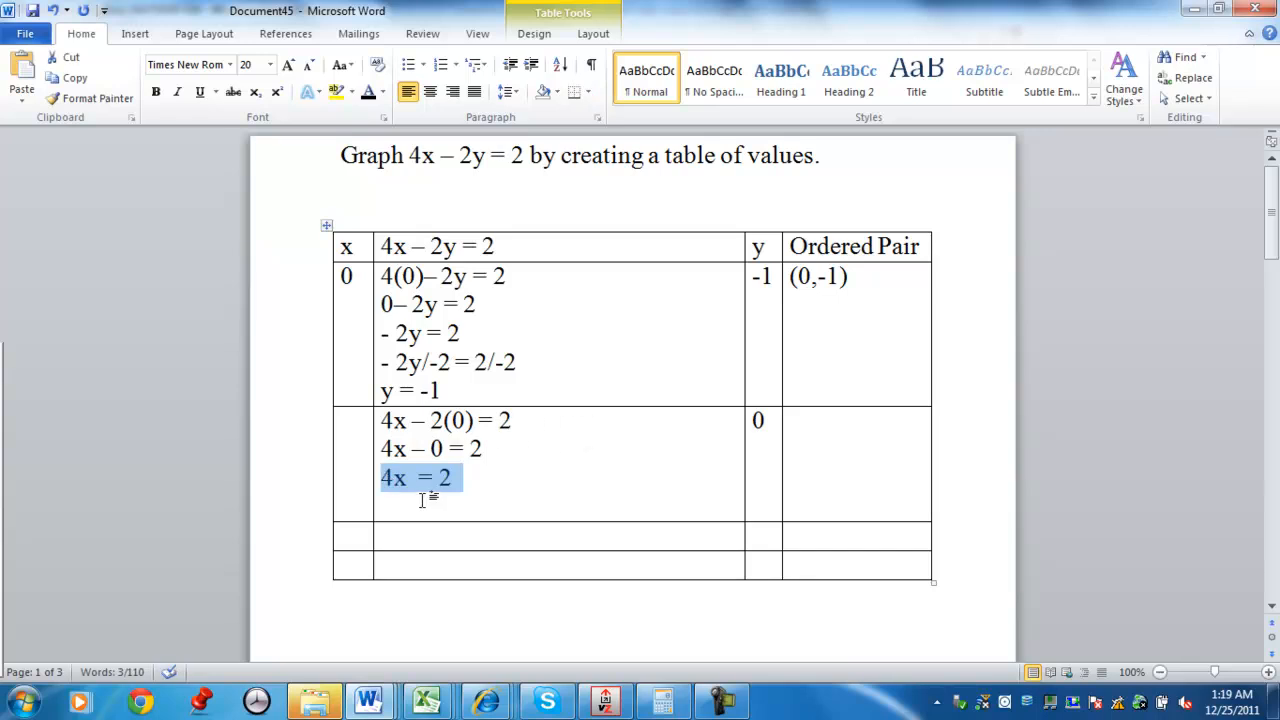
{"action": "key", "text": "ctrl+v"}
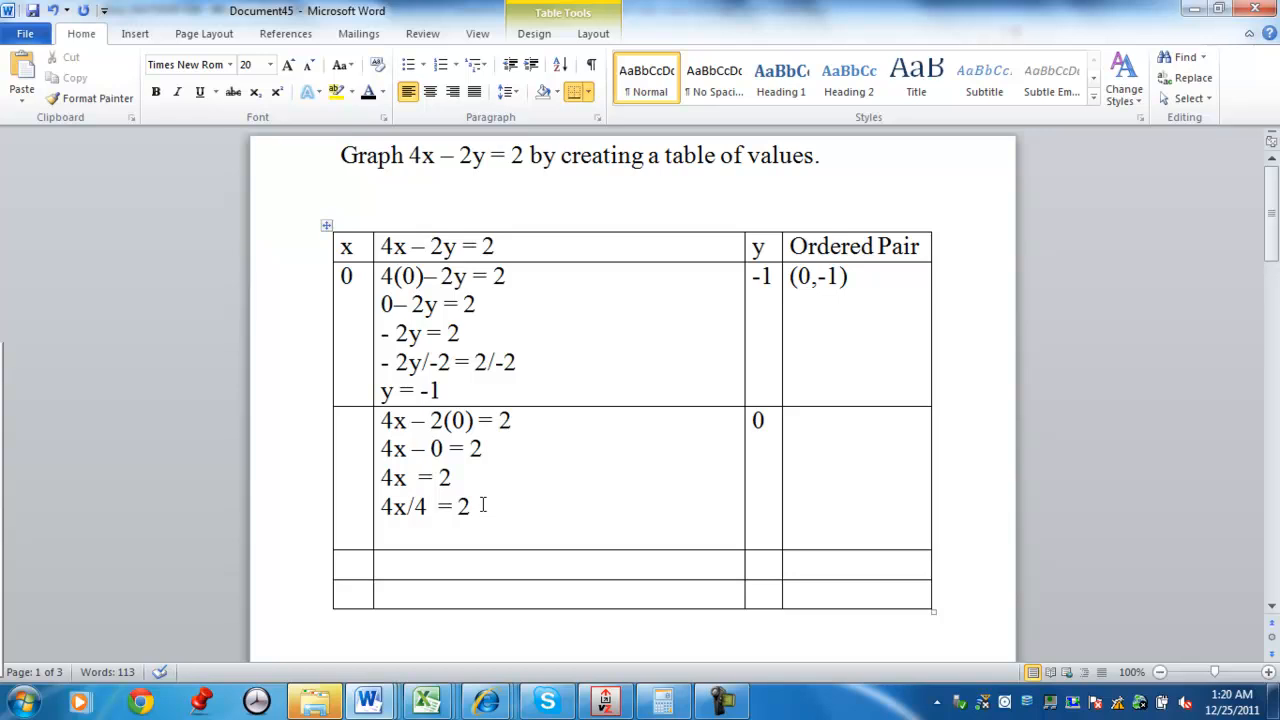
{"action": "type", "text": "/4"}
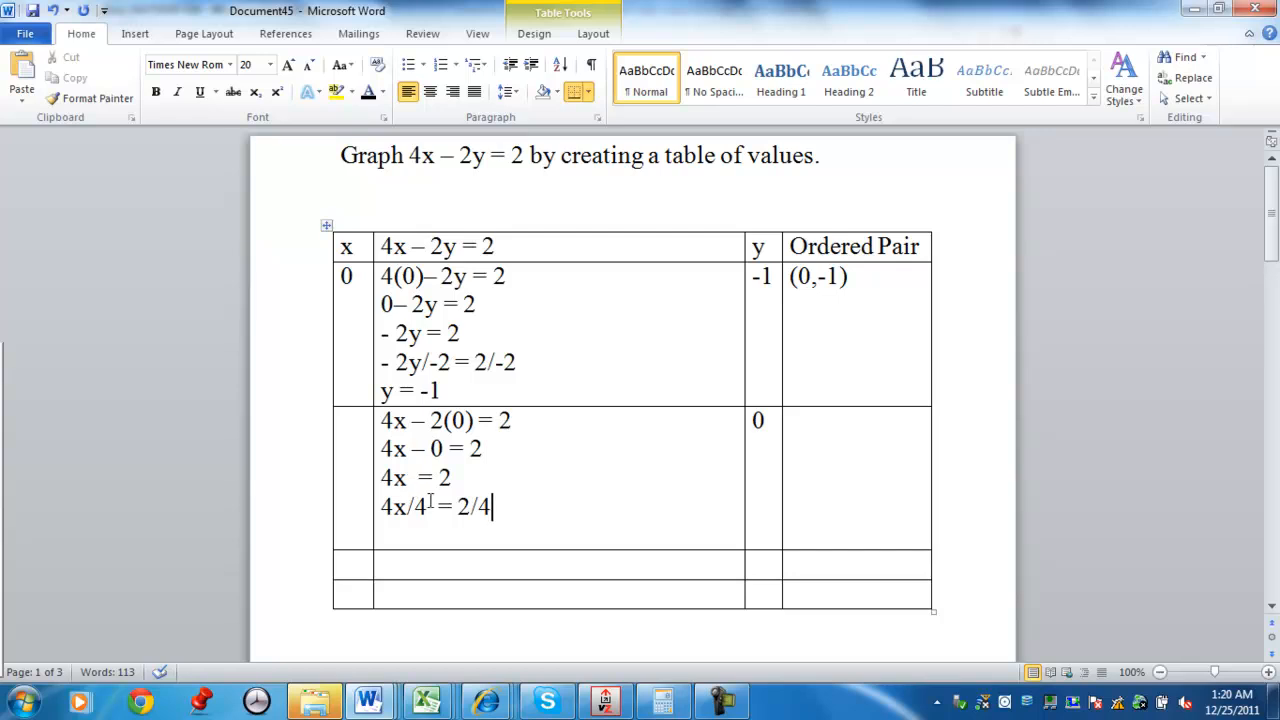
Simplify x = 2/4 to x = (1)/(2) by factoring, and record 1/2 in the x column
{"action": "triple_click", "coordinate": [436, 506]}
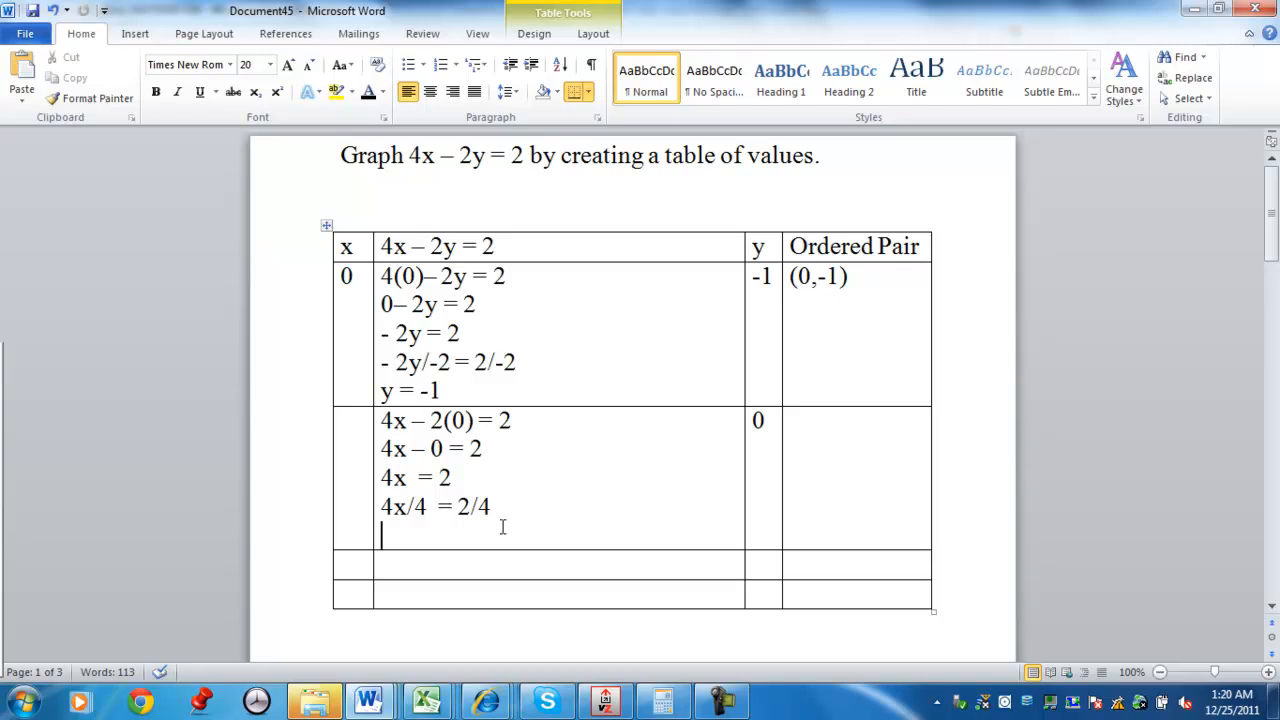
{"action": "key", "text": "ctrl+v"}
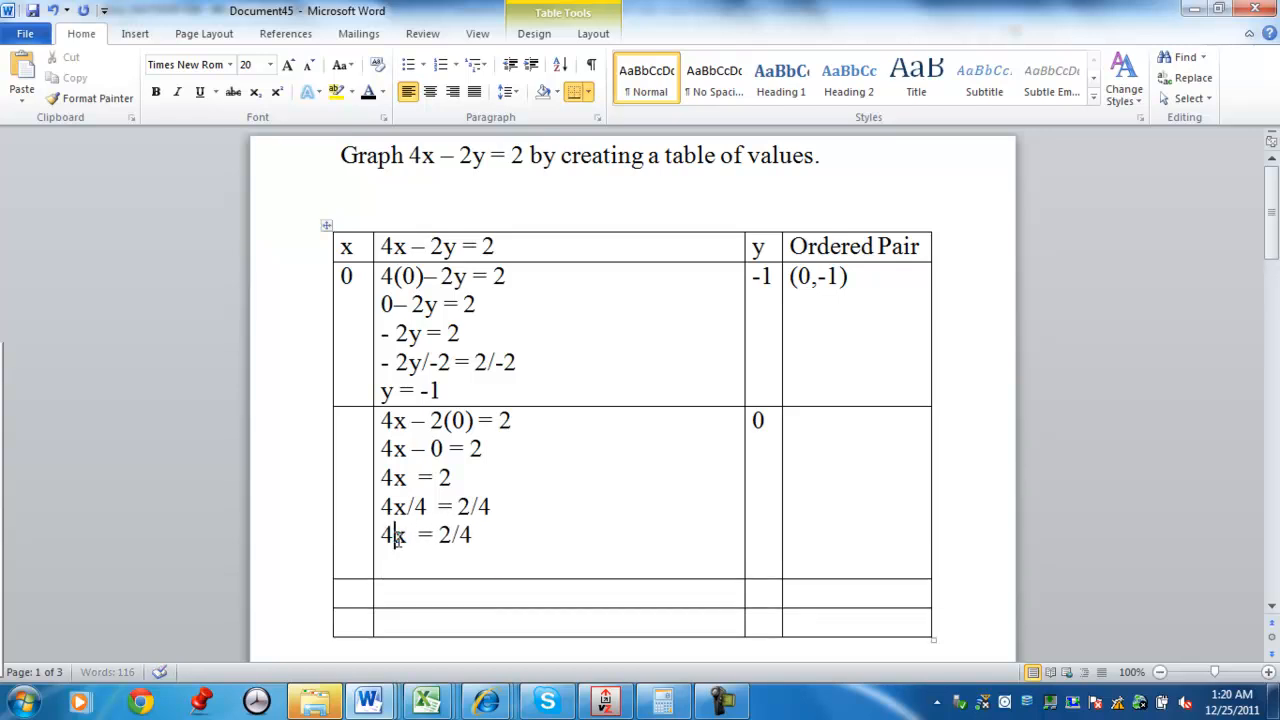
{"action": "key", "text": "backspace"}
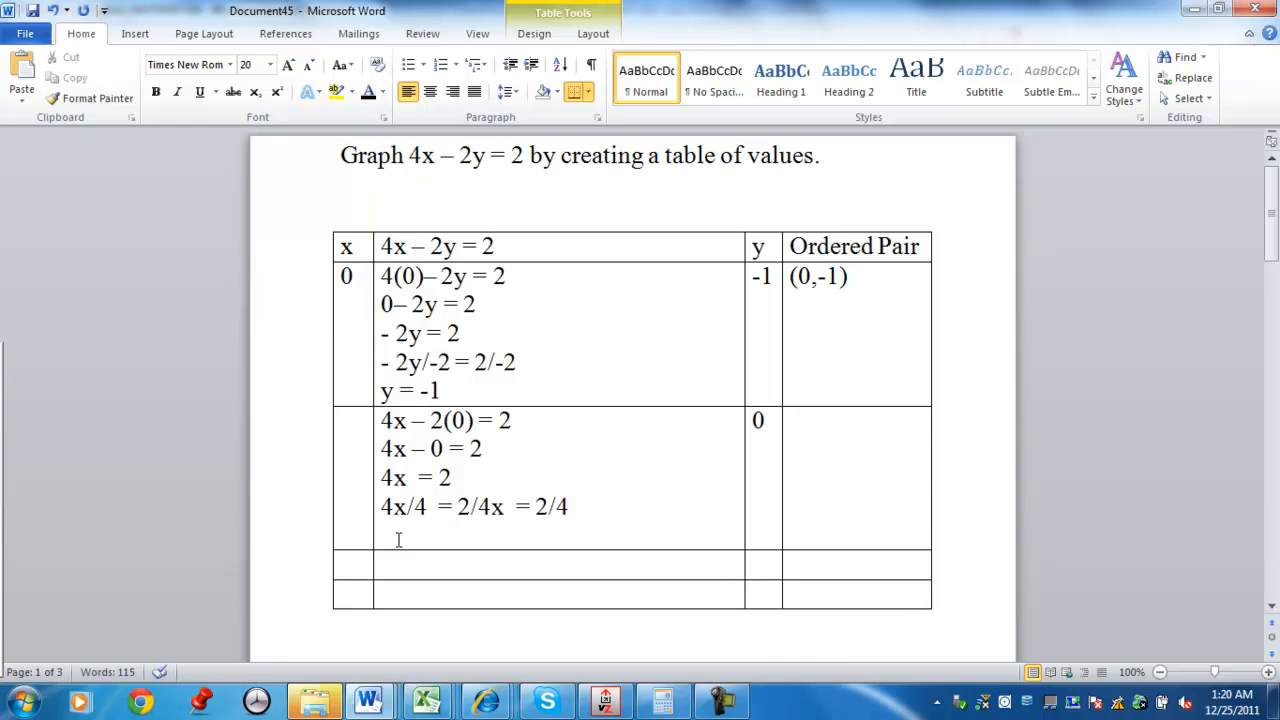
{"action": "type", "text": "x  = 2/4"}
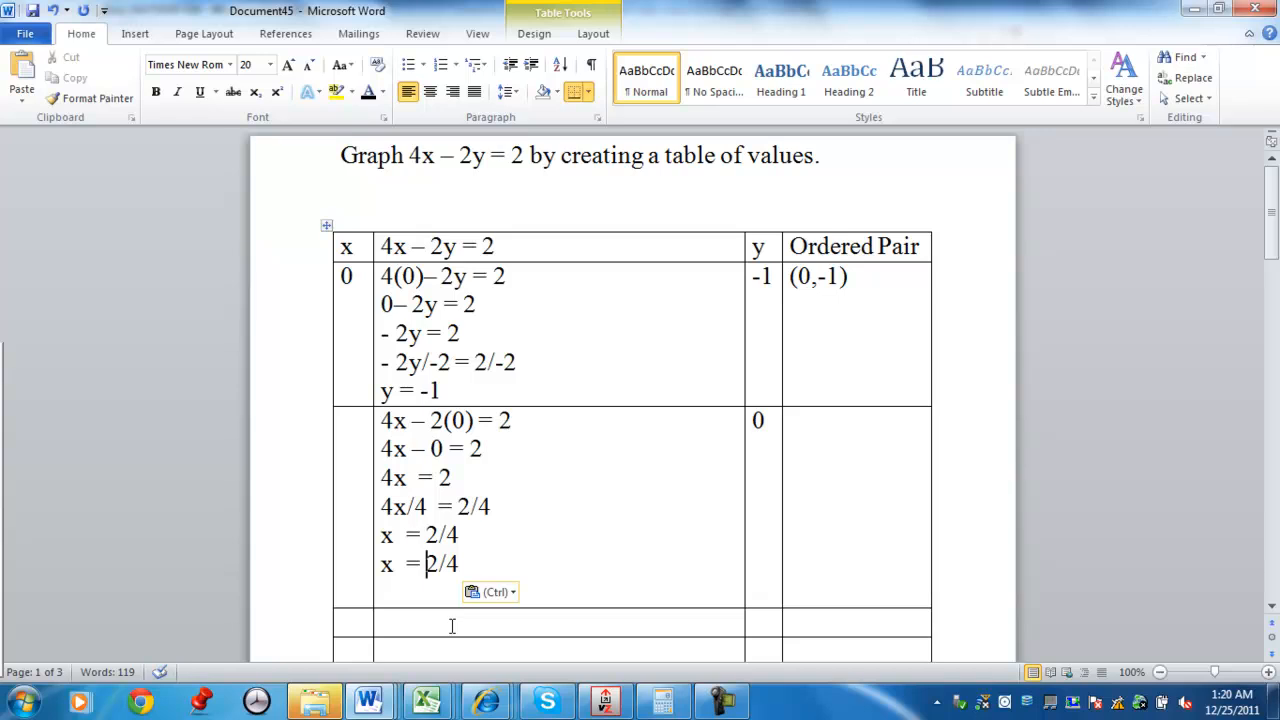
{"action": "type", "text": "("}
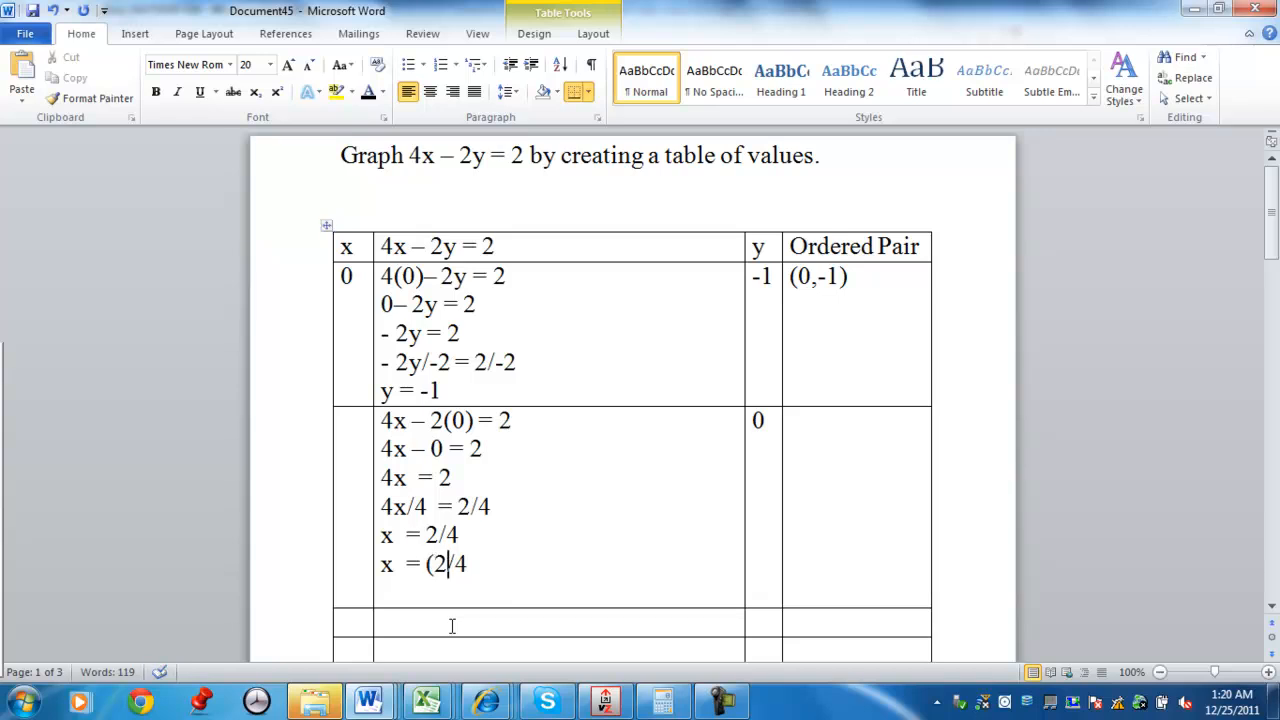
{"action": "type", "text": "*1"}
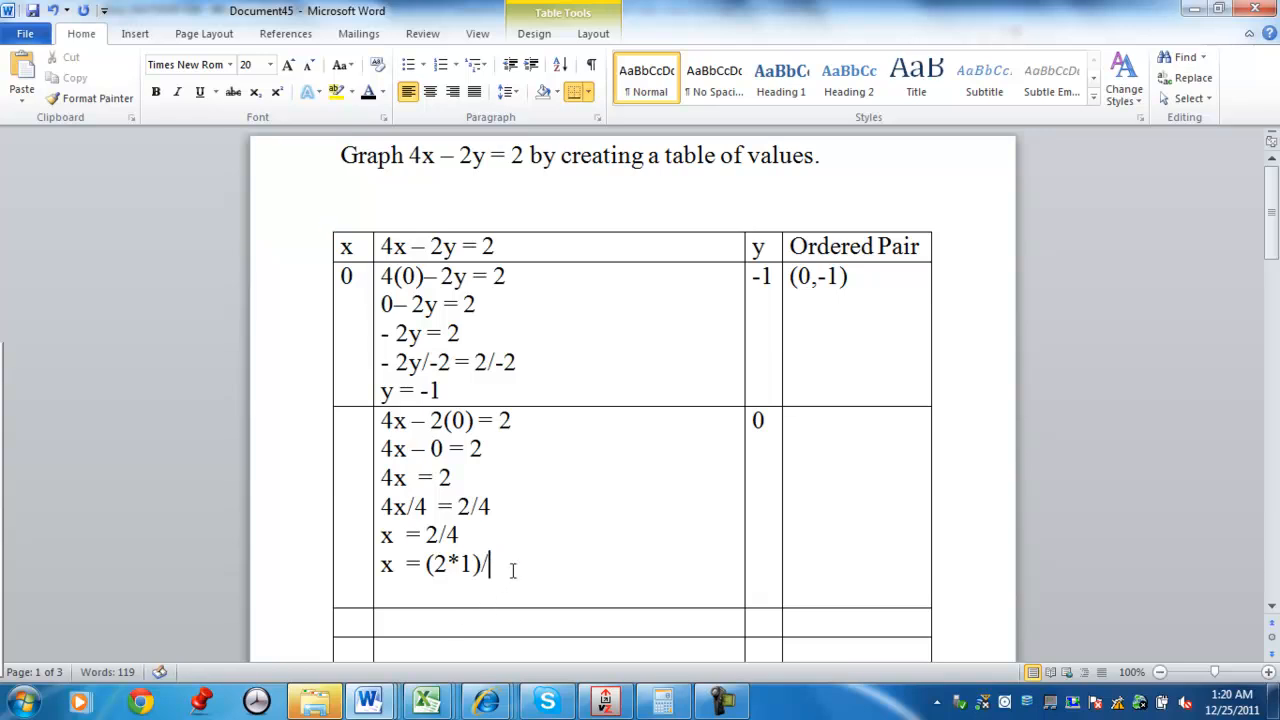
{"action": "type", "text": "(2*2"}
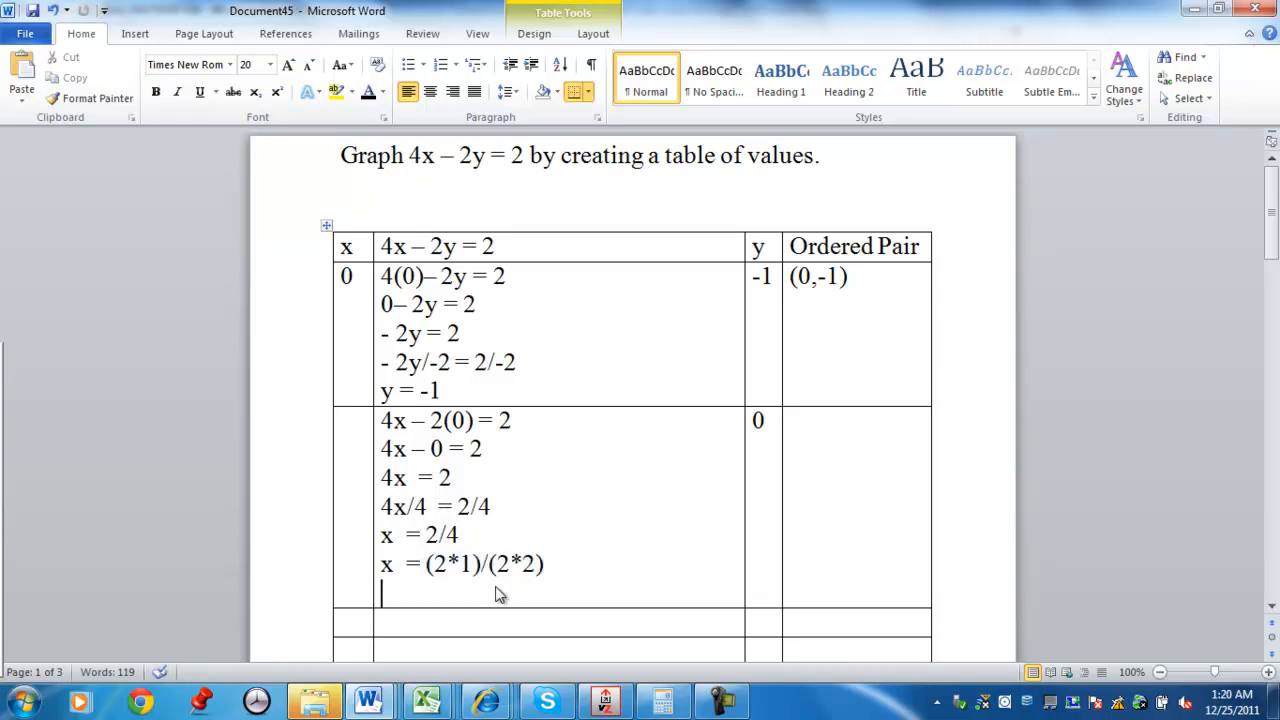
{"action": "type", "text": "x  = (1)/(2*2)"}
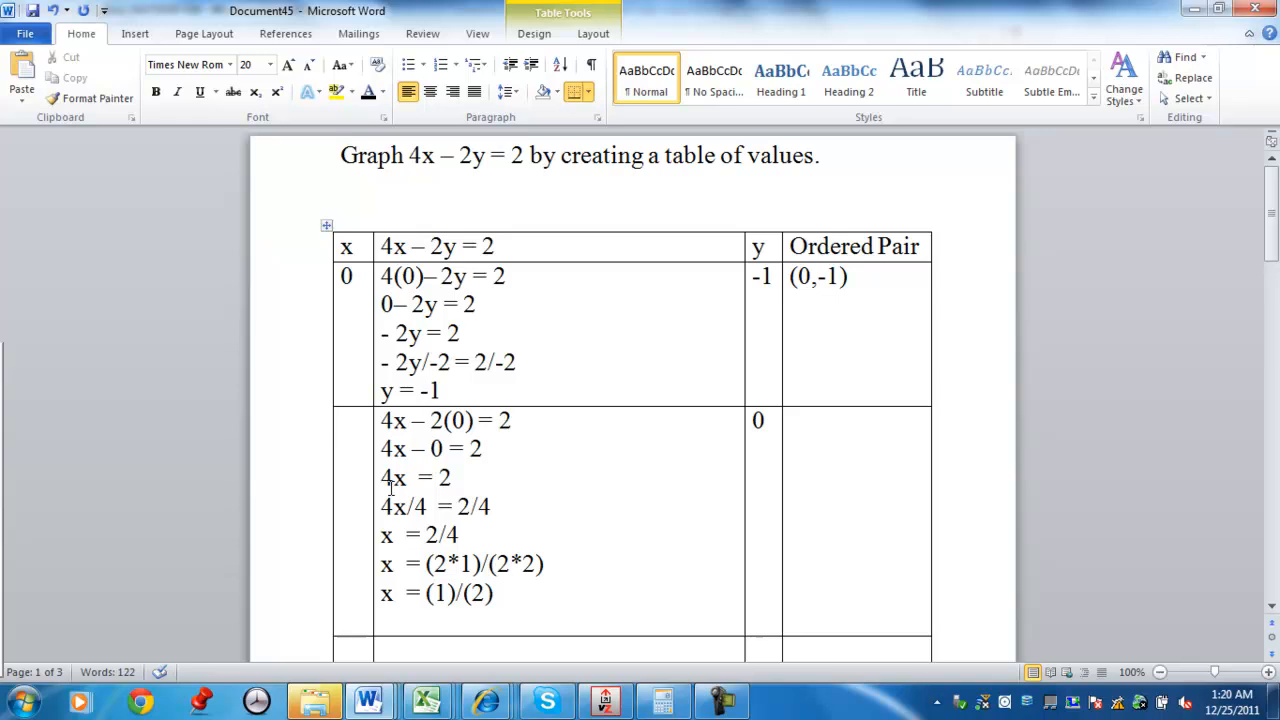
{"action": "type", "text": "1/2"}
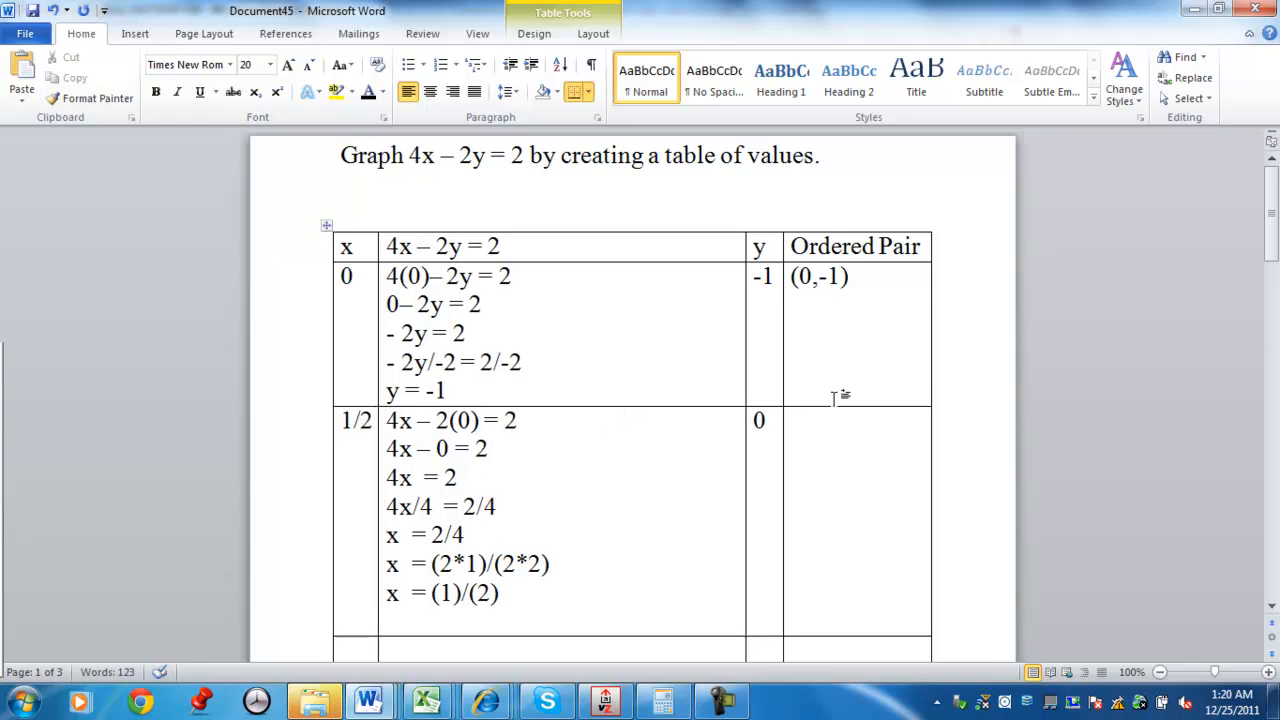
{"action": "type", "text": "("}
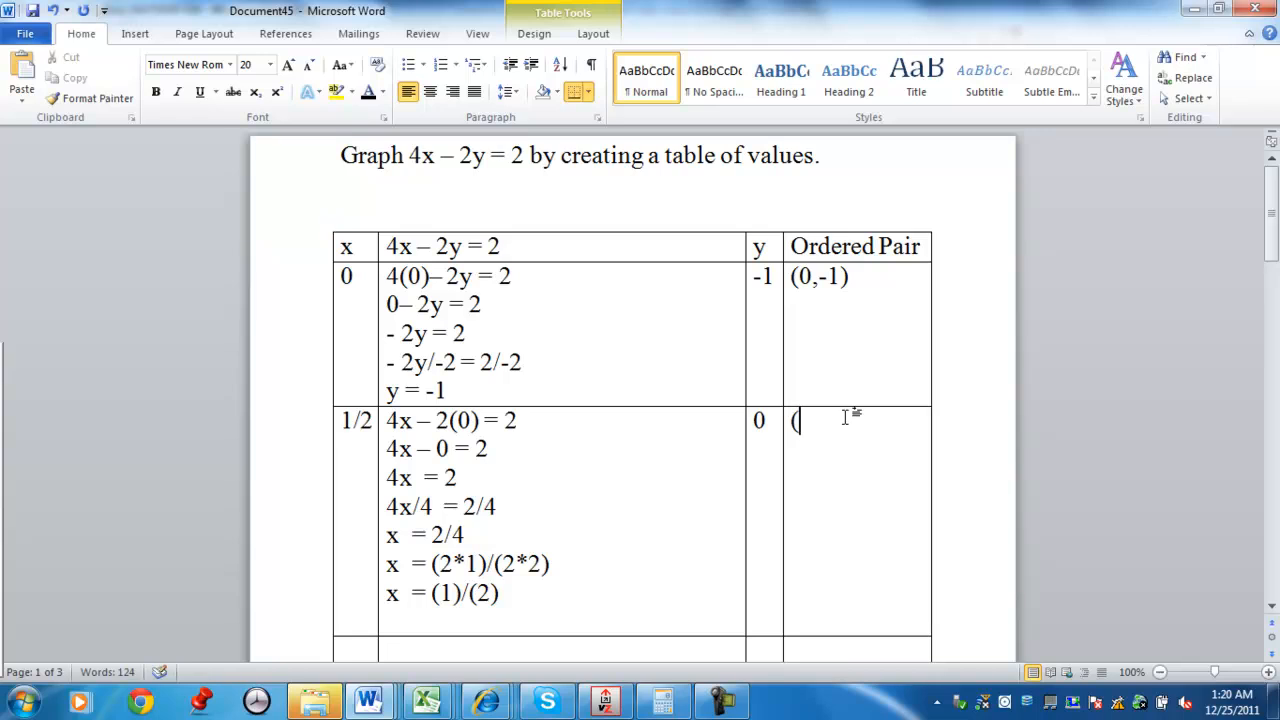
{"action": "type", "text": "1/2,"}
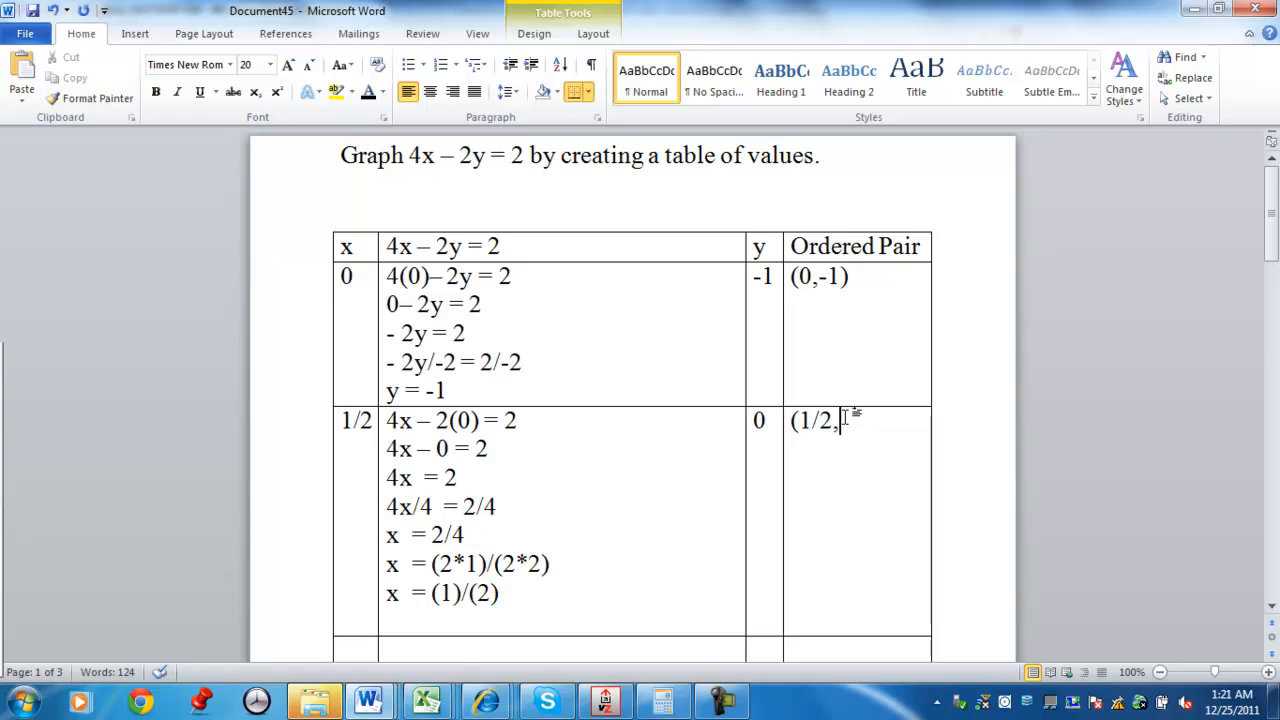
{"action": "type", "text": "0"}
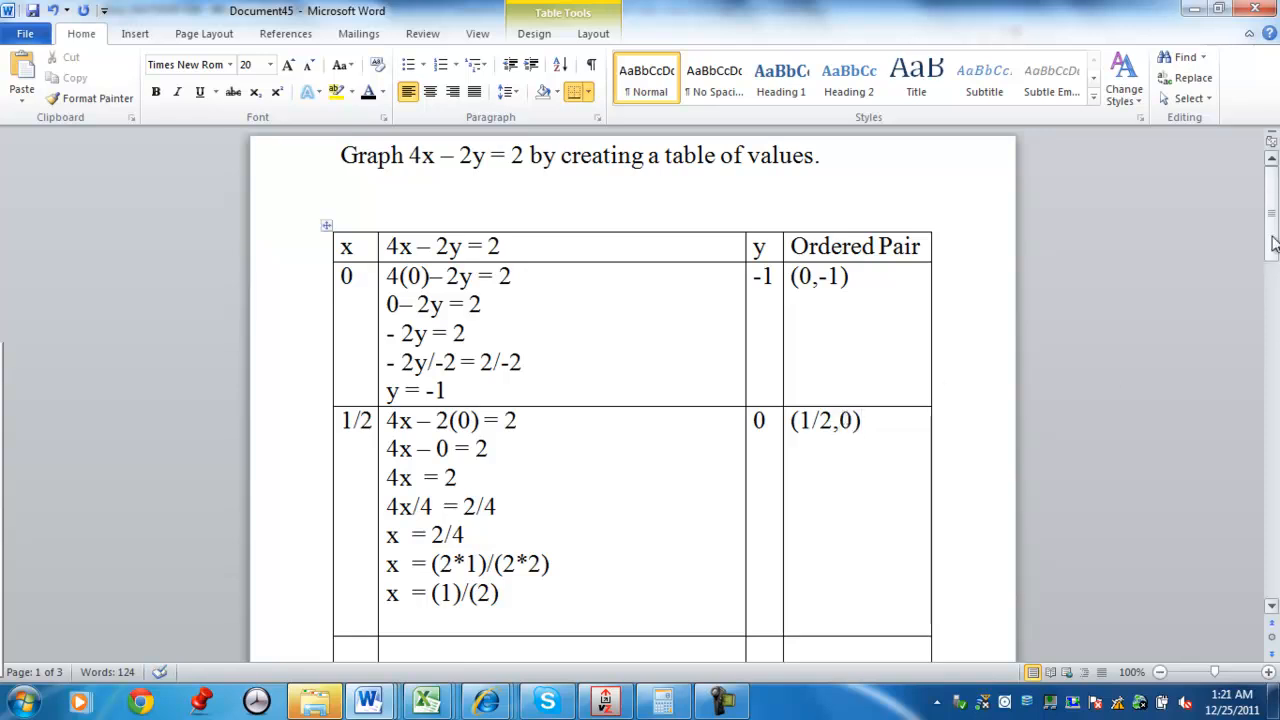
{"action": "scroll", "scroll_direction": "down", "scroll_amount": 3}
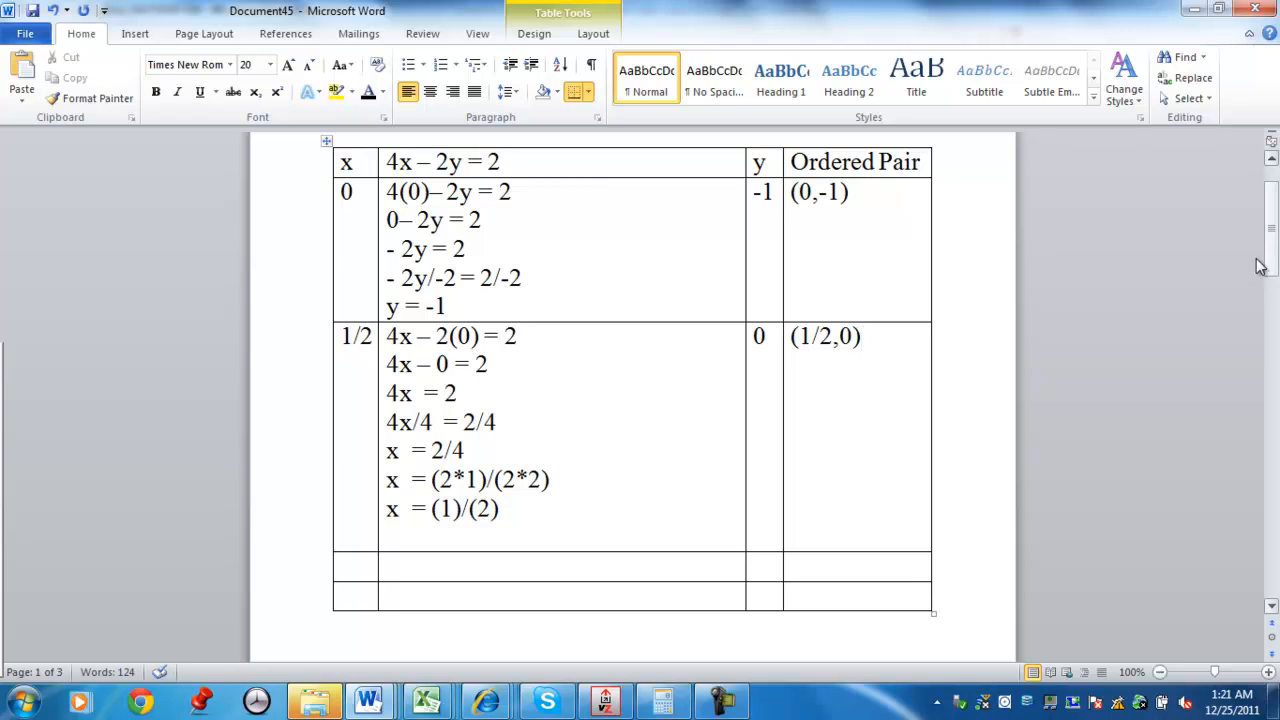
{"action": "left_click", "coordinate": [720, 700]}
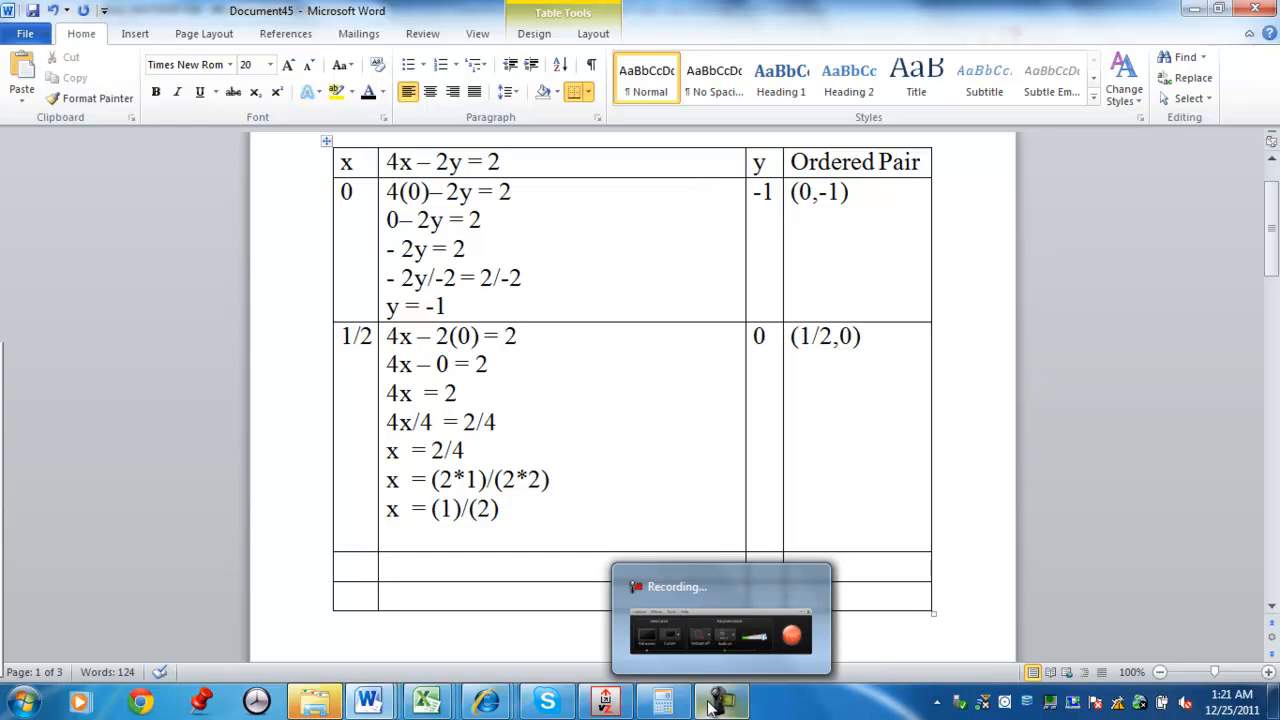
{"action": "left_click", "coordinate": [718, 700]}
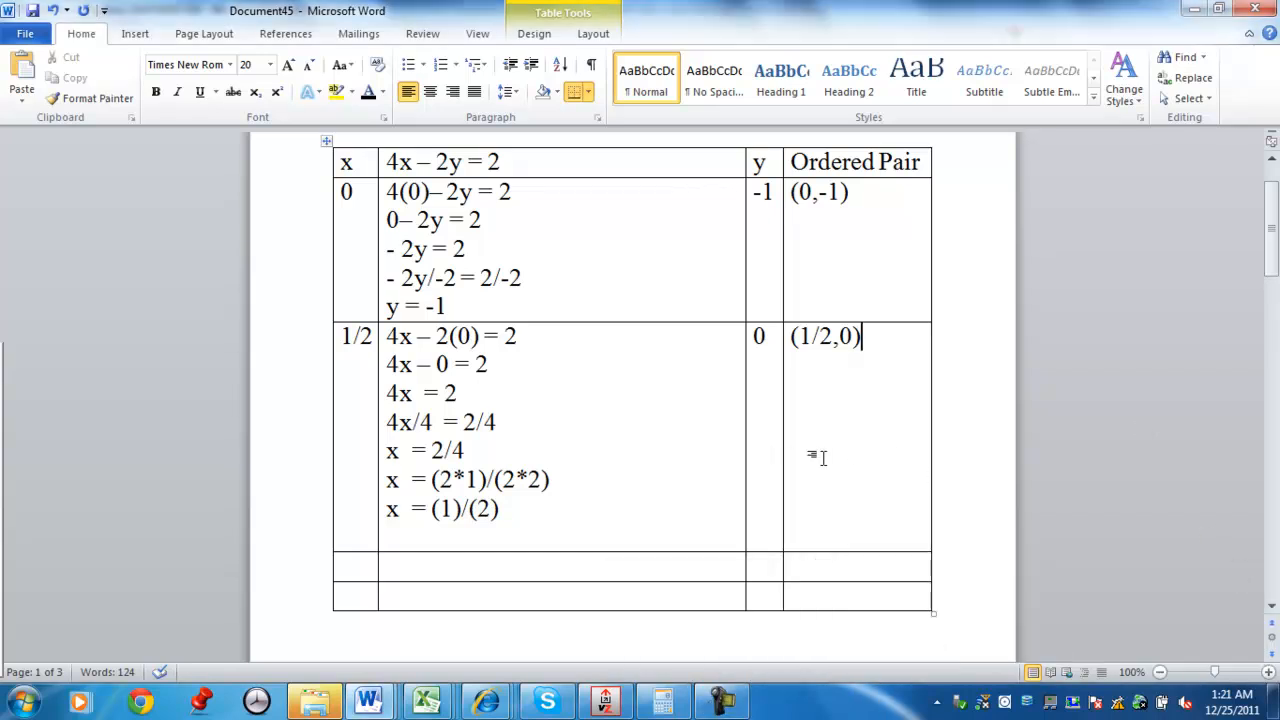
{"action": "scroll", "scroll_direction": "up", "scroll_amount": 3}
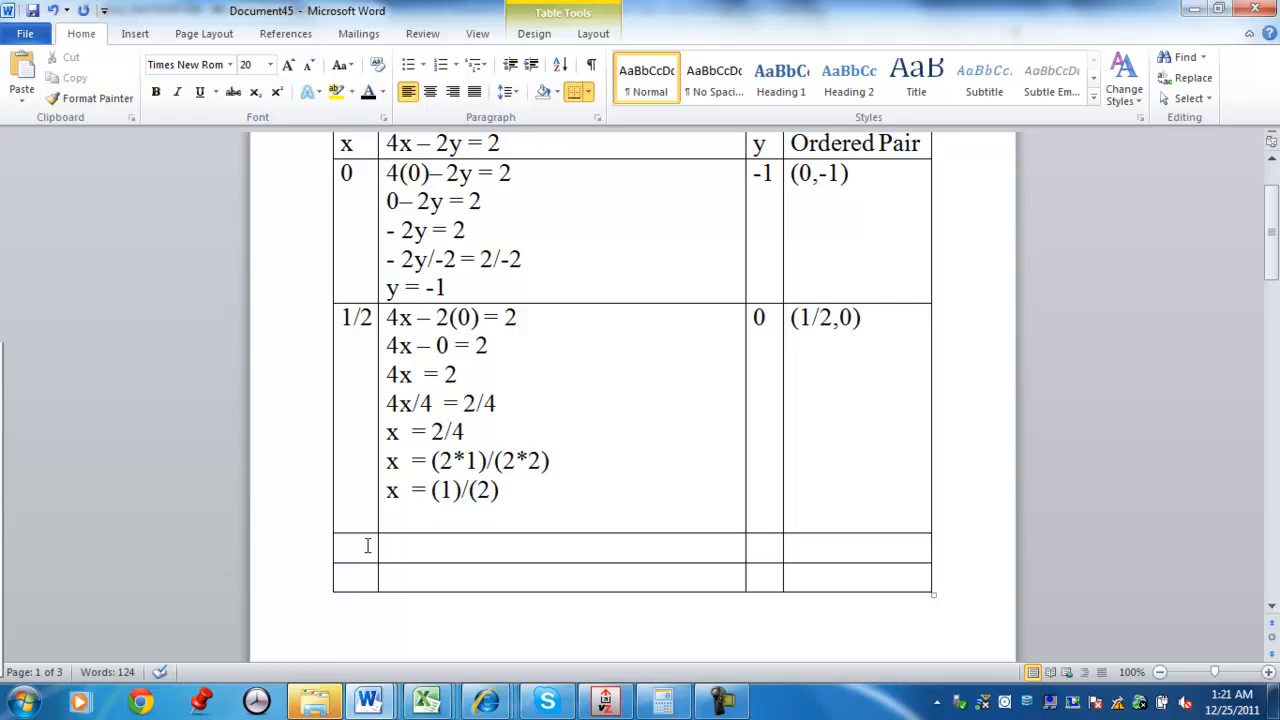
Enter x = 1, substitute to 4(1) – 2y = 2 and simplify to 4 – 2y = 2
{"action": "type", "text": "1"}
{"action": "type", "text": "4(– 2y = 2"}
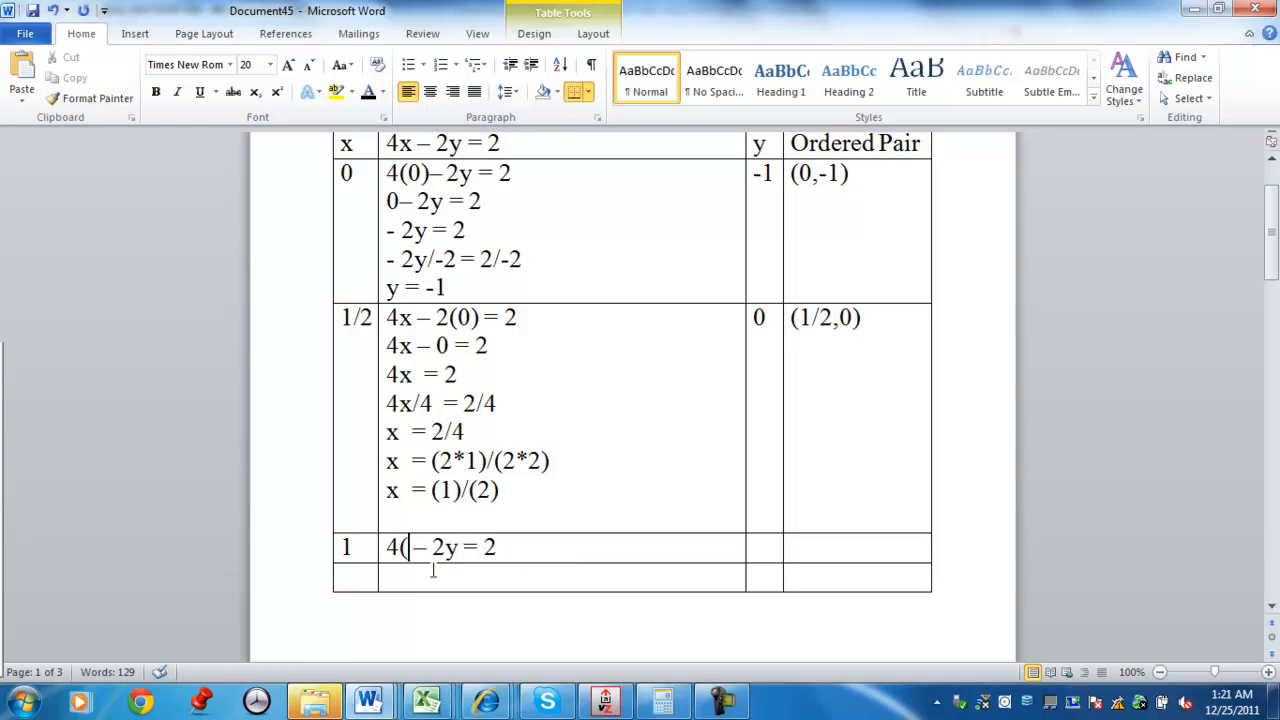
{"action": "type", "text": "1)"}
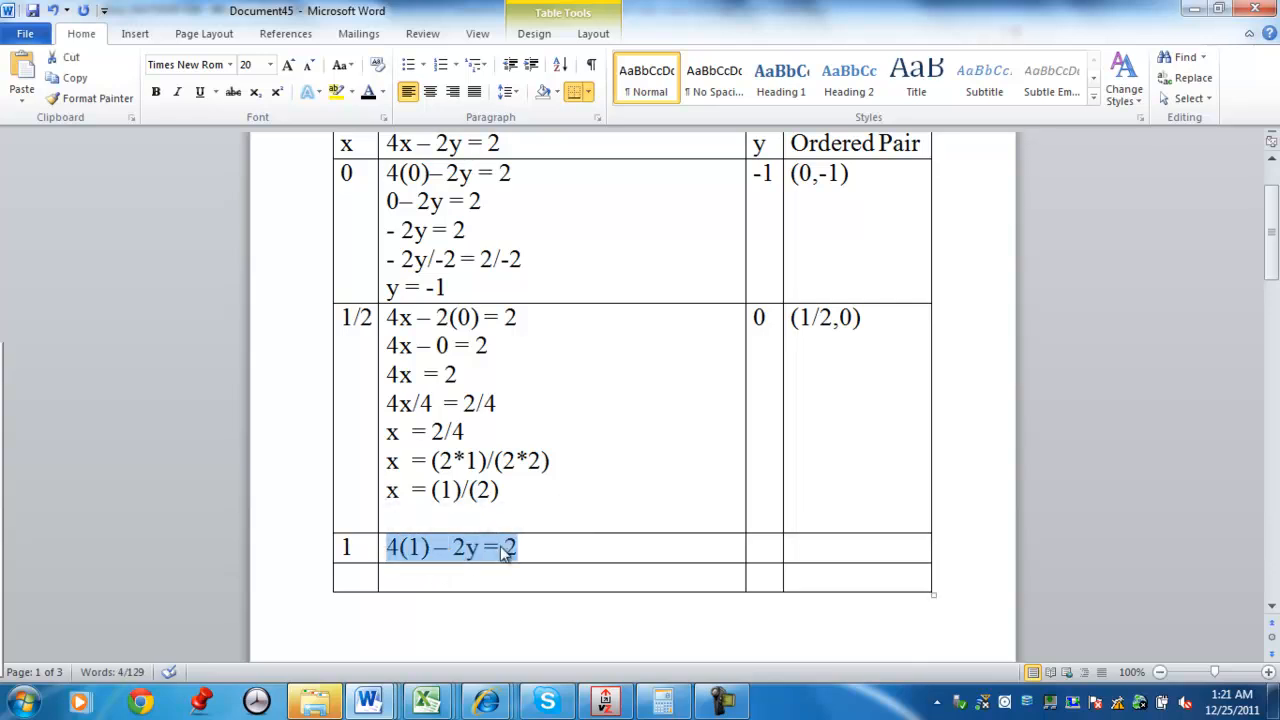
{"action": "key", "text": "ctrl+v"}
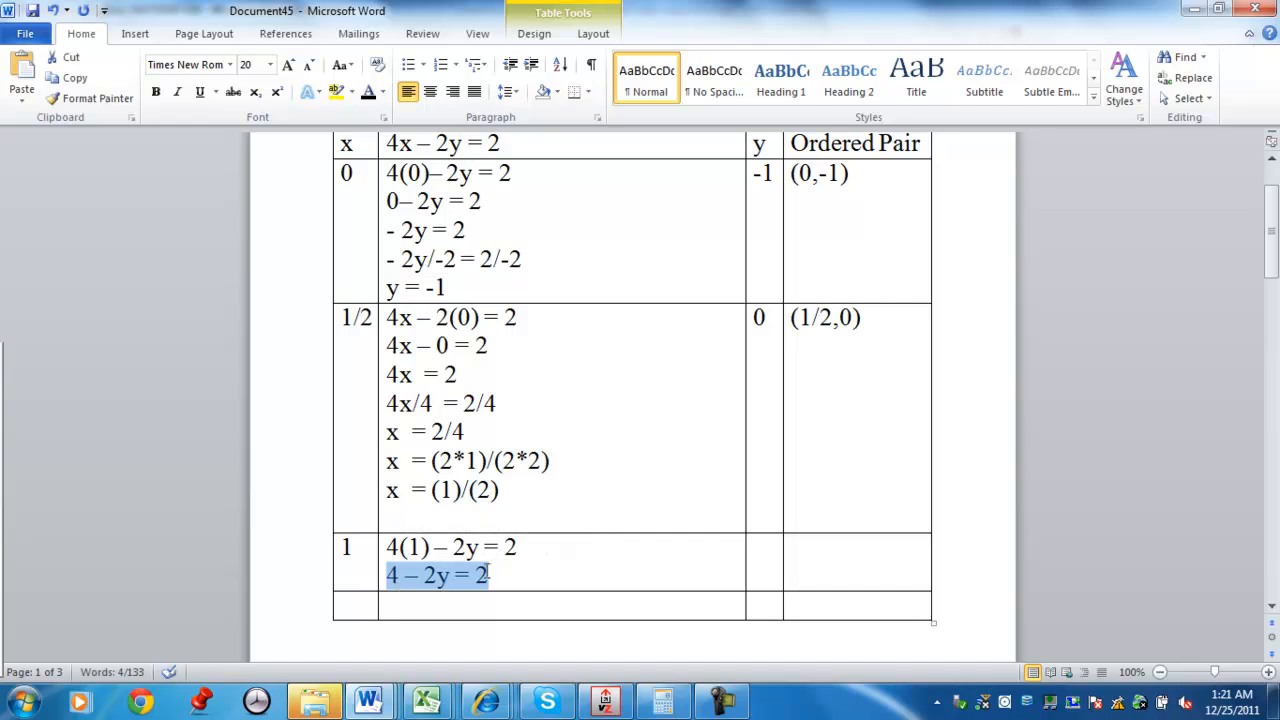
{"action": "key", "text": "ctrl+v"}
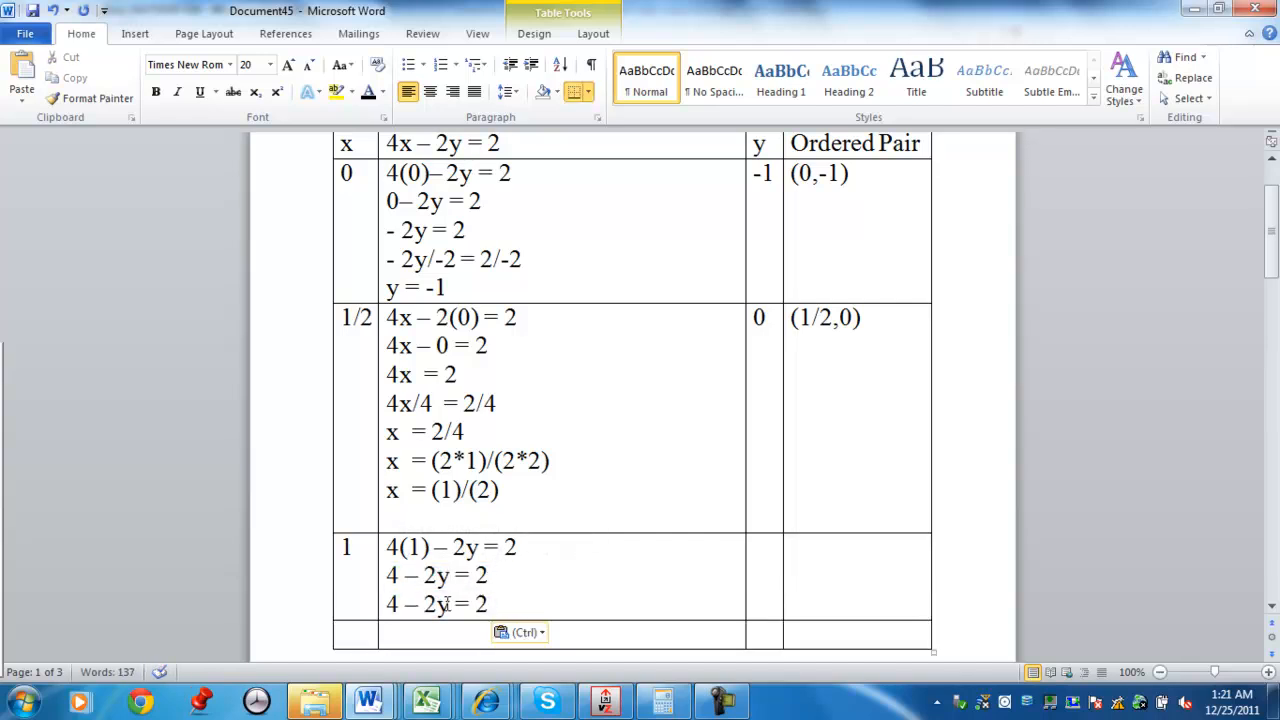
Write the next line adding (-4) to both sides: 4 – 2y+(-4) = 2+(-4)
{"action": "type", "text": "-4"}
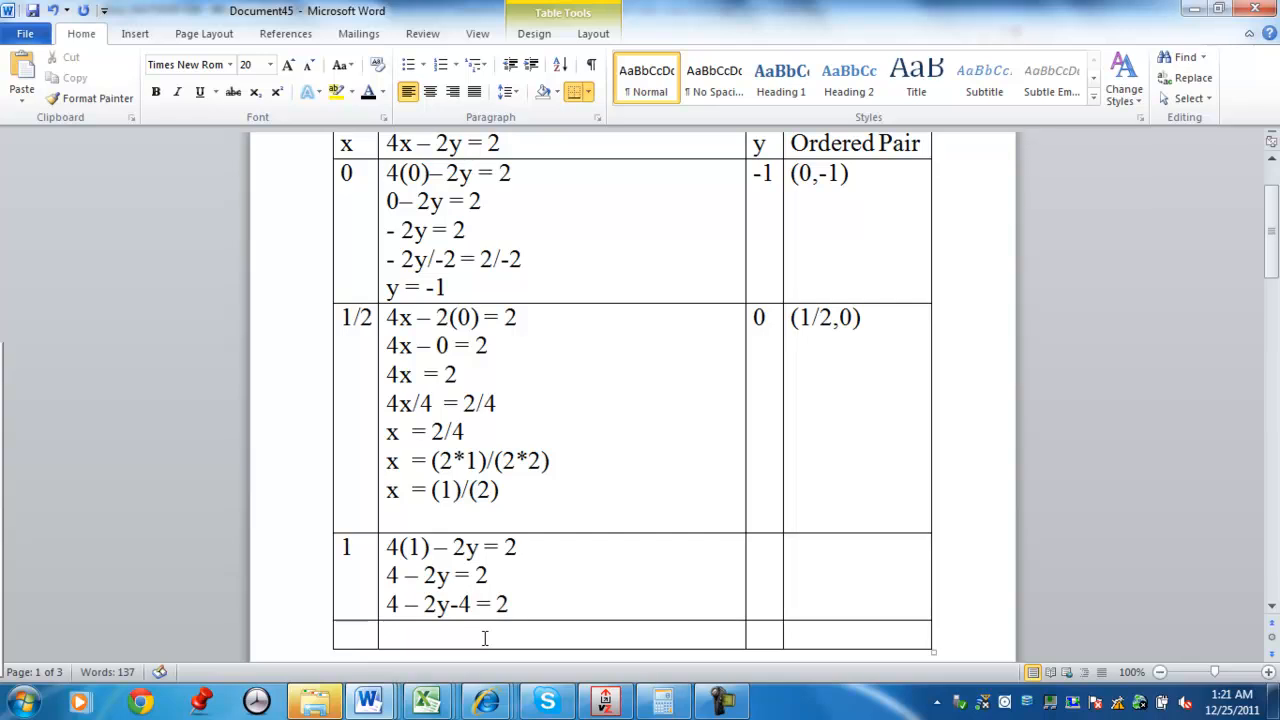
{"action": "type", "text": "-4"}
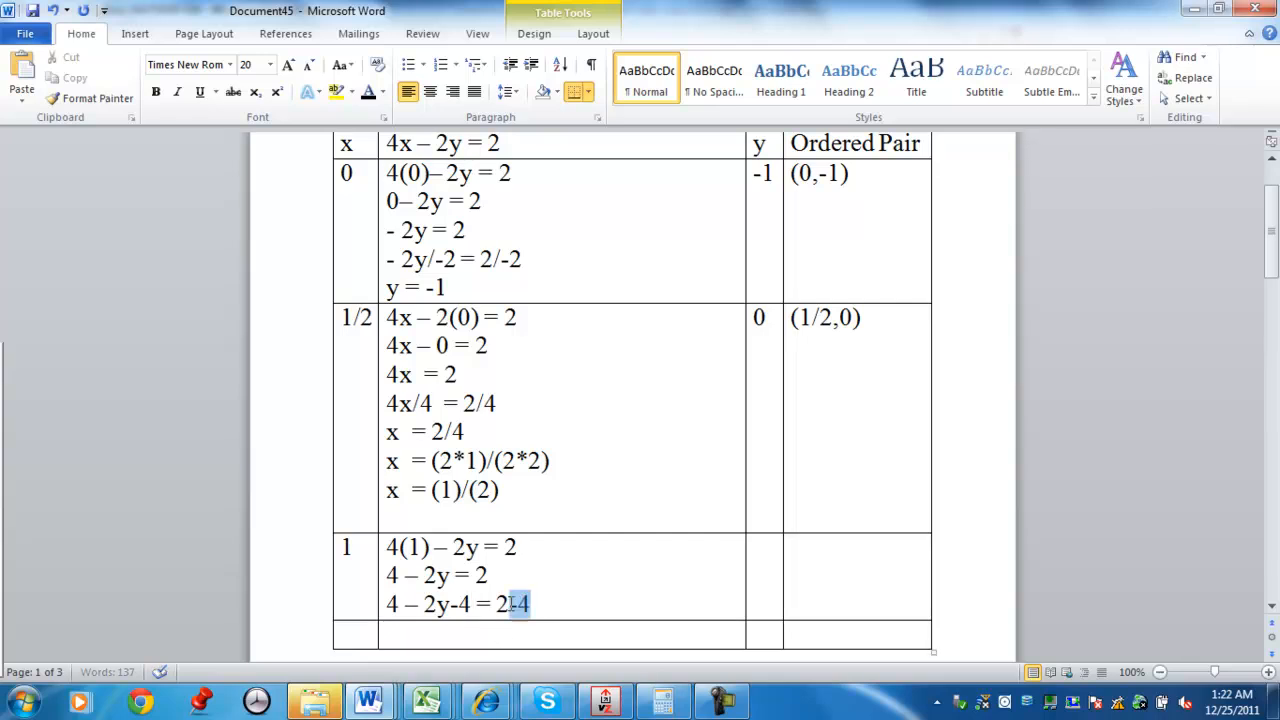
{"action": "triple_click", "coordinate": [450, 604]}
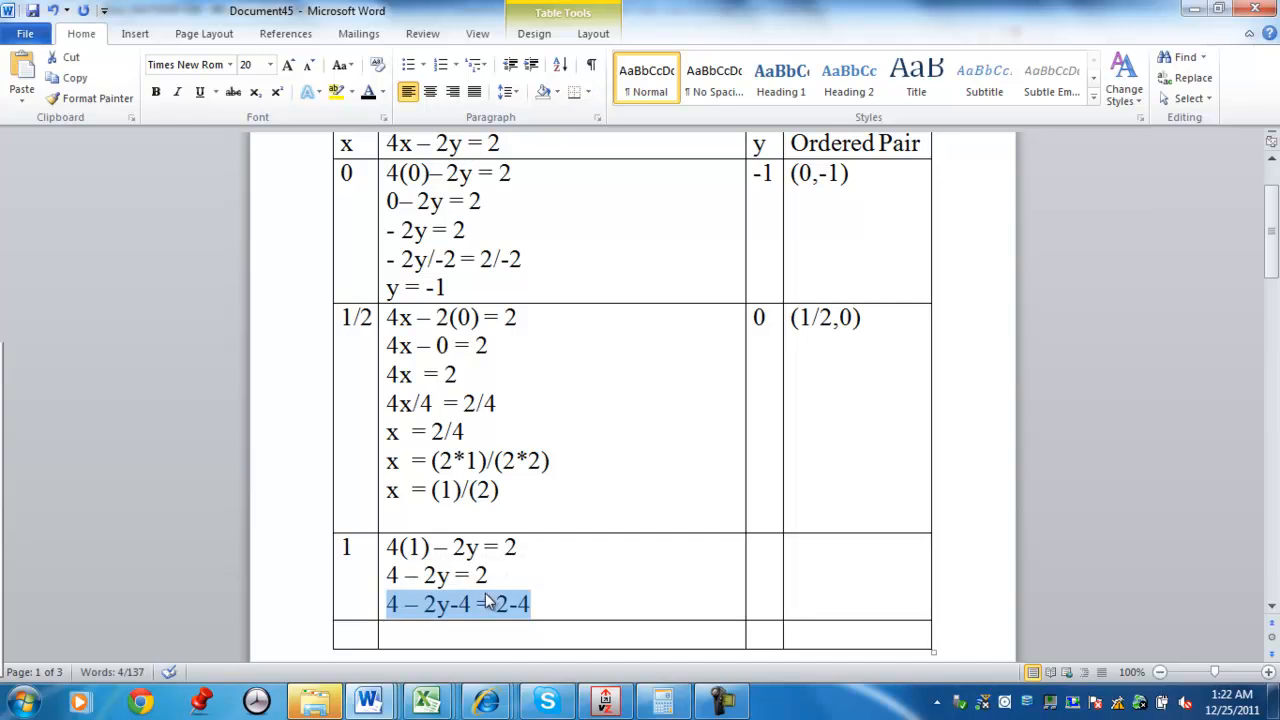
{"action": "key", "text": "ctrl+v"}
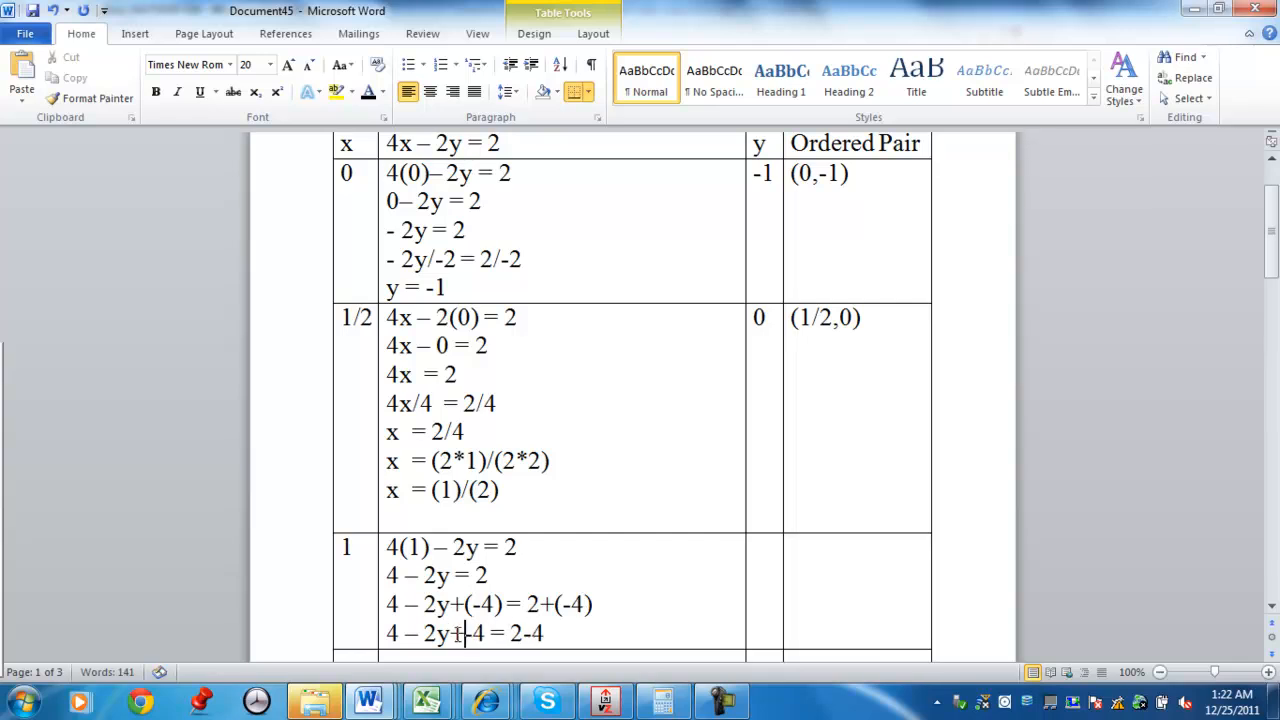
{"action": "type", "text": "("}
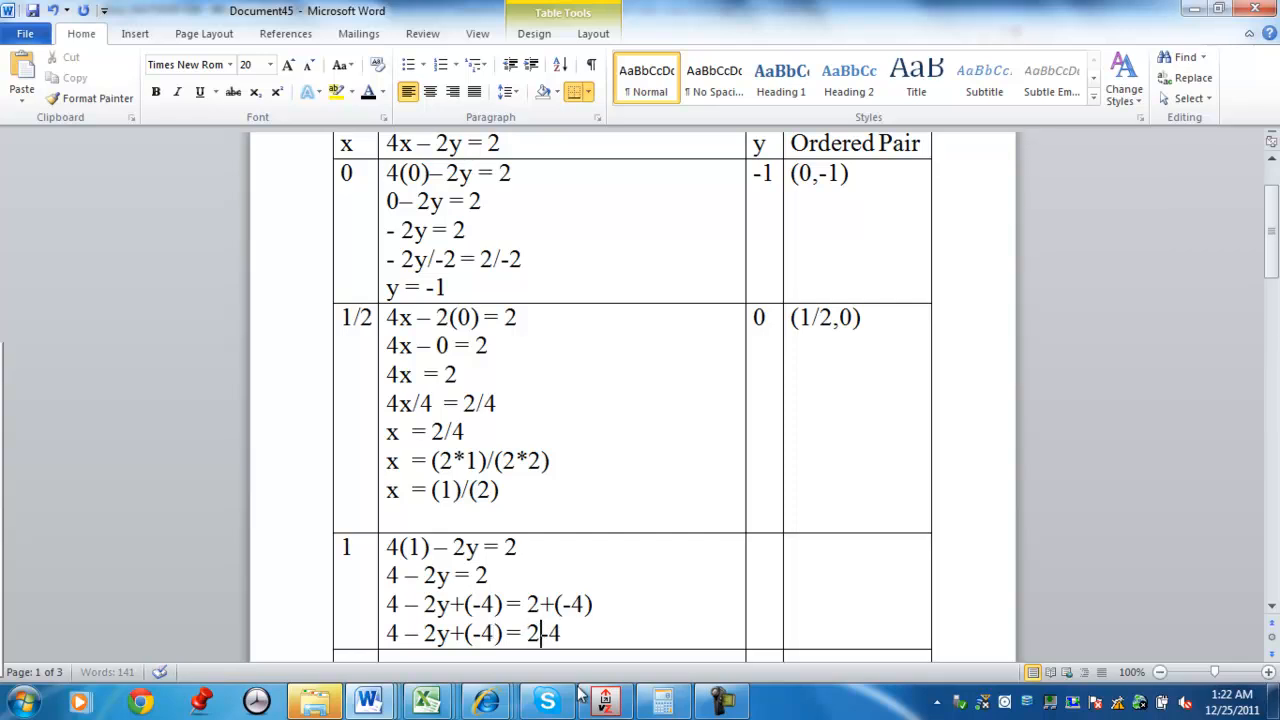
{"action": "type", "text": "+(-4"}
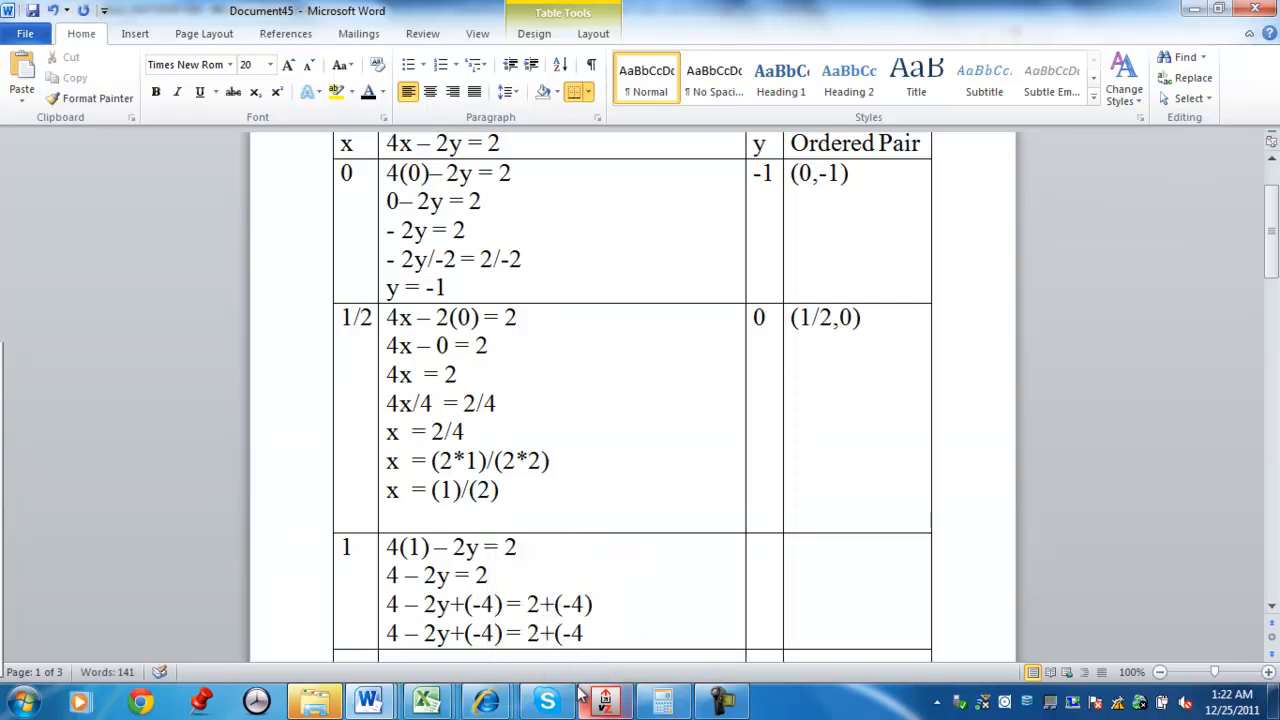
{"action": "mouse_move", "coordinate": [578, 700]}
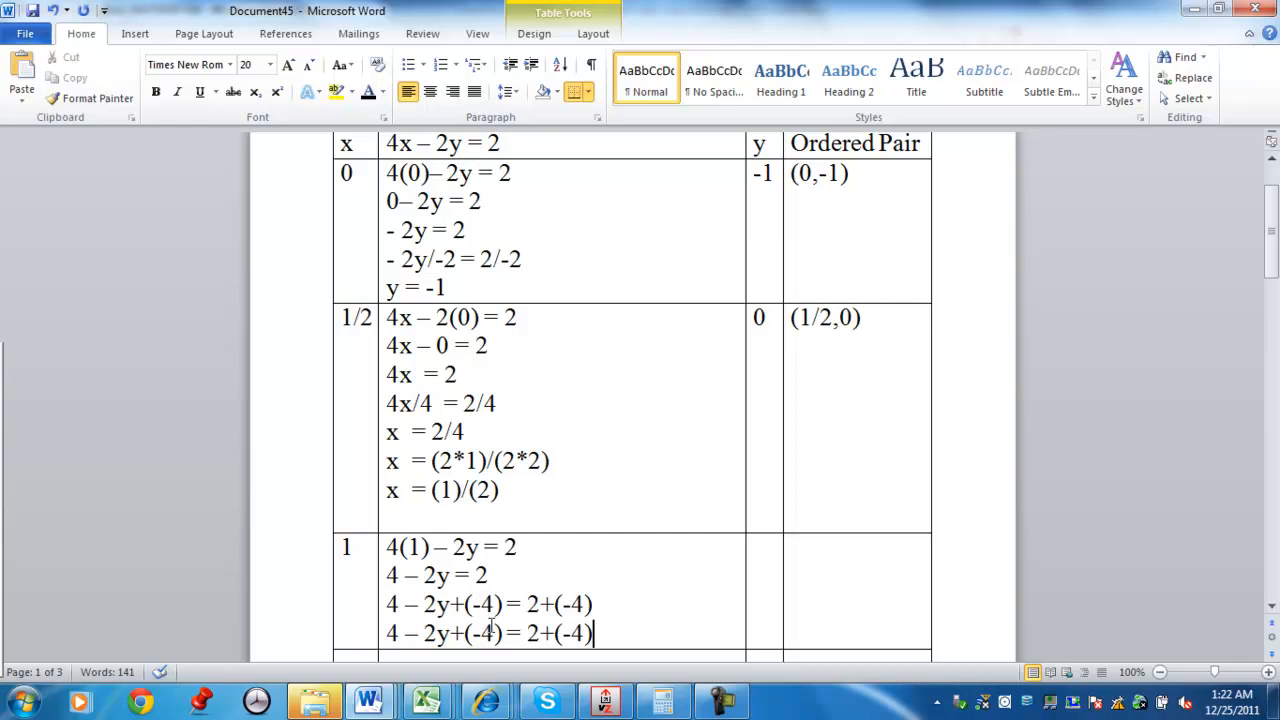
Finish the +(-4) line and reduce it to – 2y = -2
{"action": "scroll", "scroll_direction": "down", "scroll_amount": 3}
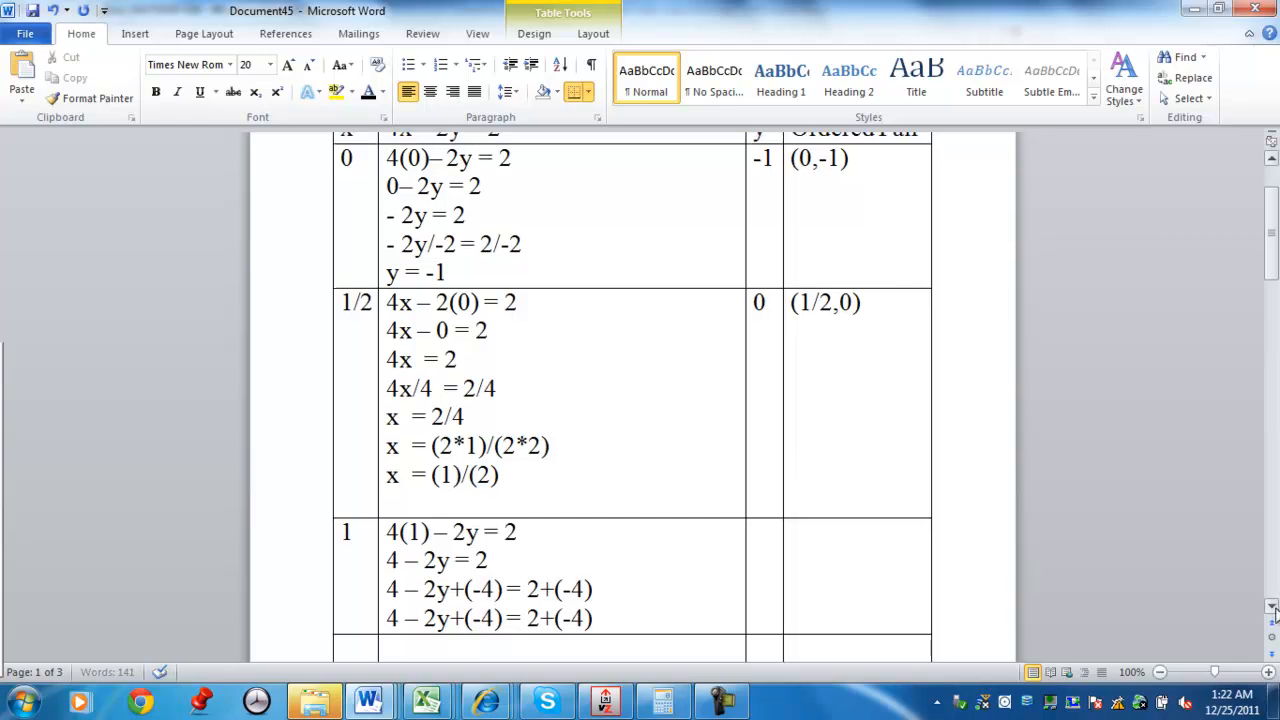
{"action": "scroll", "scroll_direction": "down", "scroll_amount": 3}
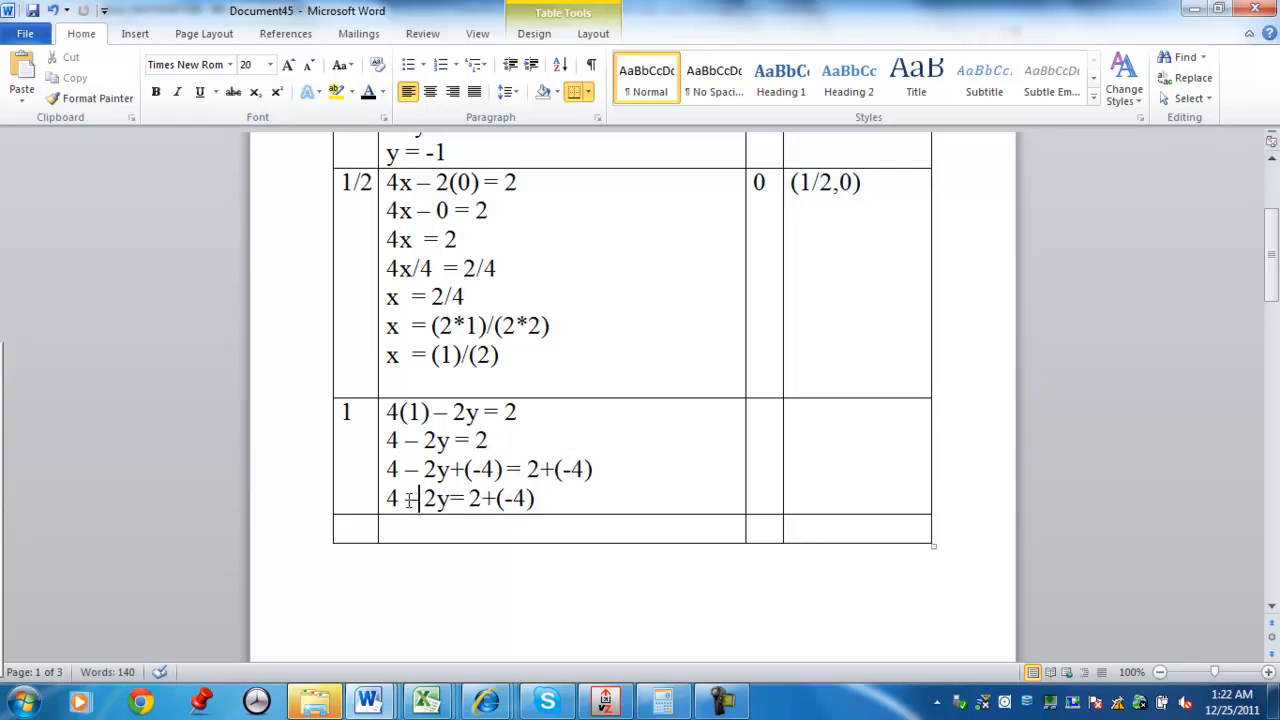
{"action": "type", "text": "+(-4)"}
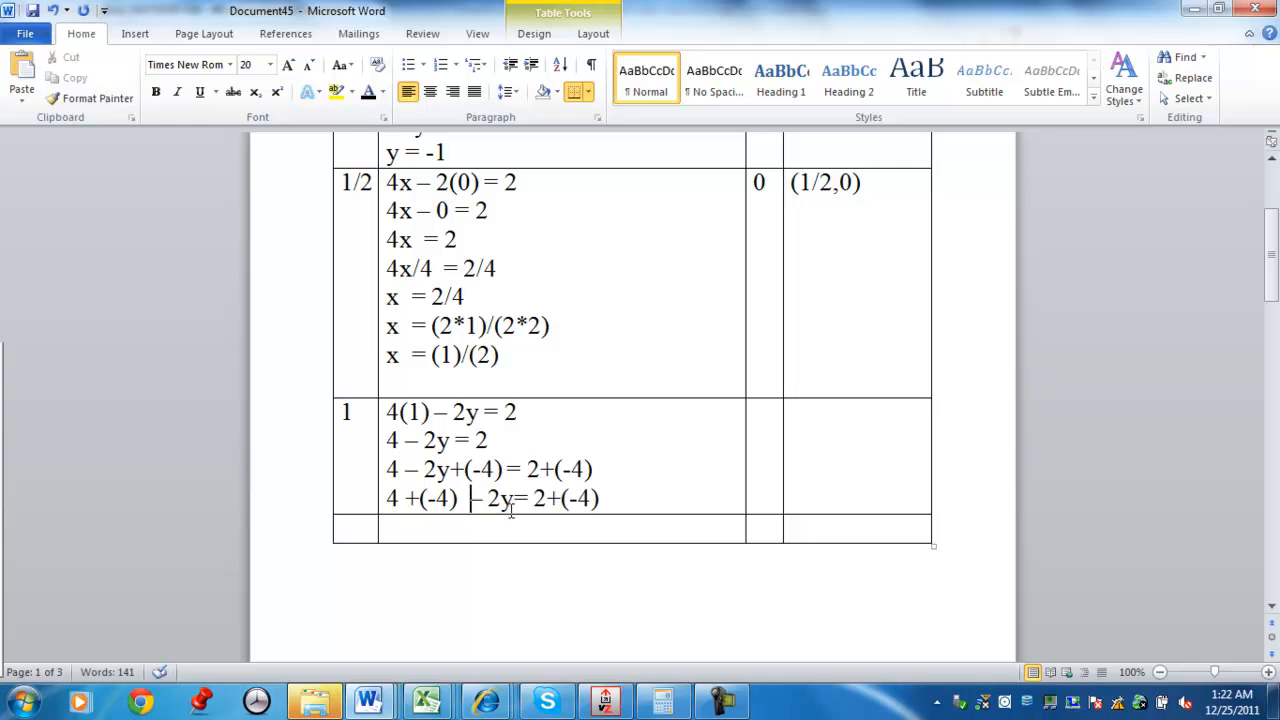
{"action": "left_click", "coordinate": [624, 500]}
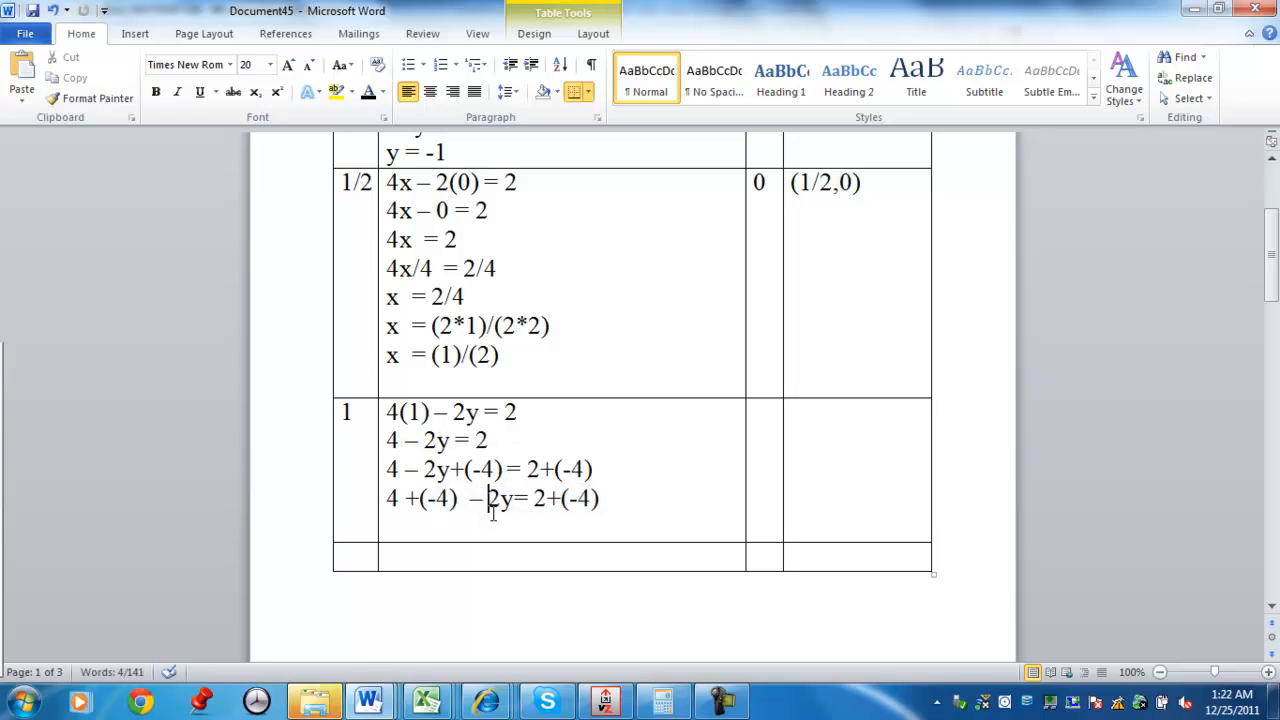
{"action": "key", "text": "ctrl+v"}
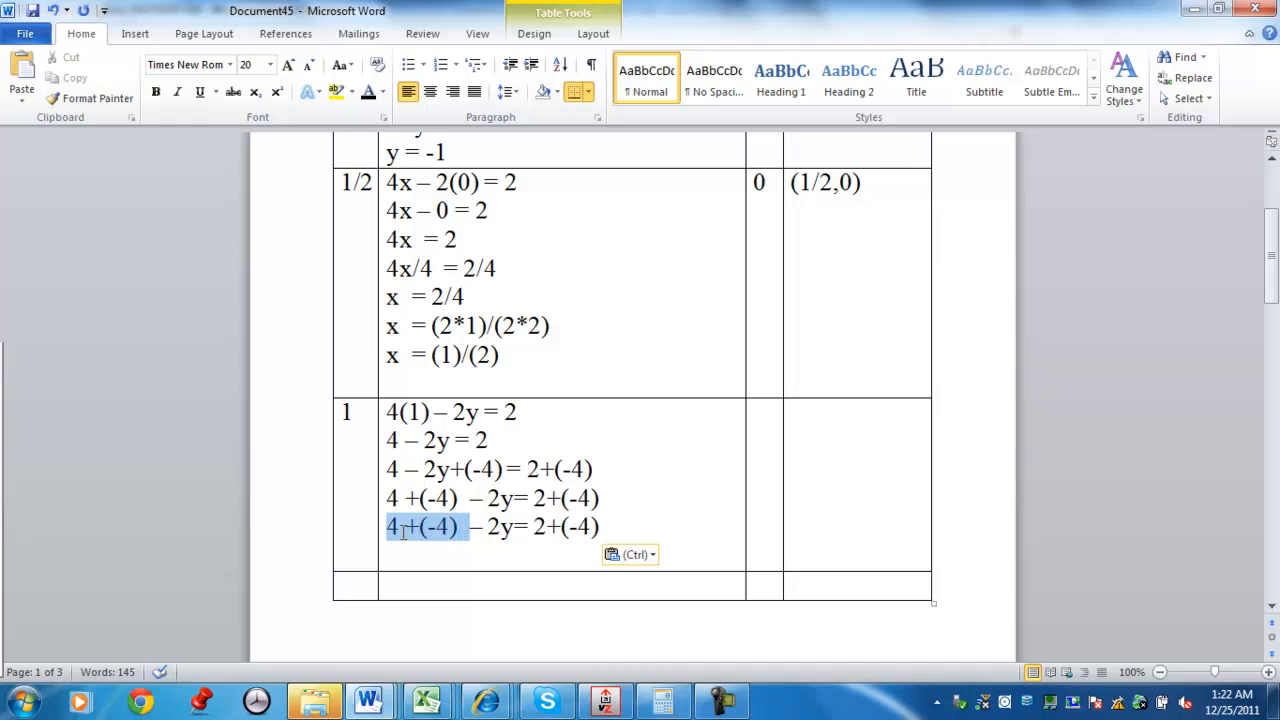
{"action": "key", "text": "Delete"}
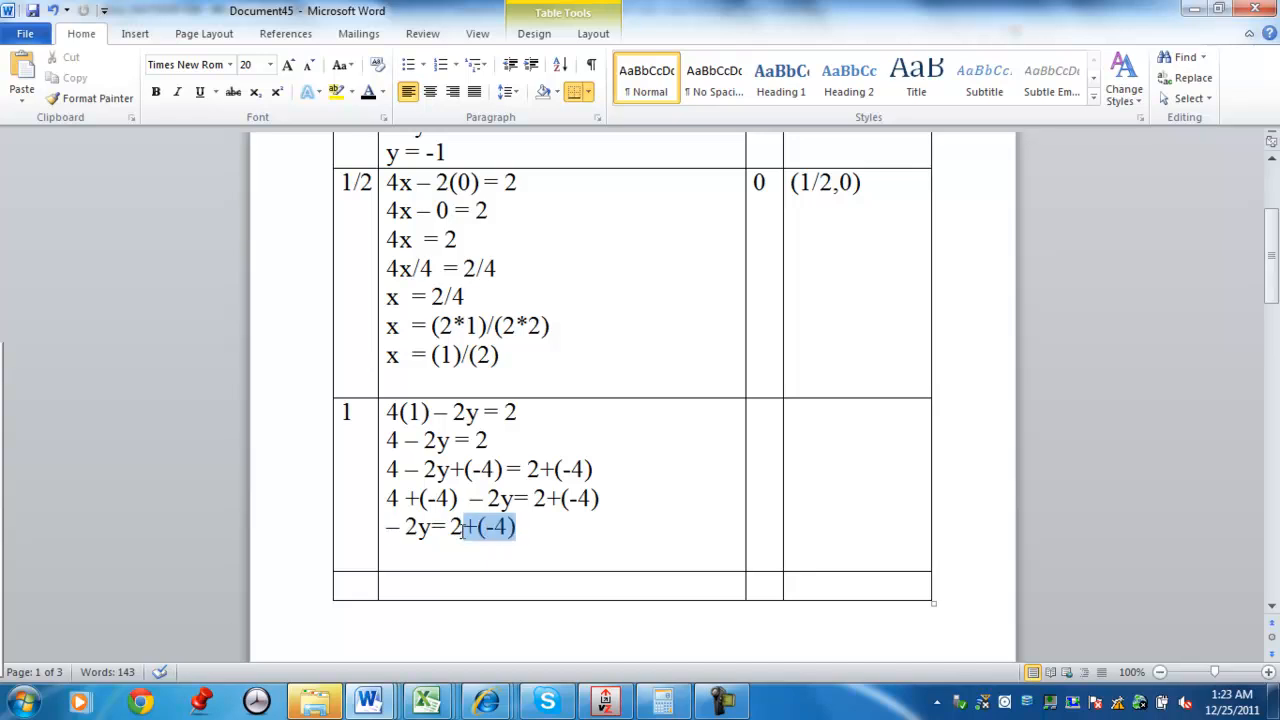
{"action": "type", "text": "-2"}
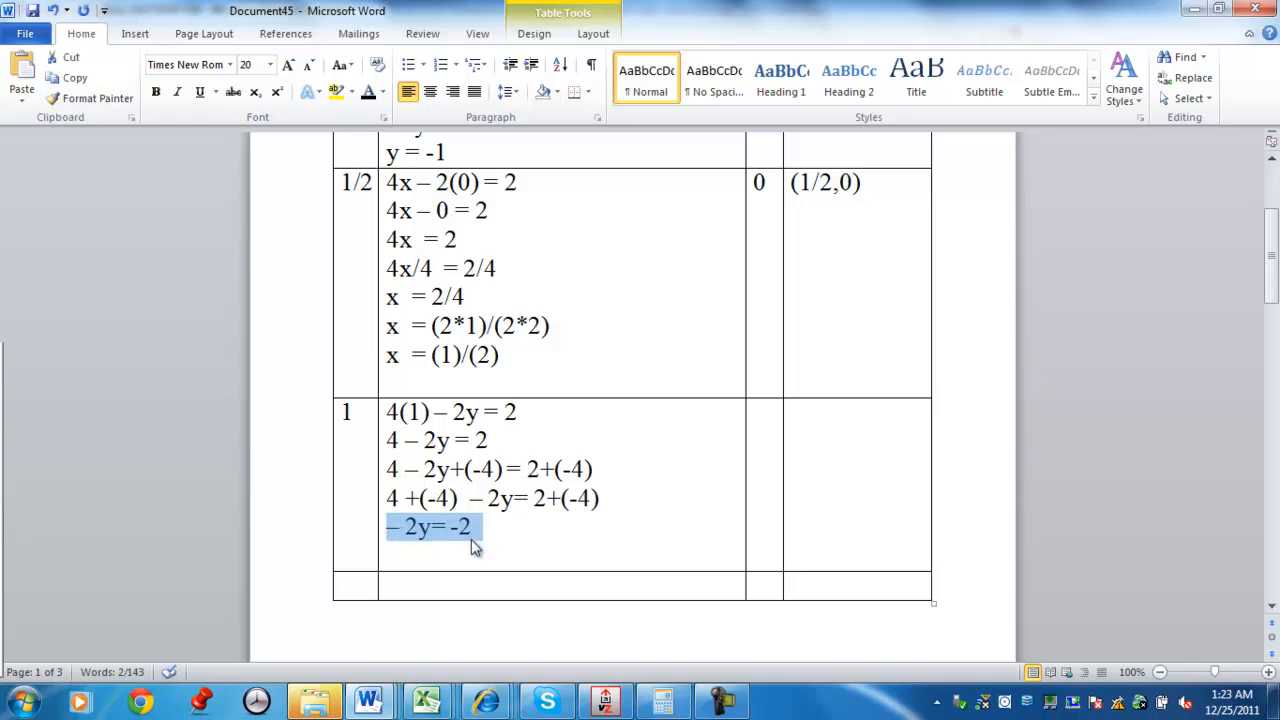
Divide both sides by -2 and simplify -2/-2 to get y = 1
{"action": "key", "text": "ctrl+v"}
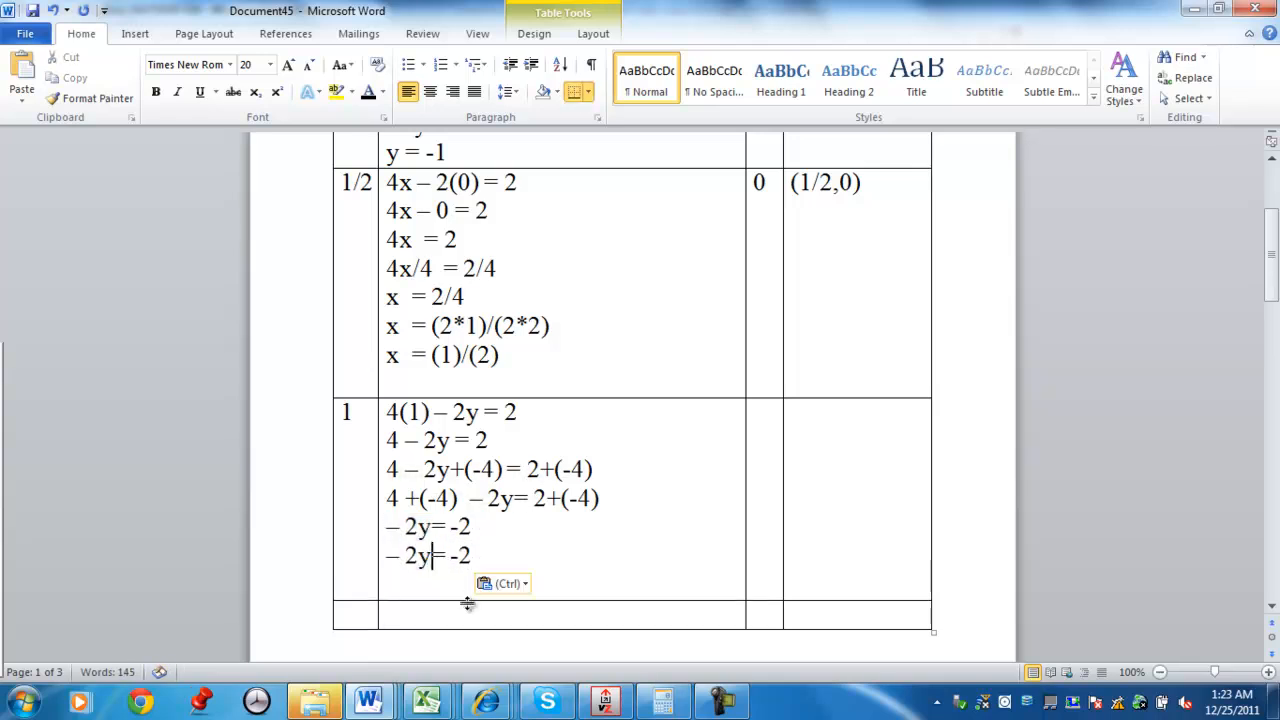
{"action": "type", "text": "/-2"}
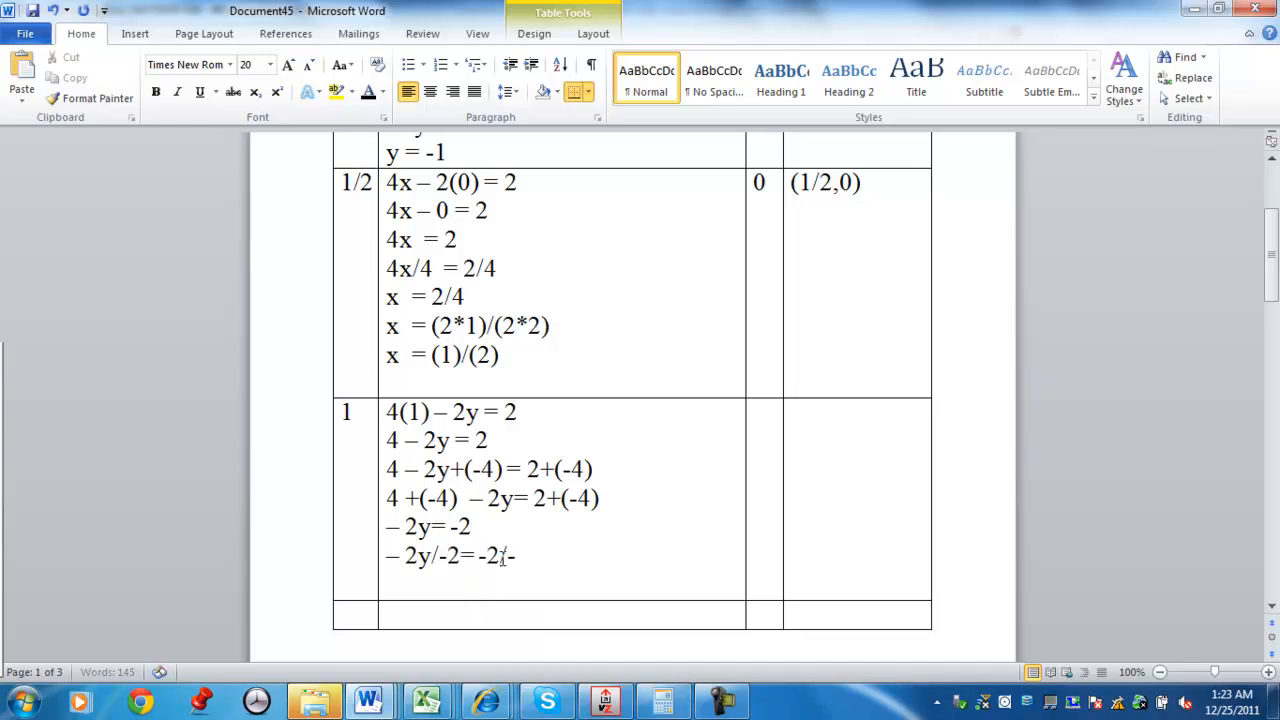
{"action": "type", "text": "2"}
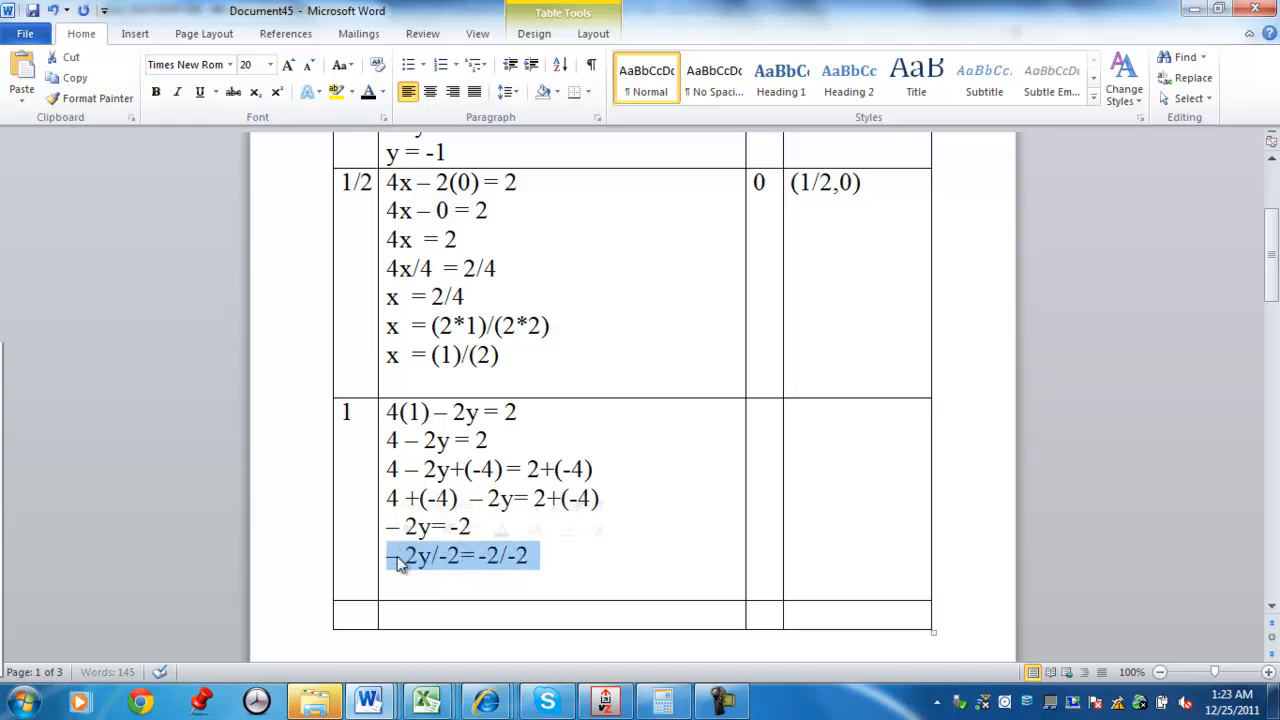
{"action": "key", "text": "ctrl+v"}
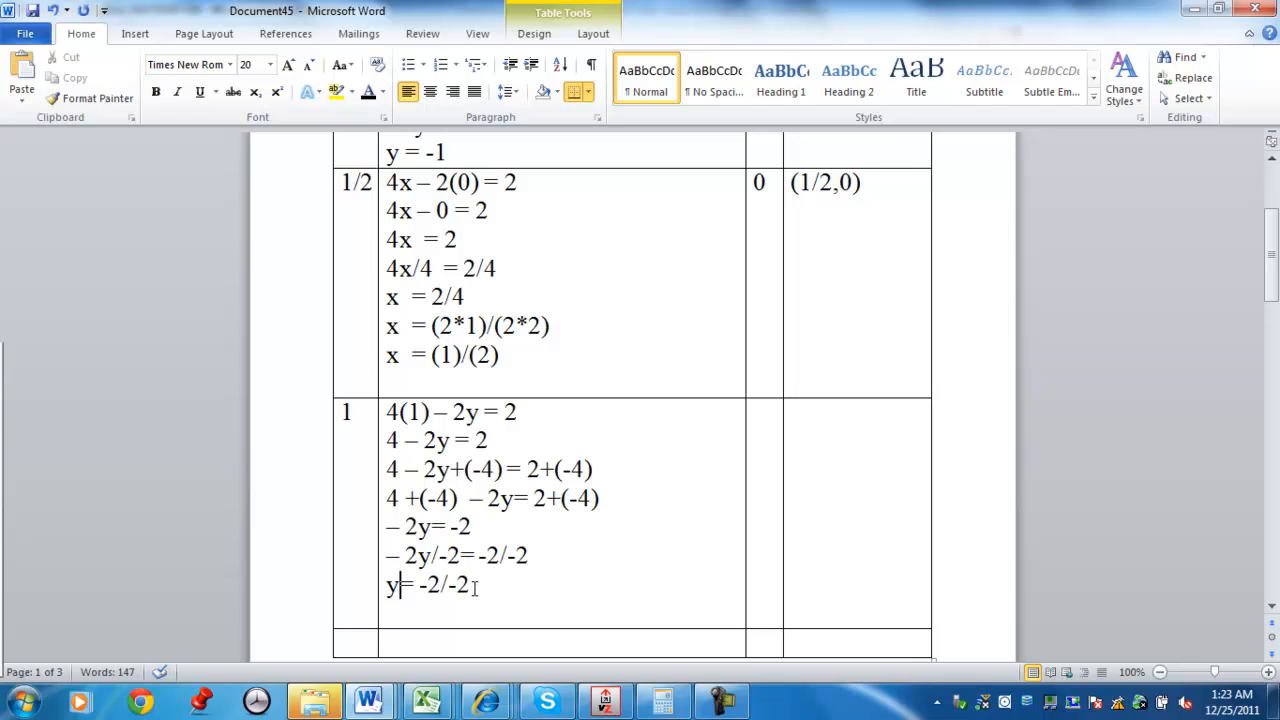
{"action": "double_click", "coordinate": [444, 584]}
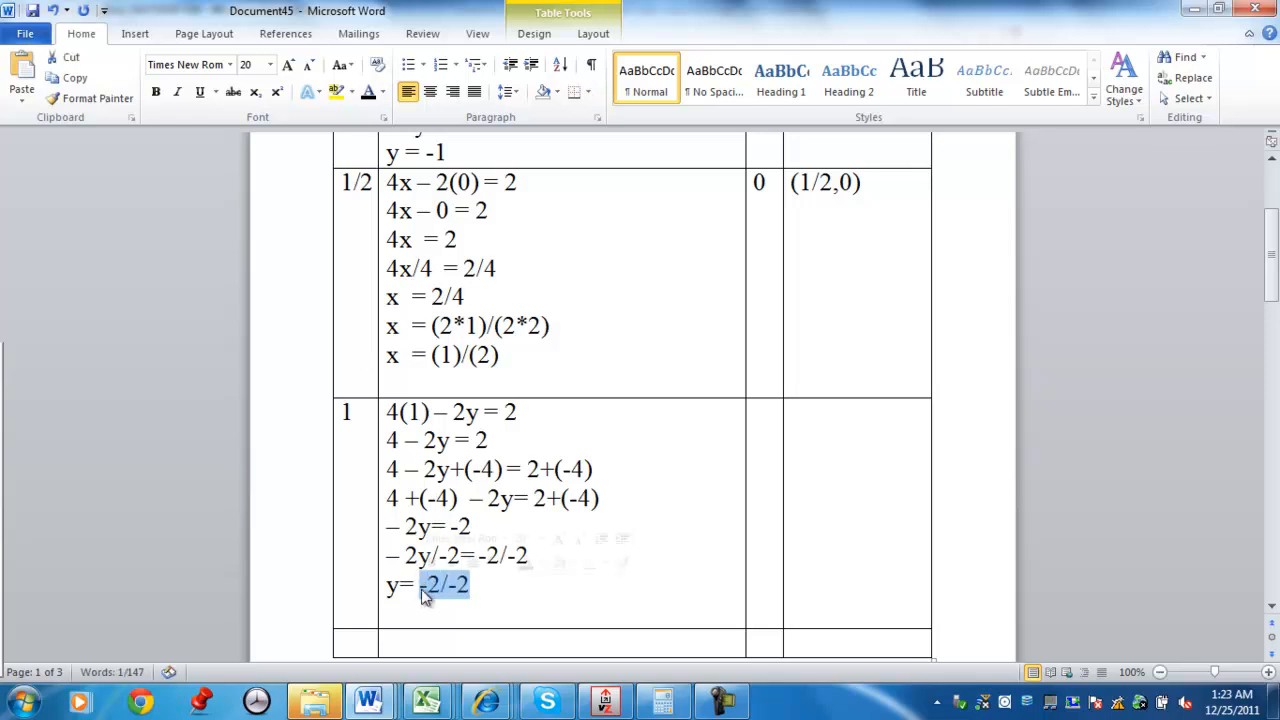
{"action": "type", "text": "1"}
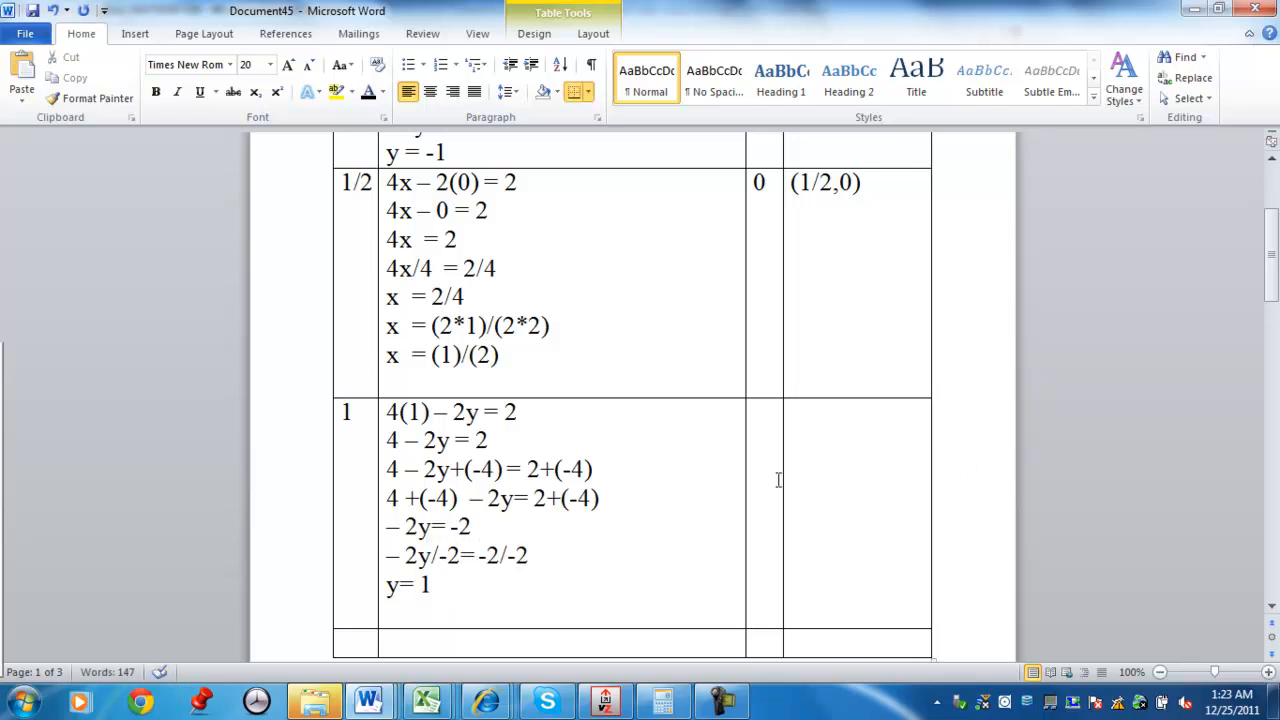
Record 1 in the y column and (1,1) as the ordered pair for the x = 1 row
{"action": "left_click", "coordinate": [758, 414]}
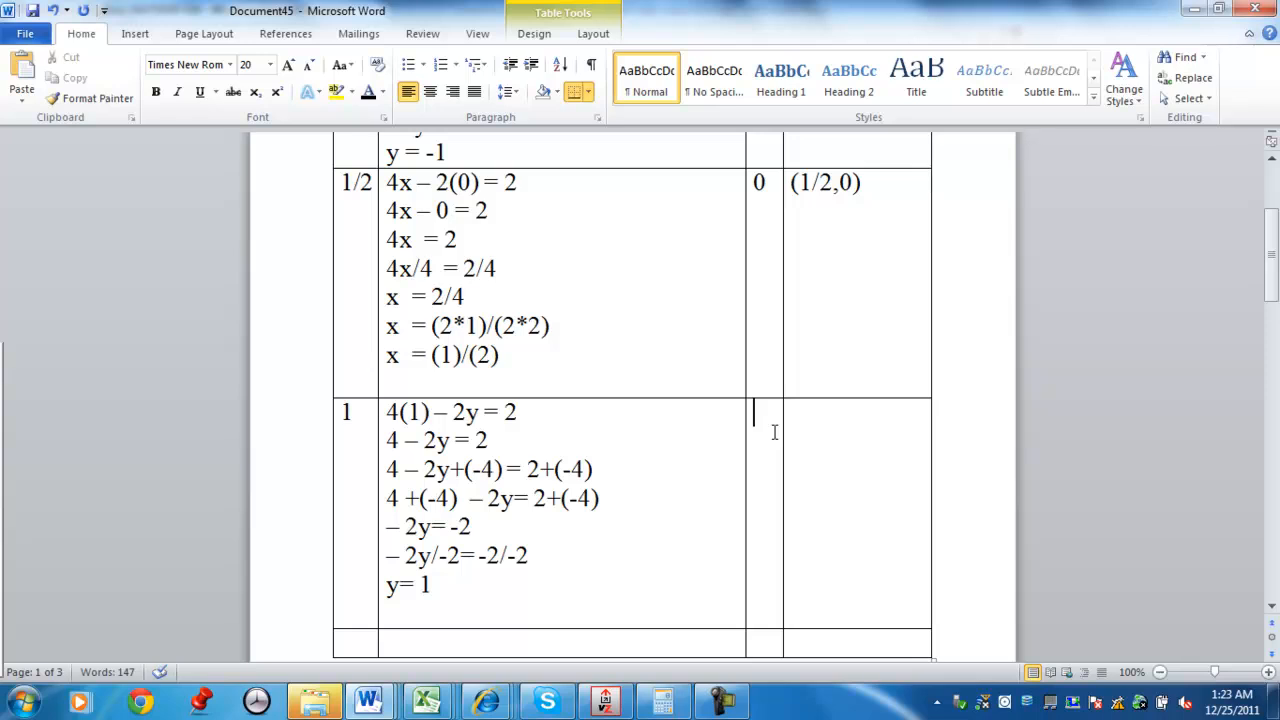
{"action": "type", "text": "1"}
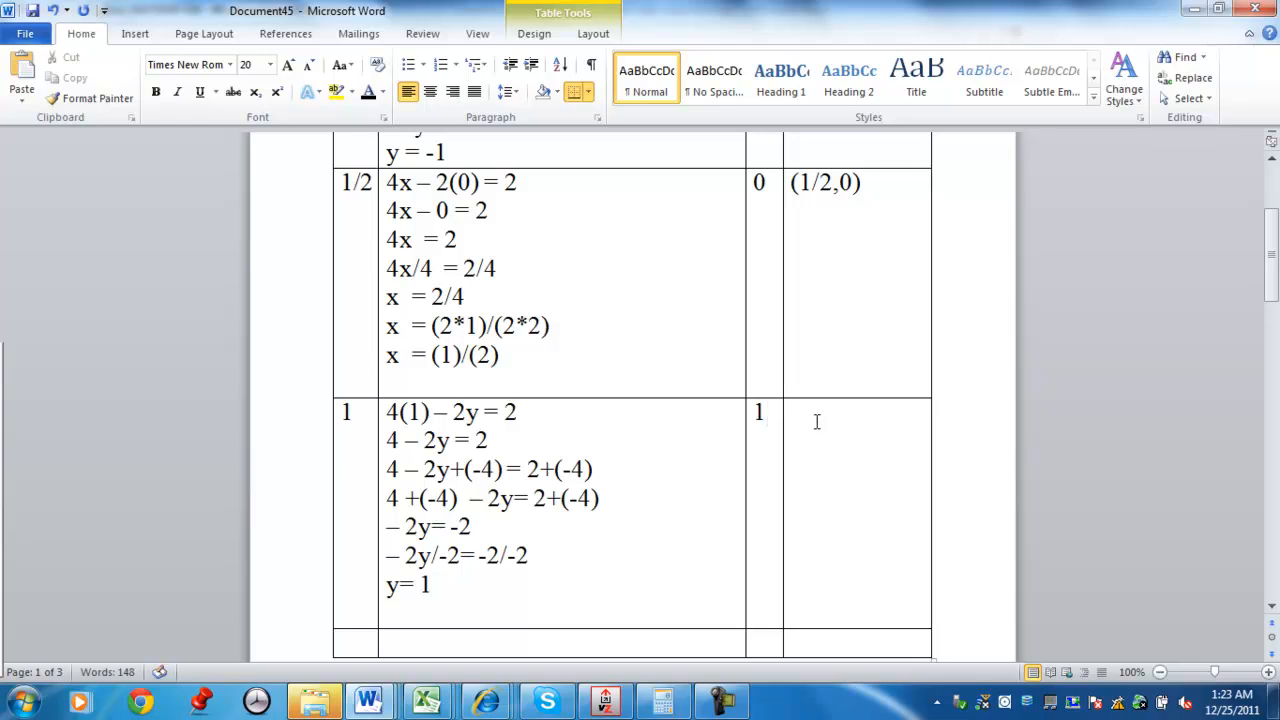
{"action": "type", "text": "(1,1"}
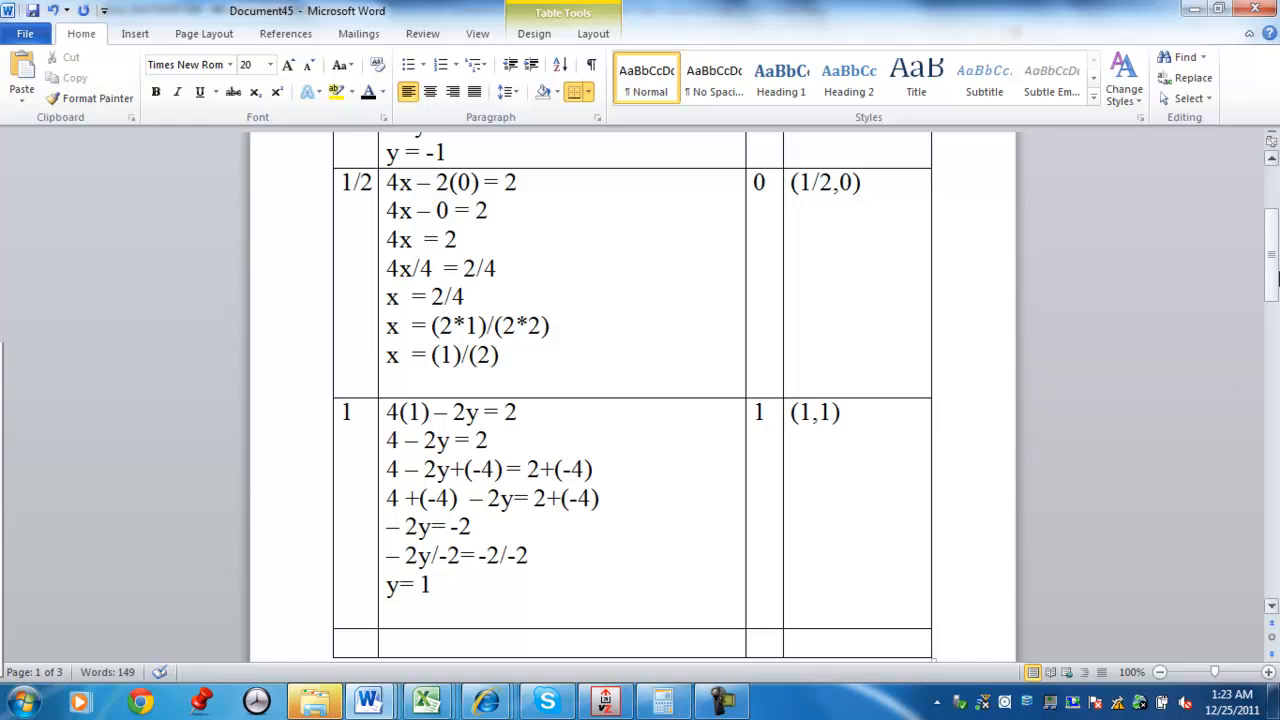
{"action": "scroll", "scroll_direction": "up", "scroll_amount": 3}
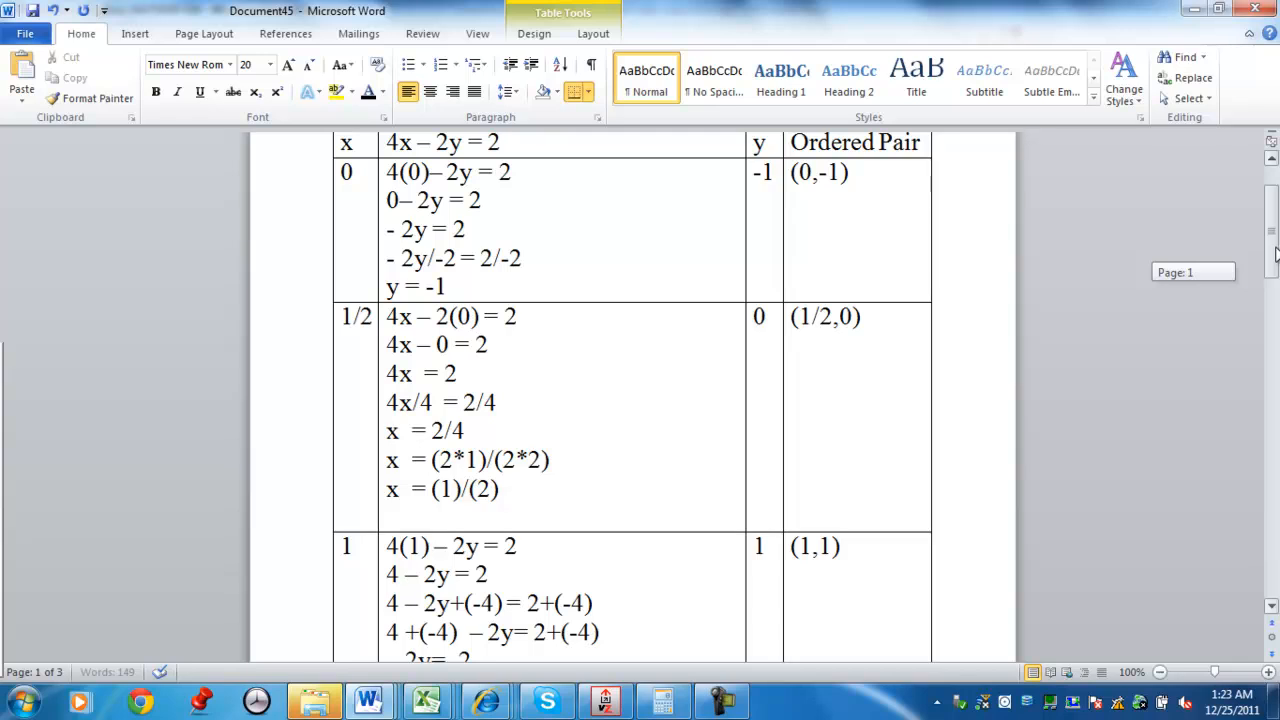
{"action": "scroll", "scroll_direction": "down", "scroll_amount": 3}
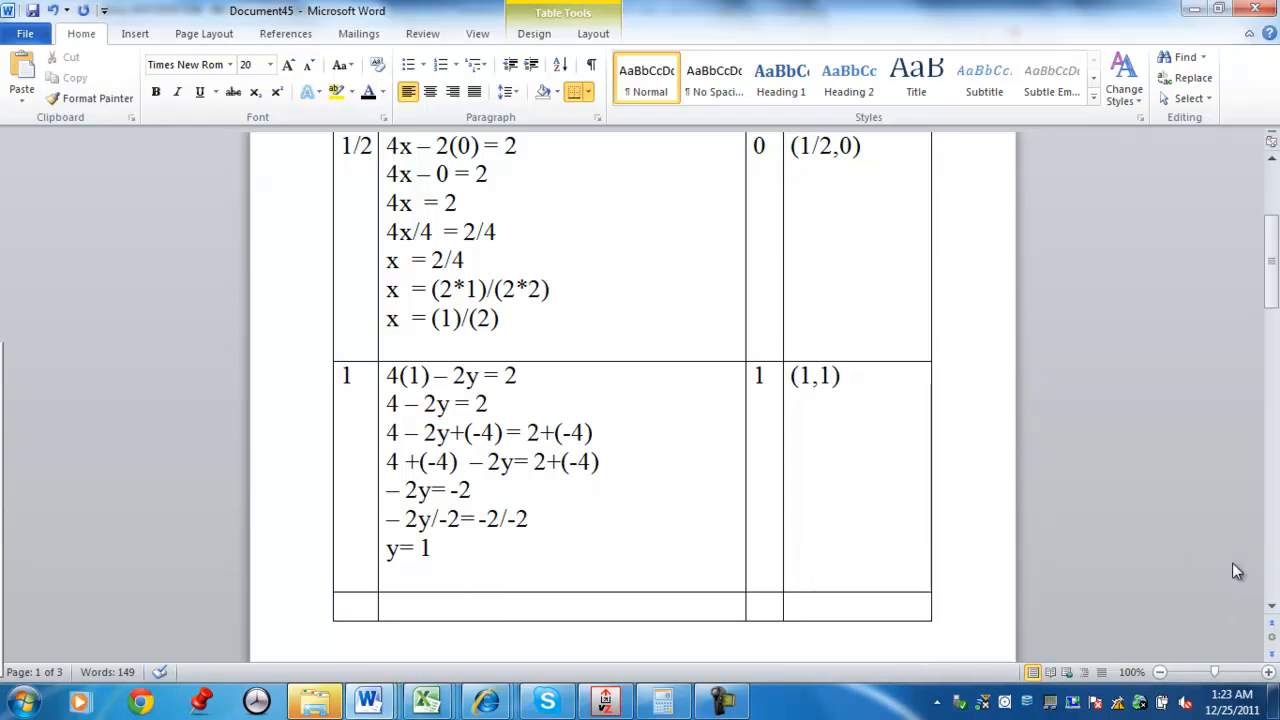
{"action": "left_click", "coordinate": [840, 376]}
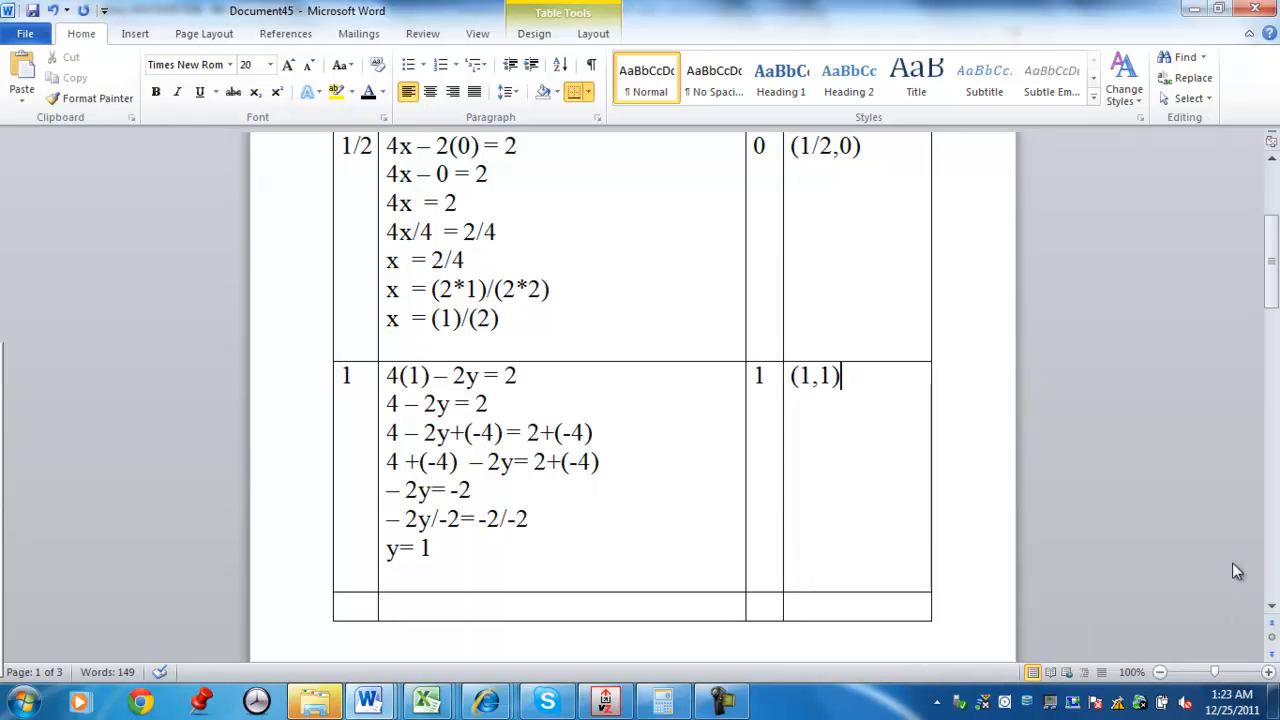
{"action": "mouse_move", "coordinate": [490, 684]}
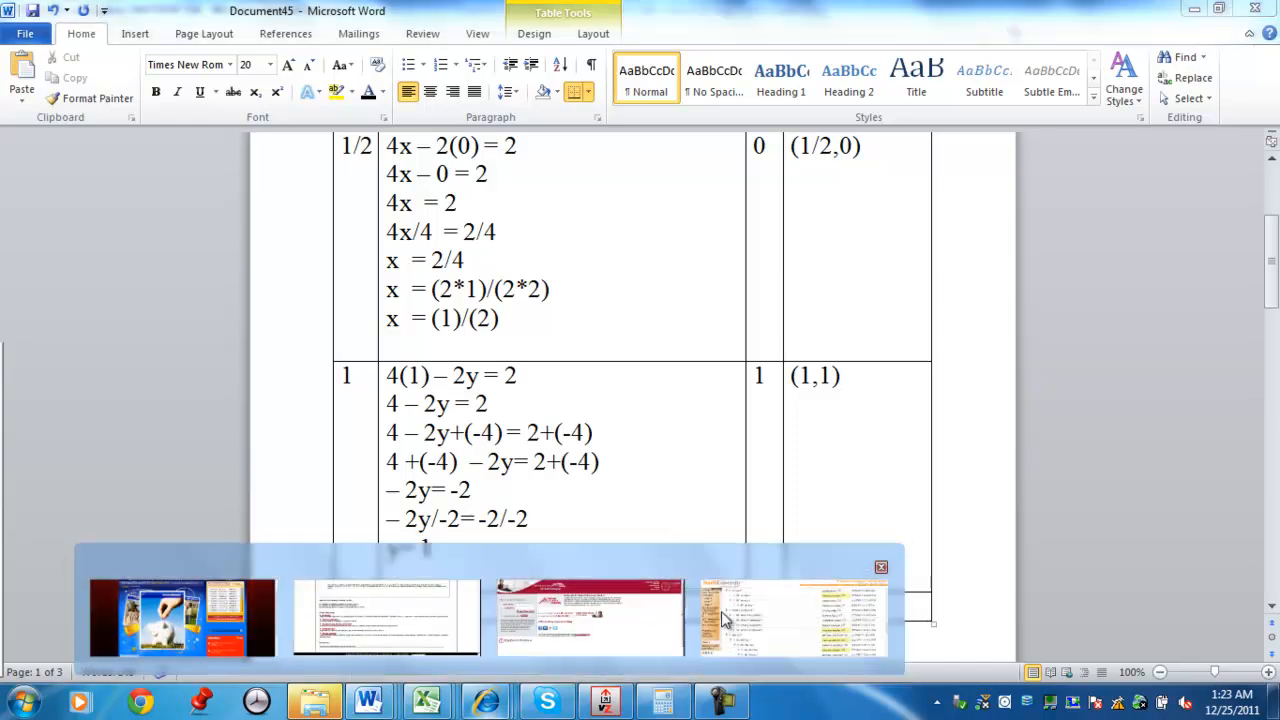
{"action": "left_click", "coordinate": [792, 616]}
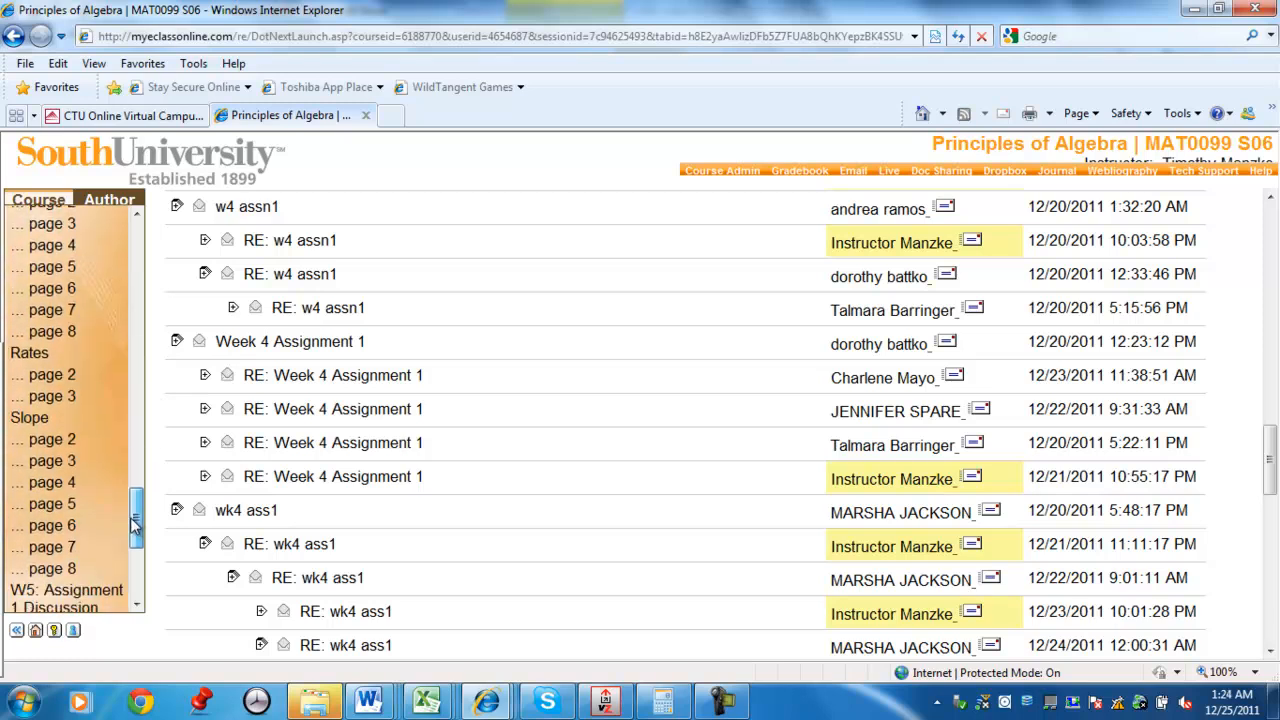
Open W5: Assignment 1 Discussion and launch South EZgraph from its instructions
{"action": "scroll", "scroll_direction": "down", "scroll_amount": 3}
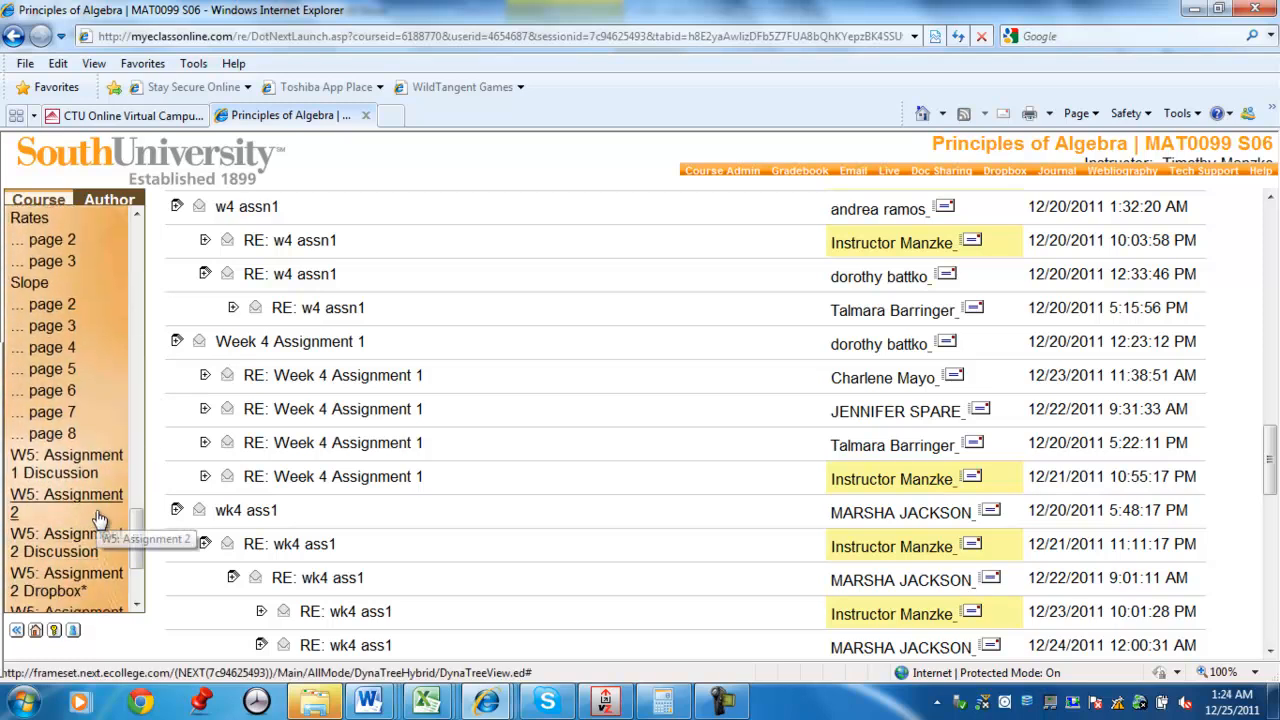
{"action": "mouse_move", "coordinate": [76, 464]}
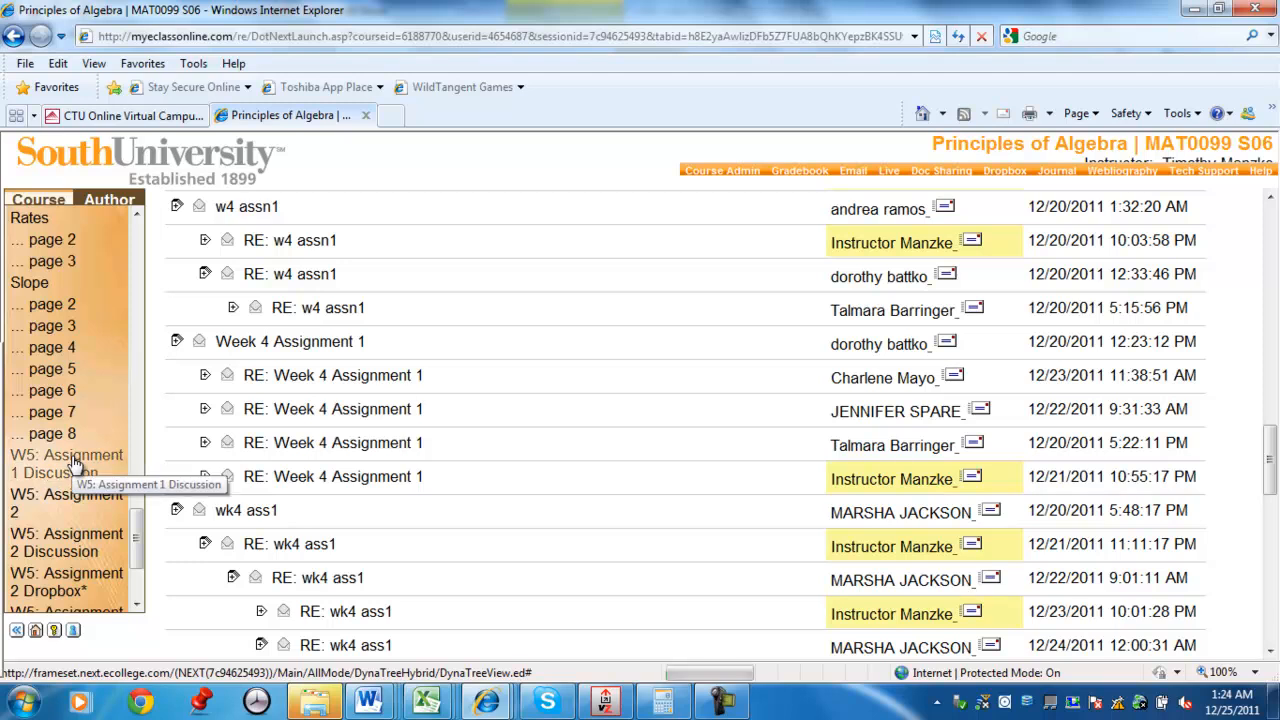
{"action": "left_click", "coordinate": [64, 464]}
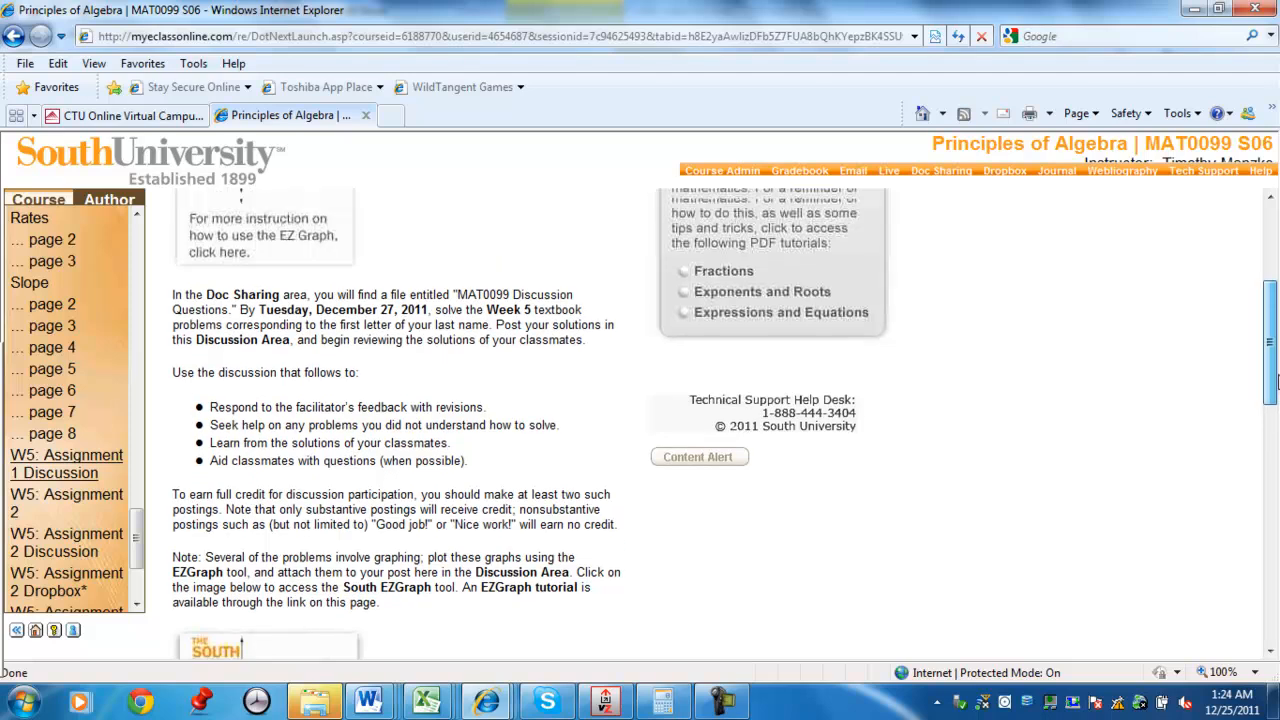
{"action": "scroll", "scroll_direction": "down", "scroll_amount": 3}
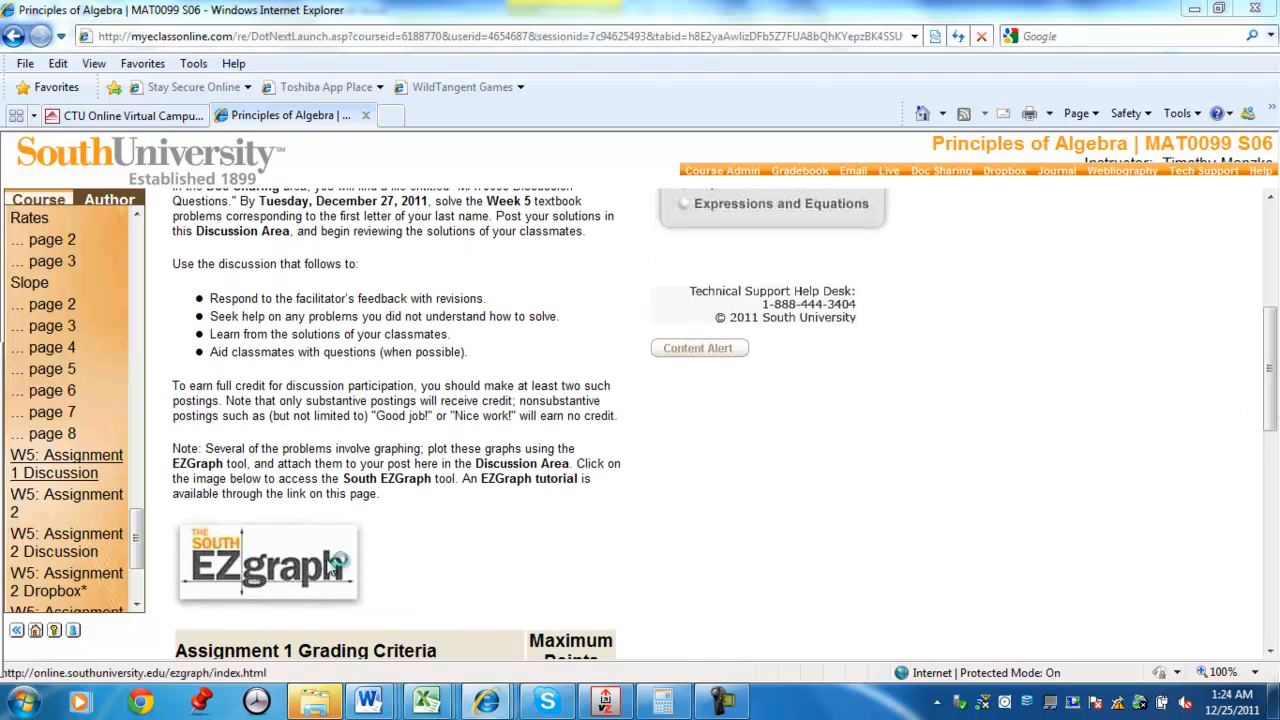
{"action": "left_click", "coordinate": [268, 562]}
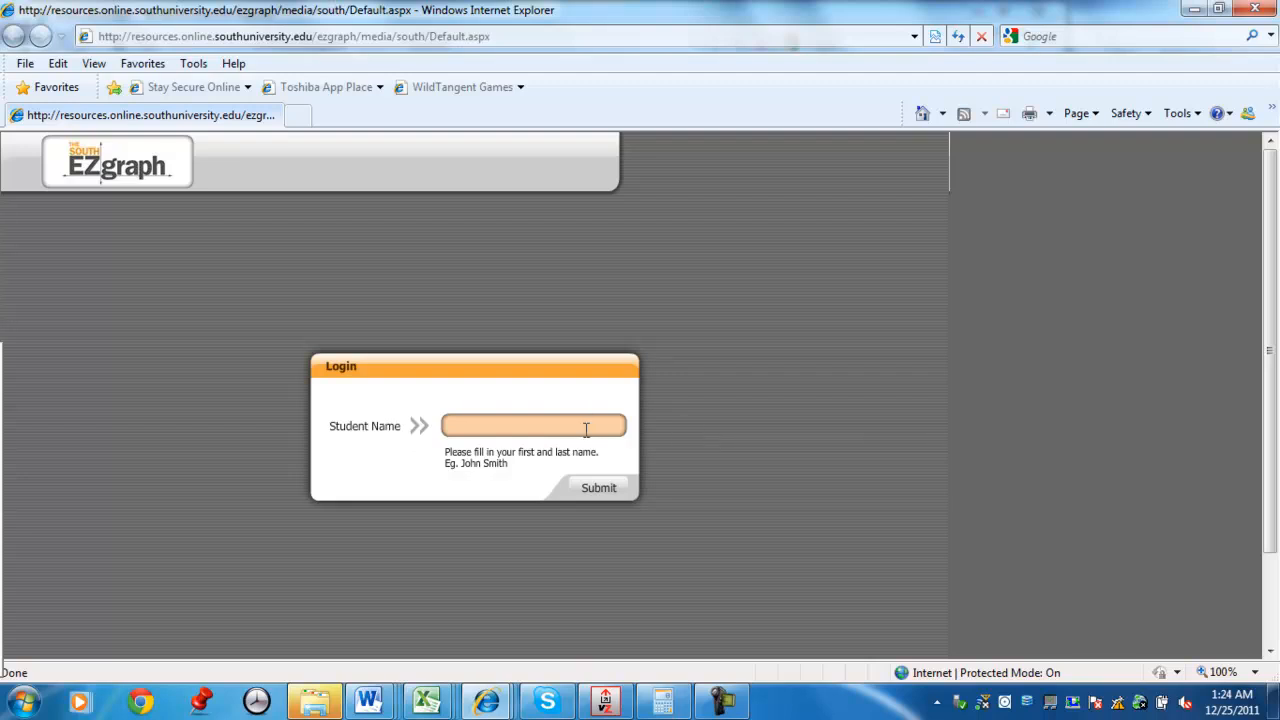
Sign in as Tim Manzke and accept the default -10 to 10 axes in steps of 1
{"action": "type", "text": "Tim"}
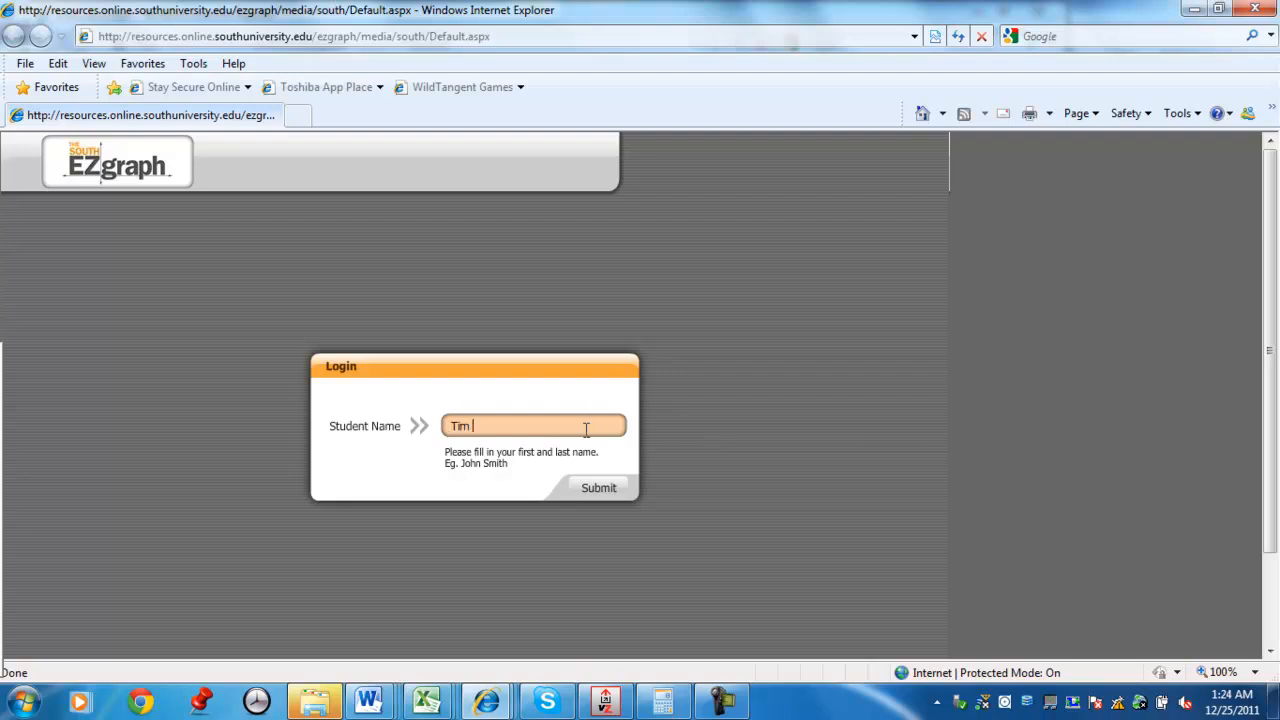
{"action": "type", "text": "Manzke"}
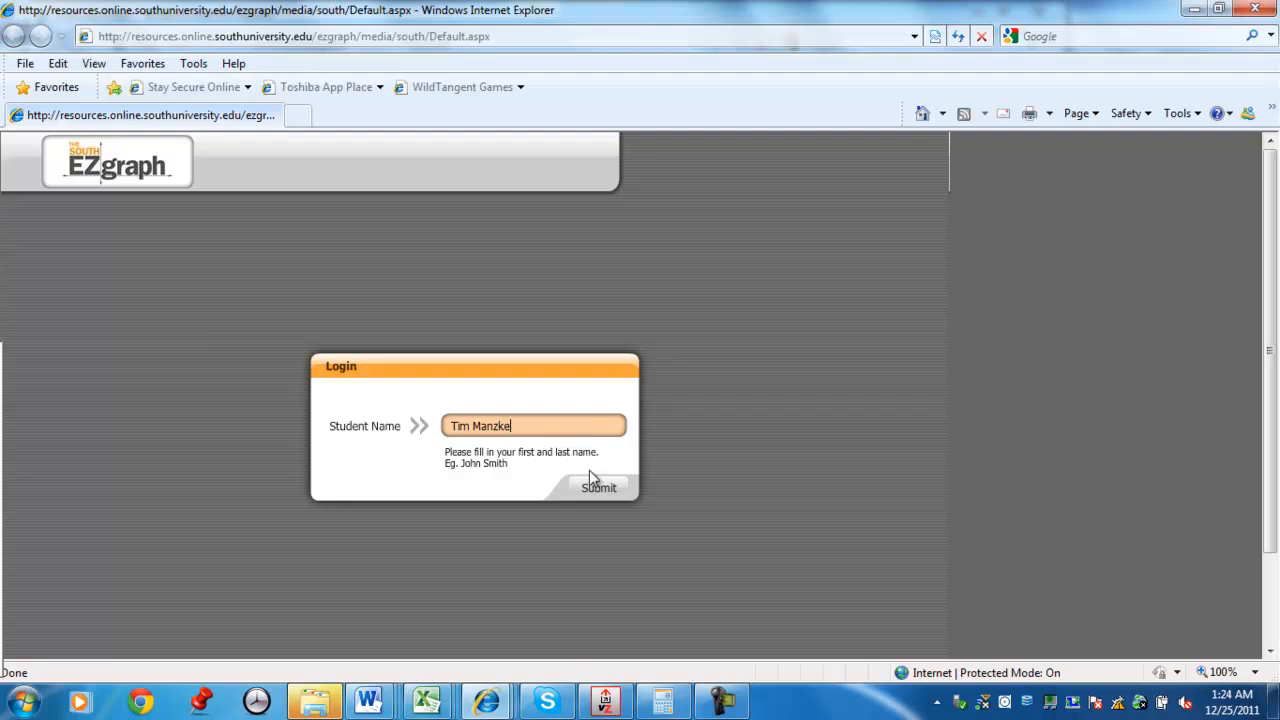
{"action": "left_click", "coordinate": [598, 488]}
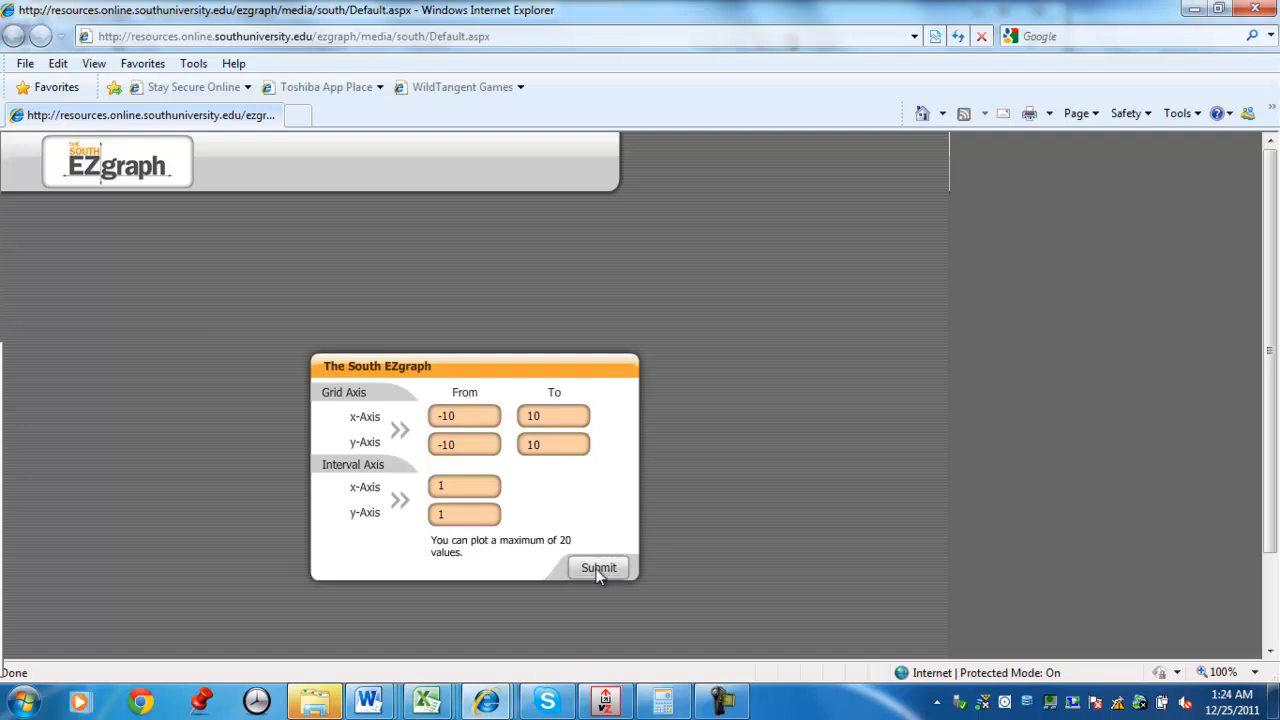
{"action": "left_click", "coordinate": [598, 568]}
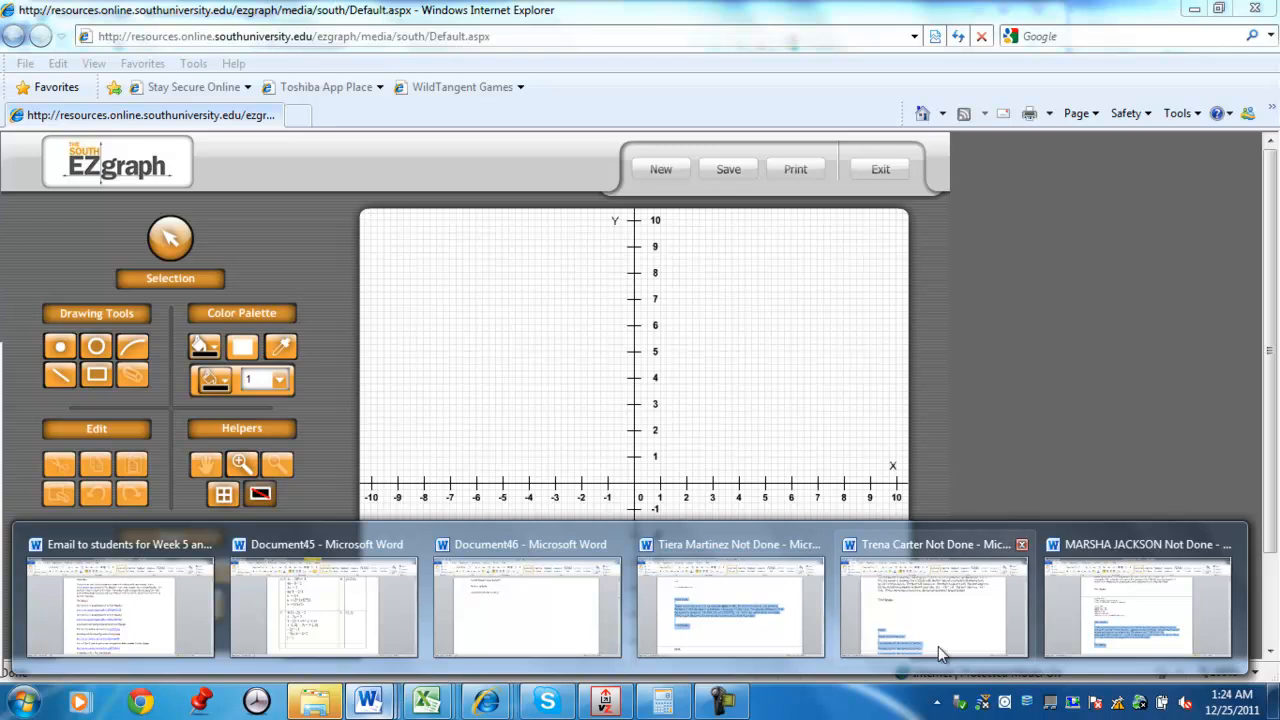
{"action": "mouse_move", "coordinate": [336, 610]}
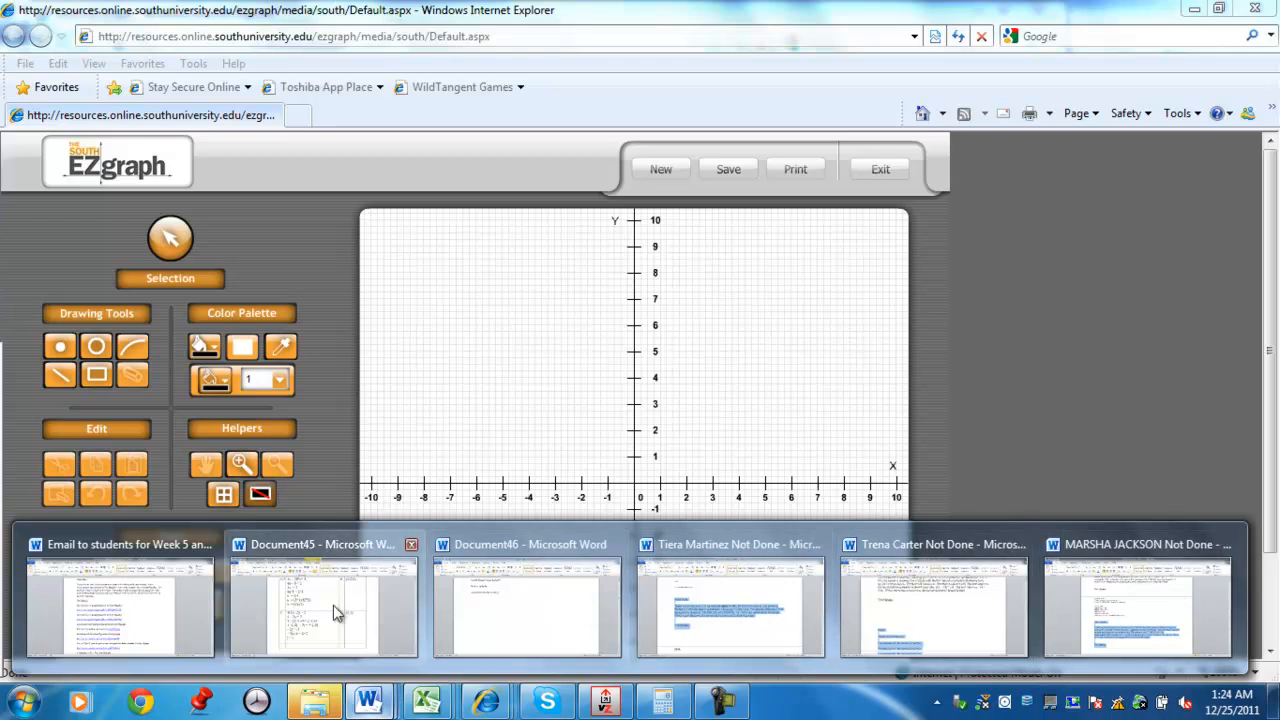
Bring the Word solution table back up to read off the ordered pairs
{"action": "left_click", "coordinate": [324, 604]}
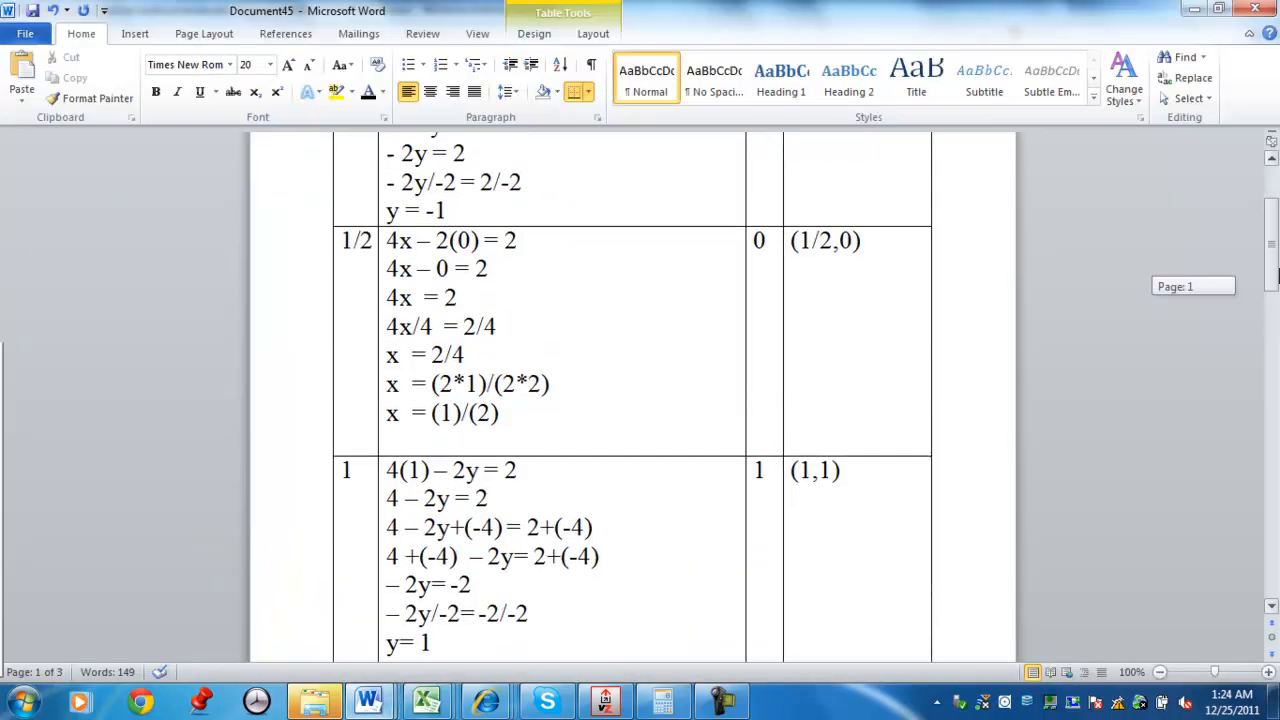
{"action": "scroll", "scroll_direction": "up", "scroll_amount": 3}
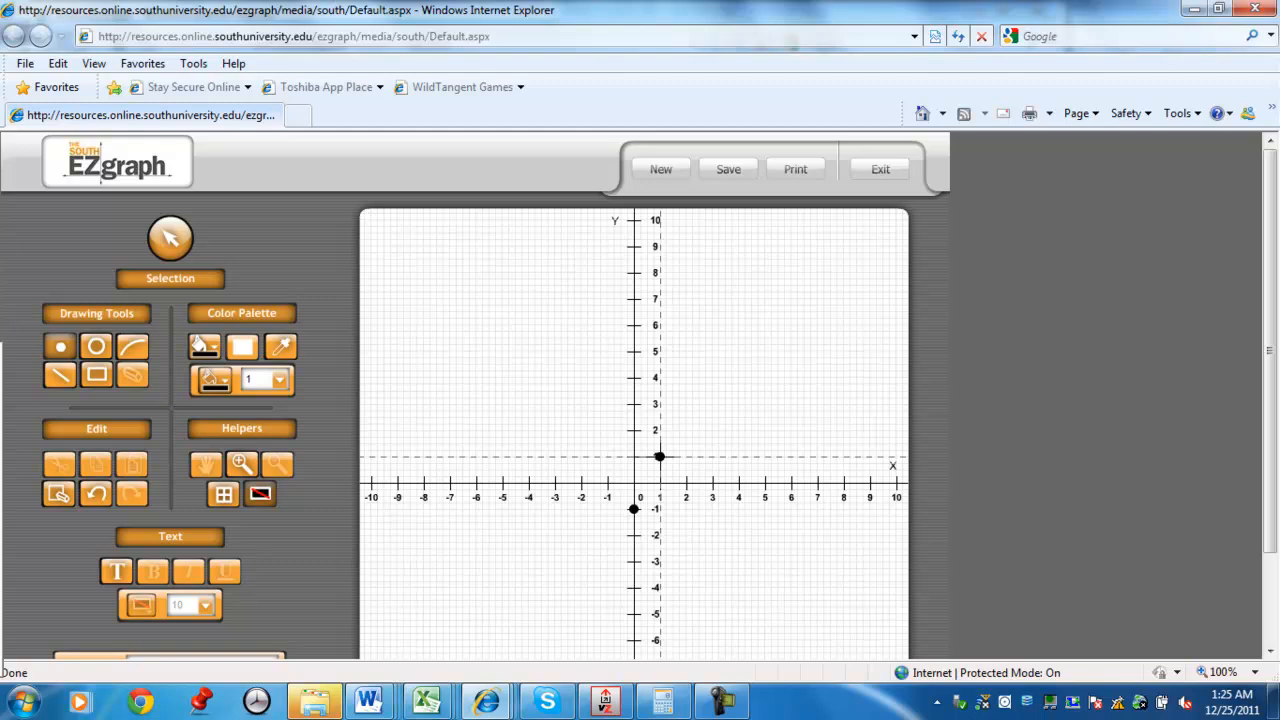
Zoom in twice on the grid and plot the point (1/2, 0)
{"action": "left_click", "coordinate": [718, 516]}
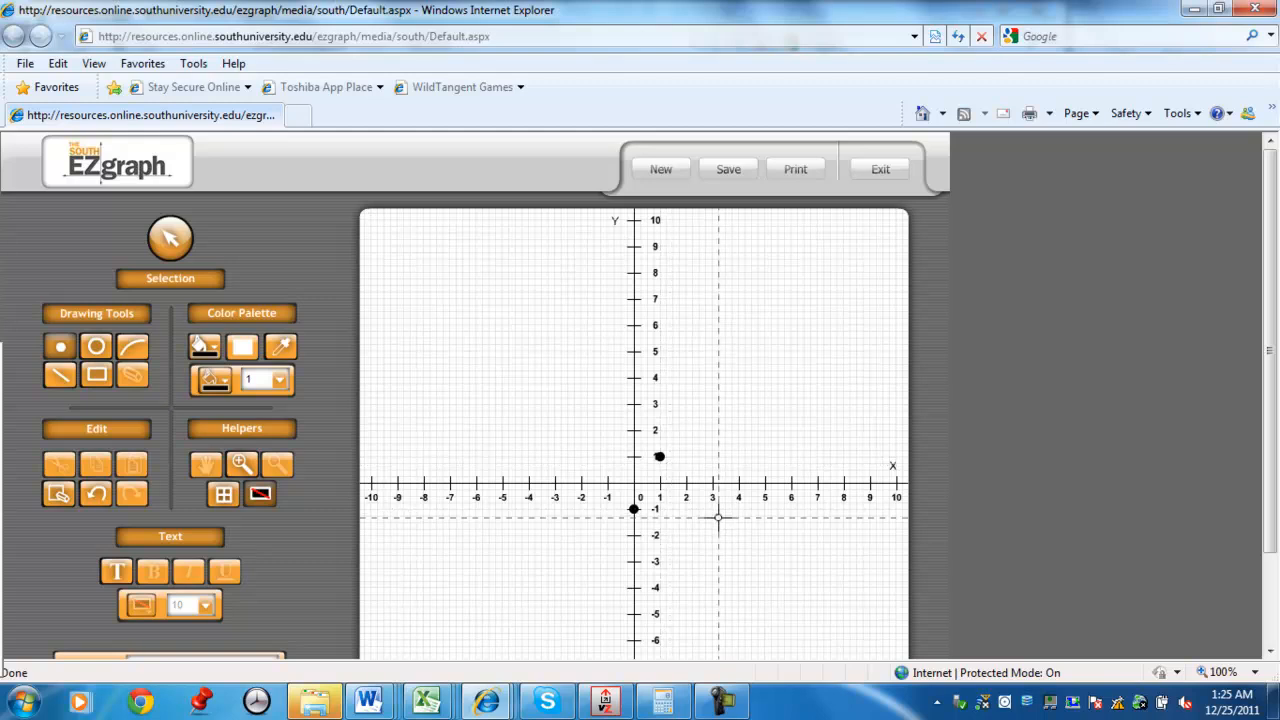
{"action": "mouse_move", "coordinate": [242, 462]}
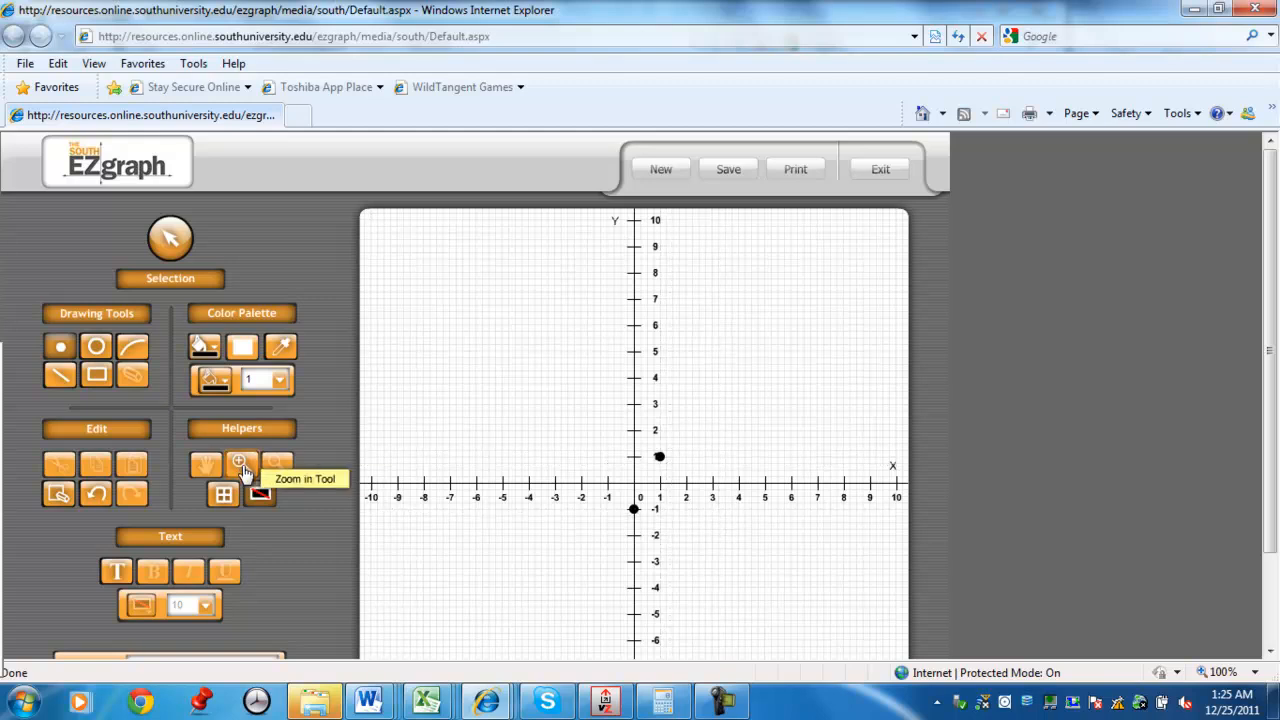
{"action": "left_click", "coordinate": [240, 462]}
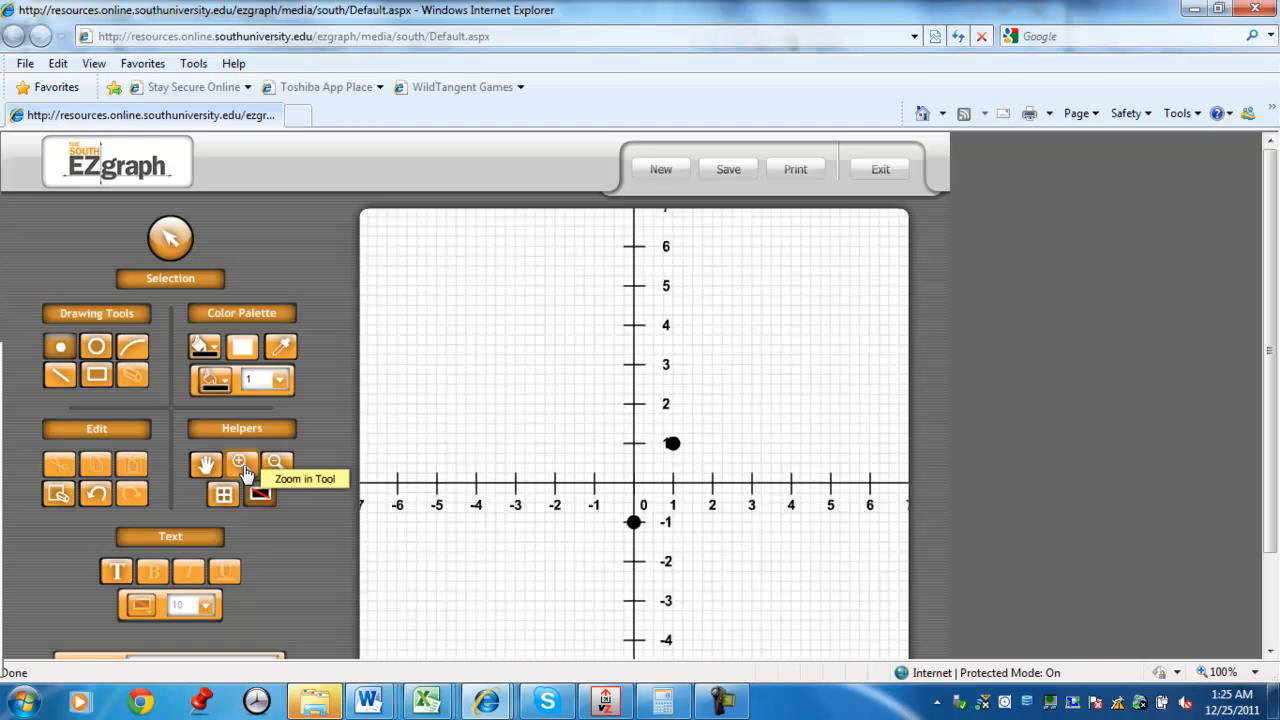
{"action": "left_click", "coordinate": [240, 464]}
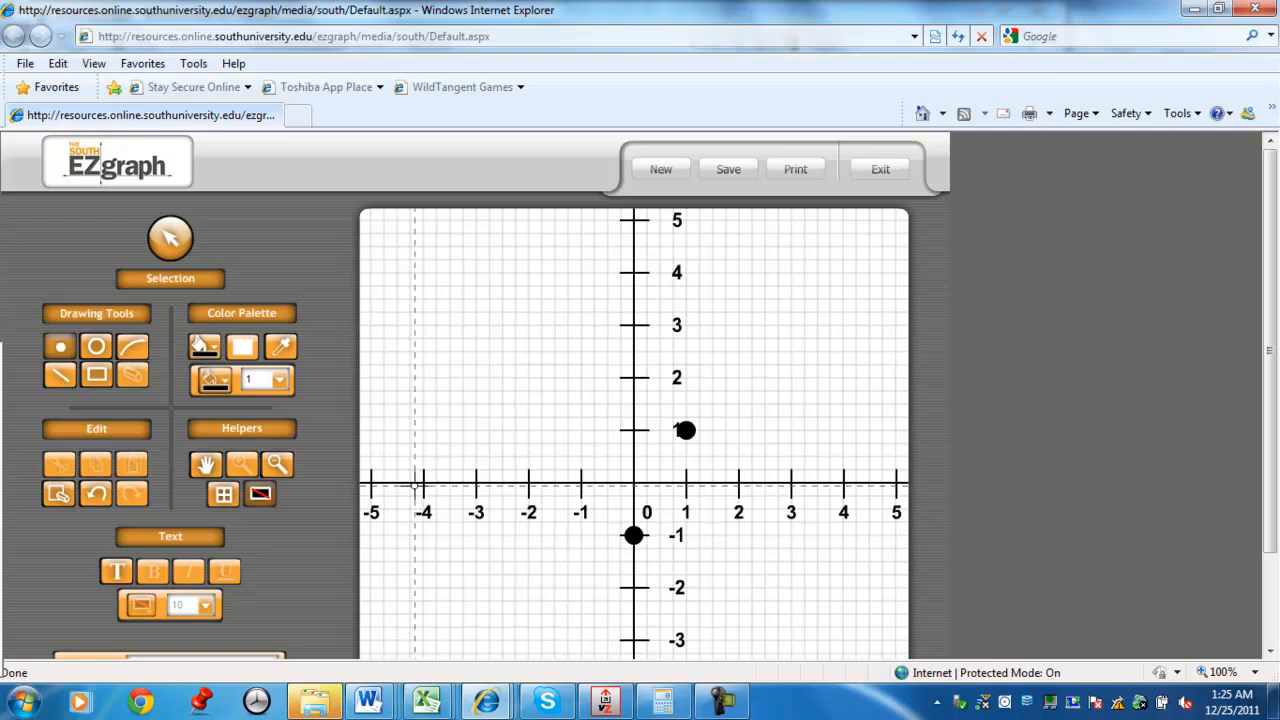
{"action": "mouse_move", "coordinate": [716, 504]}
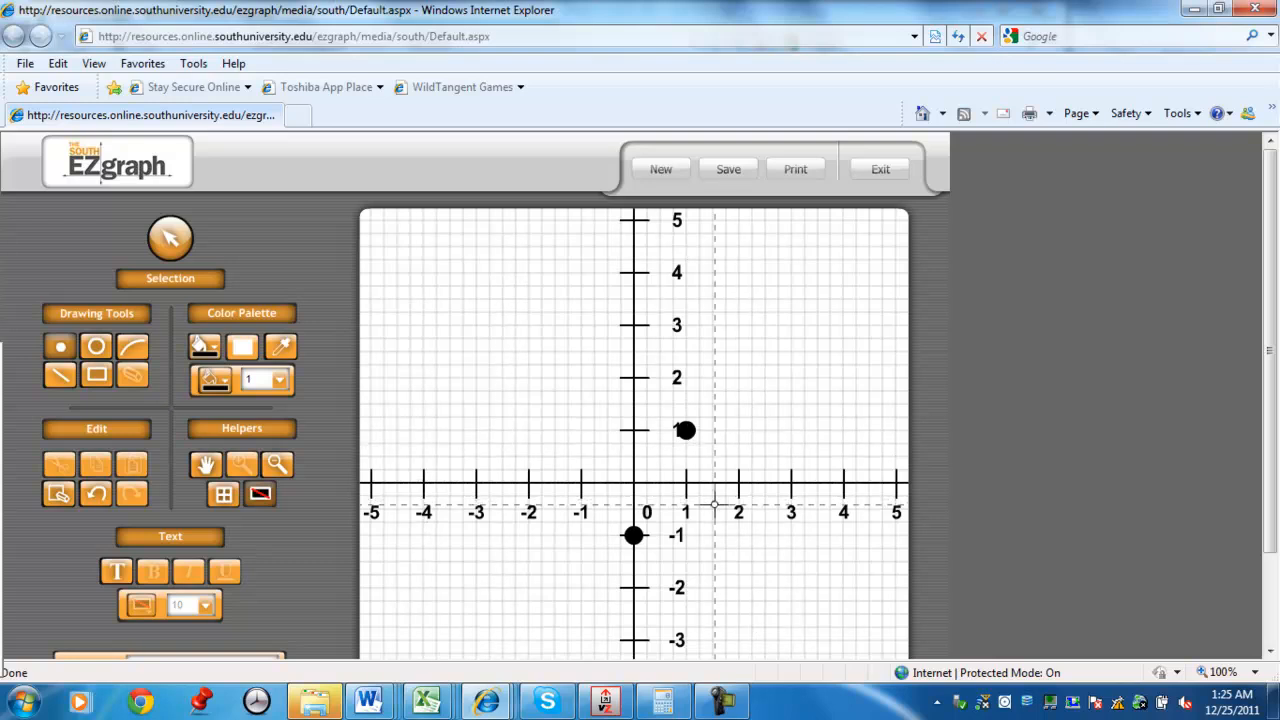
{"action": "mouse_move", "coordinate": [60, 346]}
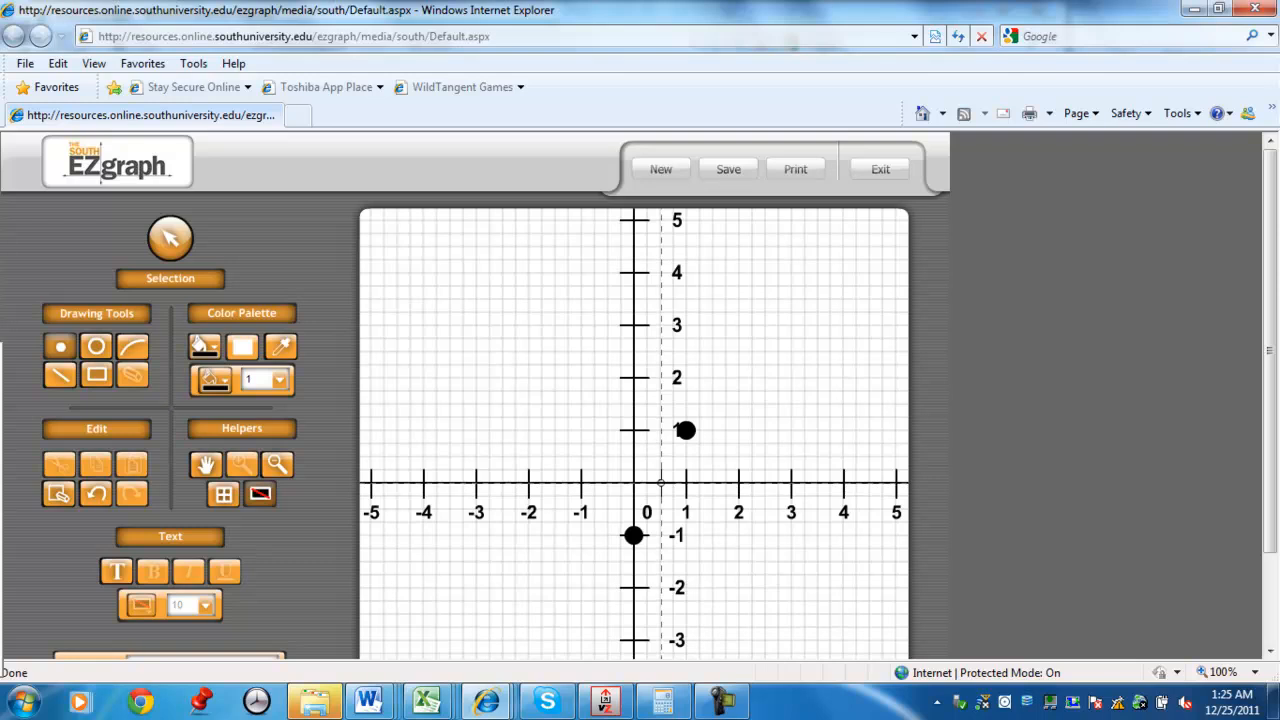
{"action": "left_click", "coordinate": [660, 482]}
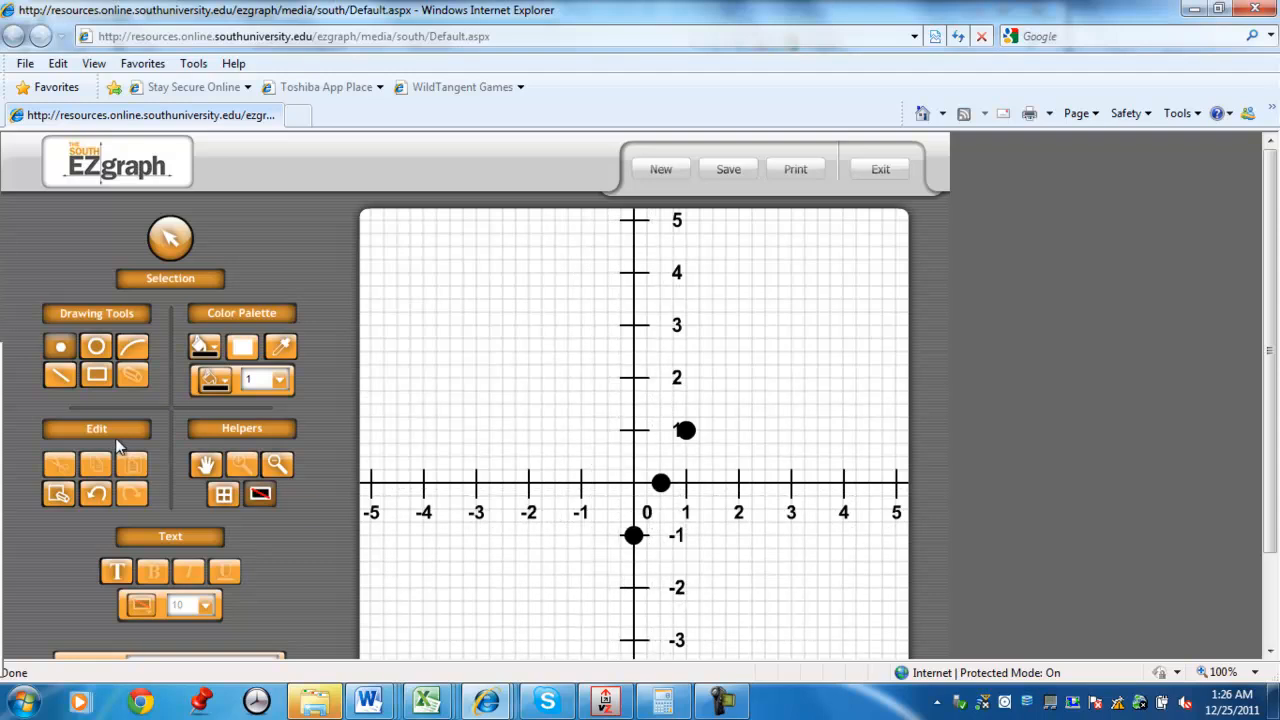
{"action": "mouse_move", "coordinate": [60, 374]}
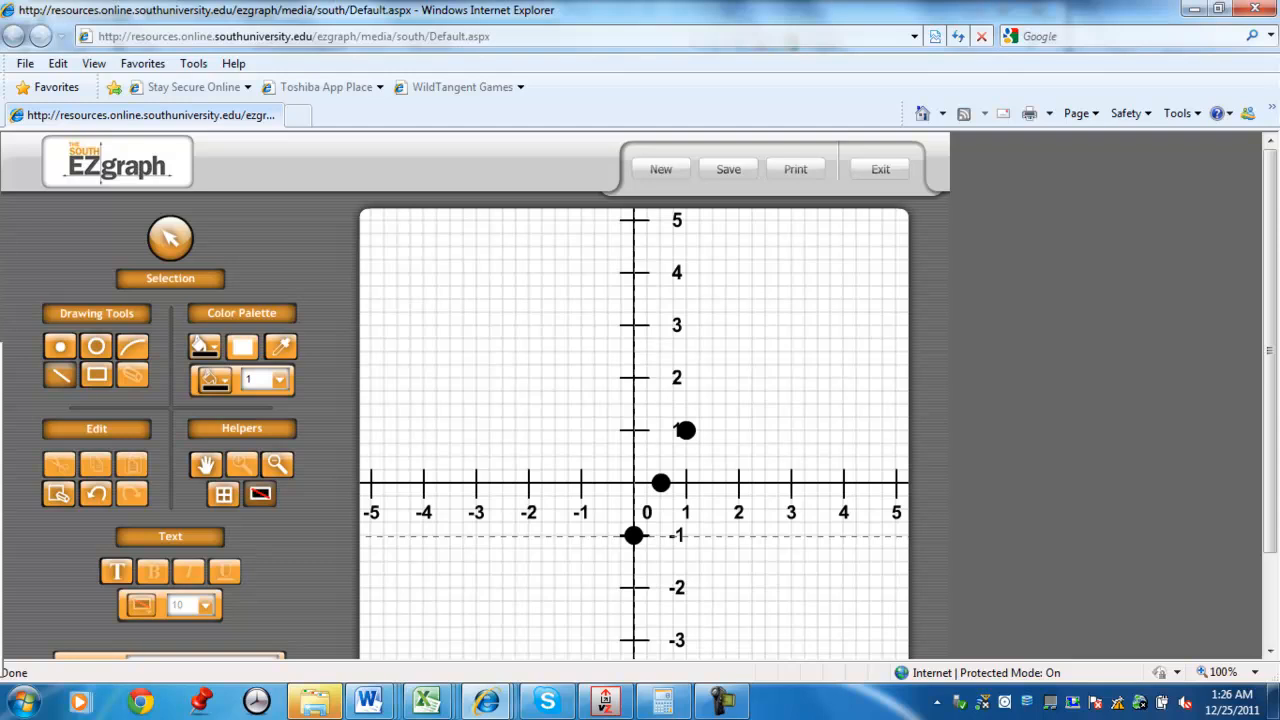
Draw the line from (0,-1) through (1,1) and extend both ends toward the grid edges
{"action": "left_click_drag", "start_coordinate": [632, 536], "coordinate": [808, 248]}
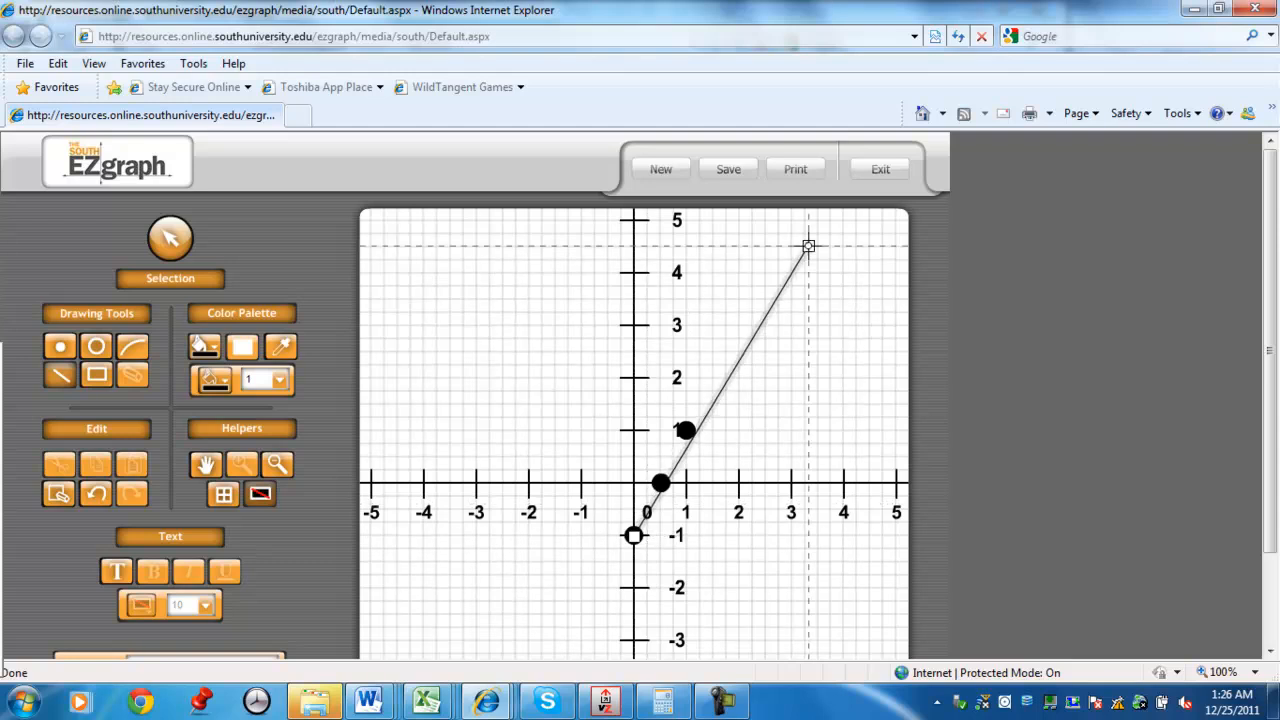
{"action": "left_click_drag", "start_coordinate": [808, 248], "coordinate": [792, 236]}
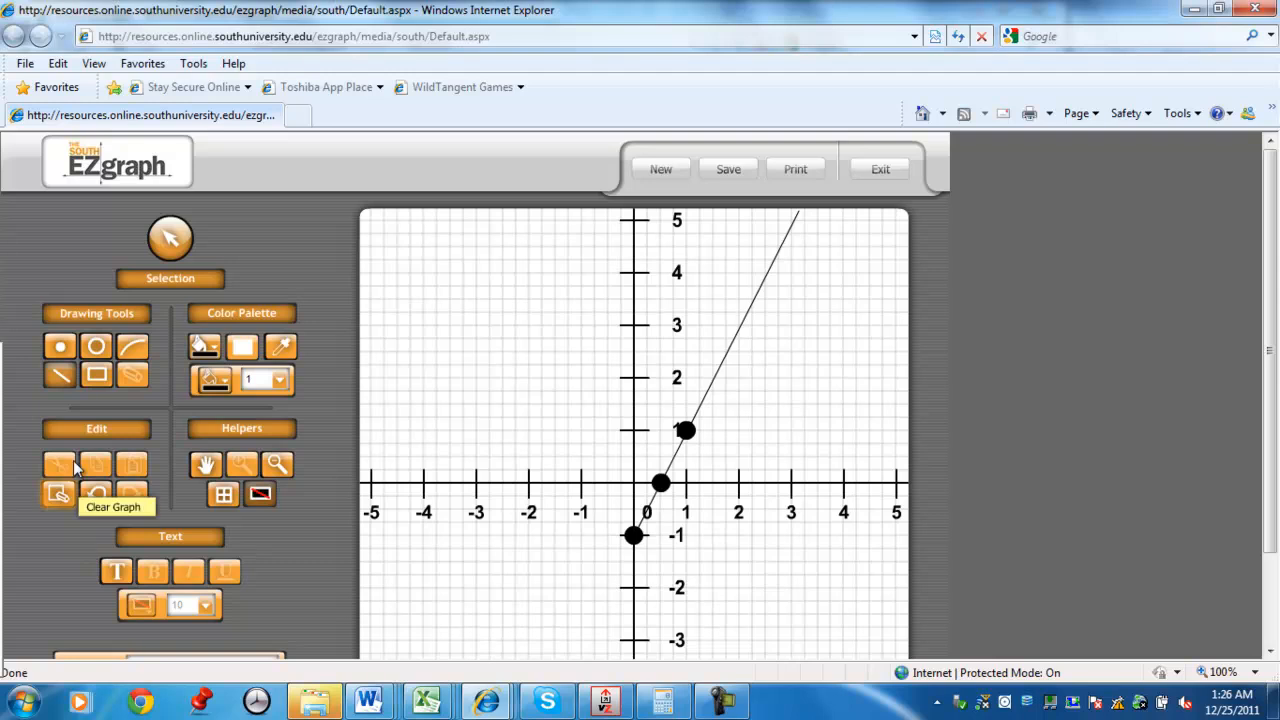
{"action": "mouse_move", "coordinate": [60, 376]}
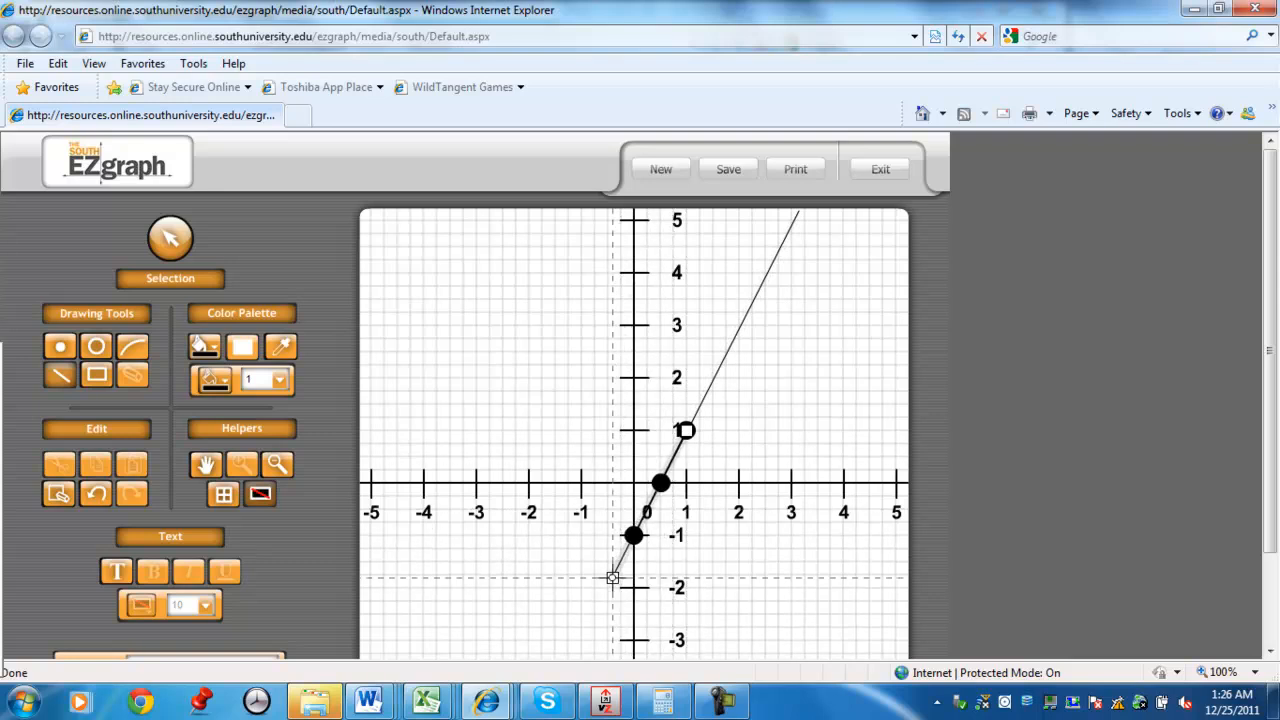
{"action": "left_click_drag", "start_coordinate": [612, 576], "coordinate": [578, 652]}
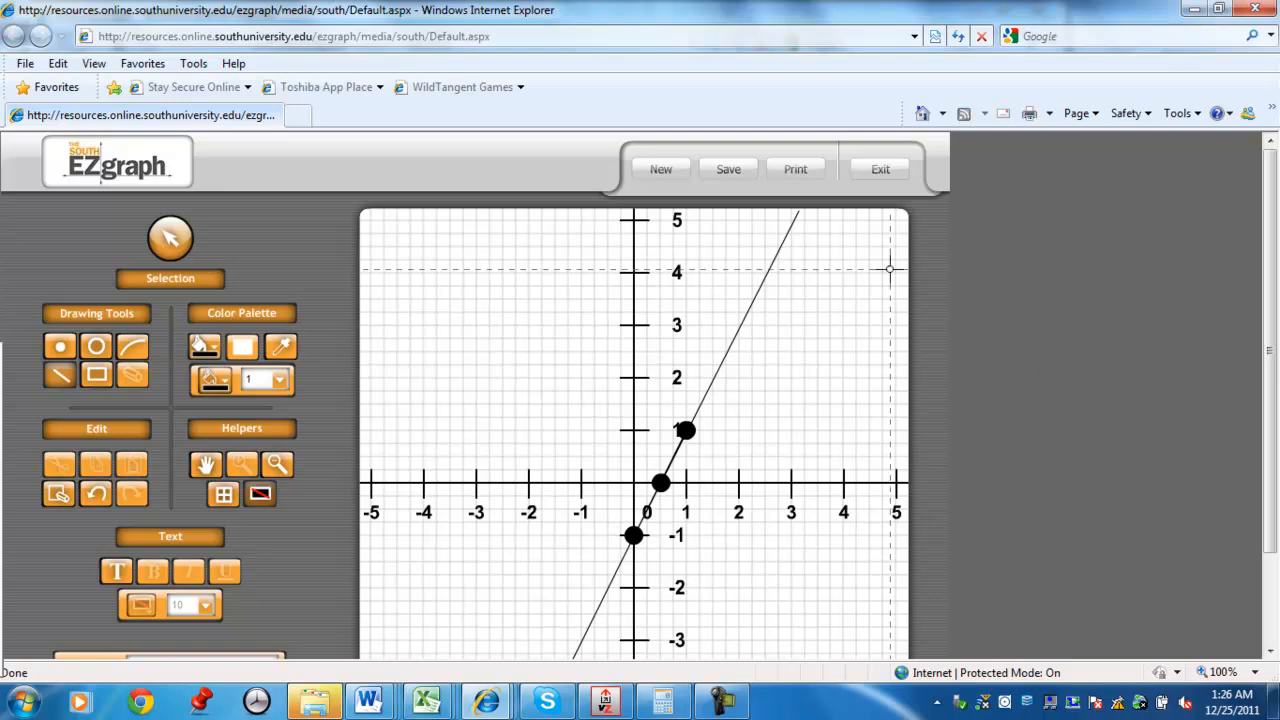
Dismiss the zoom-out warning and zoom out to the full −10 to 10 grid
{"action": "left_click", "coordinate": [728, 168]}
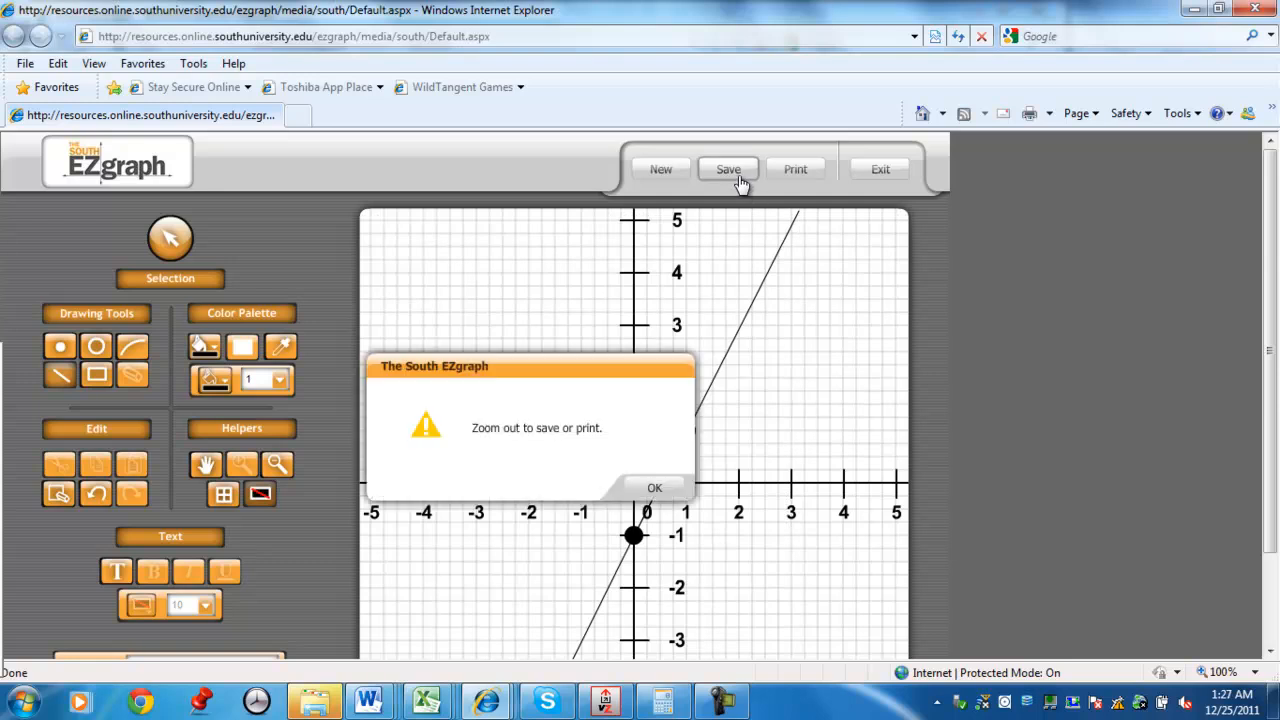
{"action": "mouse_move", "coordinate": [296, 458]}
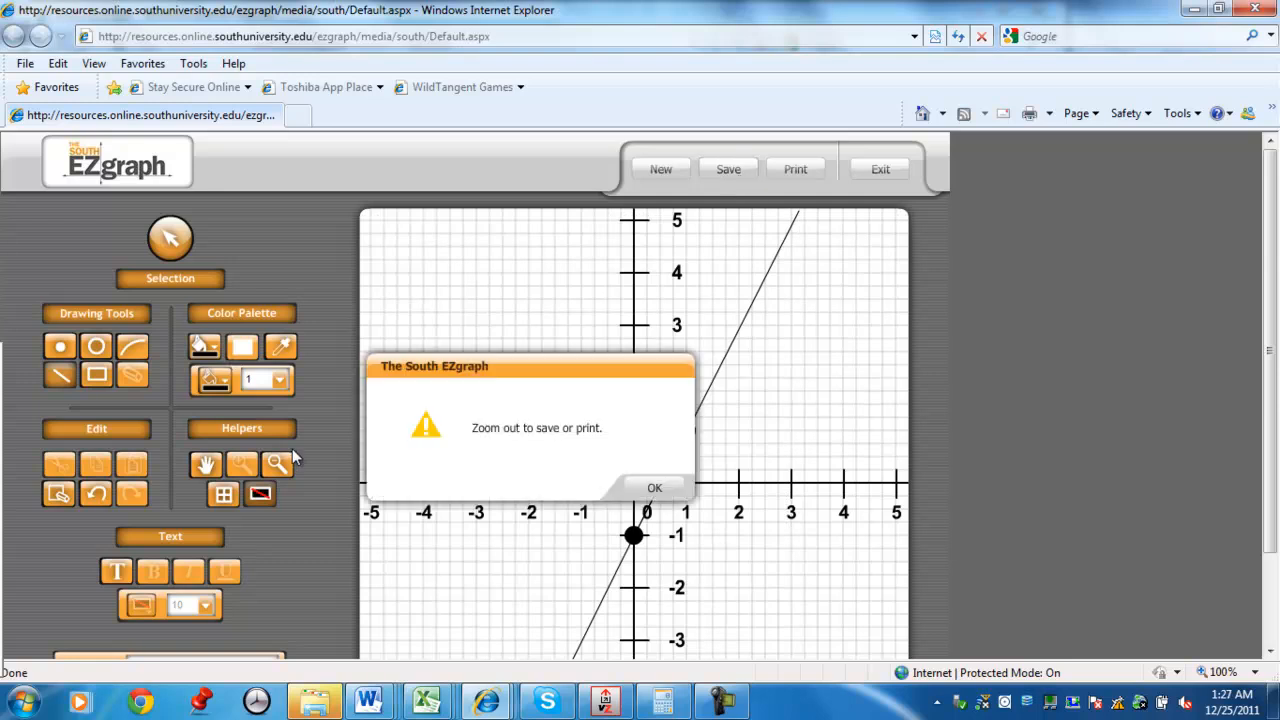
{"action": "left_click", "coordinate": [656, 488]}
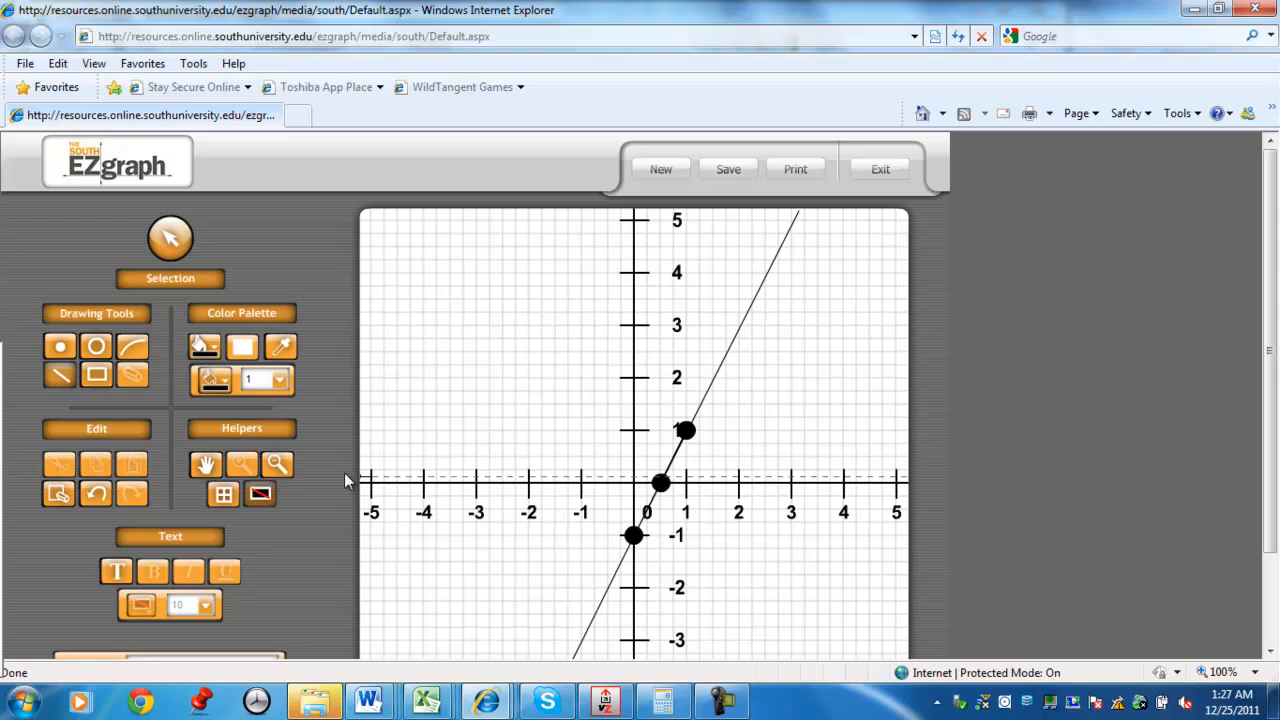
{"action": "left_click", "coordinate": [278, 464]}
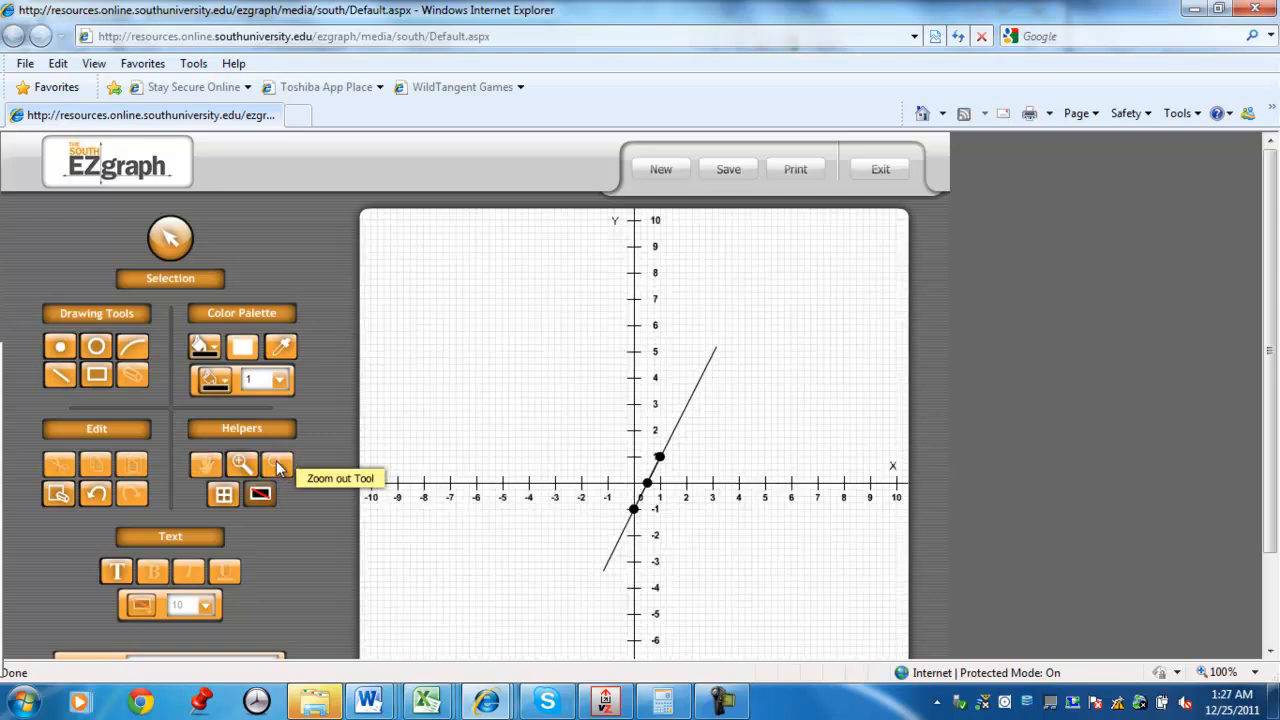
{"action": "mouse_move", "coordinate": [60, 376]}
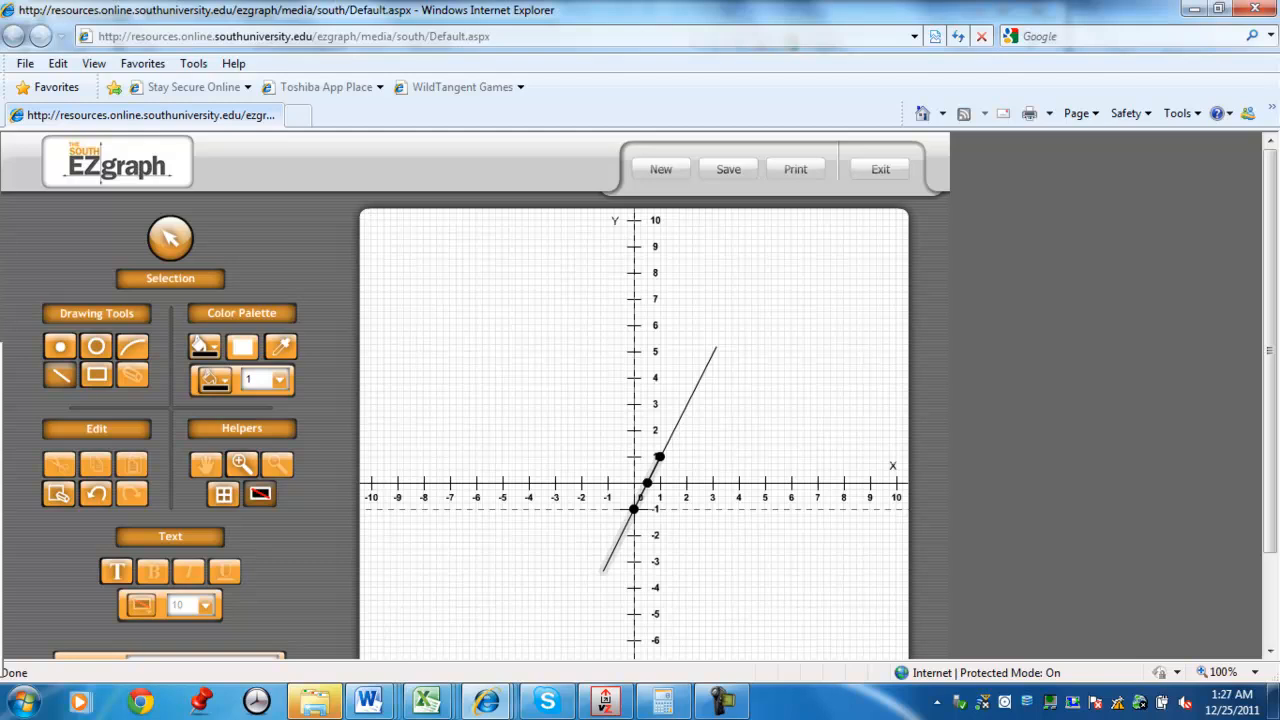
Stretch the line's upper end until it reaches the top edge of the grid
{"action": "left_click_drag", "start_coordinate": [716, 348], "coordinate": [742, 312]}
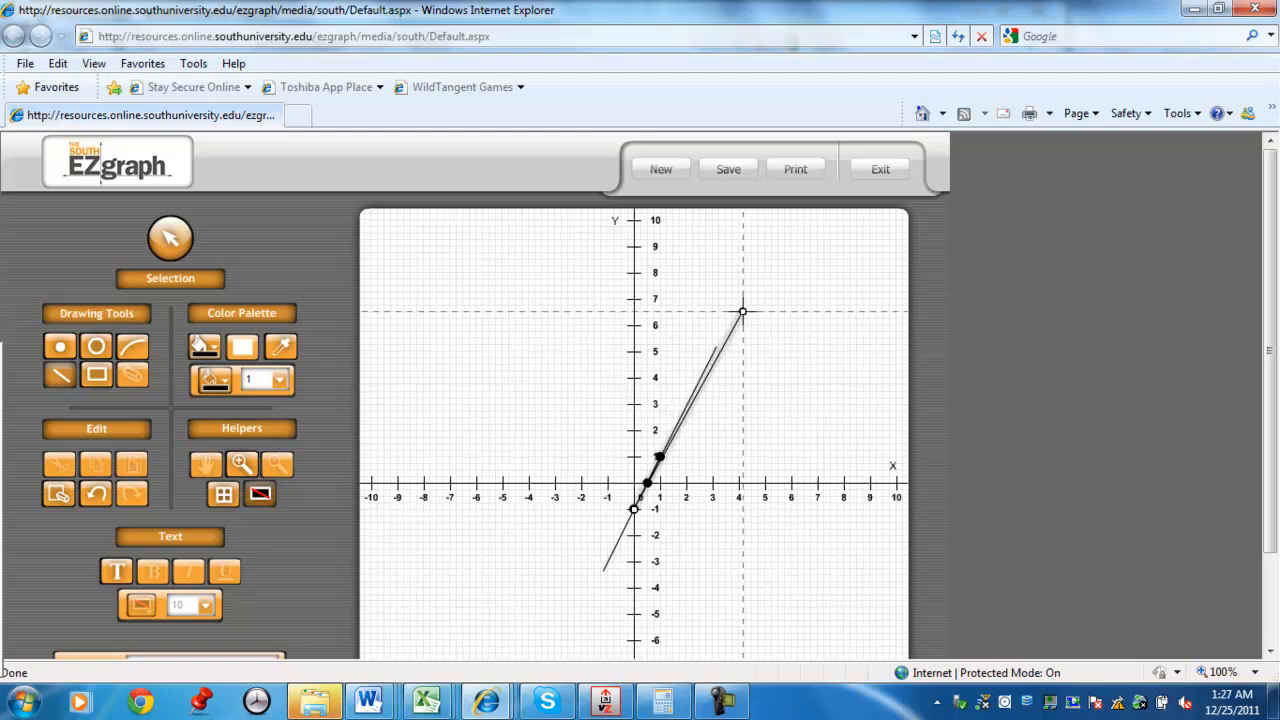
{"action": "left_click_drag", "start_coordinate": [742, 312], "coordinate": [750, 280]}
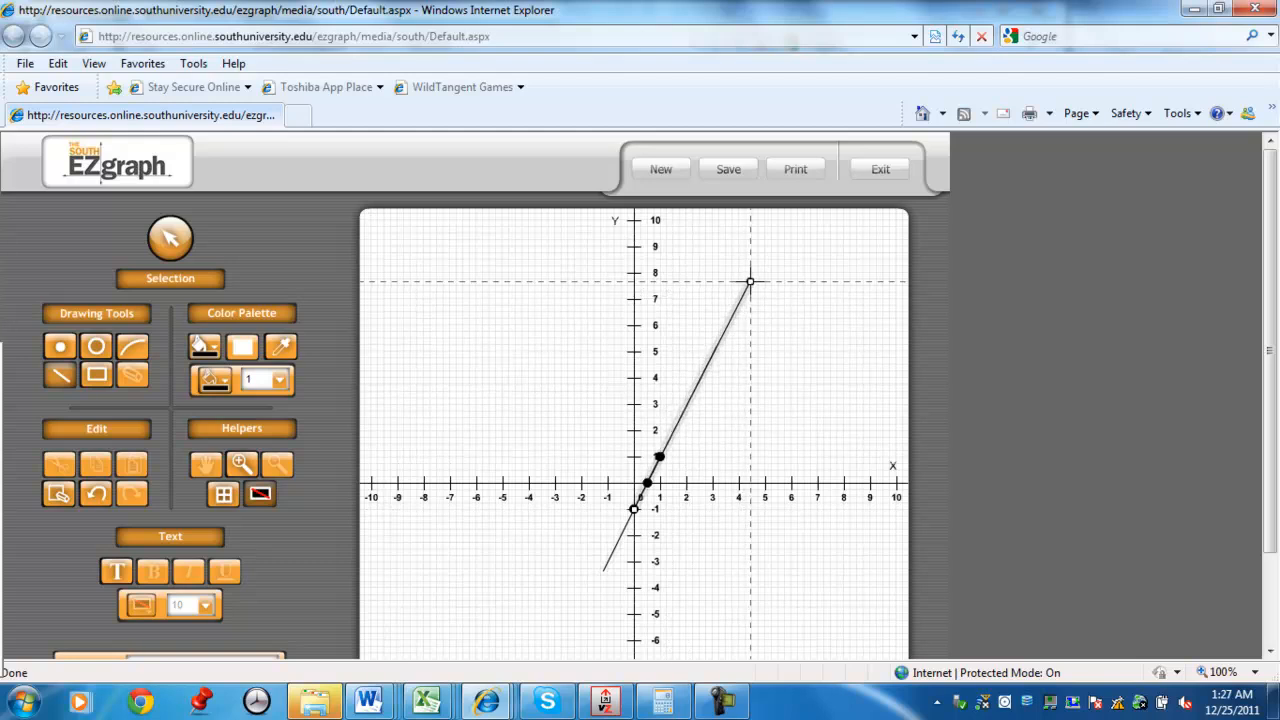
{"action": "left_click_drag", "start_coordinate": [750, 280], "coordinate": [768, 240]}
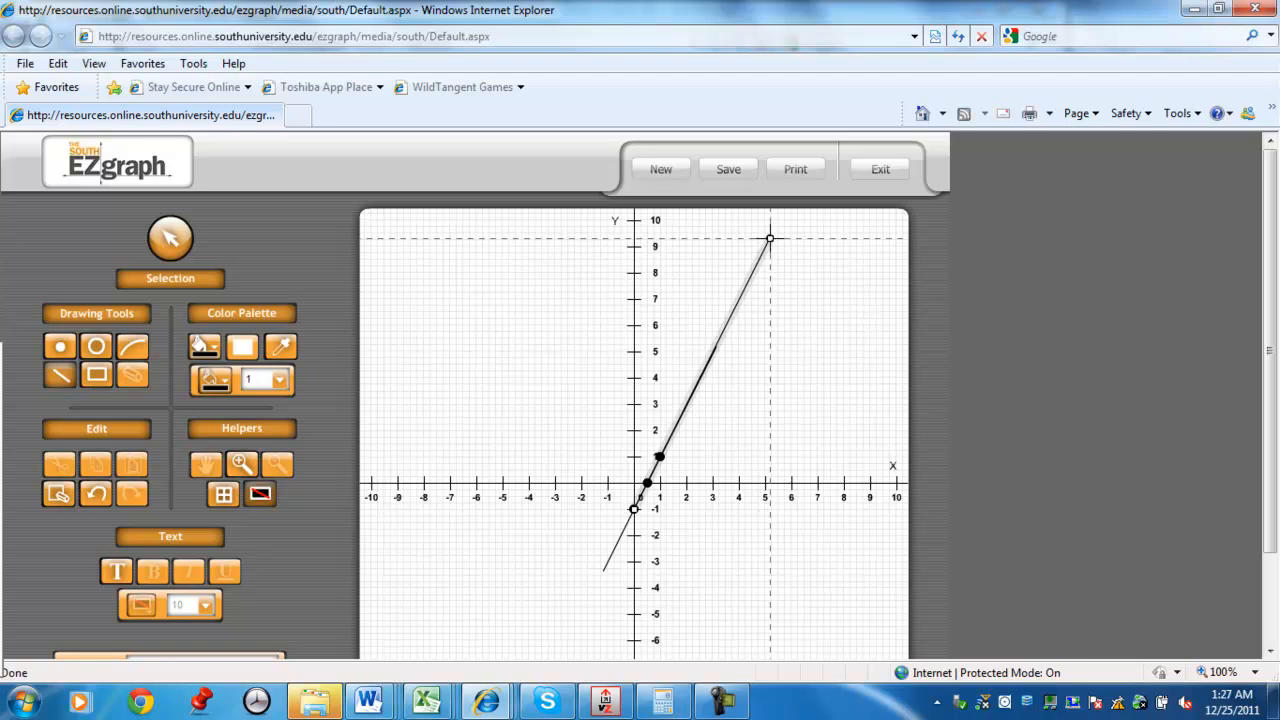
{"action": "left_click_drag", "start_coordinate": [768, 238], "coordinate": [780, 218]}
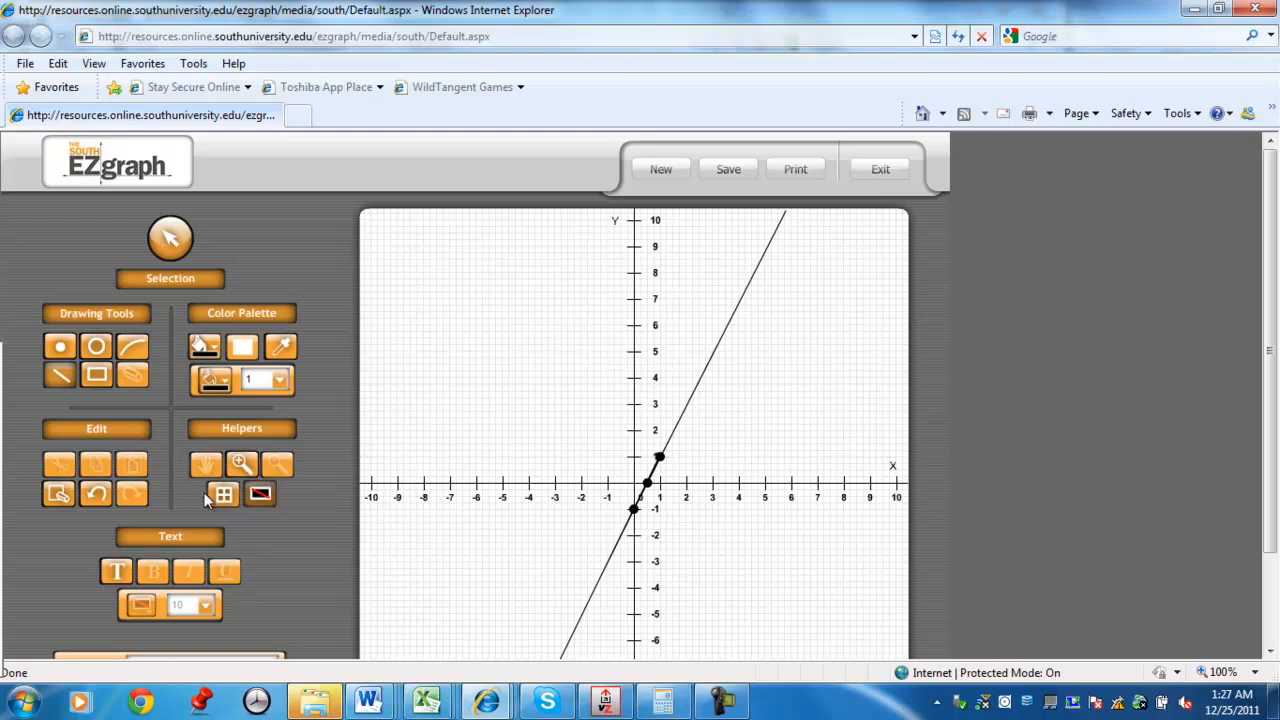
Add a text label 'Question # 2 section 3.1' near the top-left of the grid
{"action": "left_click", "coordinate": [116, 572]}
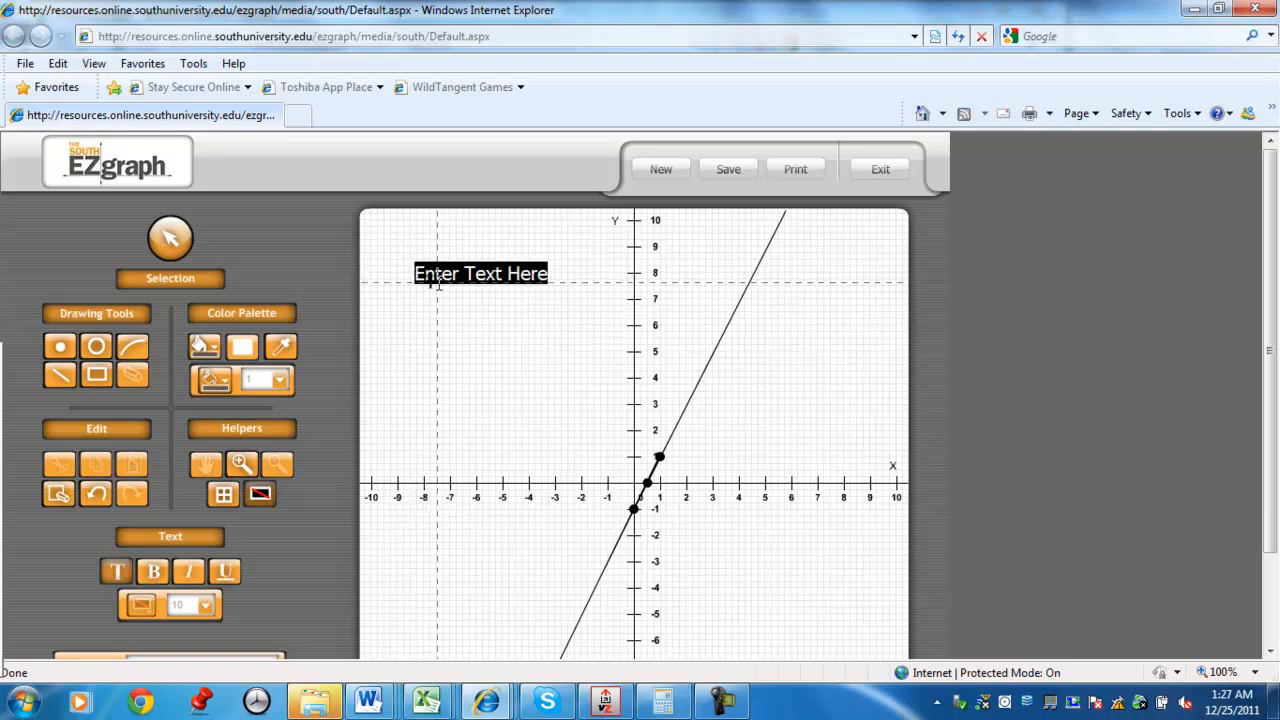
{"action": "type", "text": "Que"}
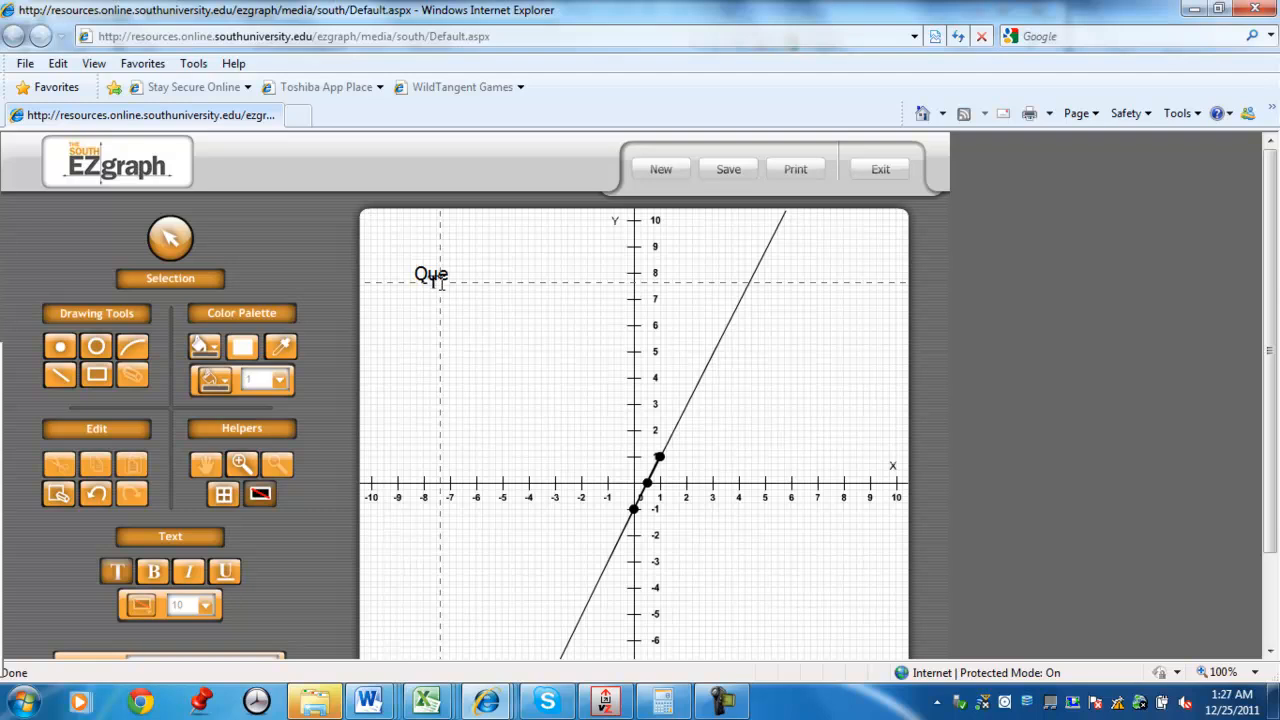
{"action": "type", "text": "stion #"}
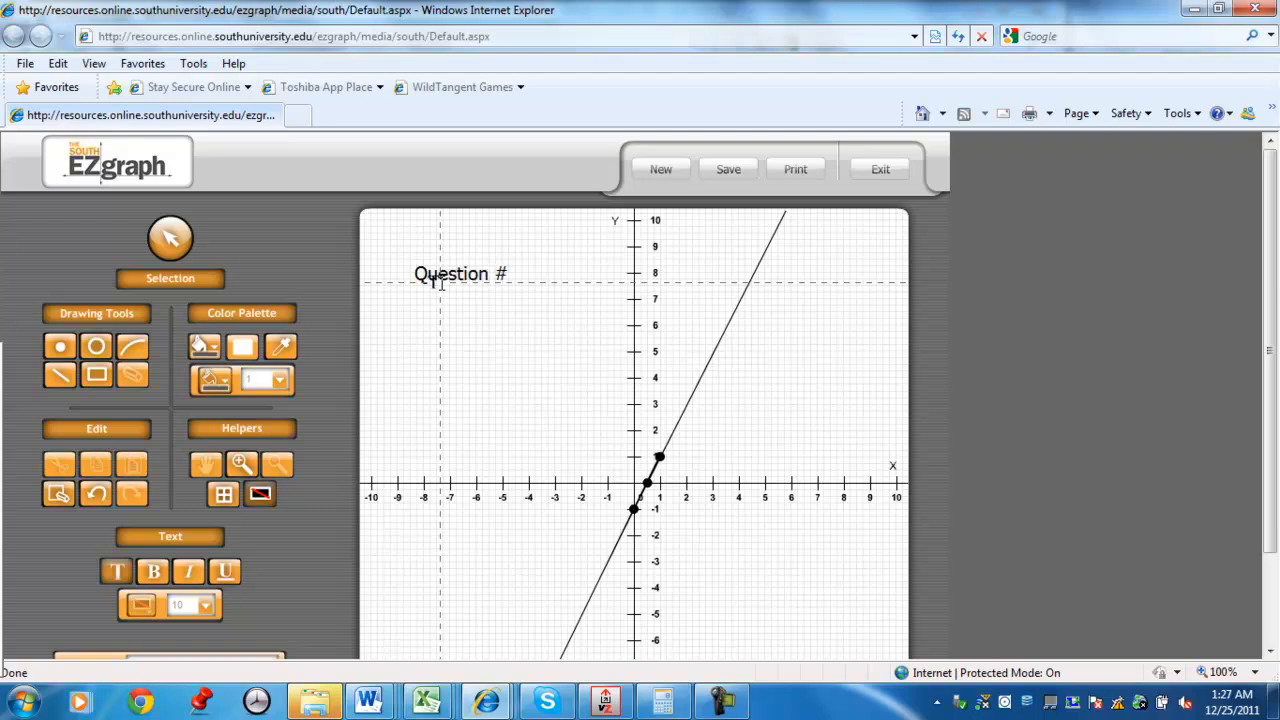
{"action": "type", "text": "1"}
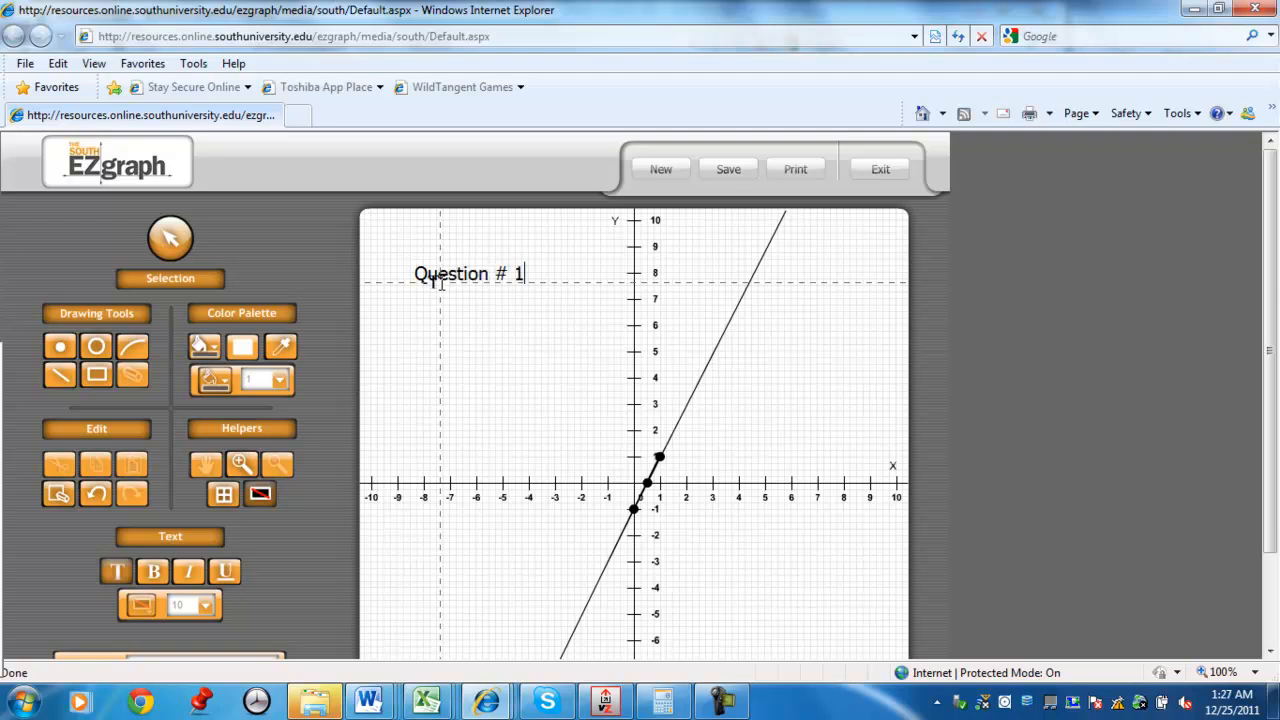
{"action": "type", "text": "2"}
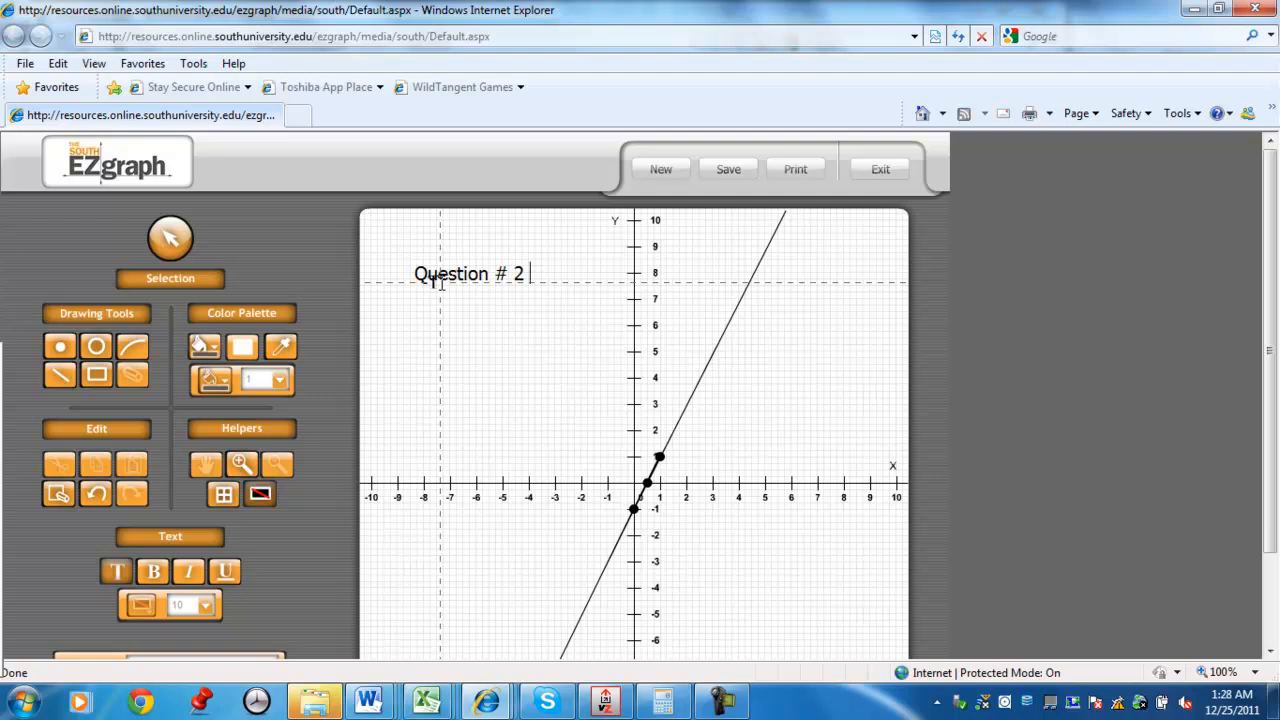
{"action": "type", "text": "s"}
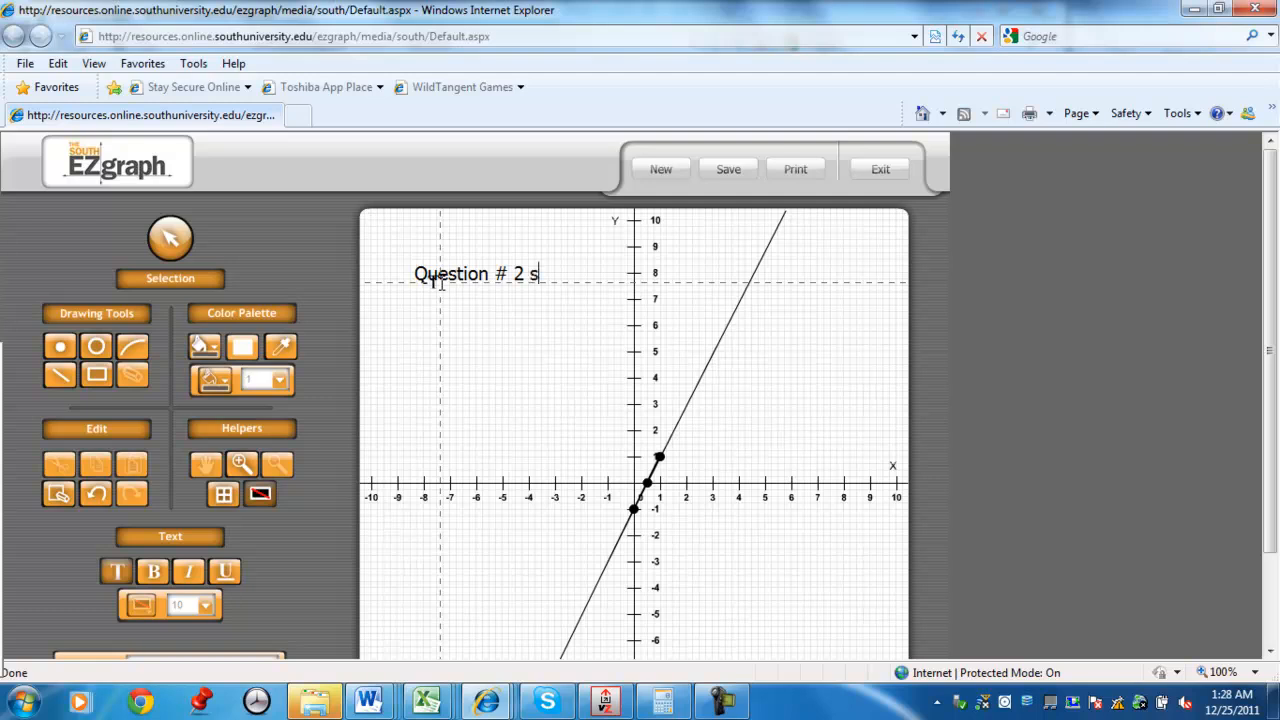
{"action": "type", "text": "ectio"}
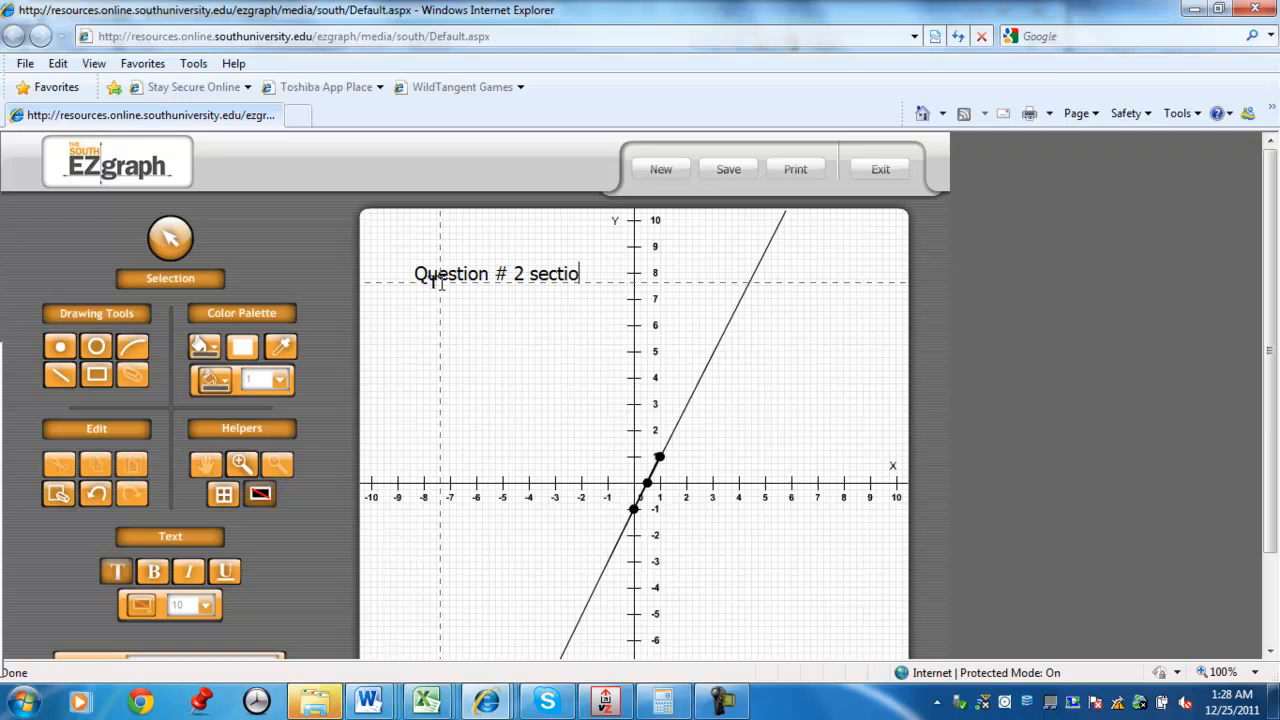
{"action": "type", "text": "n 3."}
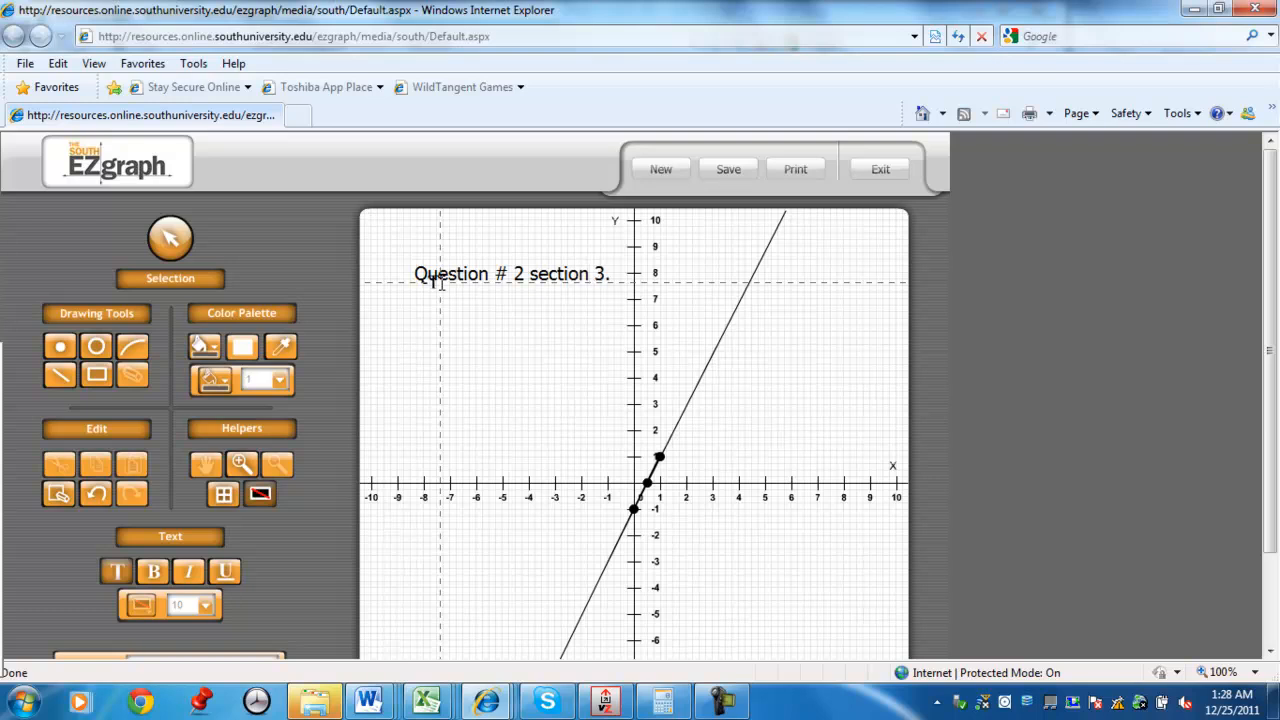
{"action": "type", "text": "1"}
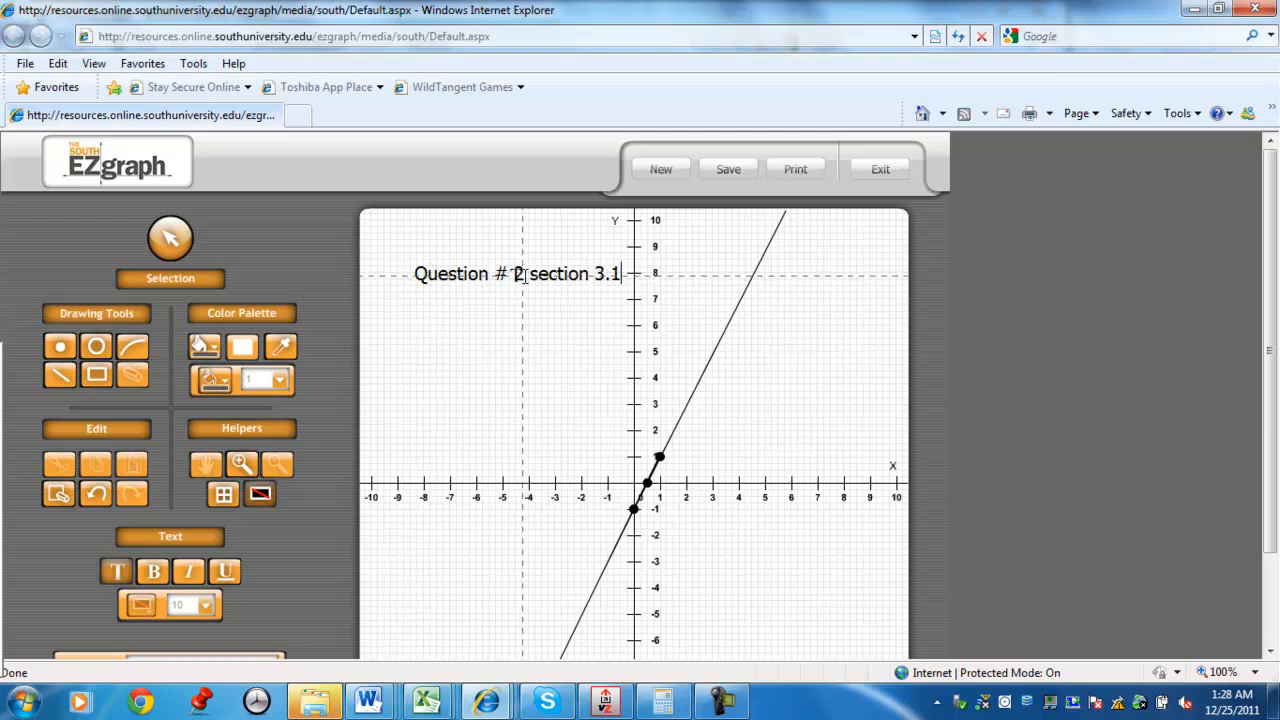
{"action": "left_click", "coordinate": [516, 272]}
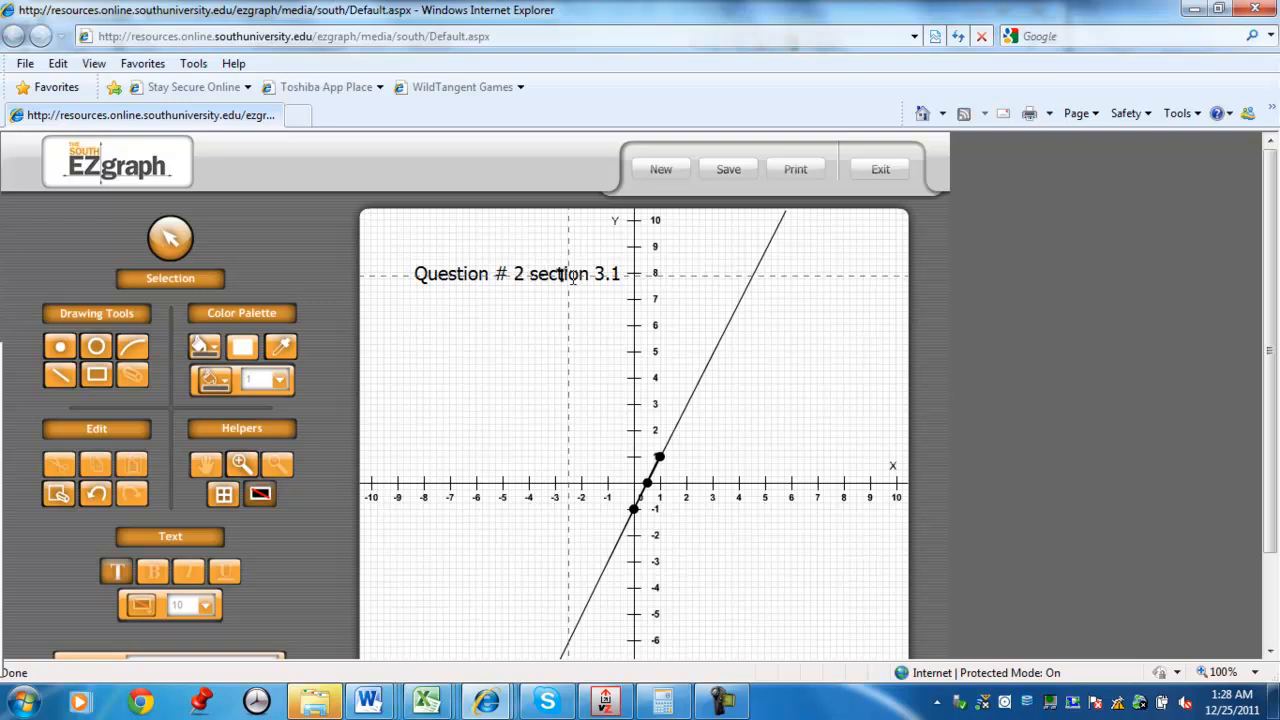
{"action": "mouse_move", "coordinate": [504, 324]}
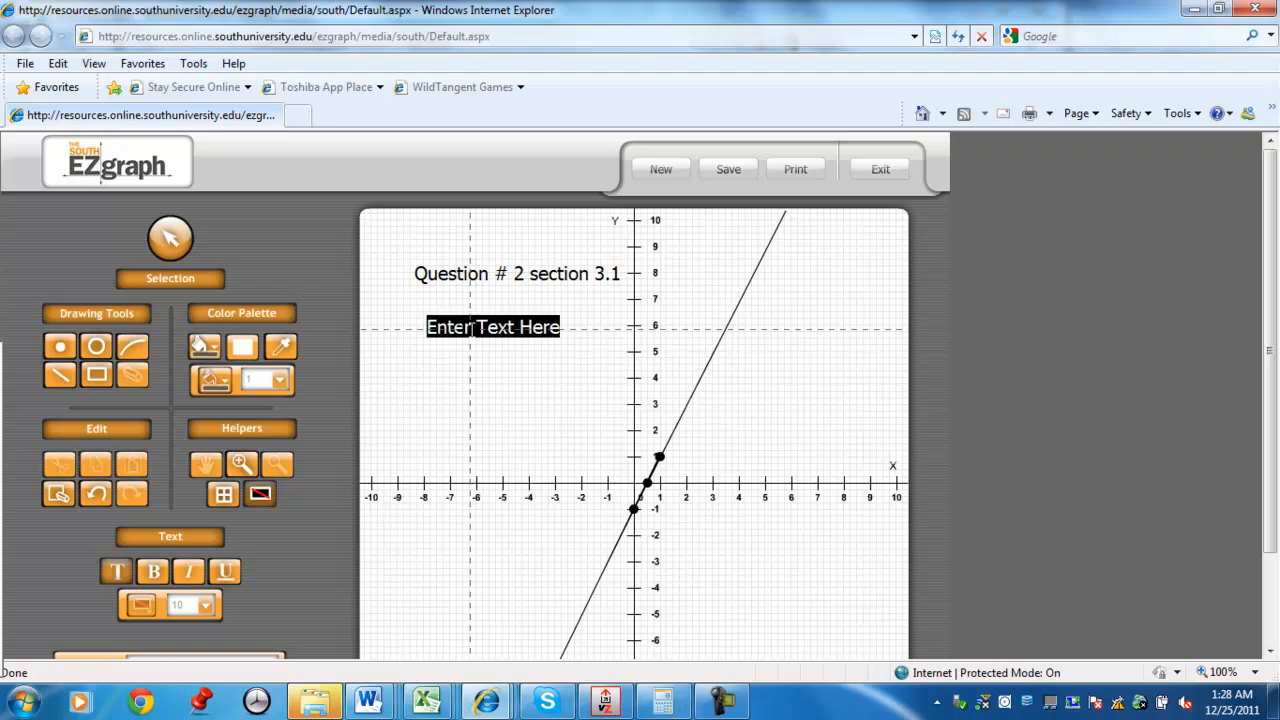
Enter the equation label with a mistyped right-hand side '-2' and undo it
{"action": "type", "text": "4x"}
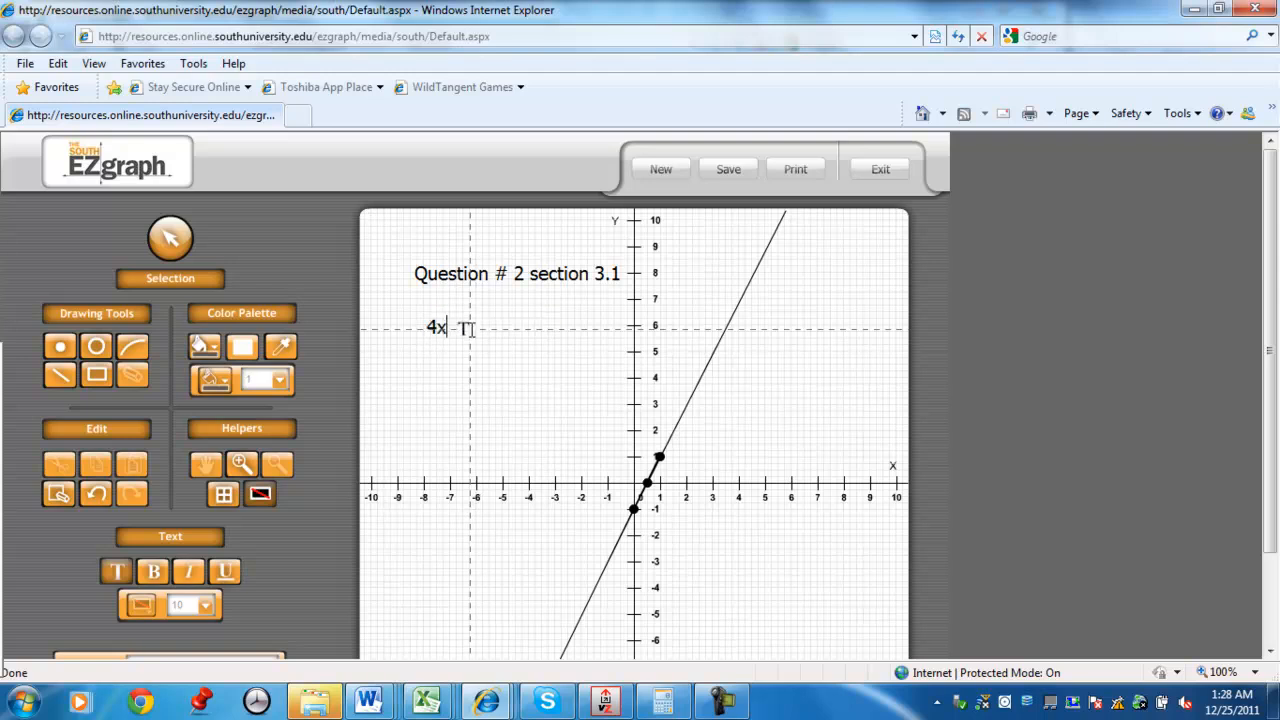
{"action": "type", "text": "-2"}
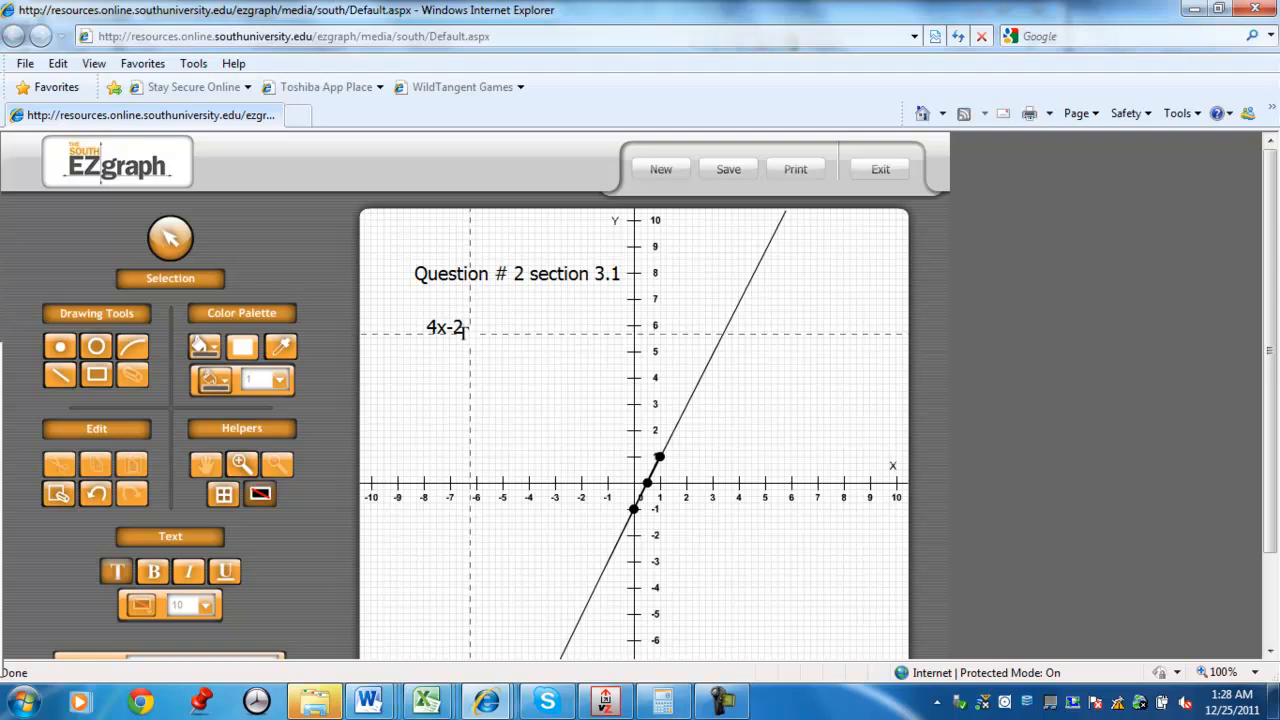
{"action": "type", "text": "y ="}
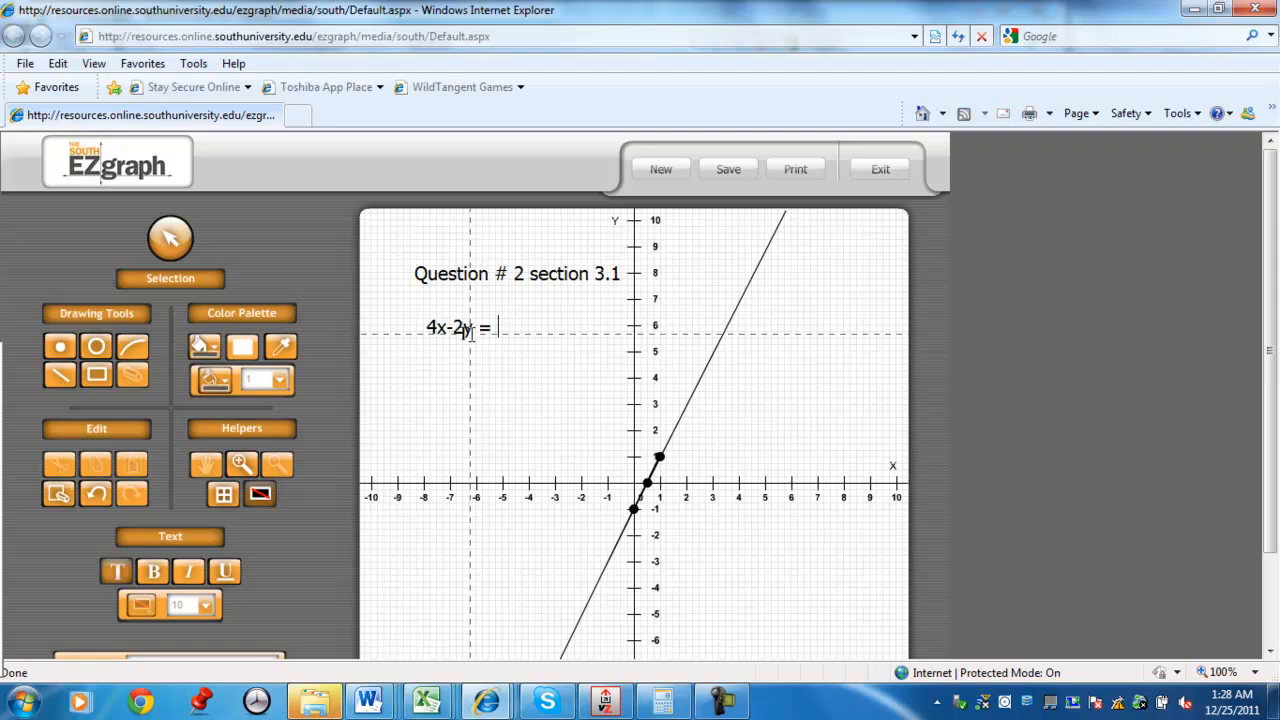
{"action": "type", "text": "-2"}
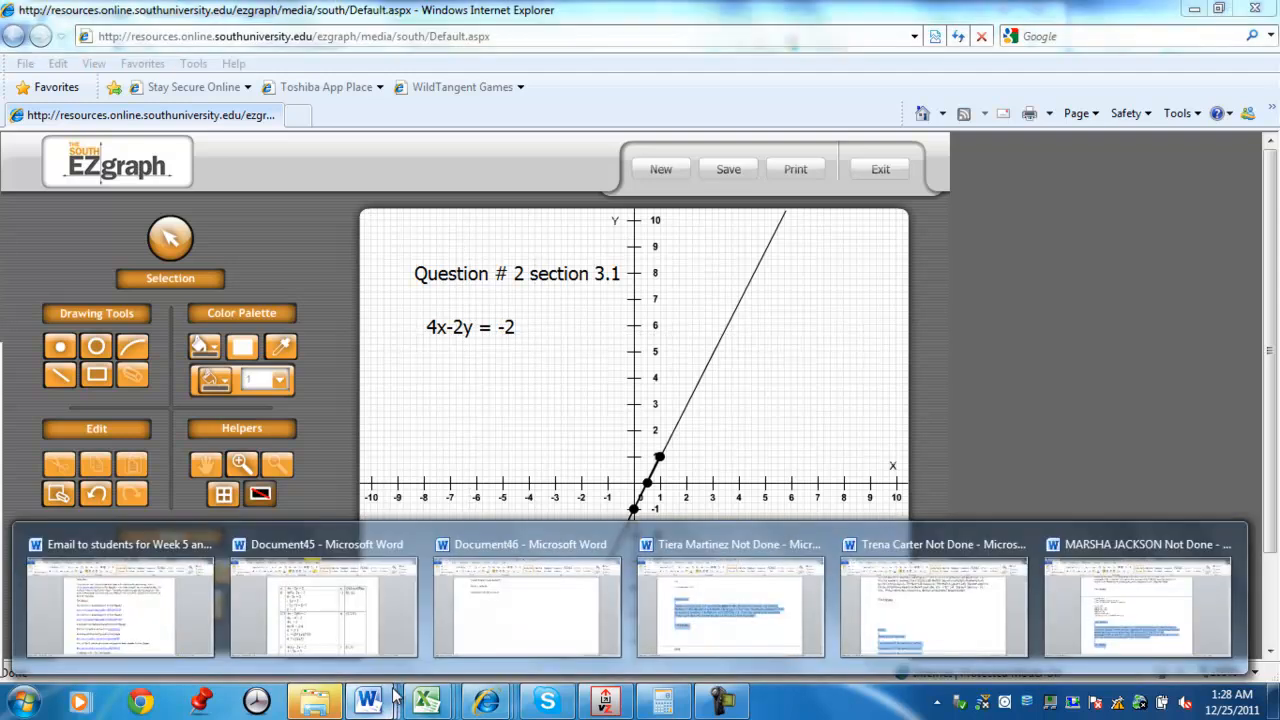
{"action": "left_click", "coordinate": [320, 604]}
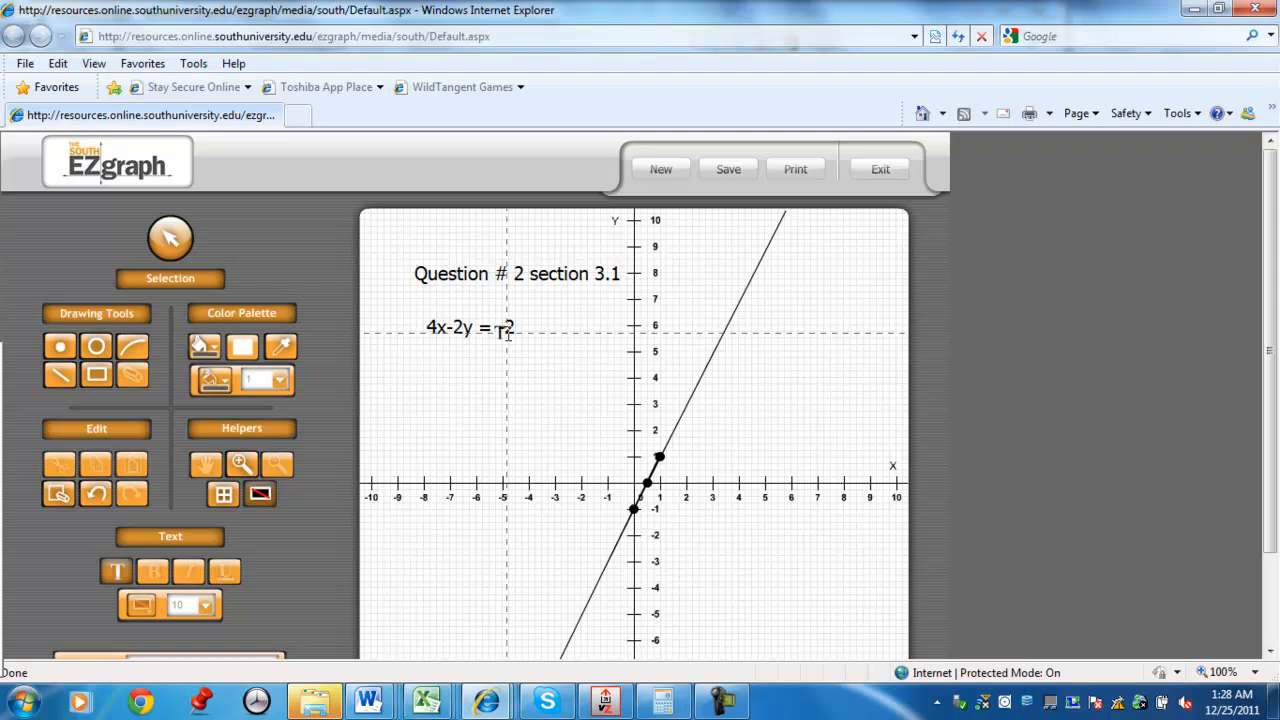
{"action": "left_click", "coordinate": [96, 494]}
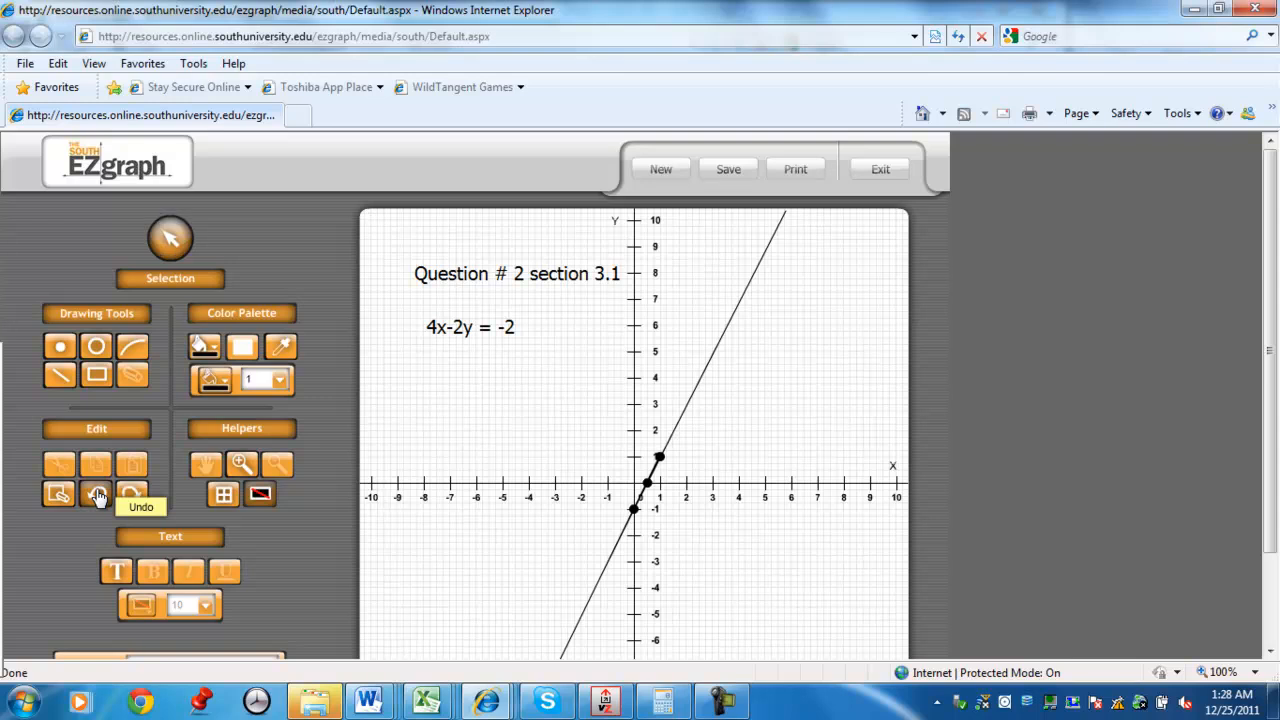
{"action": "left_click", "coordinate": [96, 494]}
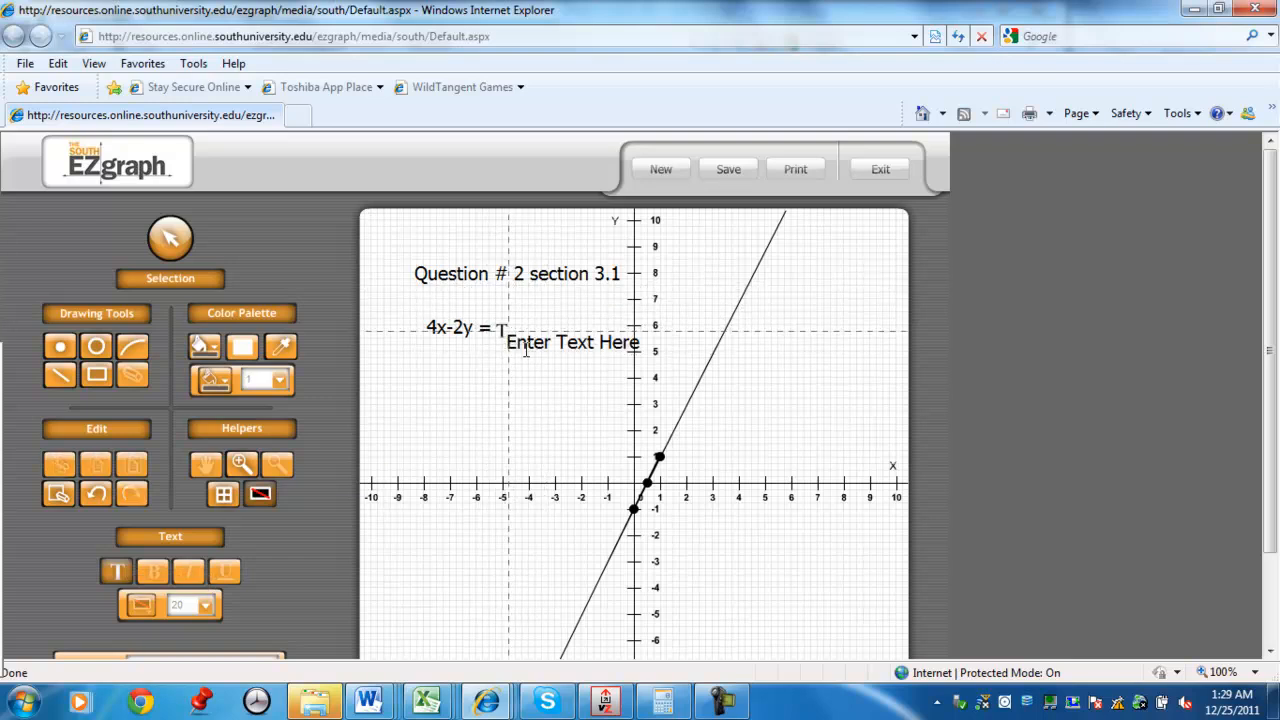
Add the corrected equation label '4x-2y=2' below the question heading
{"action": "left_click", "coordinate": [572, 342]}
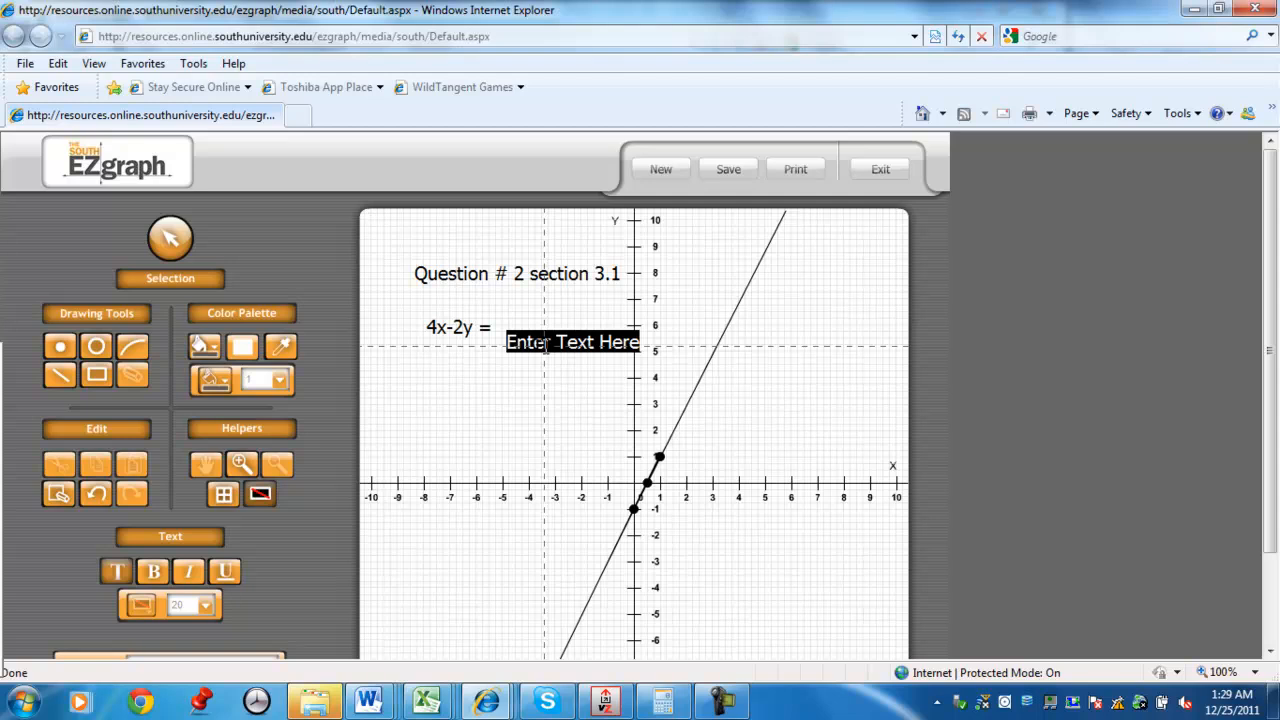
{"action": "type", "text": "4x-"}
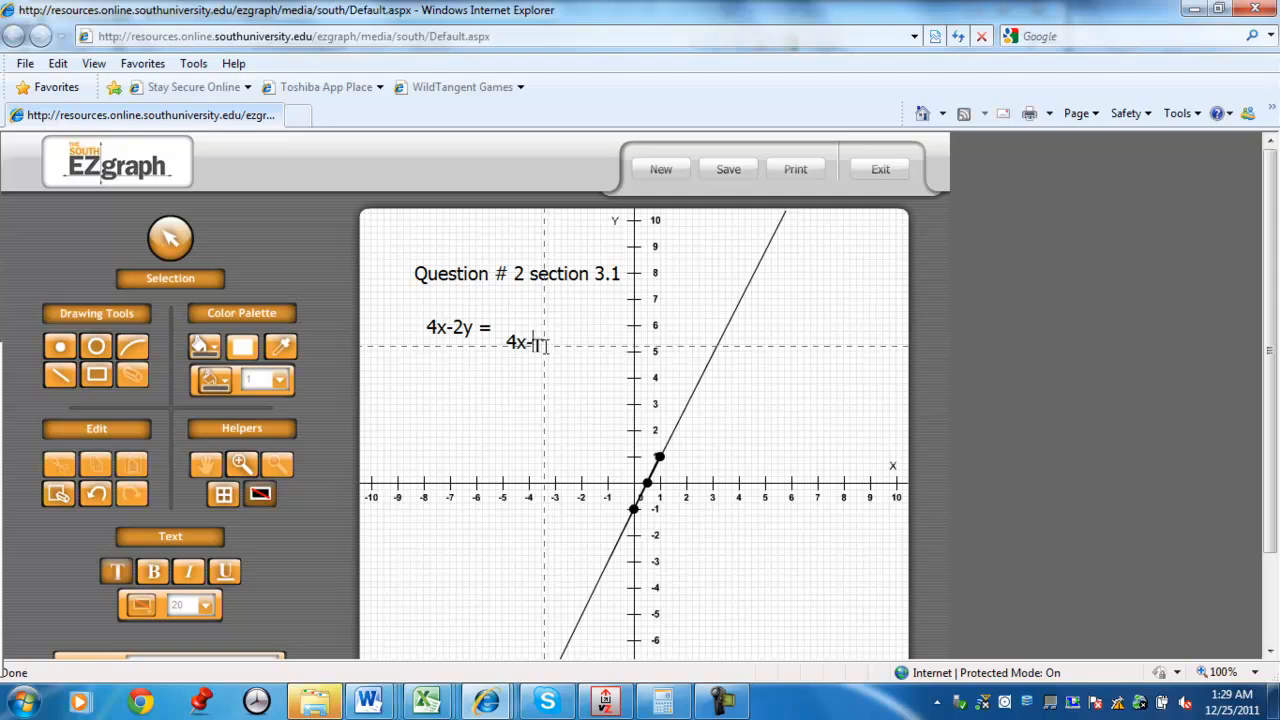
{"action": "type", "text": "2y"}
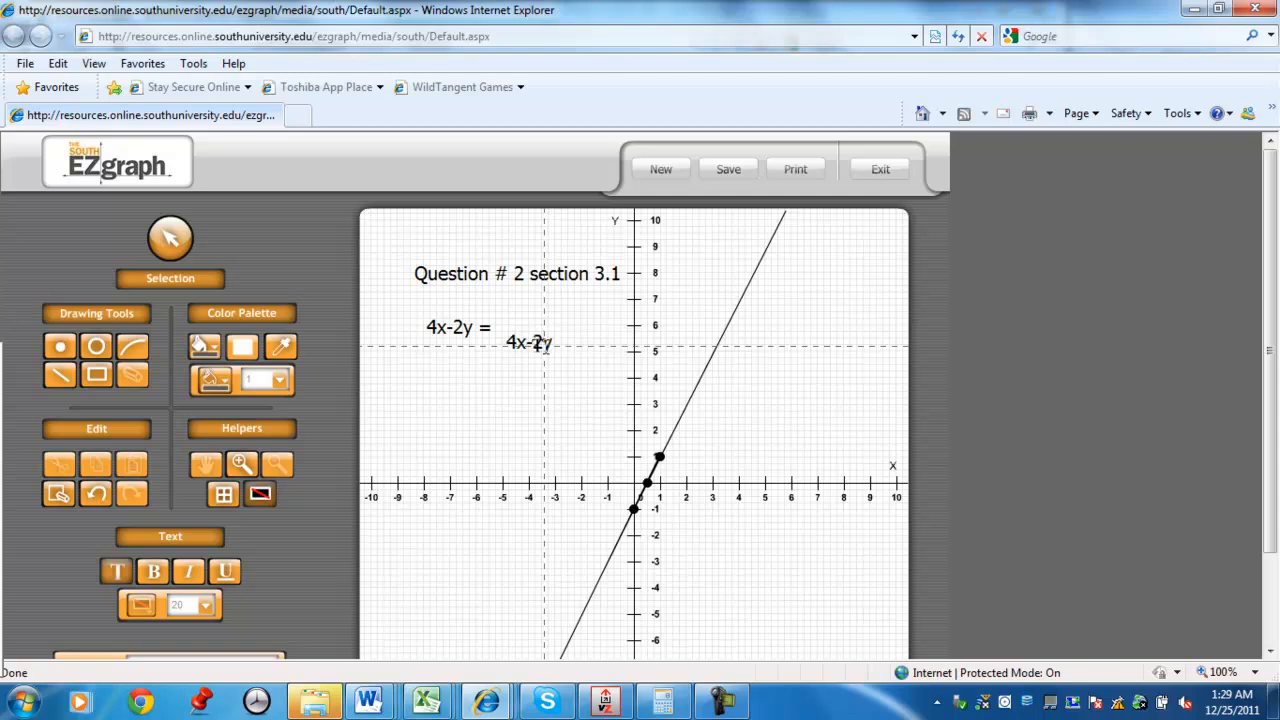
{"action": "type", "text": "=2"}
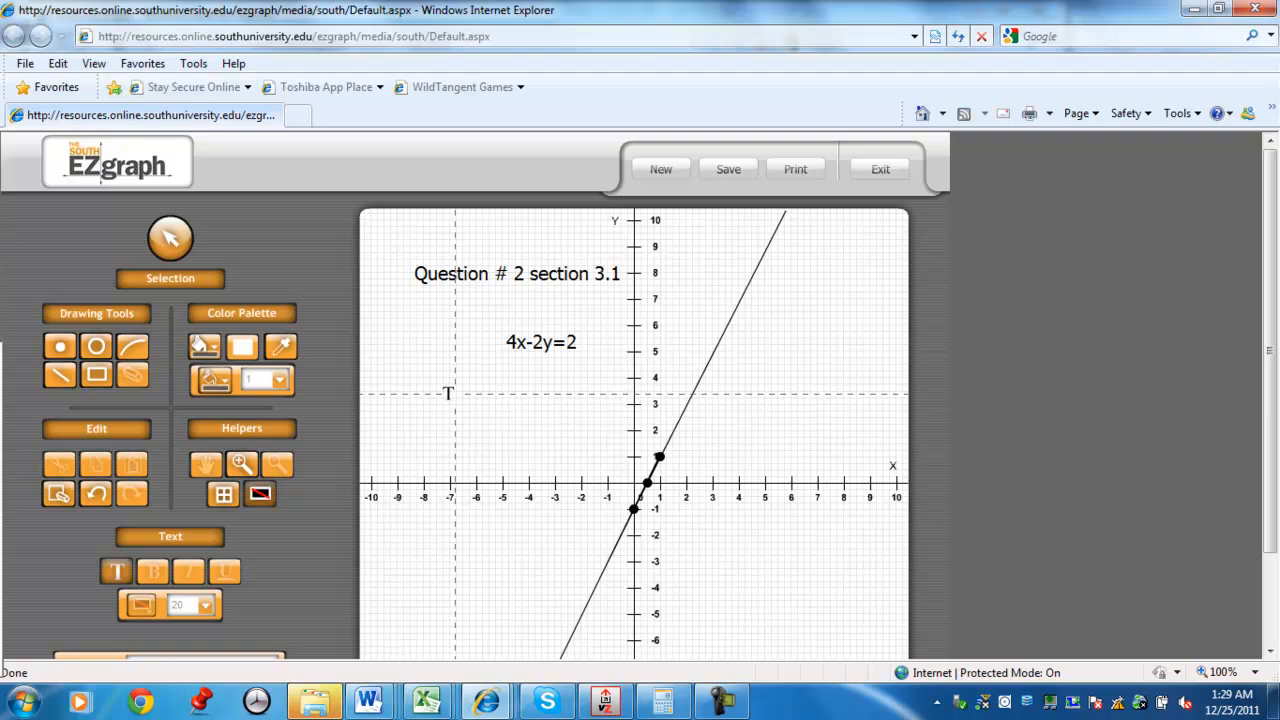
{"action": "mouse_move", "coordinate": [116, 570]}
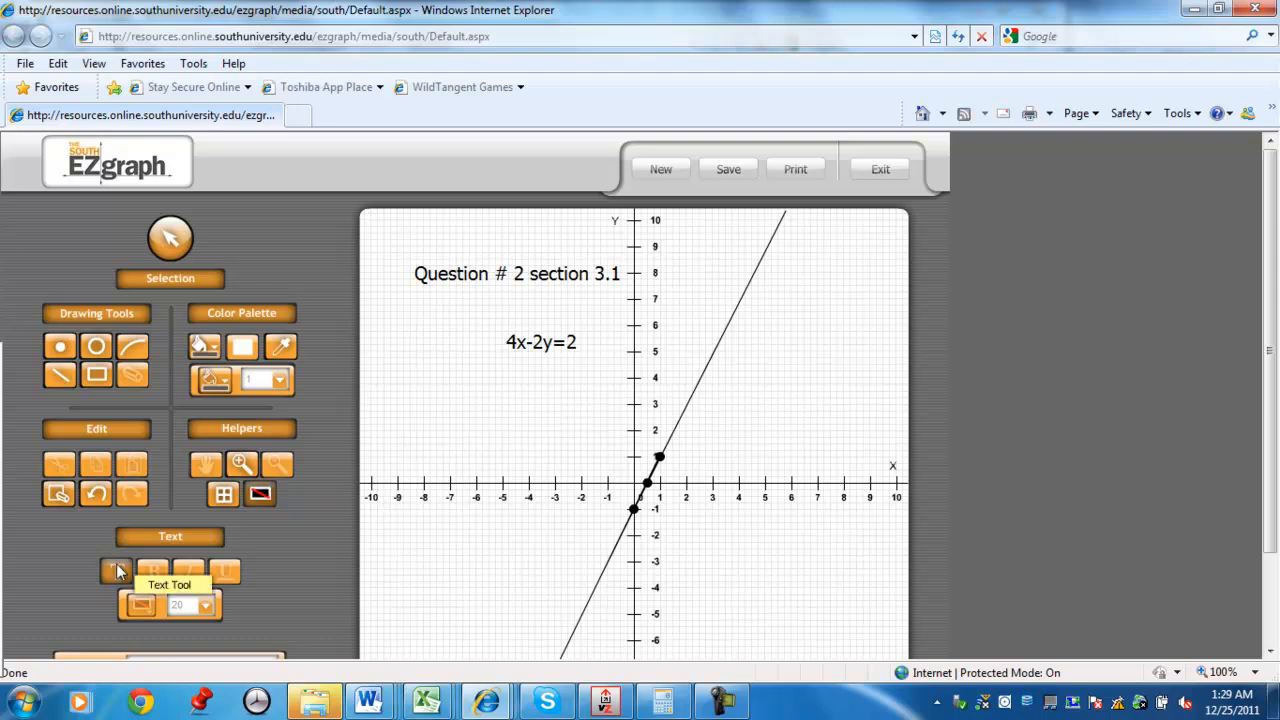
Add a text label '(0,-1) (1/2,0) (1,1)' below the equation
{"action": "left_click", "coordinate": [118, 572]}
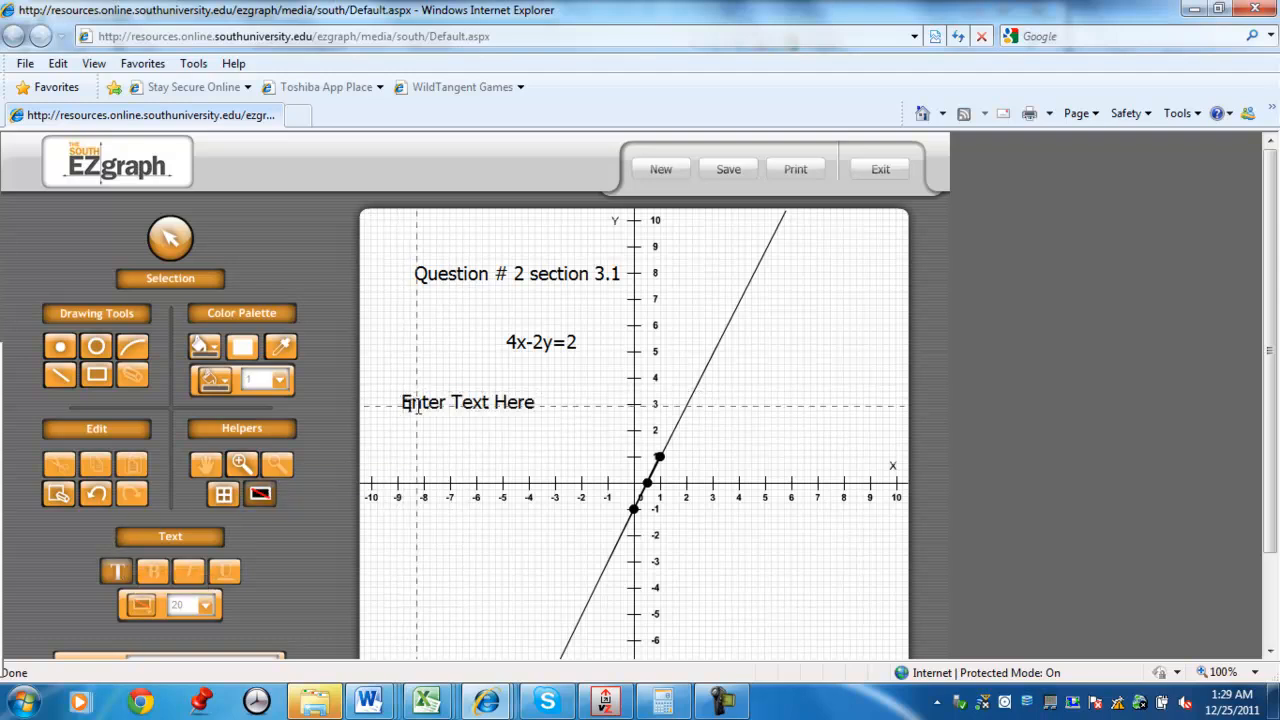
{"action": "left_click", "coordinate": [468, 402]}
{"action": "type", "text": "("}
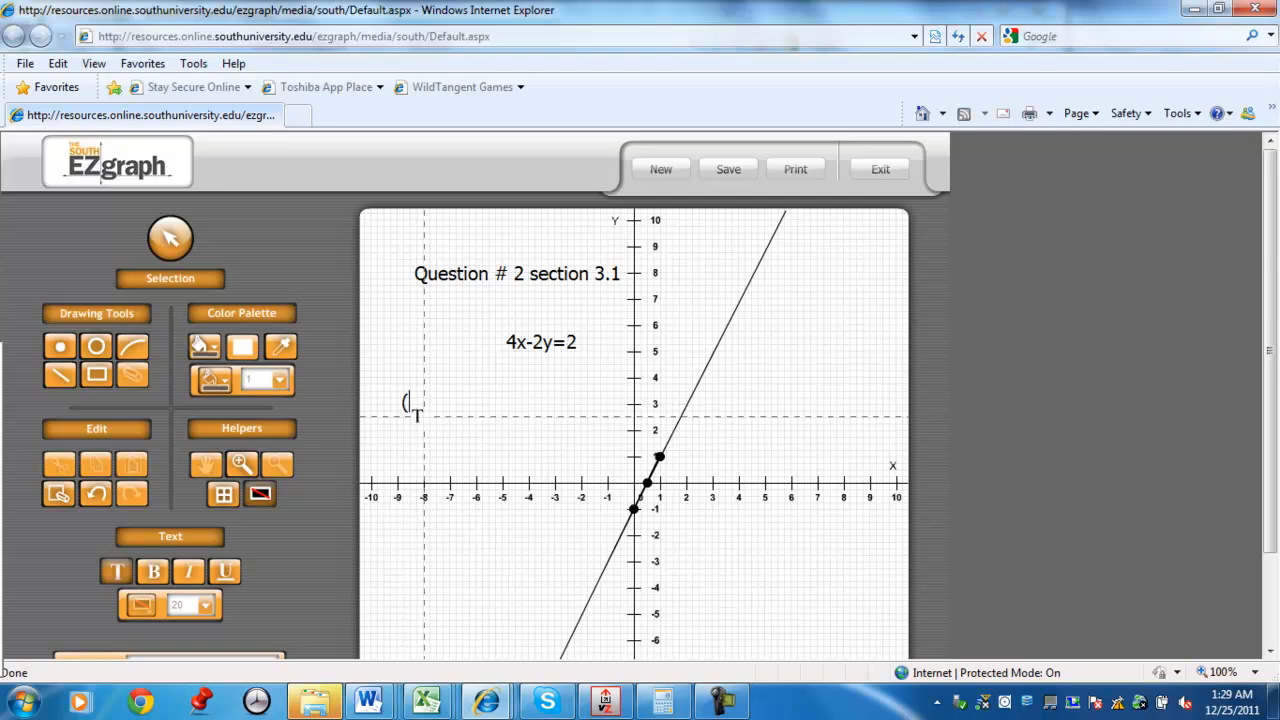
{"action": "type", "text": "0"}
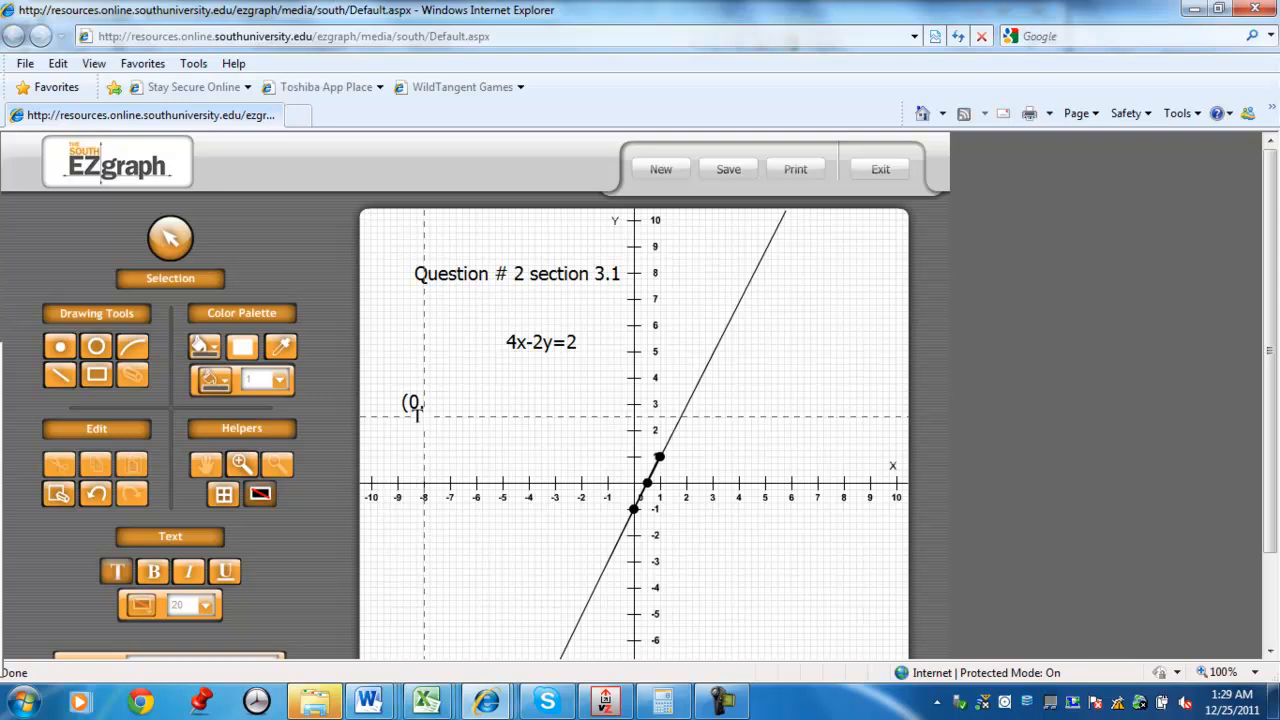
{"action": "type", "text": ",-1)"}
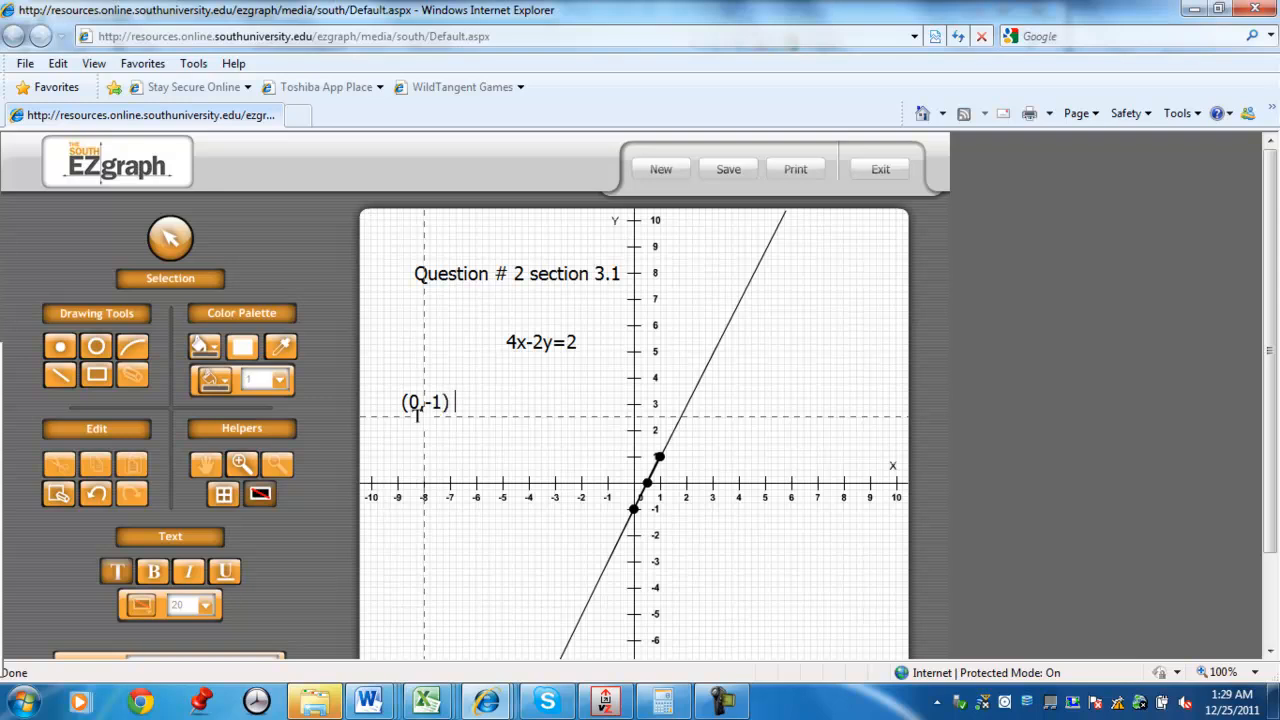
{"action": "type", "text": "("}
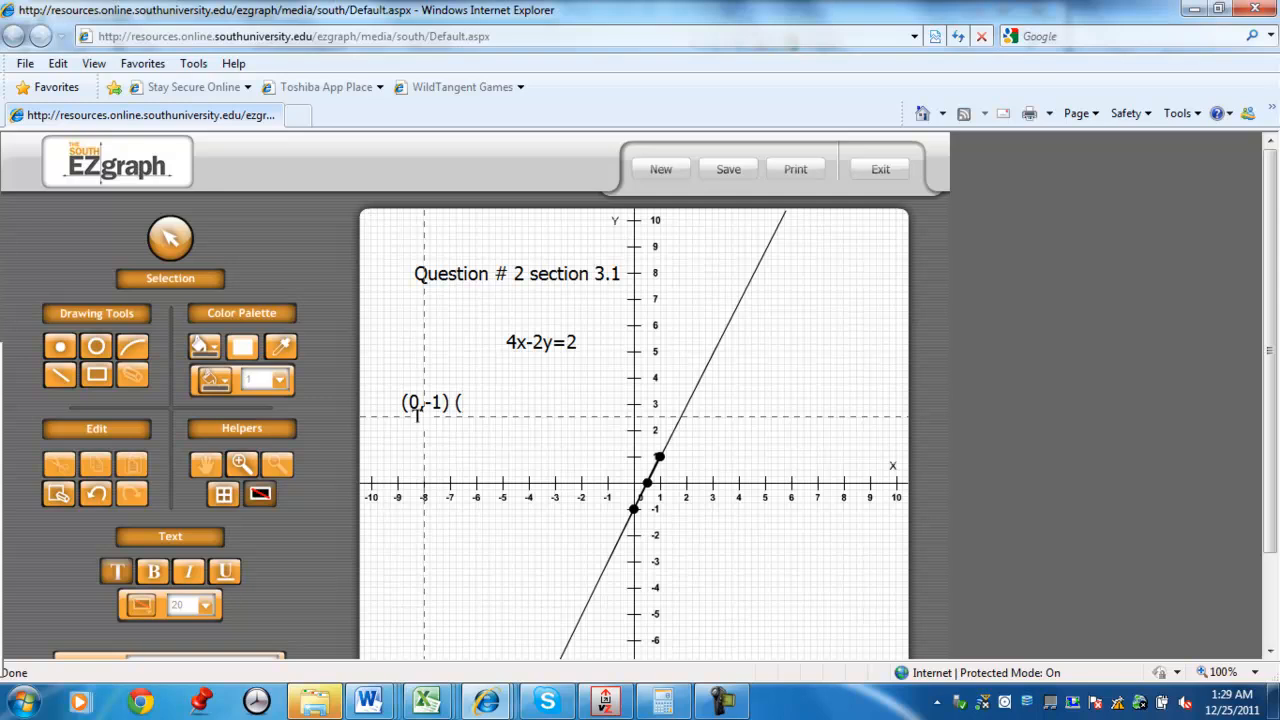
{"action": "type", "text": "1/2,"}
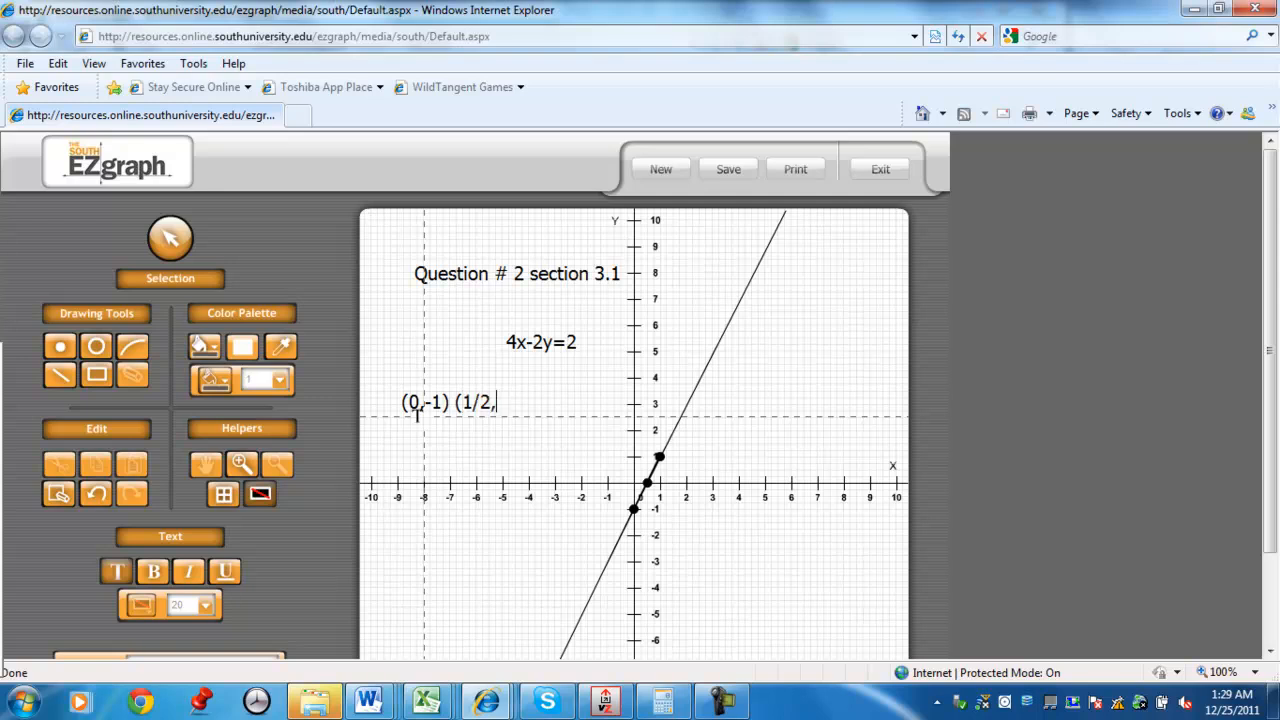
{"action": "type", "text": "0)("}
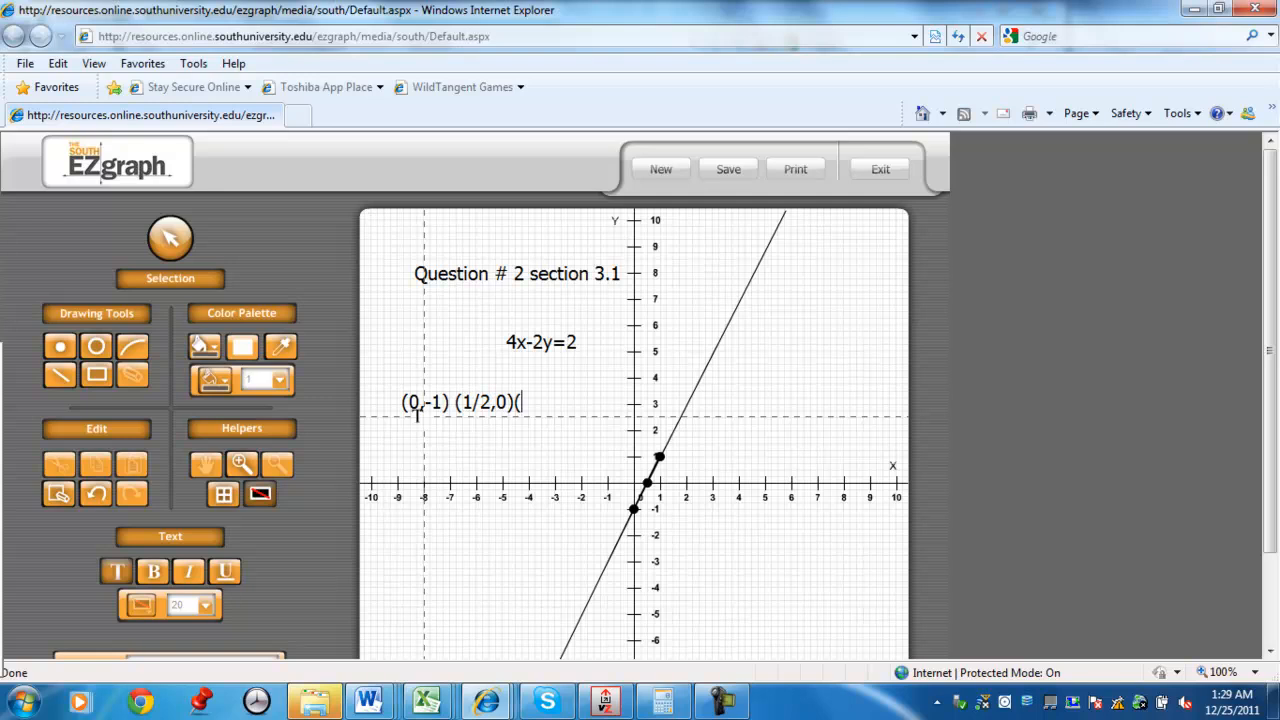
{"action": "type", "text": "1"}
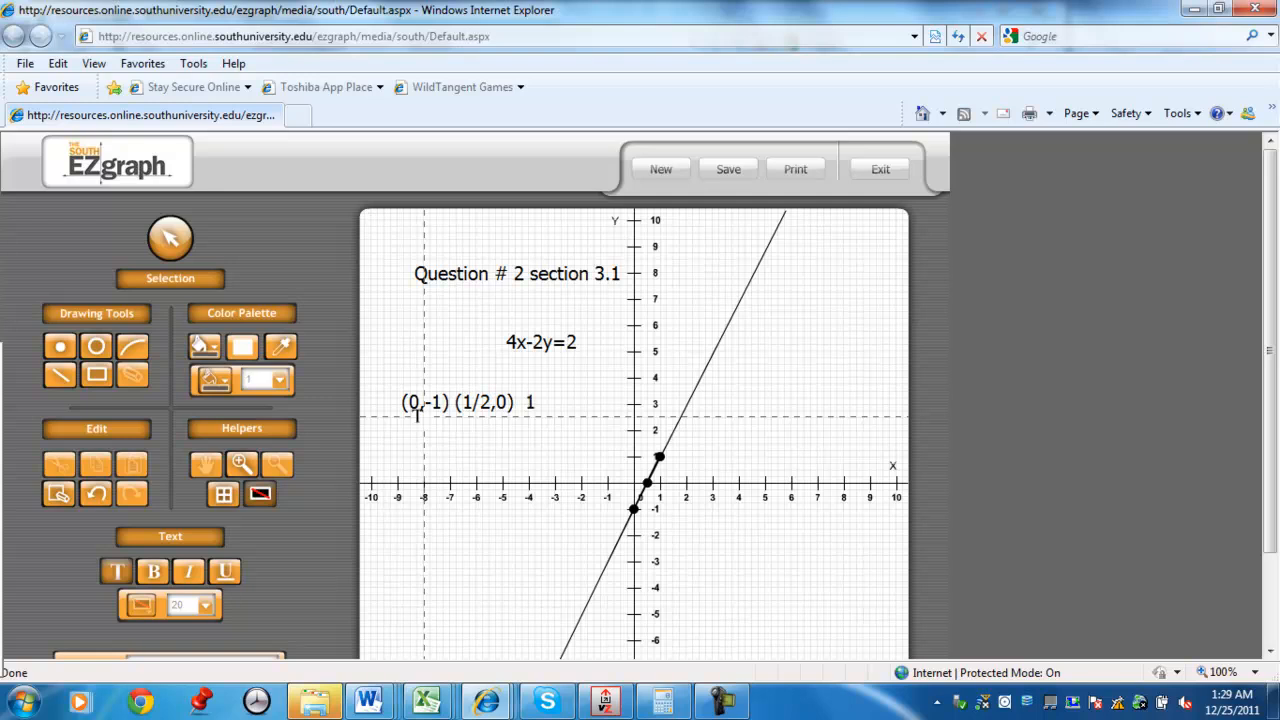
{"action": "type", "text": "(1,"}
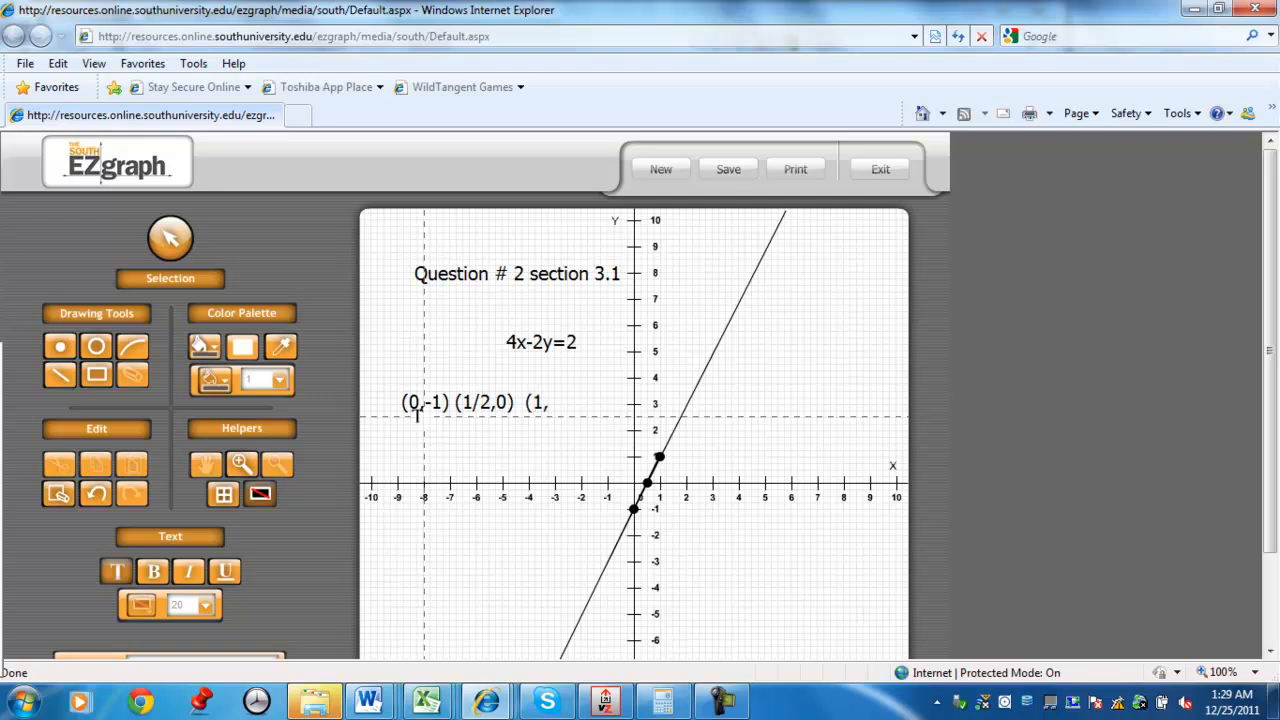
{"action": "type", "text": "1)"}
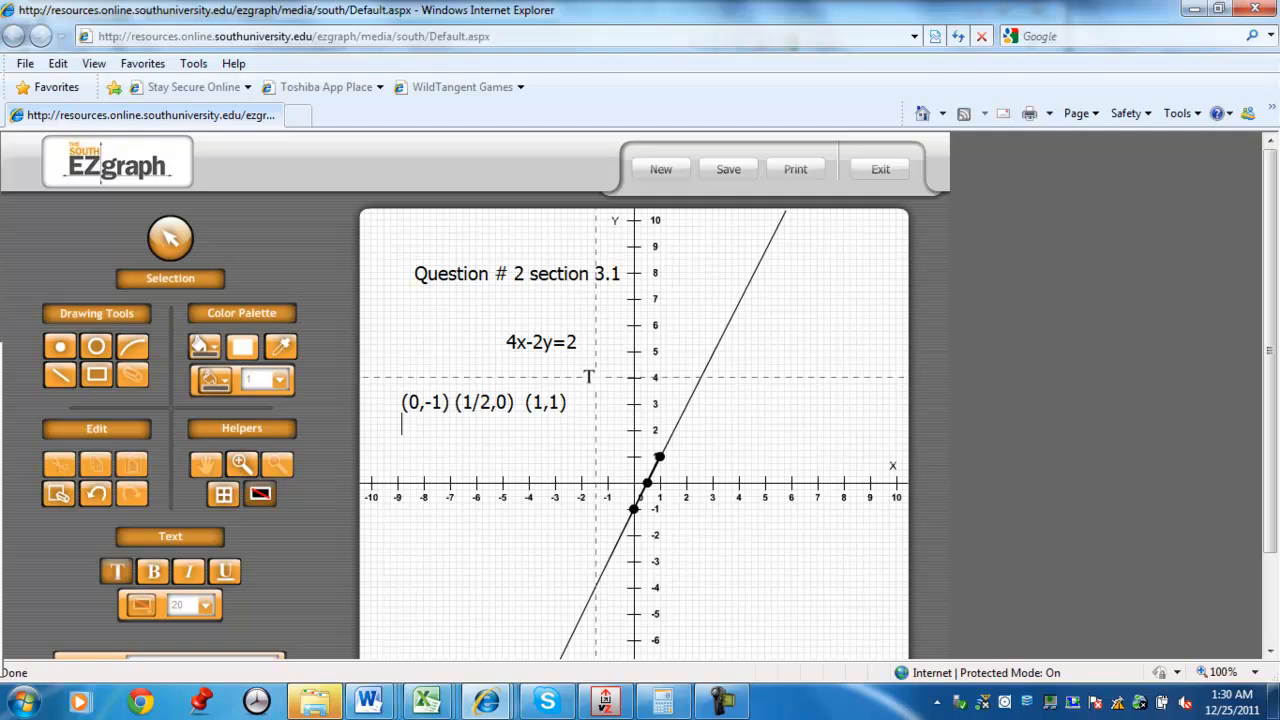
Start saving the graph, then review the equation 4x – 2y = 2 in the Word solution table
{"action": "left_click", "coordinate": [728, 168]}
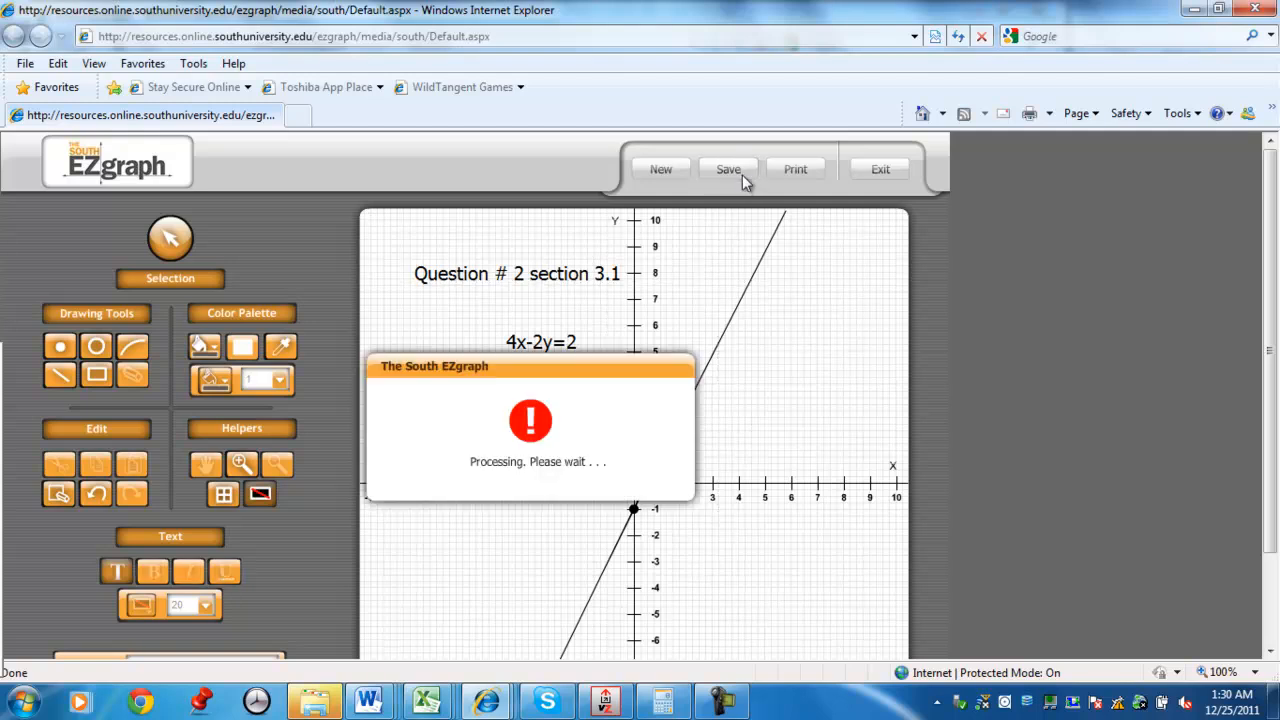
{"action": "left_click", "coordinate": [728, 168]}
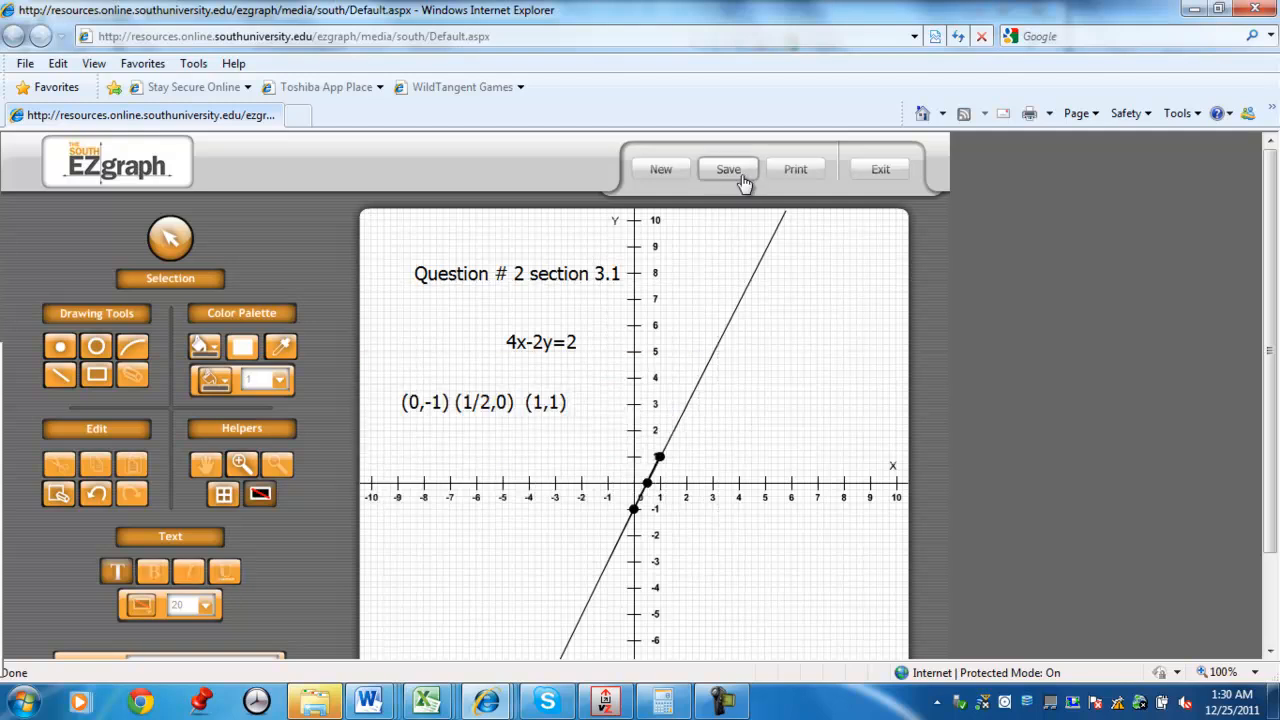
{"action": "left_click", "coordinate": [728, 168]}
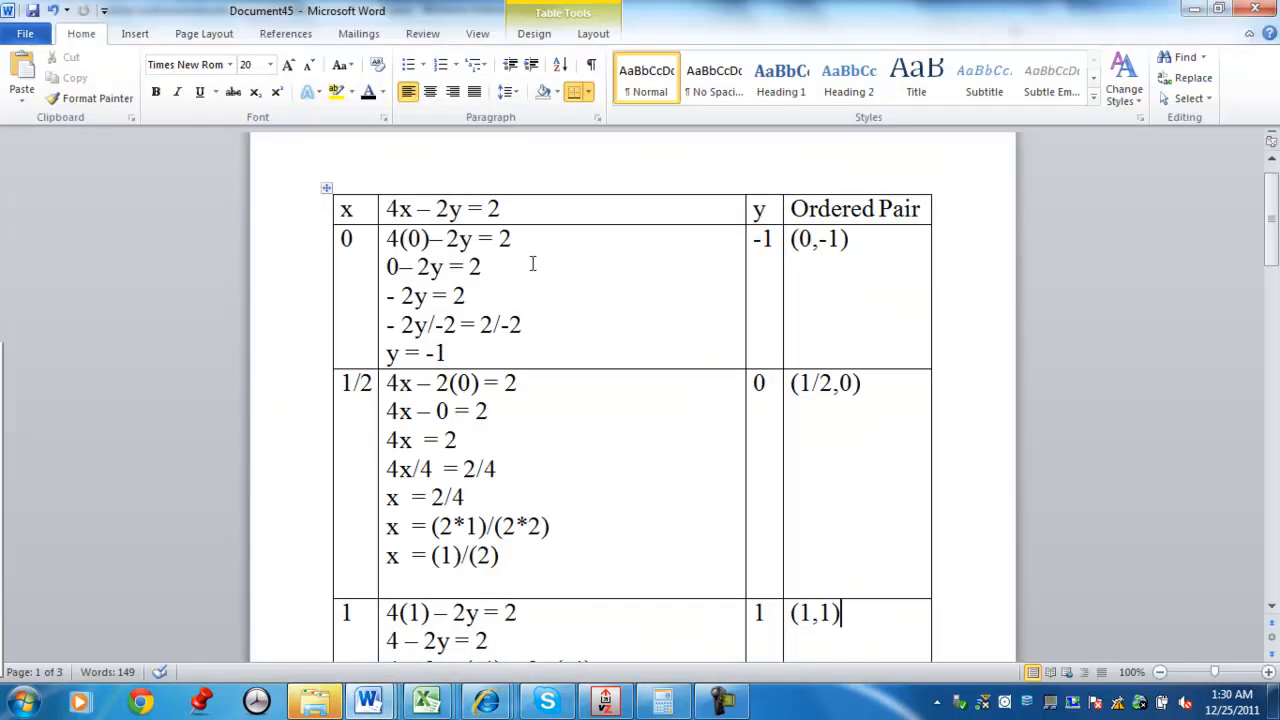
{"action": "double_click", "coordinate": [440, 208]}
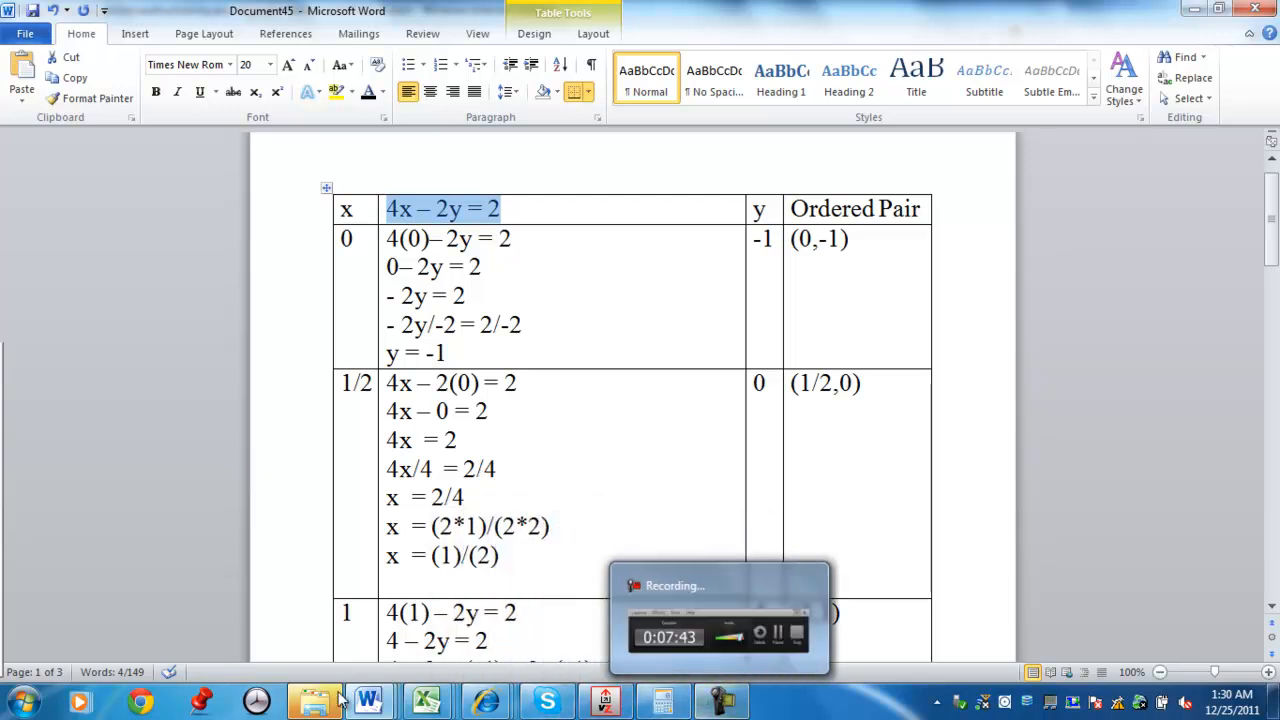
{"action": "mouse_move", "coordinate": [368, 700]}
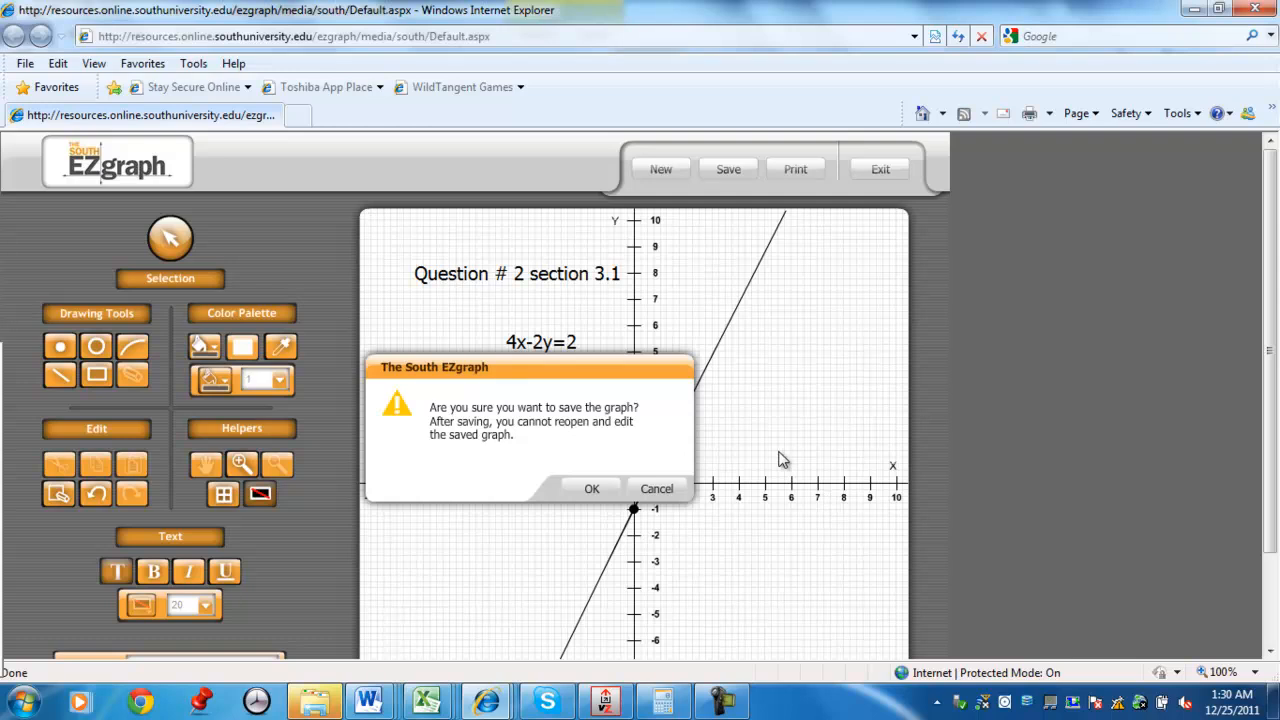
Confirm saving and save the file named for the graph of 4x – 2y = 2, Question #2 section 3.1
{"action": "left_click", "coordinate": [592, 488]}
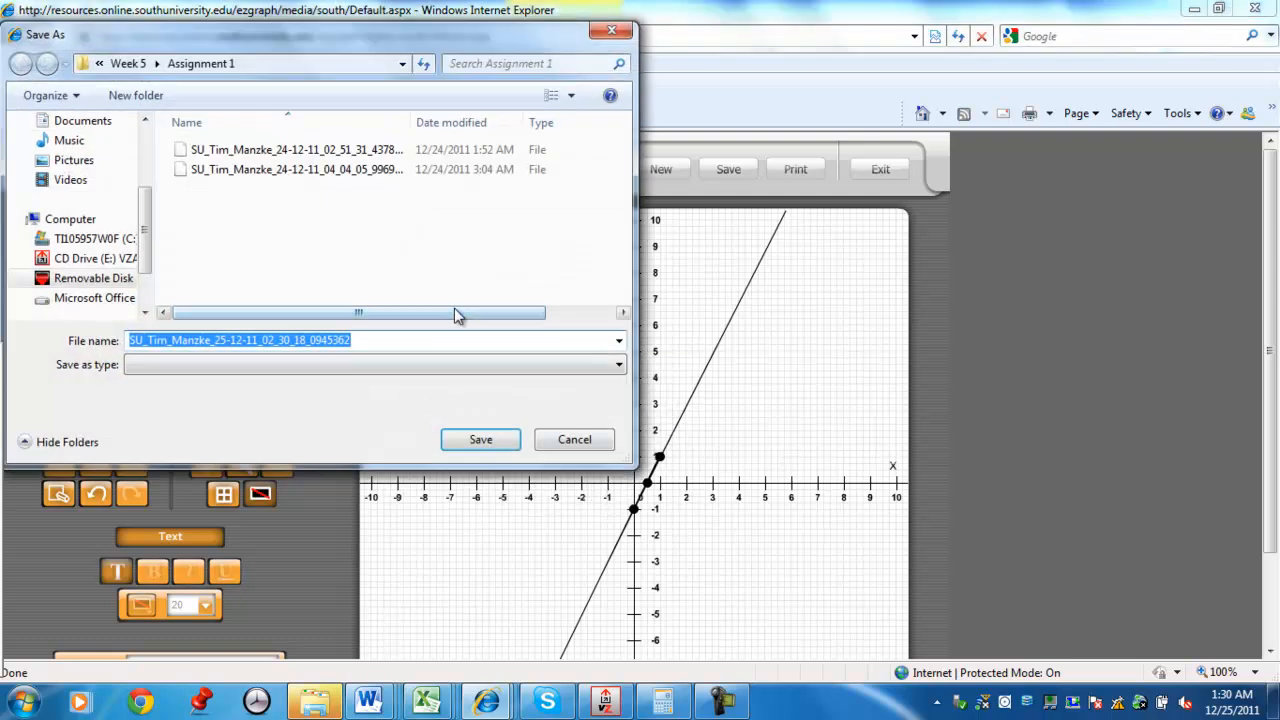
{"action": "mouse_move", "coordinate": [352, 226]}
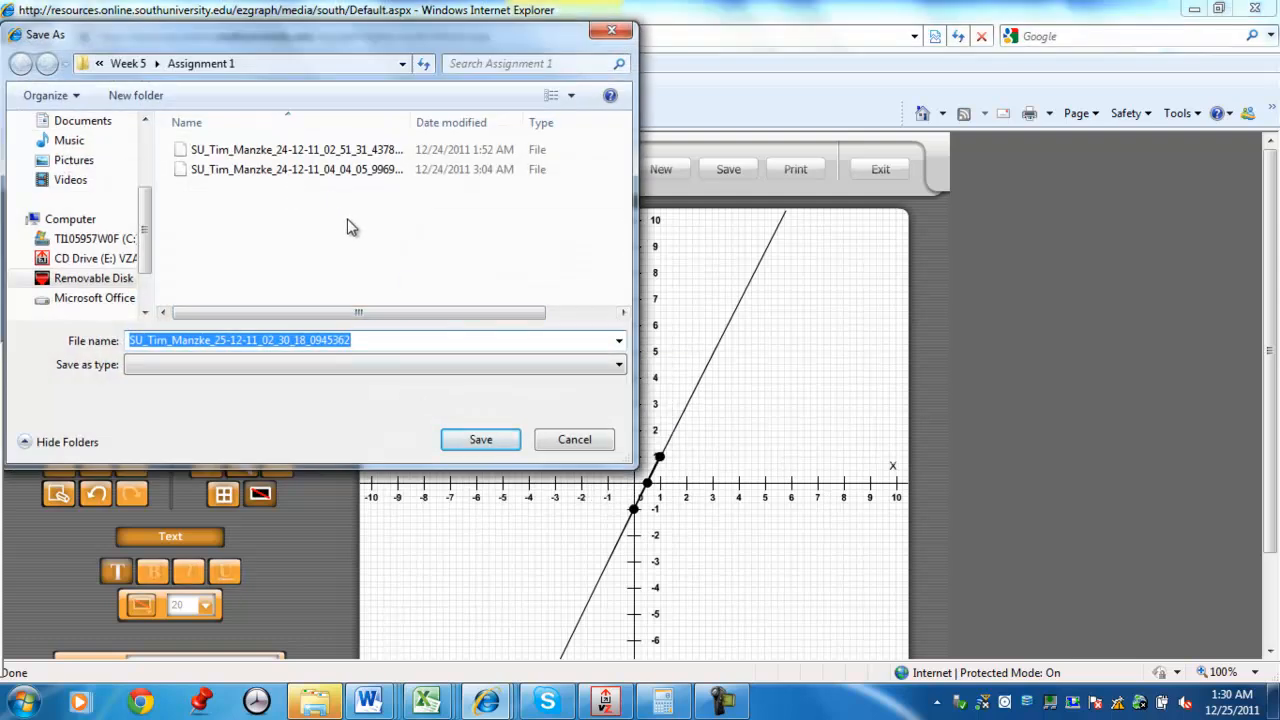
{"action": "left_click", "coordinate": [372, 340]}
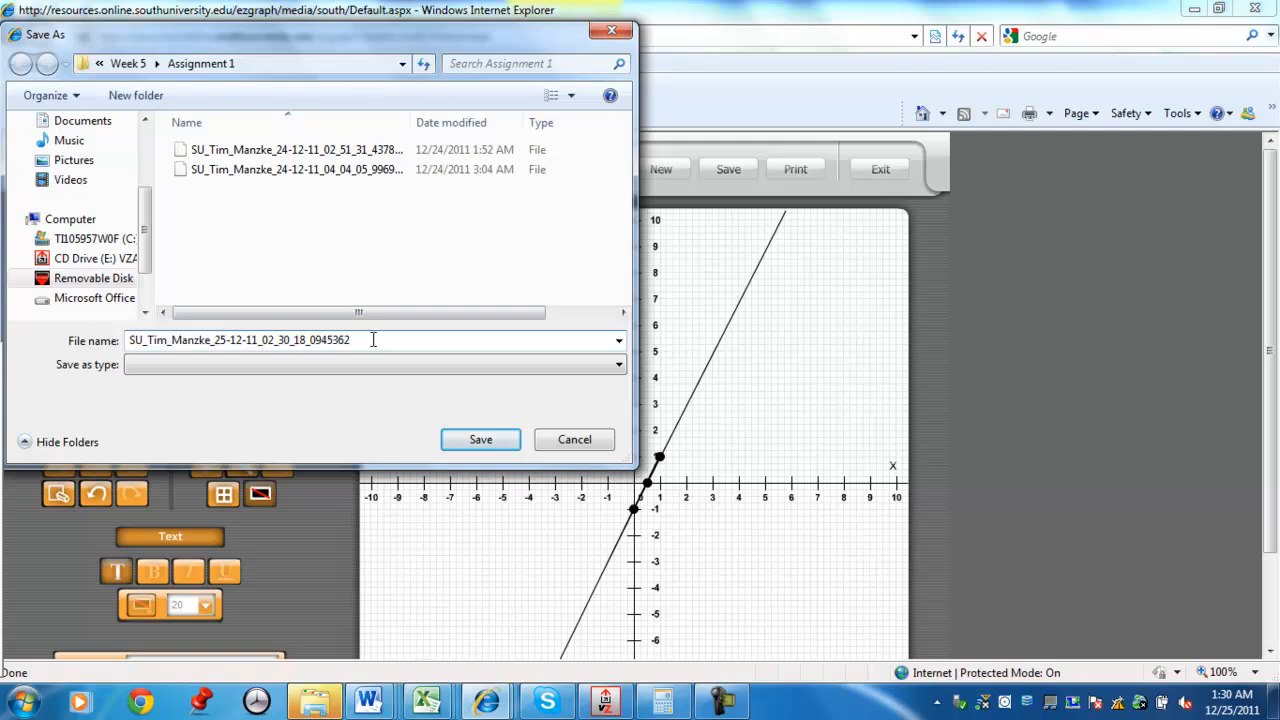
{"action": "type", "text": "the"}
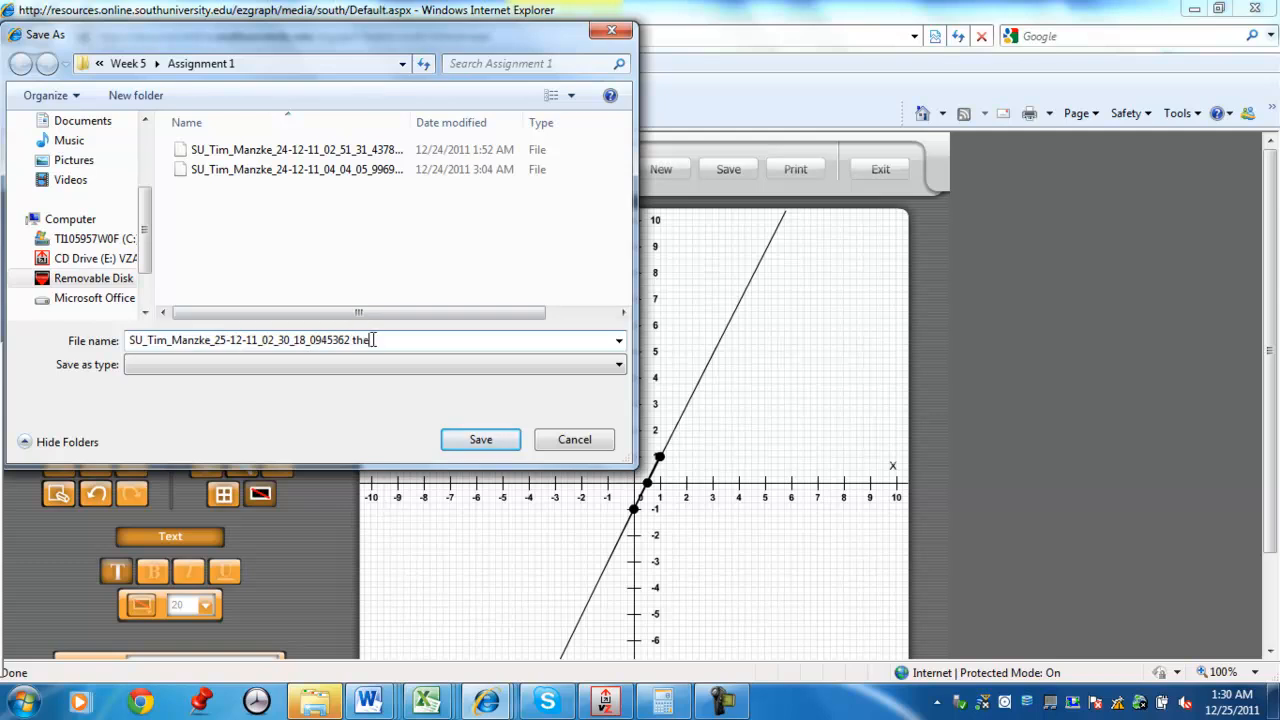
{"action": "type", "text": "Graph os"}
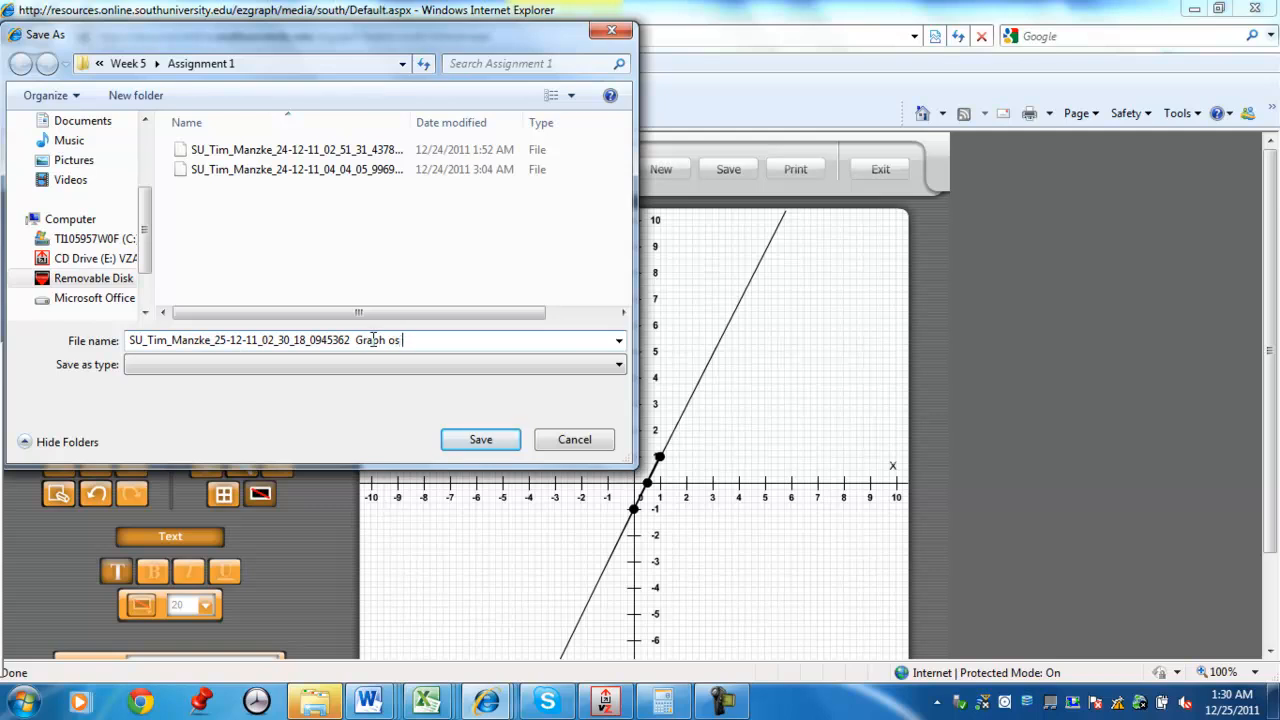
{"action": "type", "text": "f 4x - 2y = 2"}
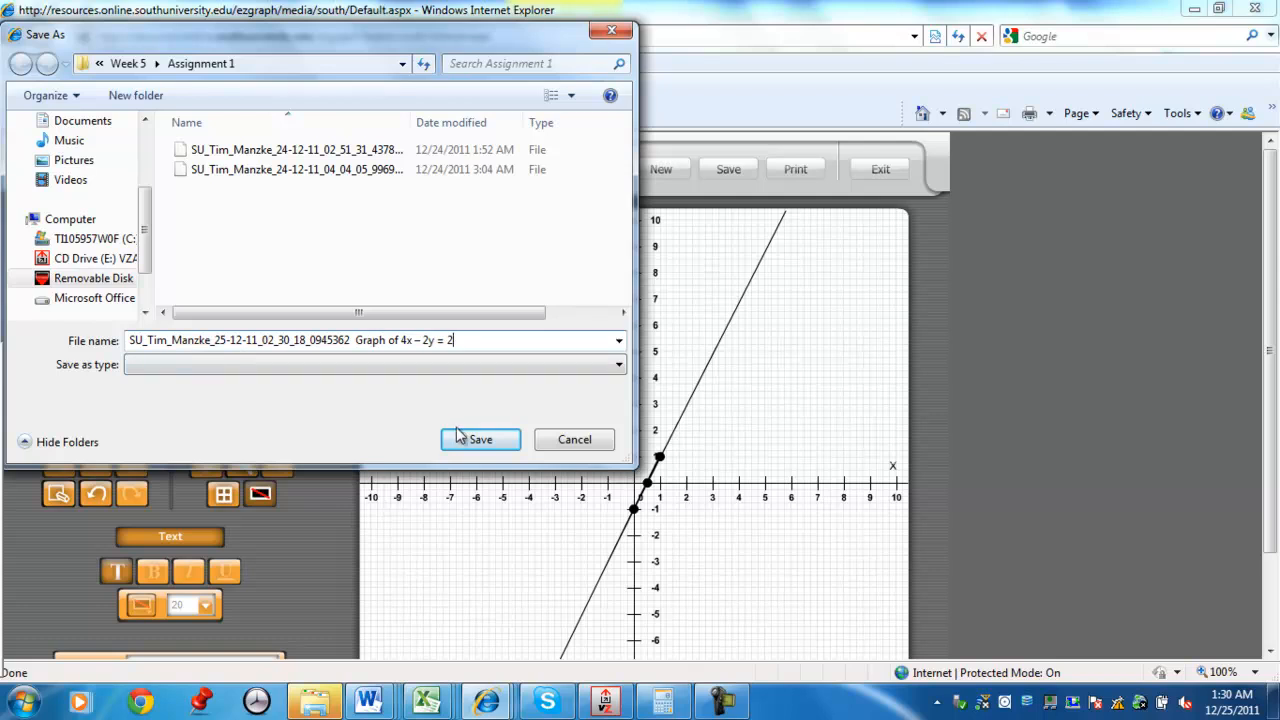
{"action": "mouse_move", "coordinate": [490, 374]}
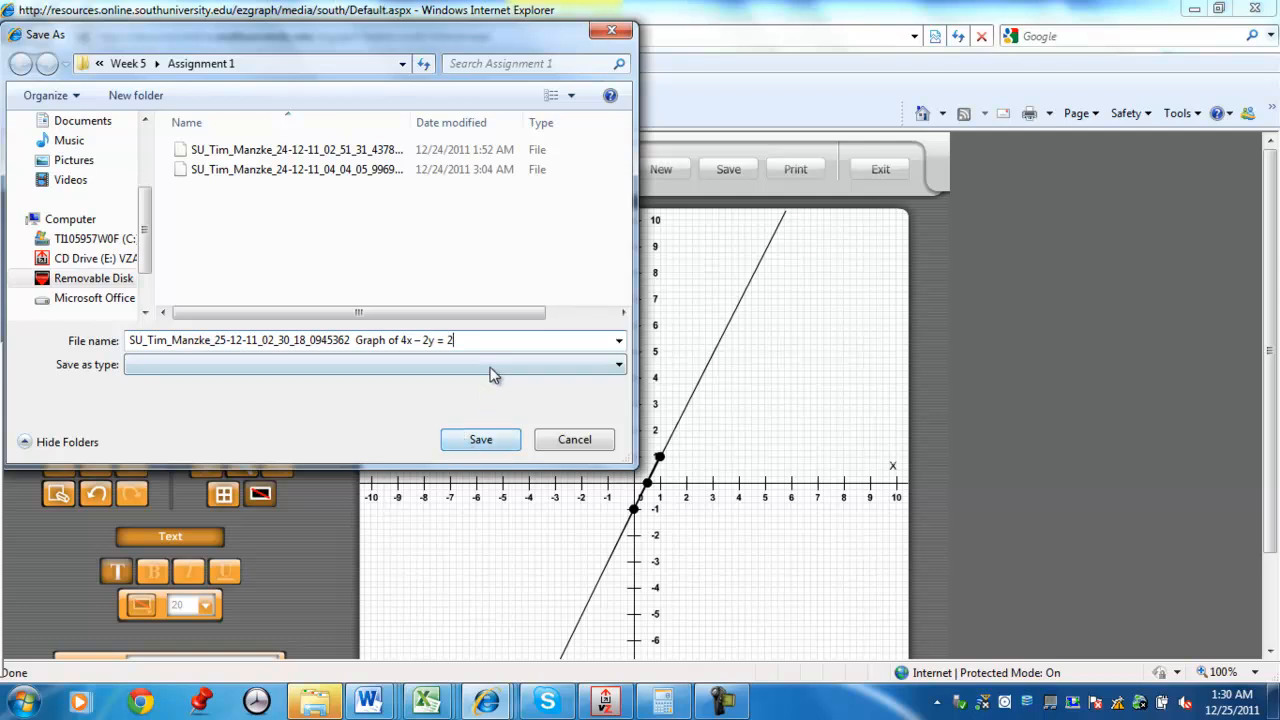
{"action": "type", "text": "Questi"}
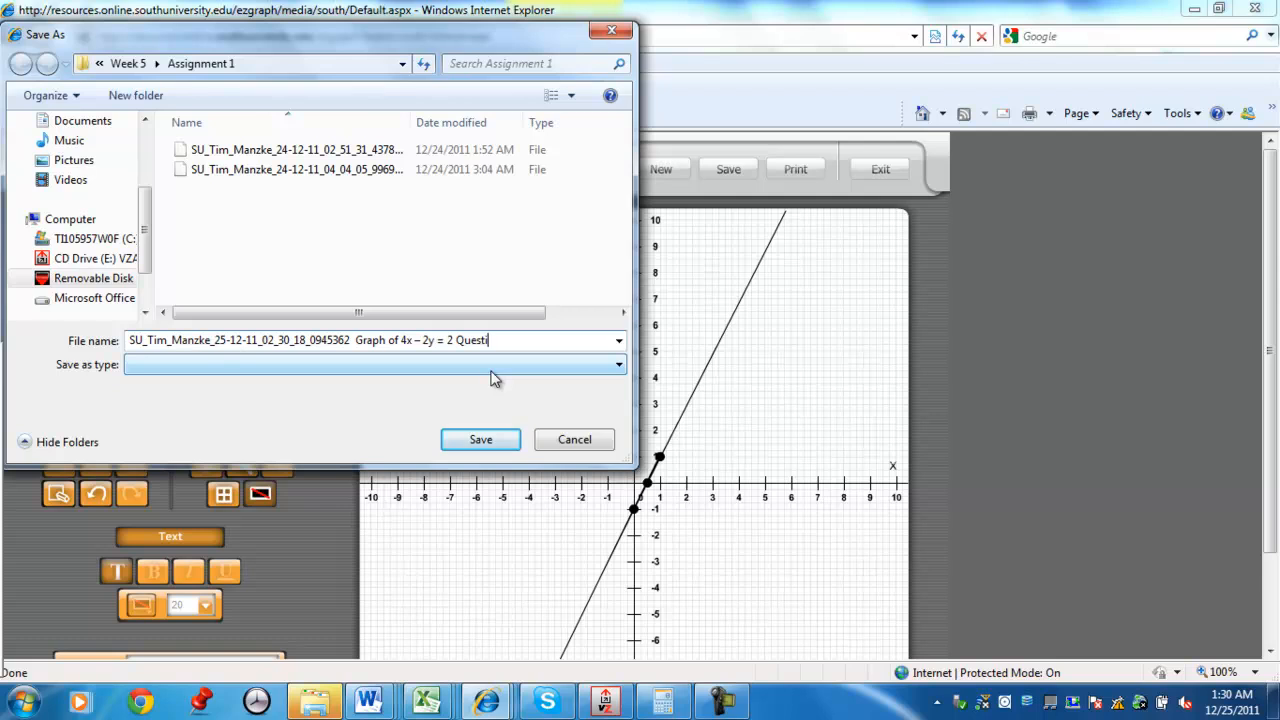
{"action": "type", "text": "on #2"}
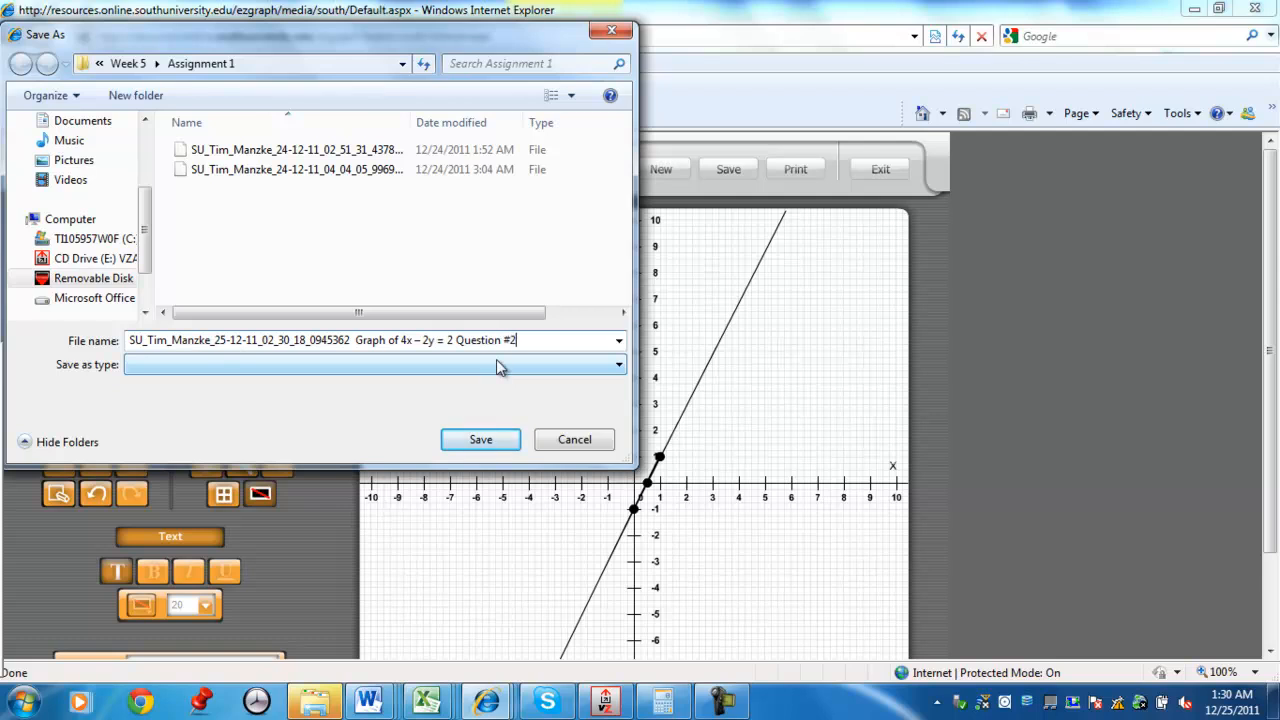
{"action": "type", "text": "section"}
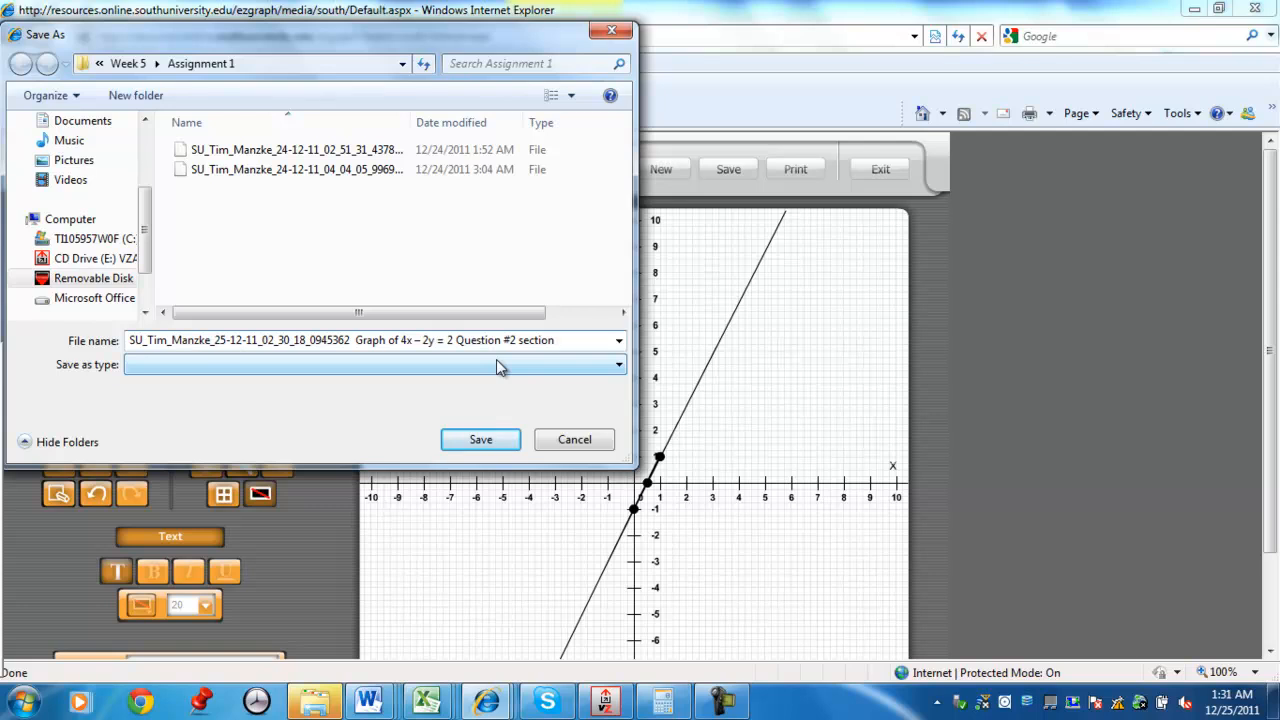
{"action": "type", "text": "3.1"}
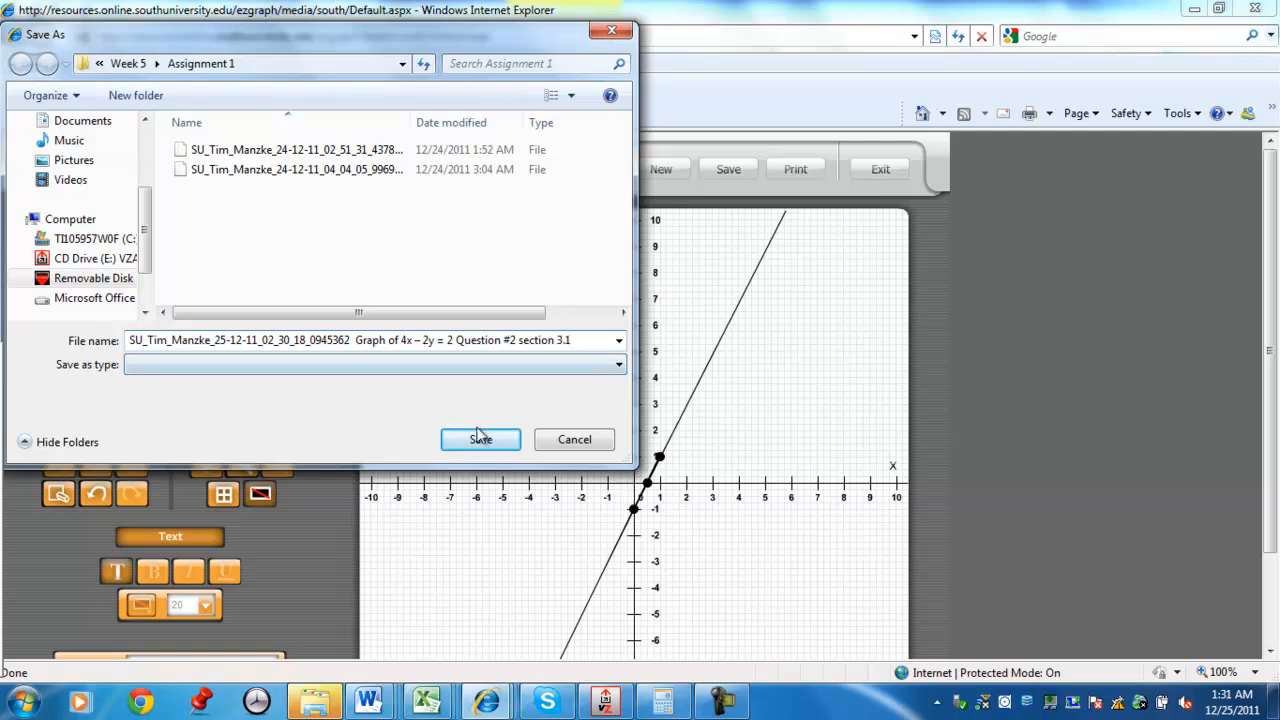
{"action": "left_click", "coordinate": [480, 440]}
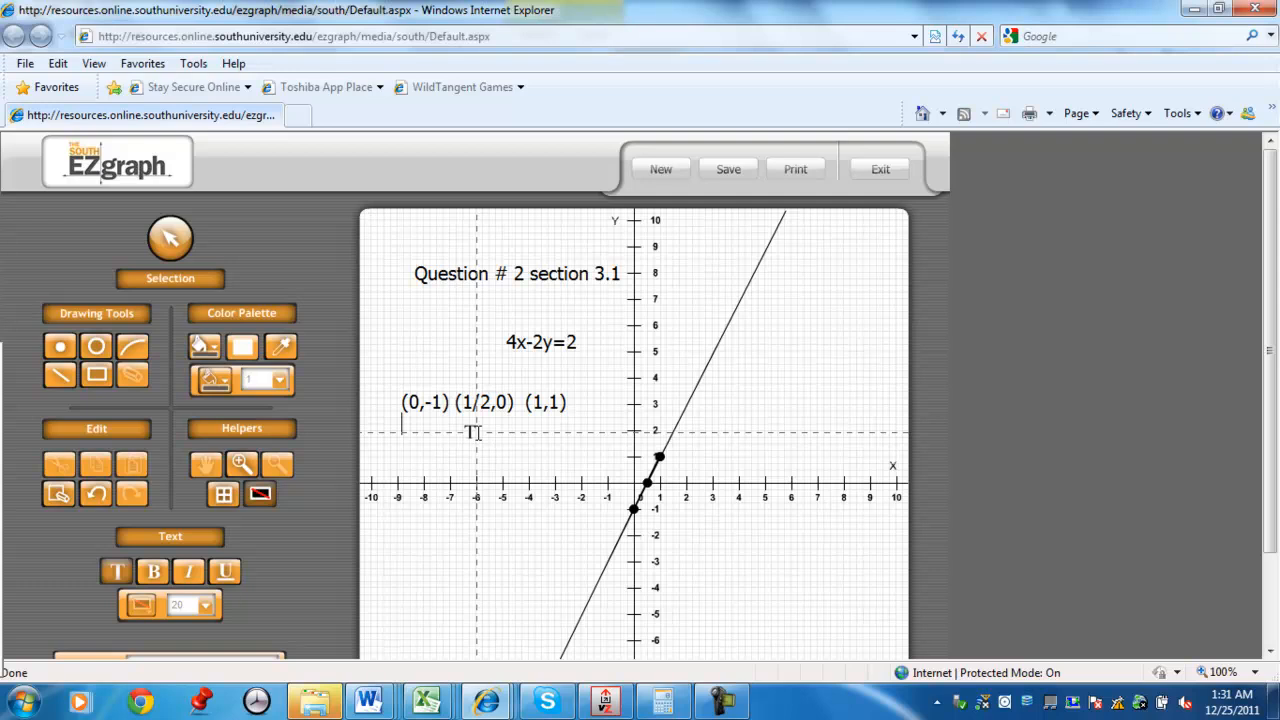